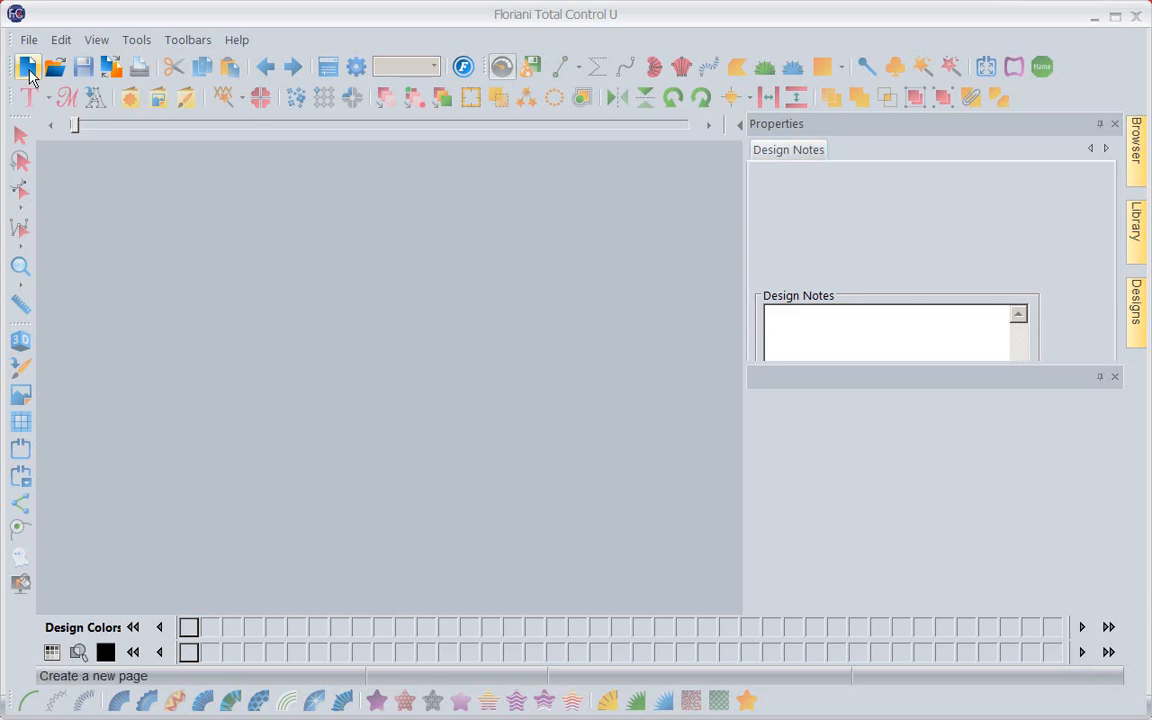
Step: Create a new blank design, Design1, with an empty hoop canvas
click(28, 66)
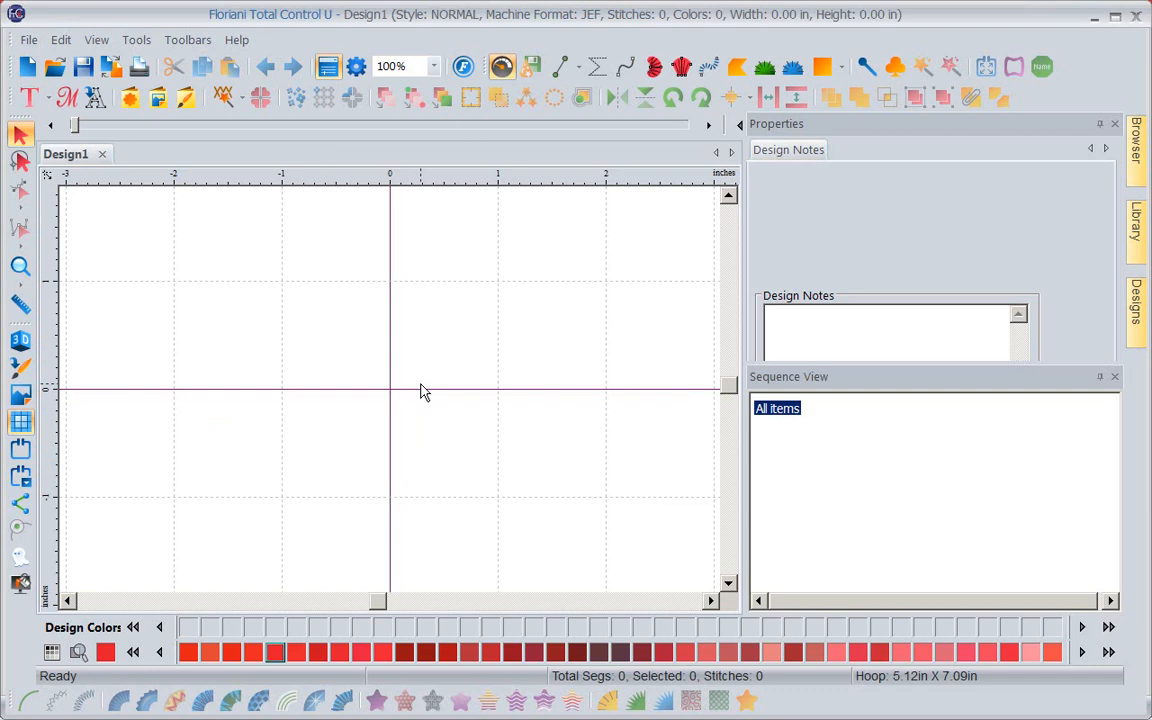
mouse_move(208, 244)
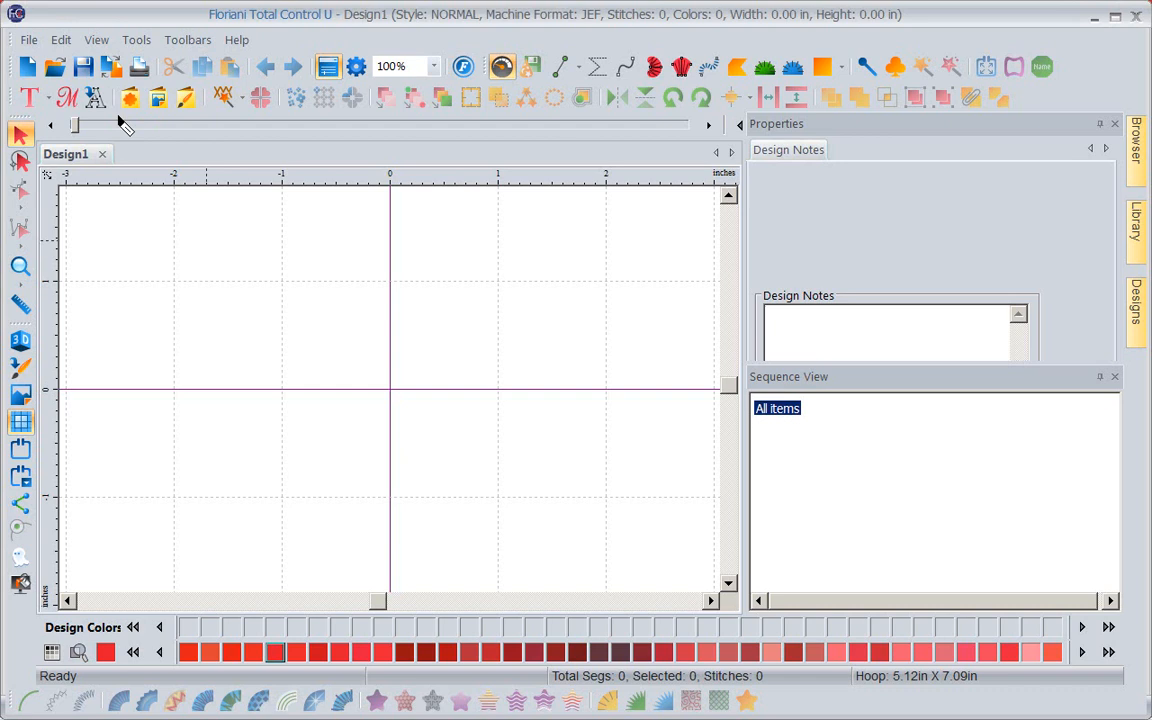
mouse_move(158, 96)
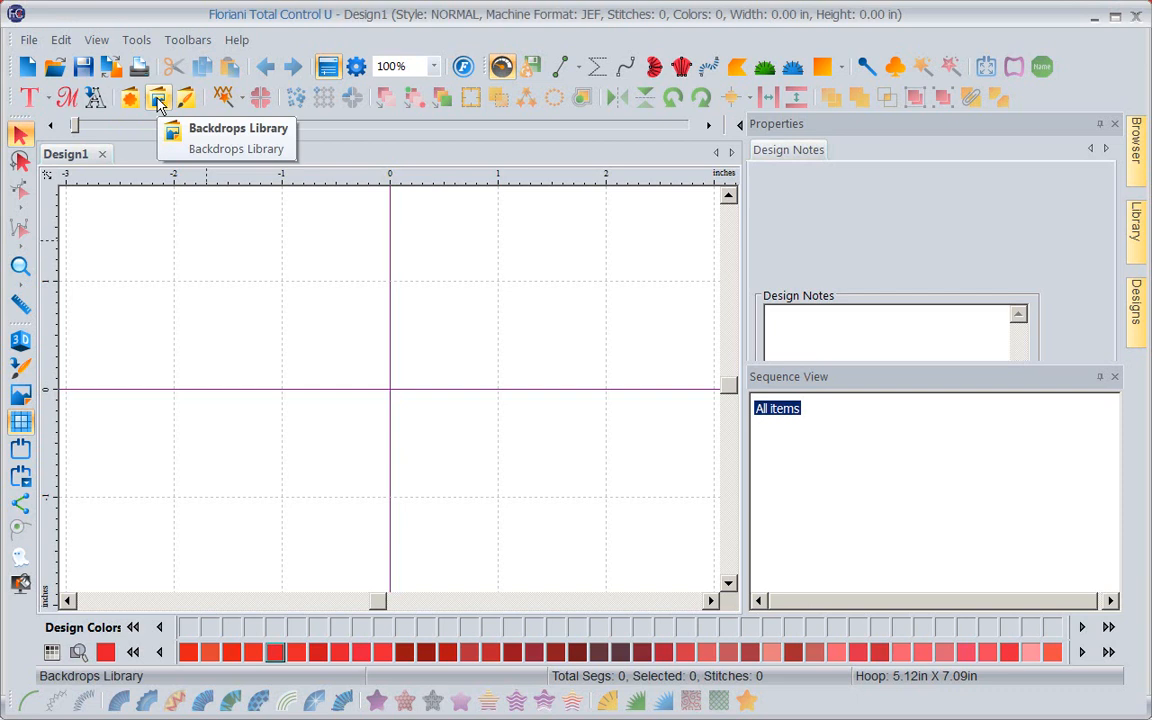
mouse_move(158, 96)
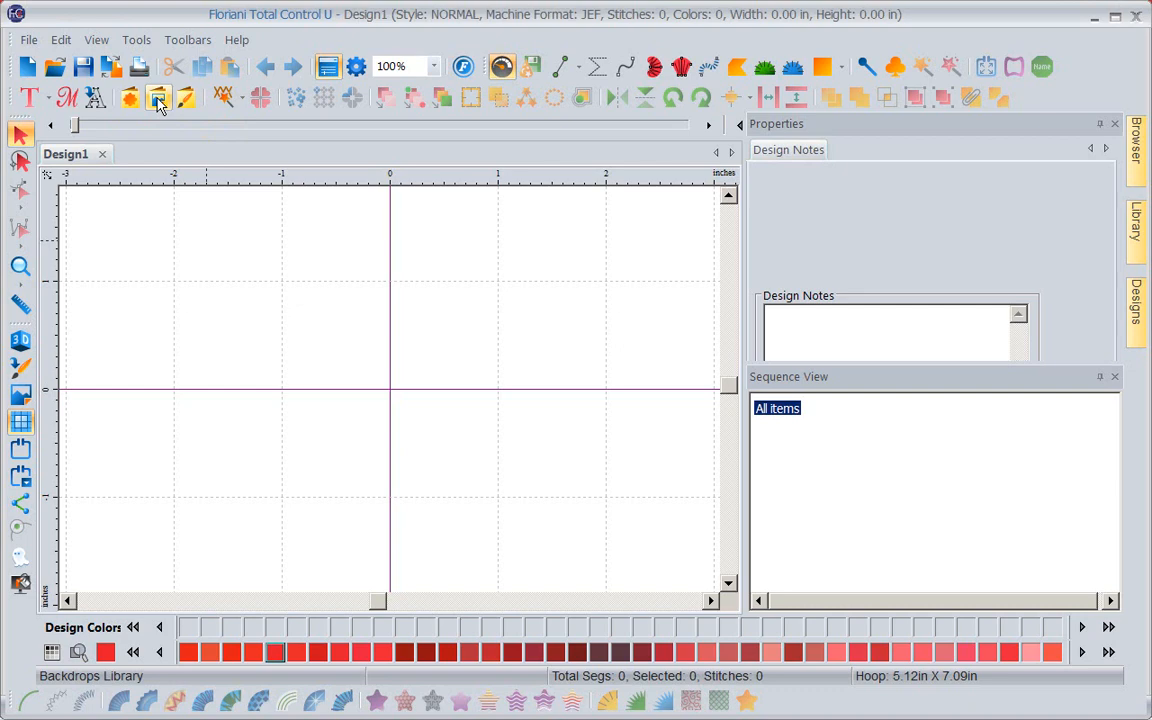
Step: Load the multicolour baseball cap picture FBD039 from the Backdrops Library onto the canvas
click(158, 96)
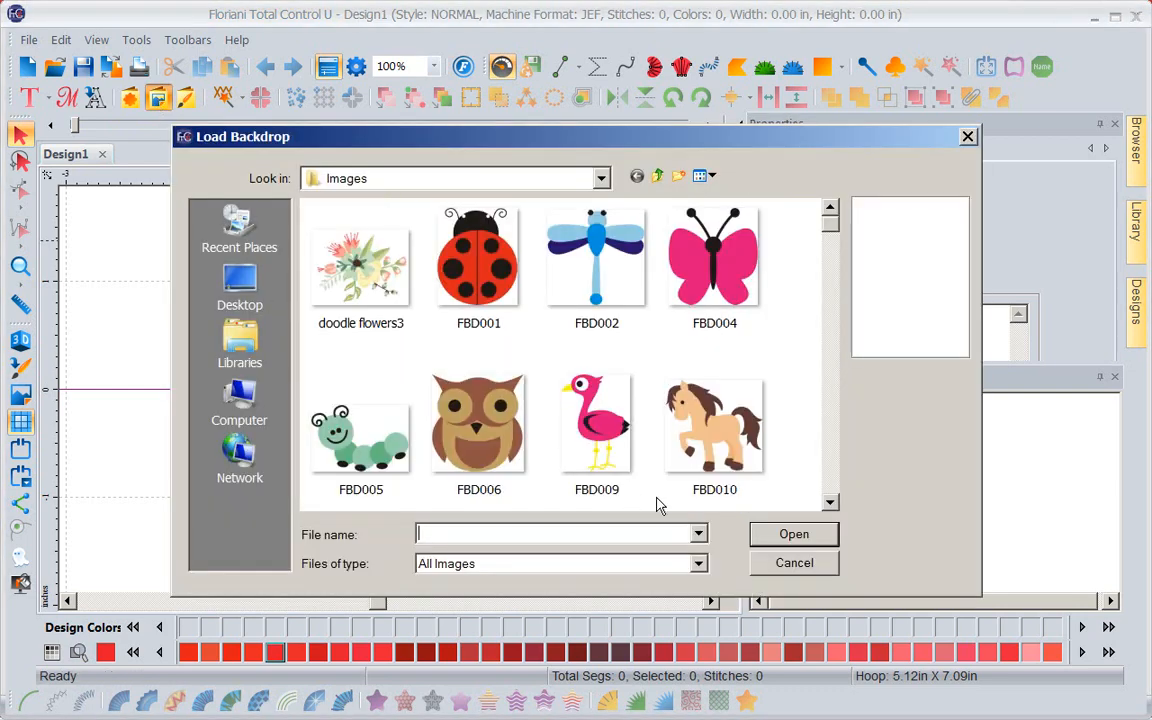
click(832, 504)
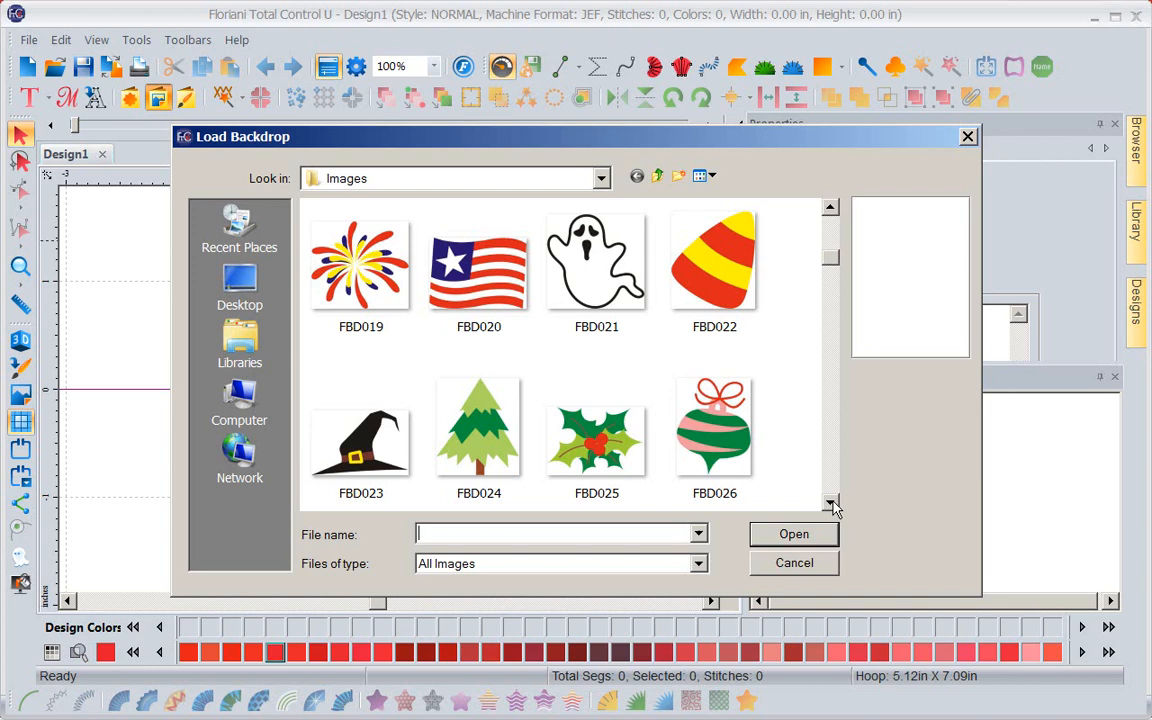
click(832, 504)
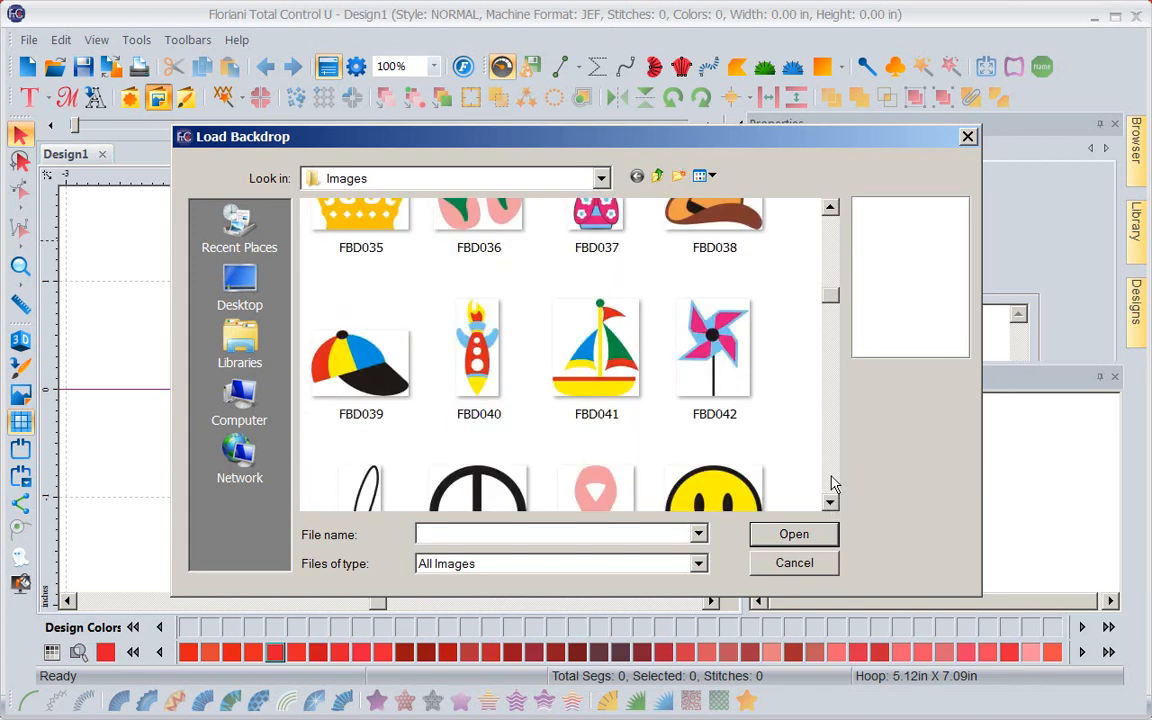
mouse_move(360, 360)
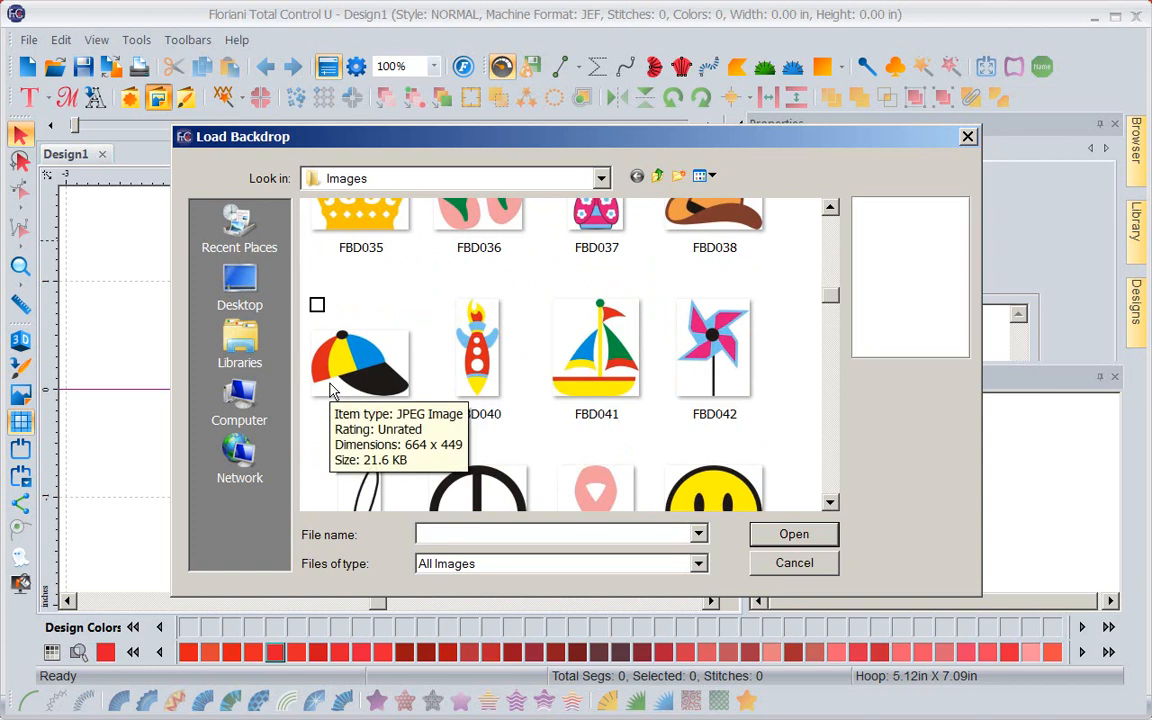
mouse_move(812, 556)
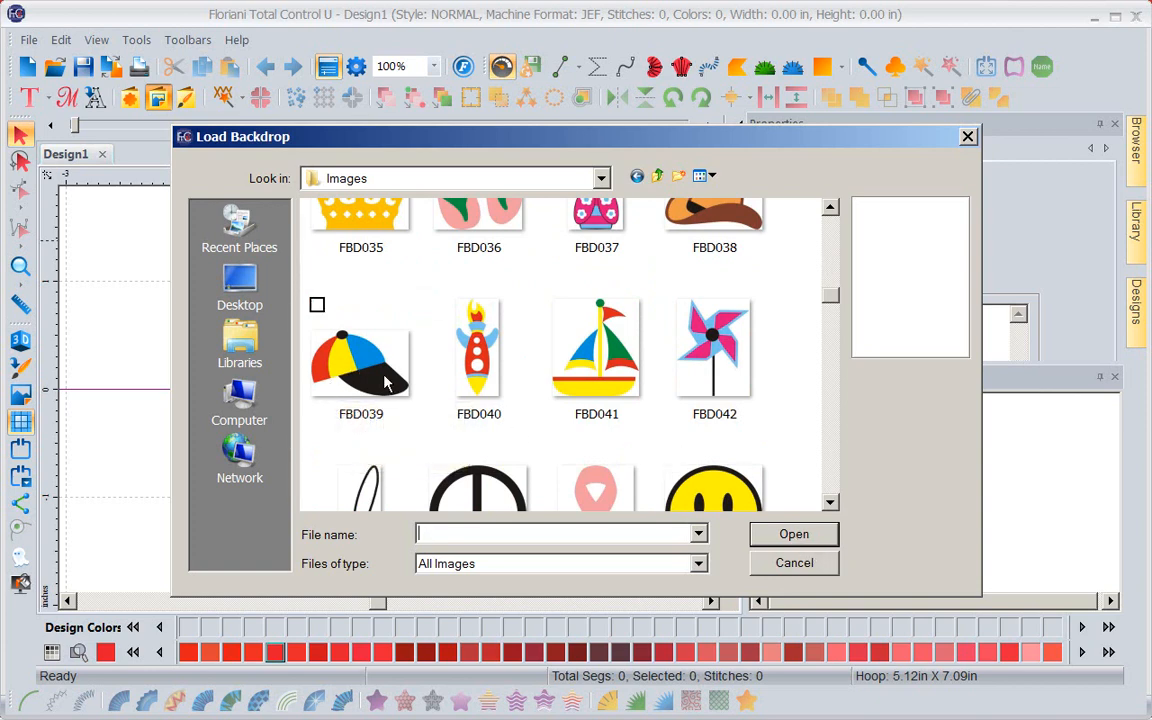
mouse_move(320, 308)
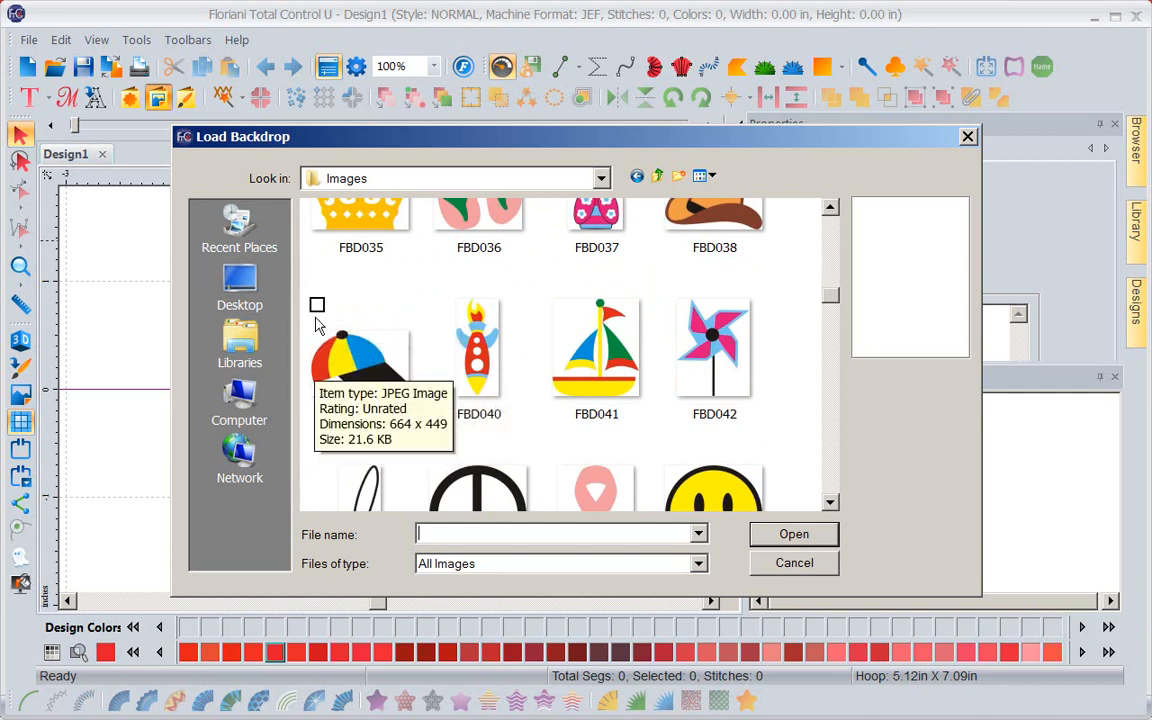
click(360, 360)
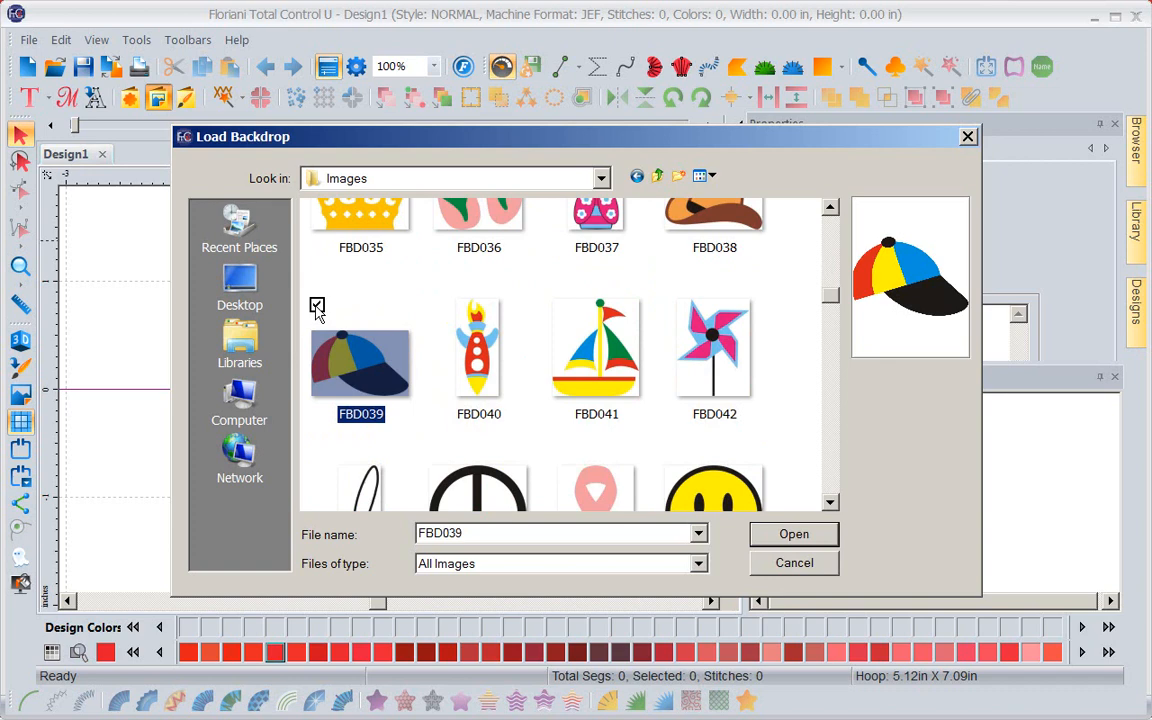
click(792, 532)
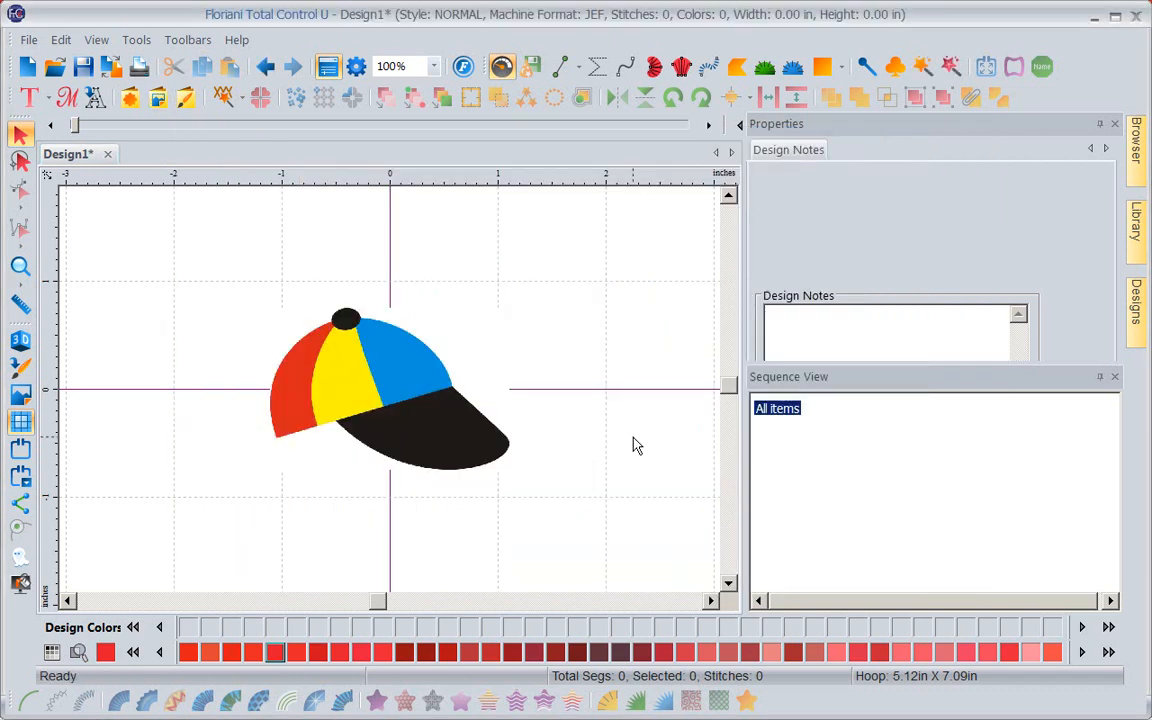
mouse_move(390, 422)
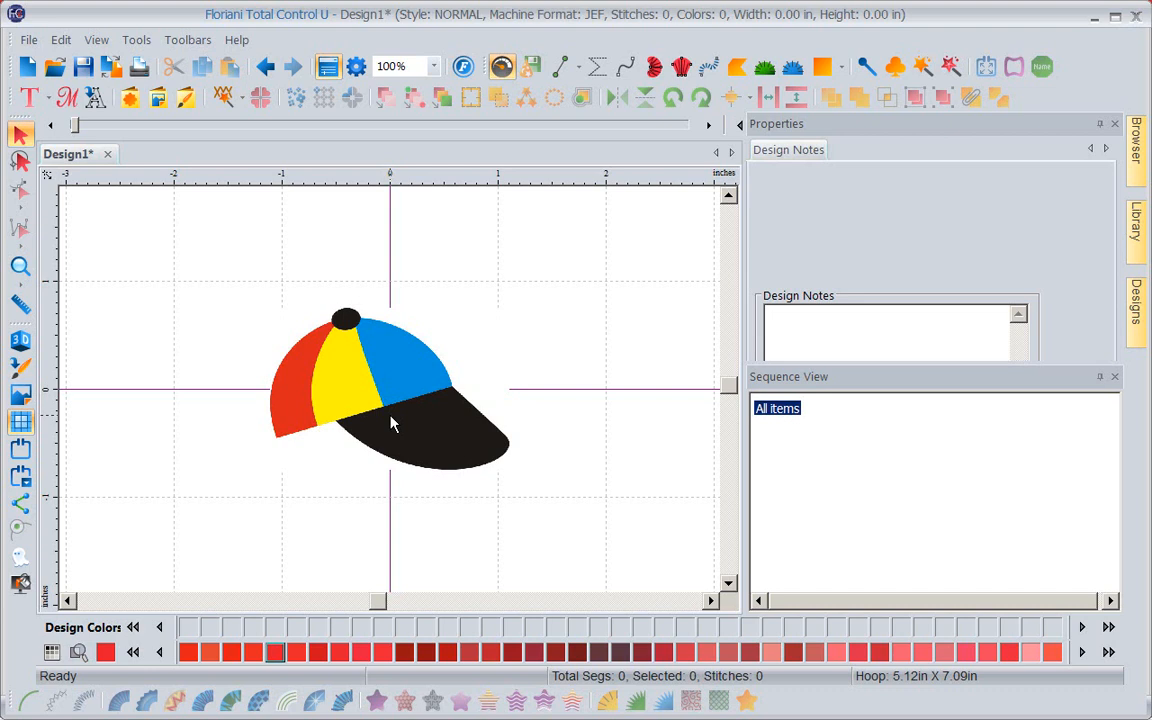
mouse_move(24, 304)
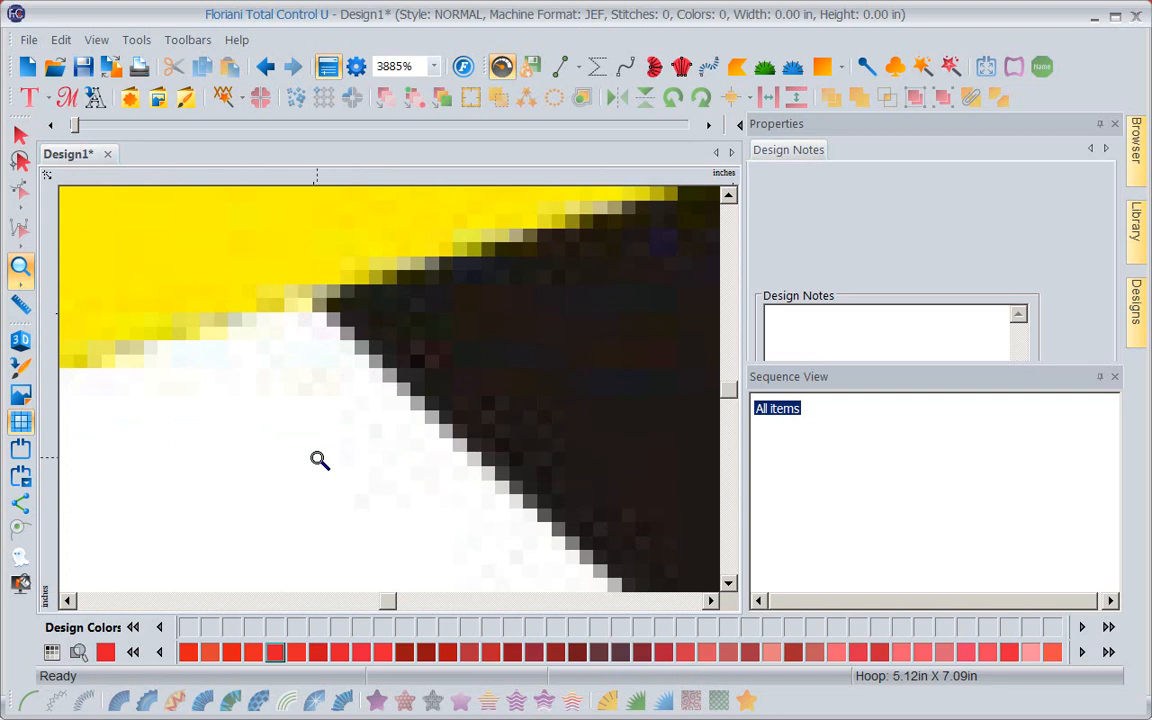
mouse_move(106, 380)
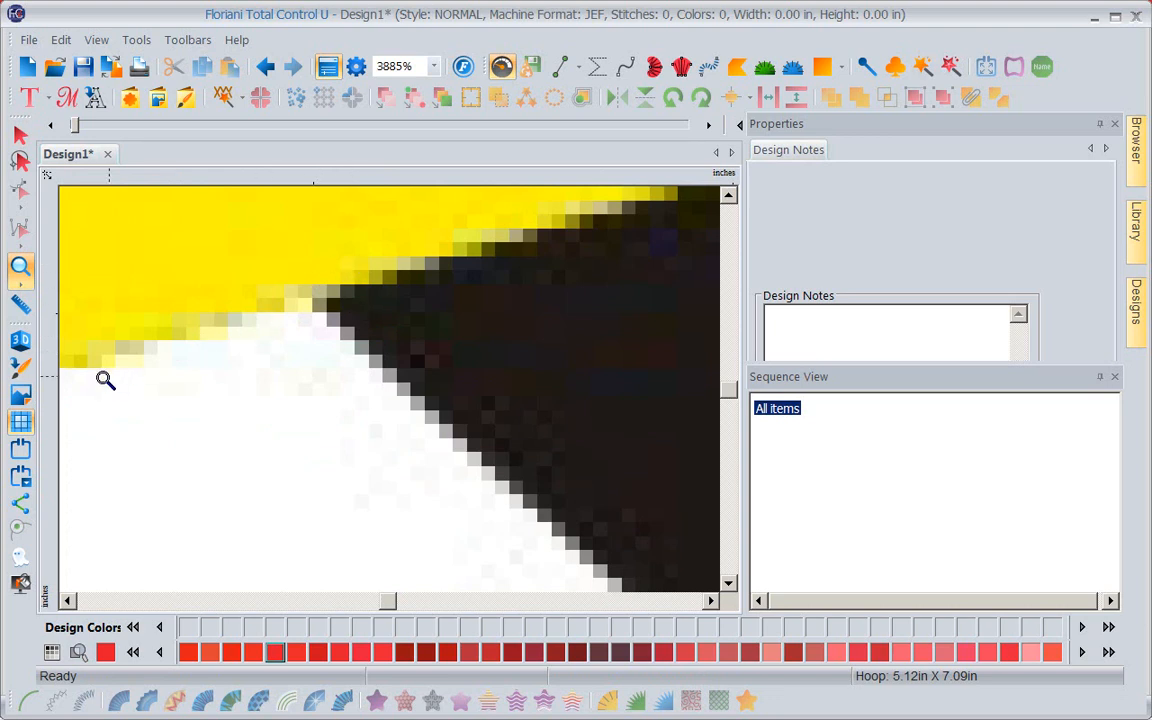
mouse_move(144, 252)
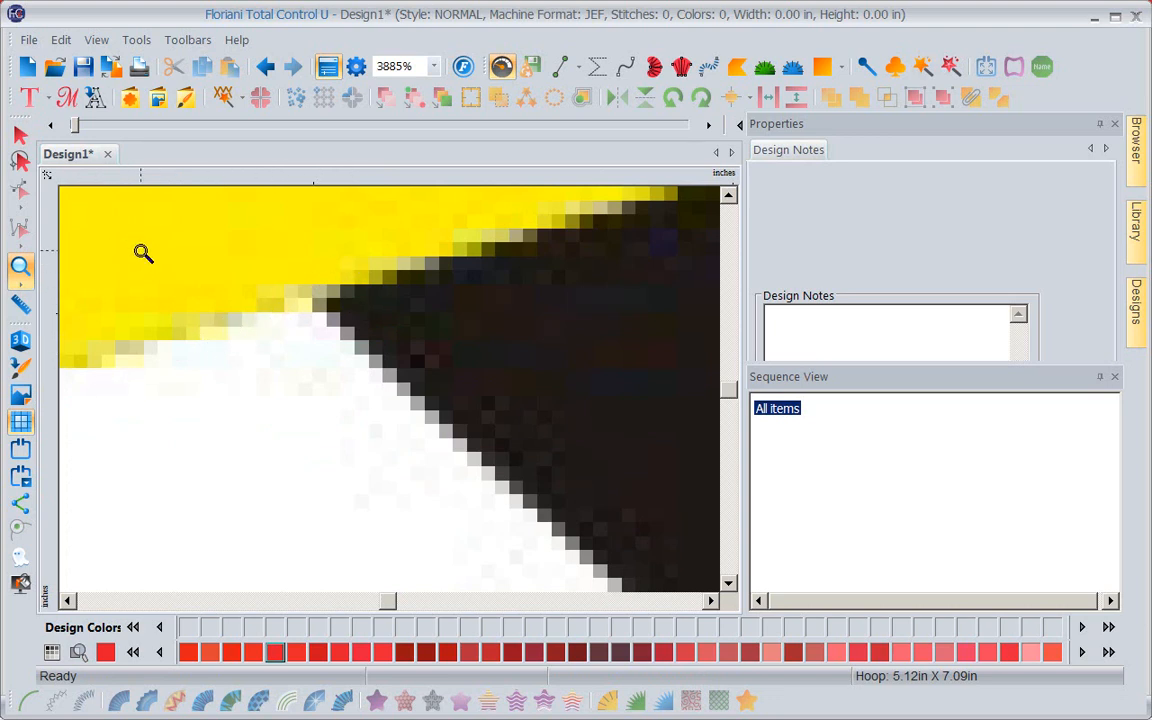
mouse_move(120, 350)
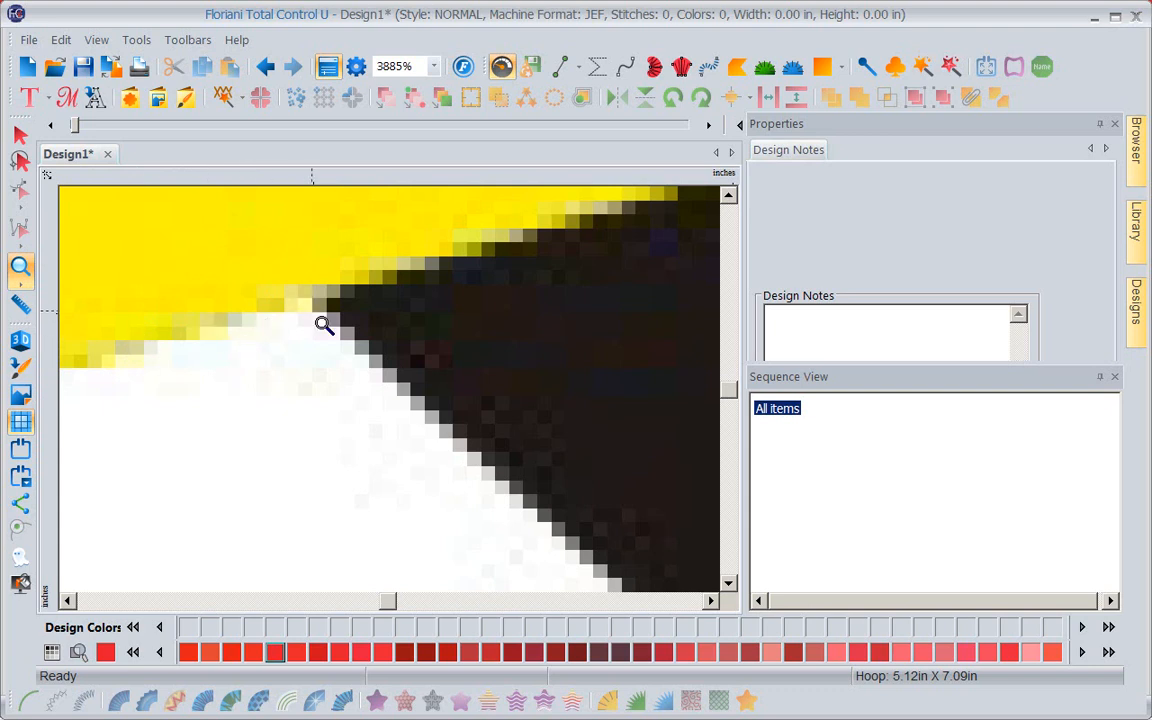
mouse_move(552, 332)
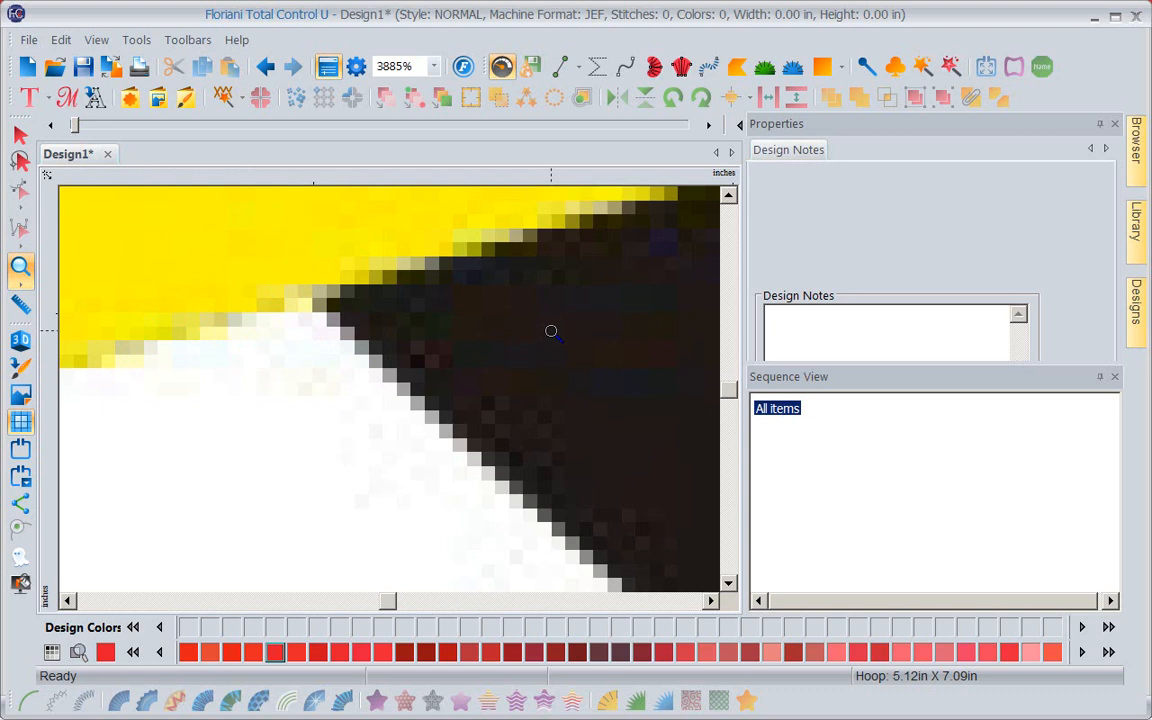
mouse_move(392, 268)
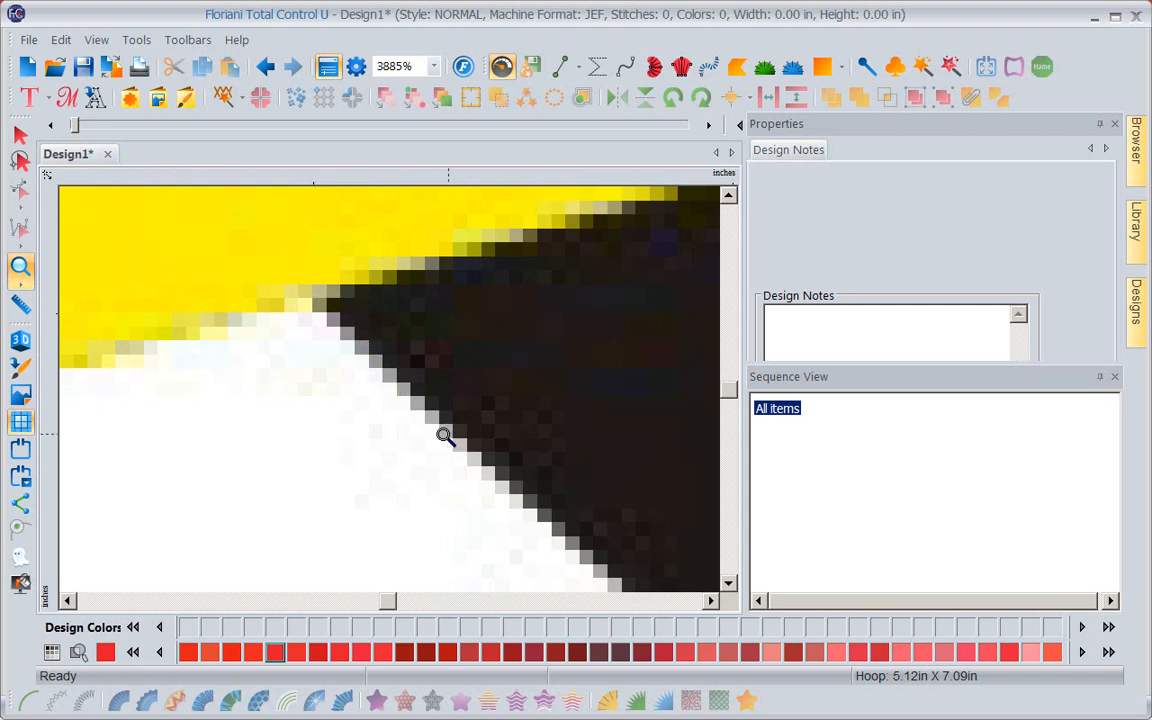
mouse_move(492, 486)
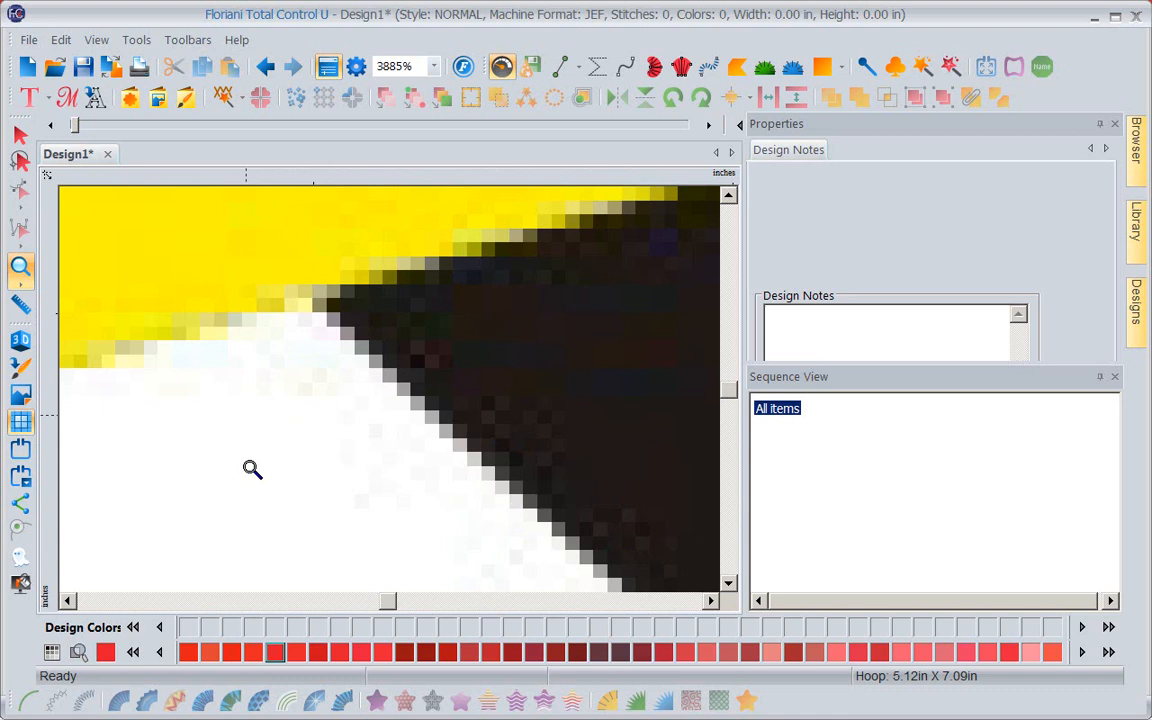
mouse_move(252, 348)
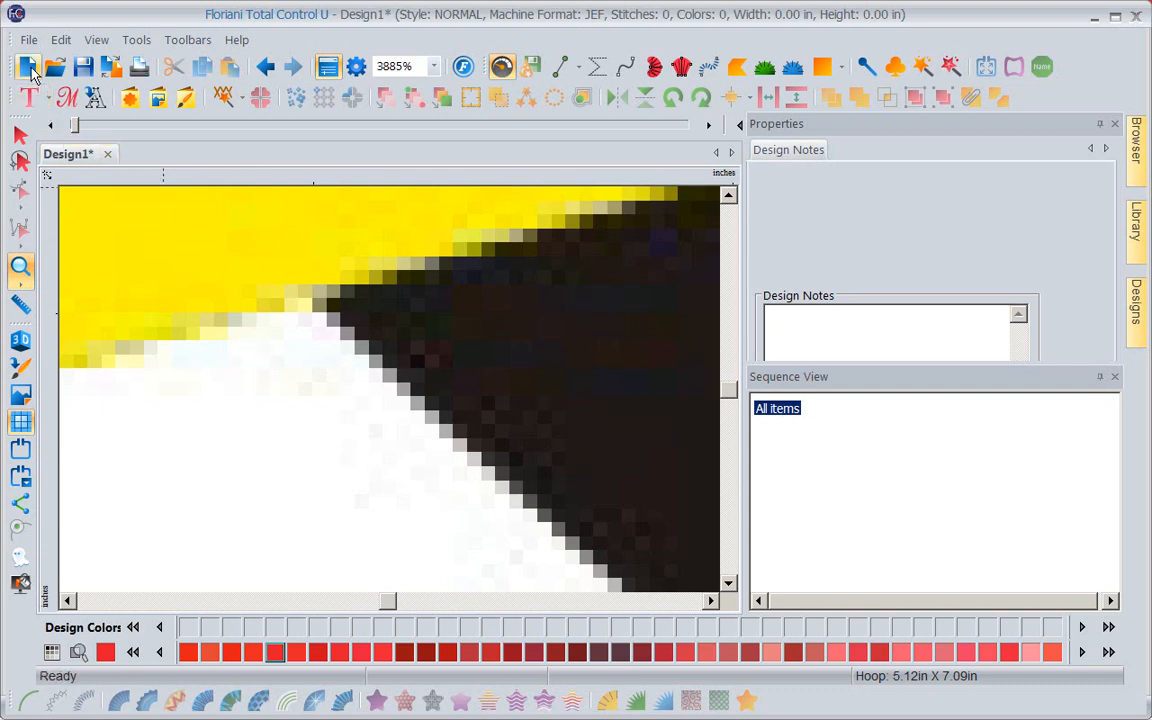
Step: Start a second design, Design2, and import the Bird vector artwork into it
click(28, 66)
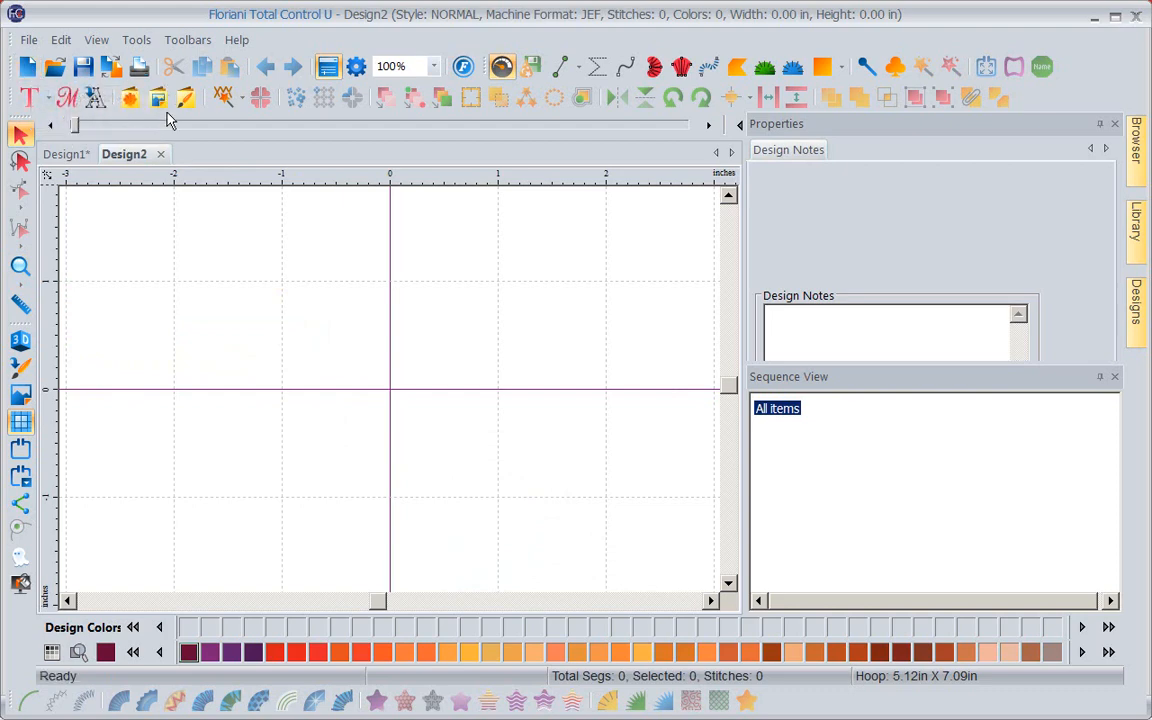
click(188, 96)
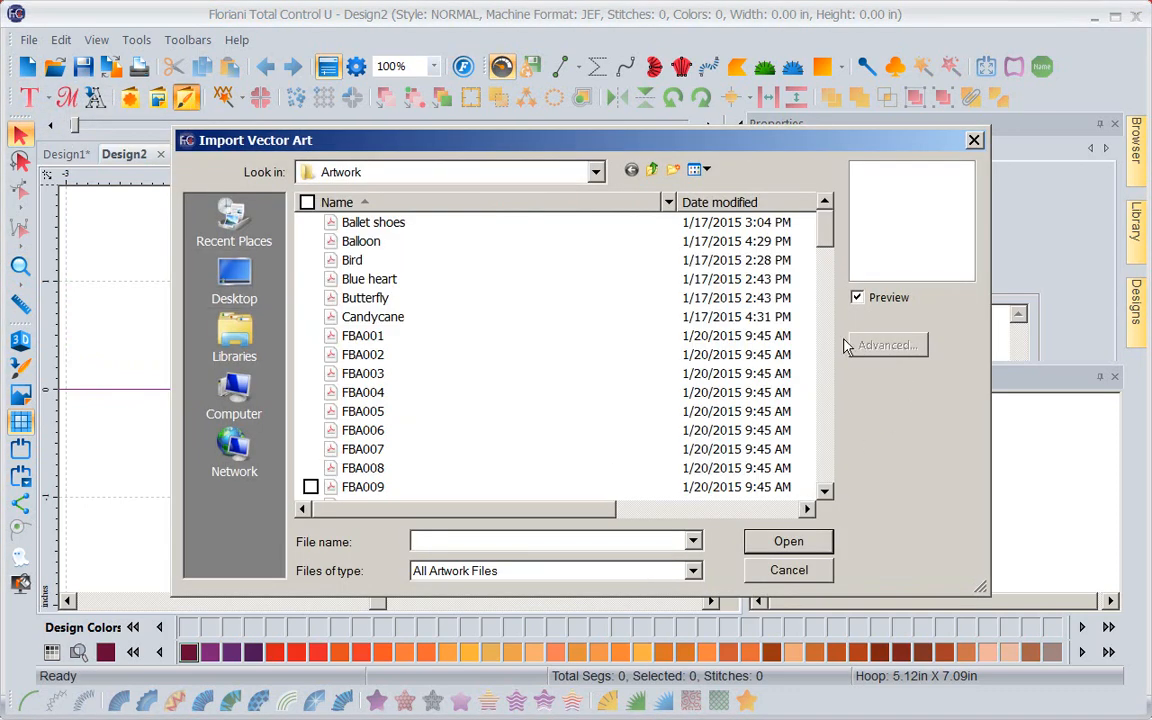
click(352, 260)
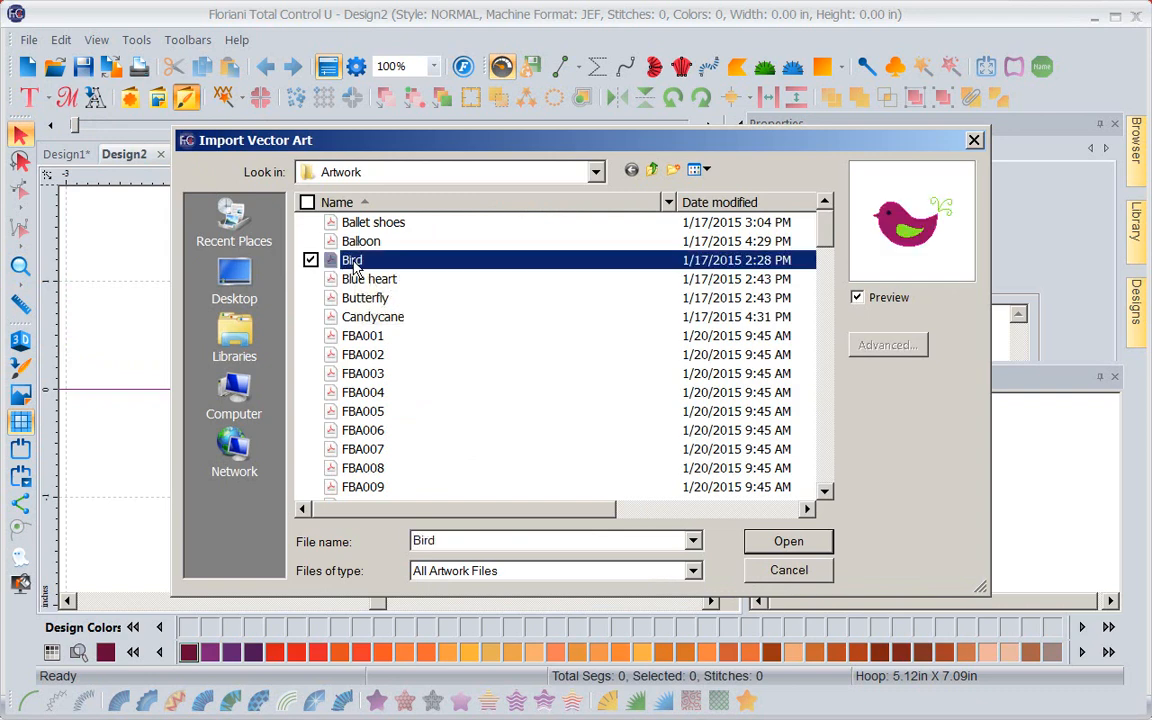
click(788, 540)
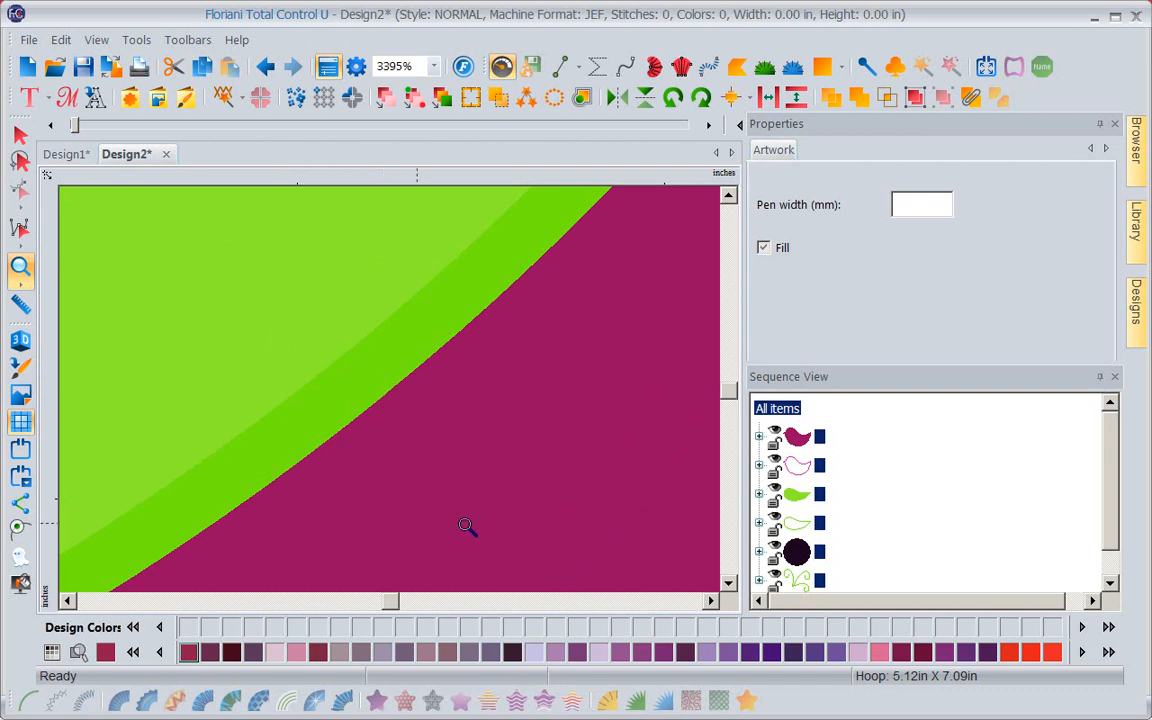
mouse_move(156, 556)
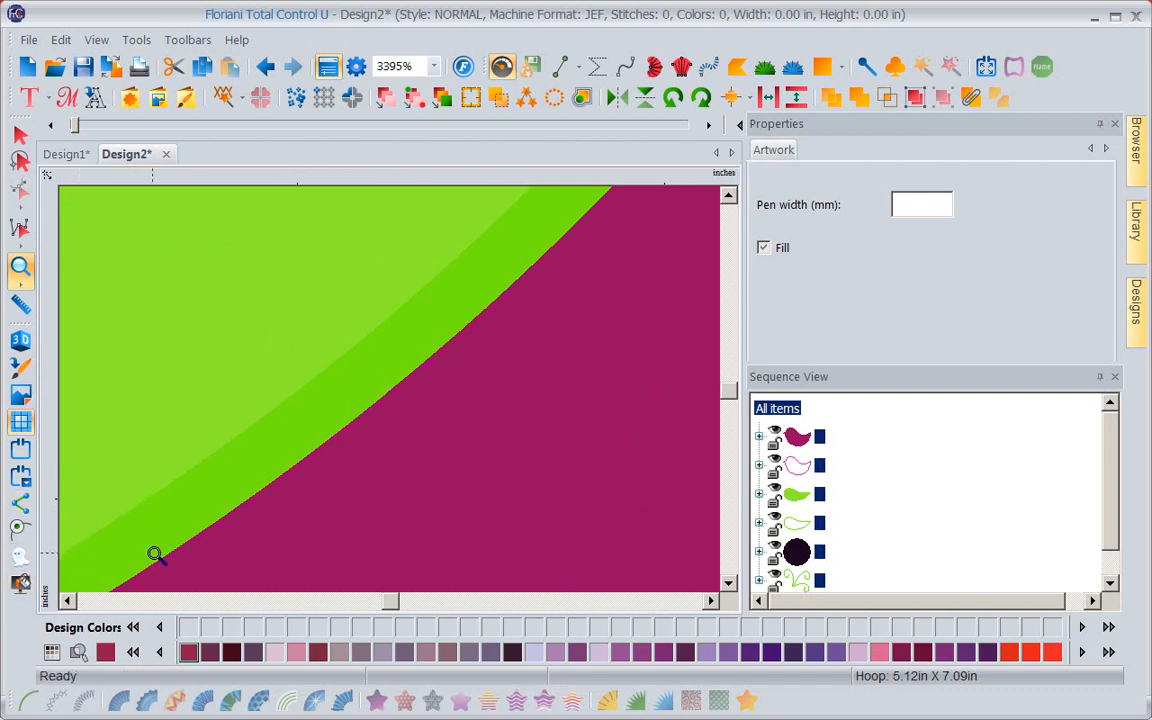
mouse_move(458, 360)
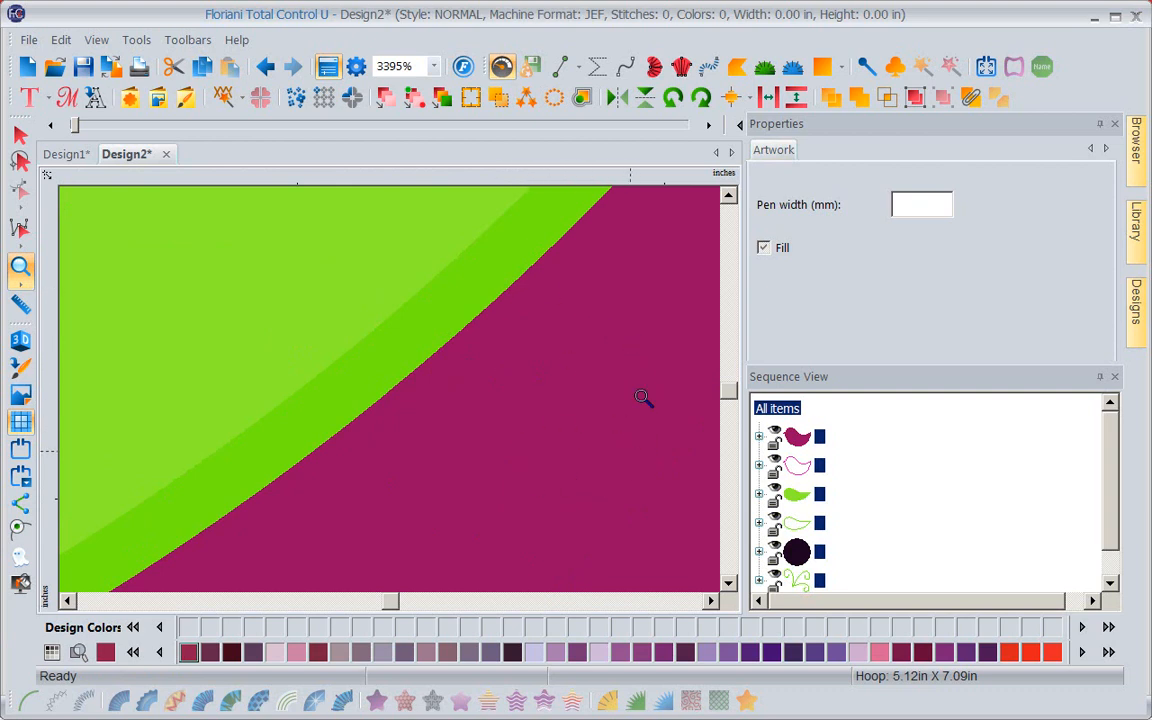
mouse_move(492, 442)
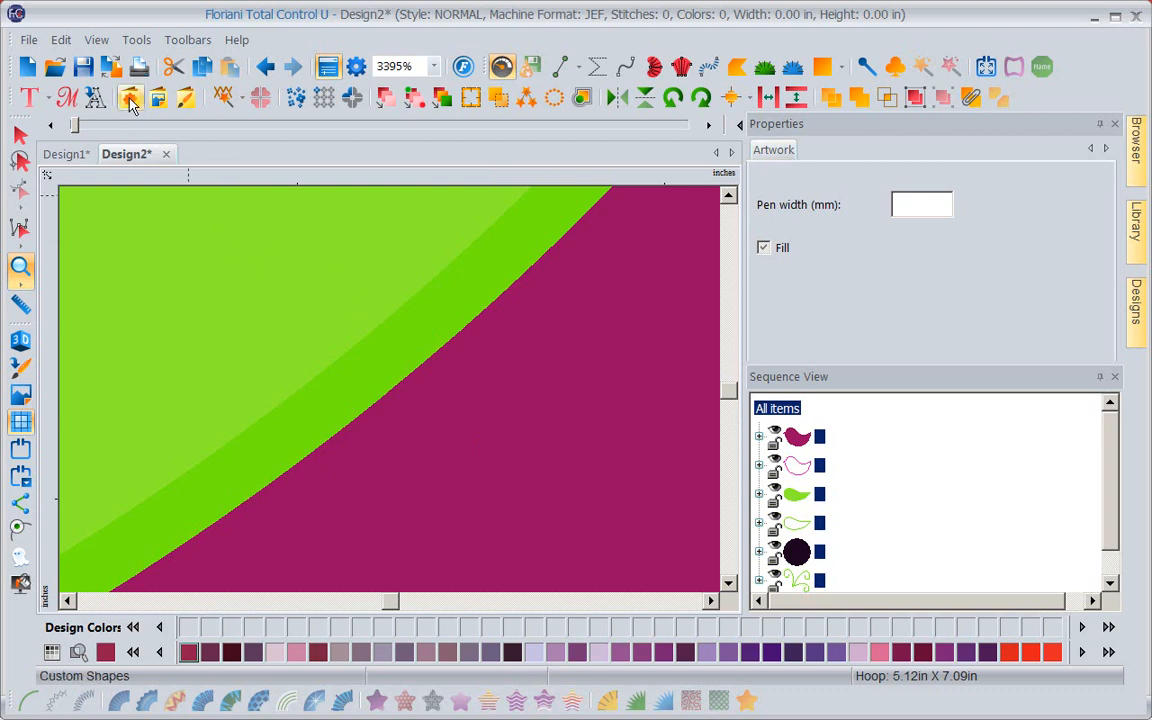
Step: Browse the Custom Shapes collection and close it without placing a shape
click(130, 96)
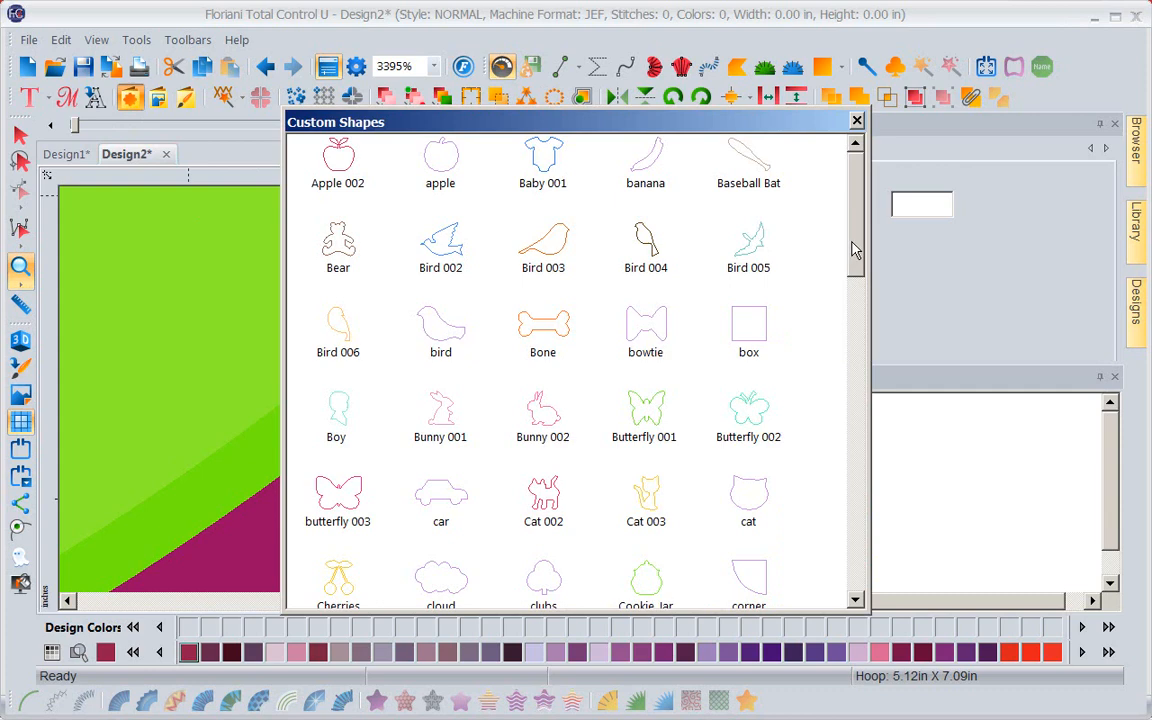
mouse_move(854, 248)
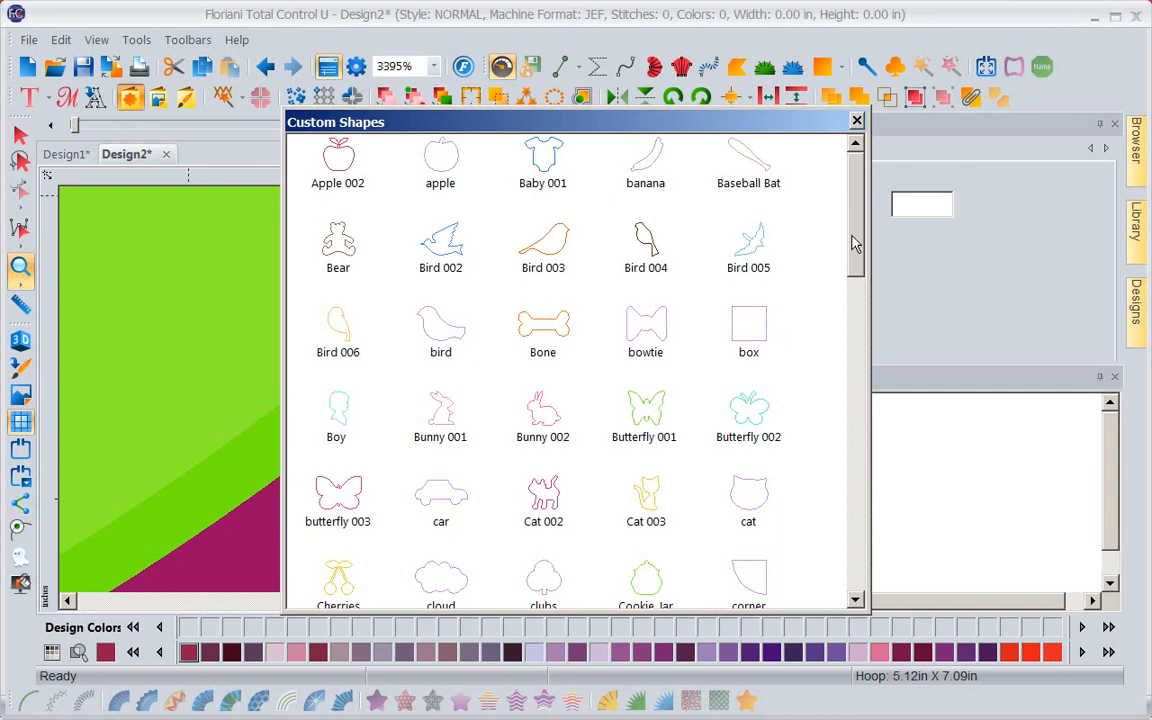
scroll(down, 3)
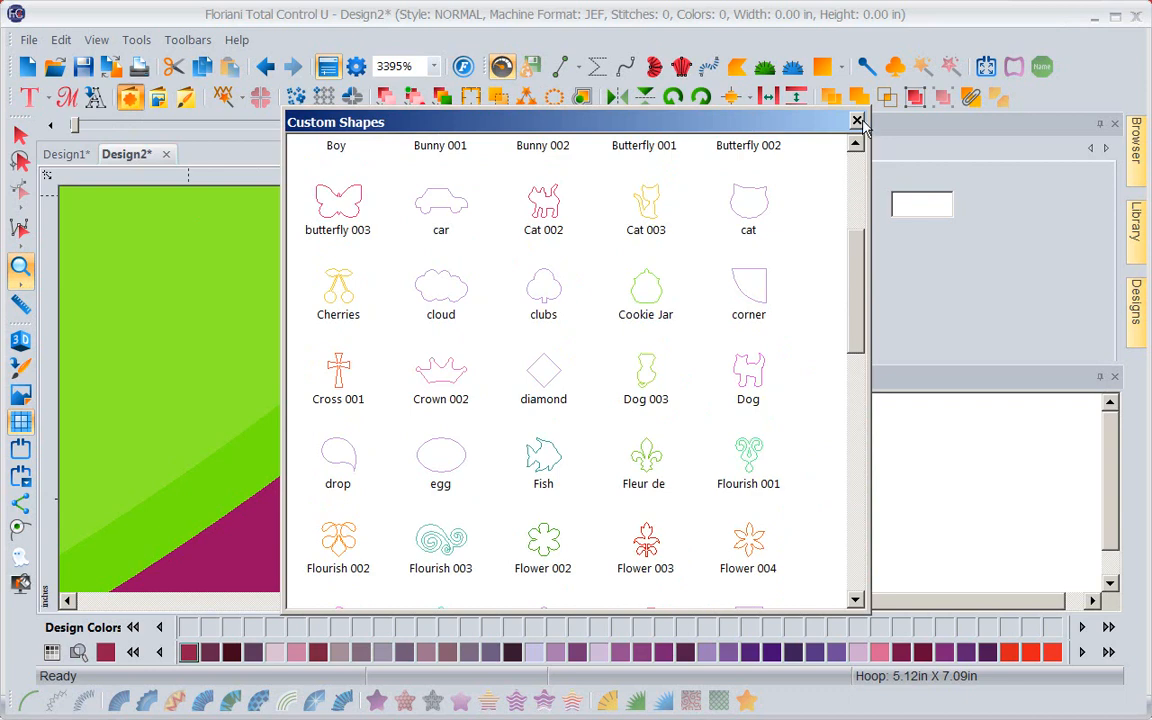
click(856, 122)
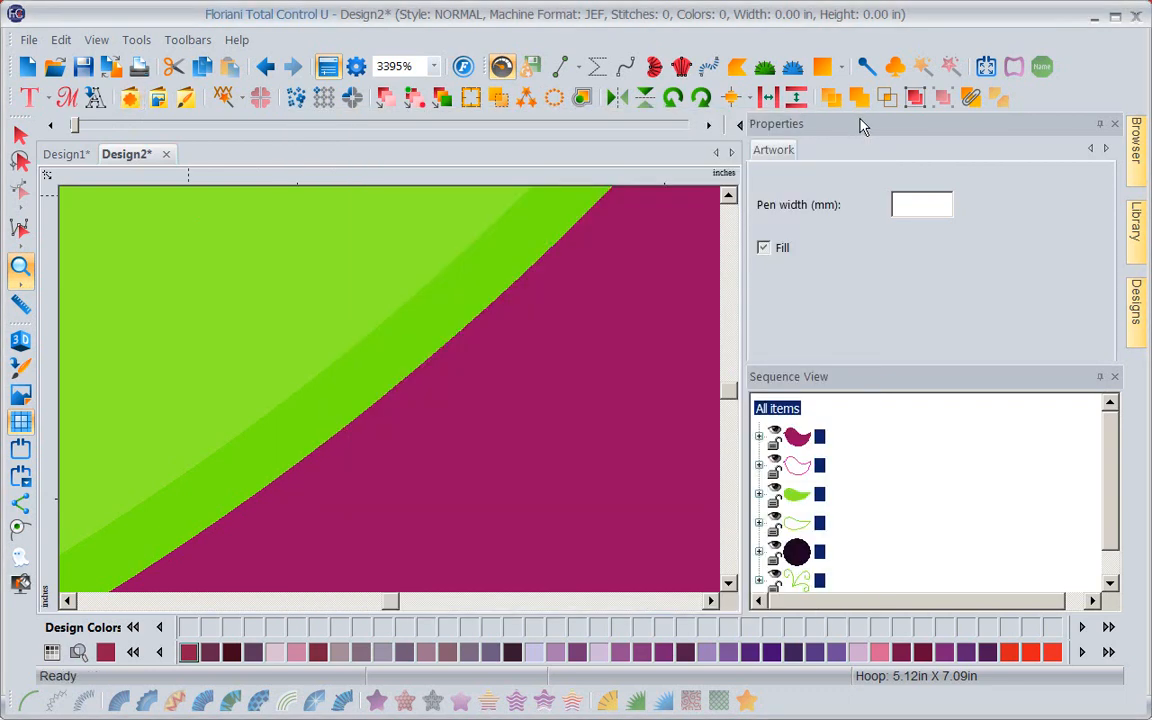
Step: Expand the Line tool's flyout of vector drawing tools
click(564, 68)
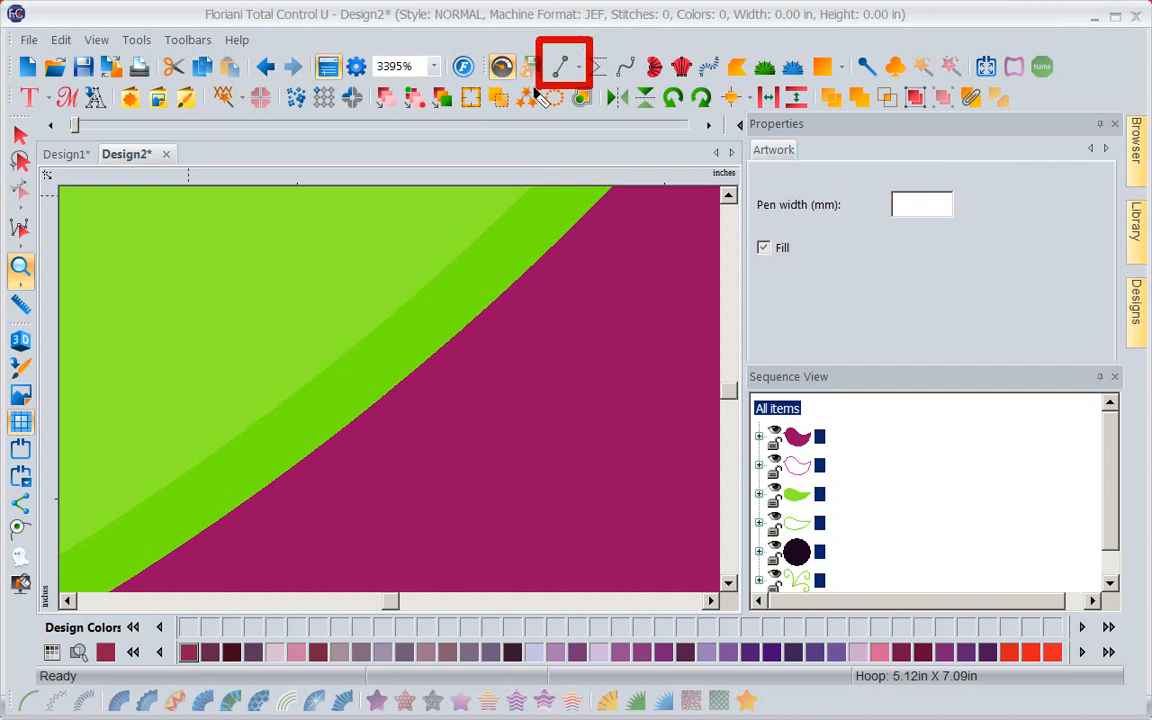
click(564, 66)
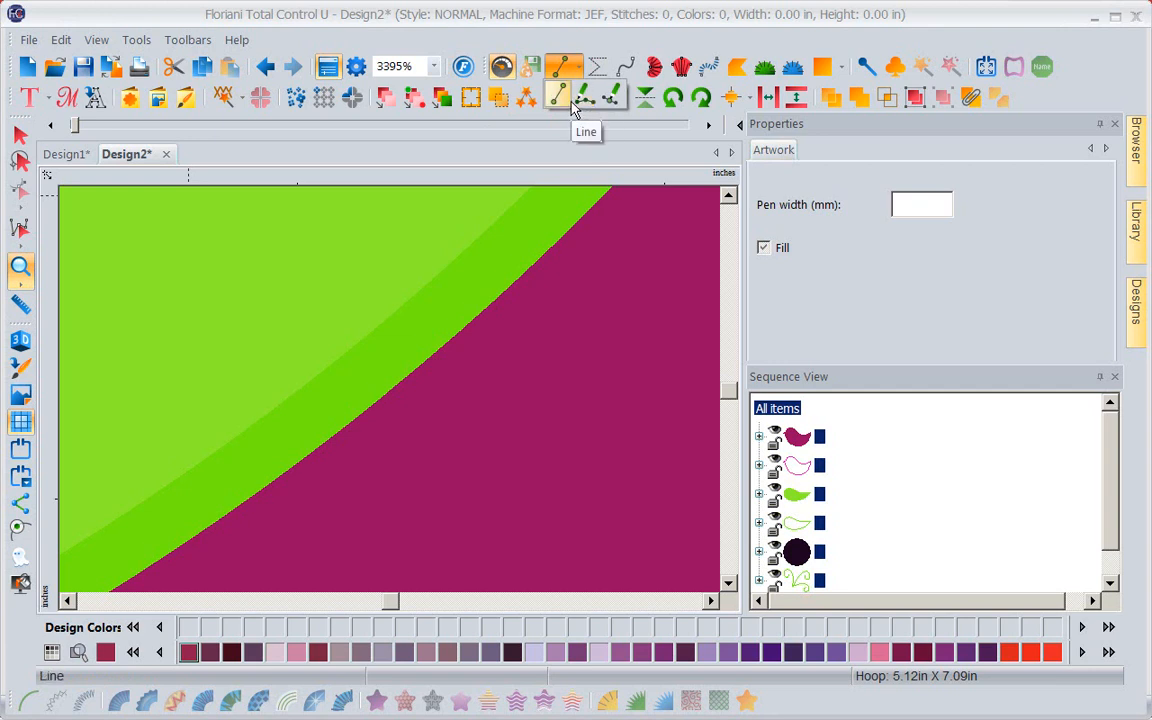
mouse_move(616, 96)
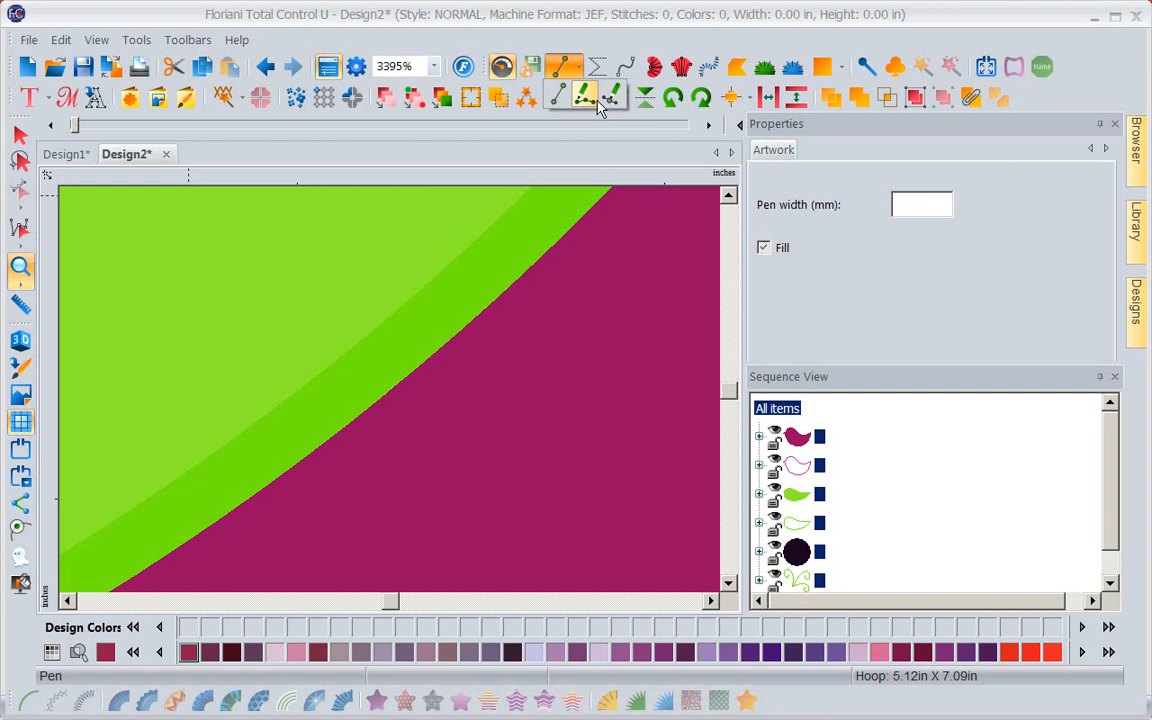
click(584, 96)
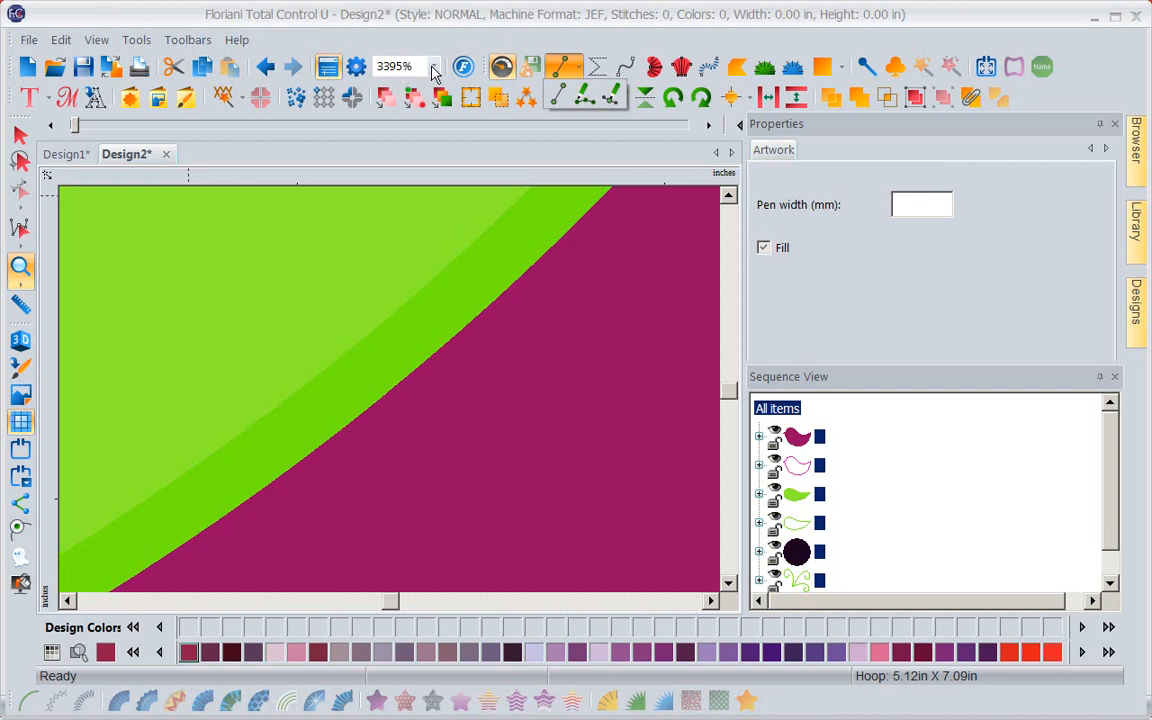
Step: Zoom to the whole bird and select its magenta body artwork
click(434, 66)
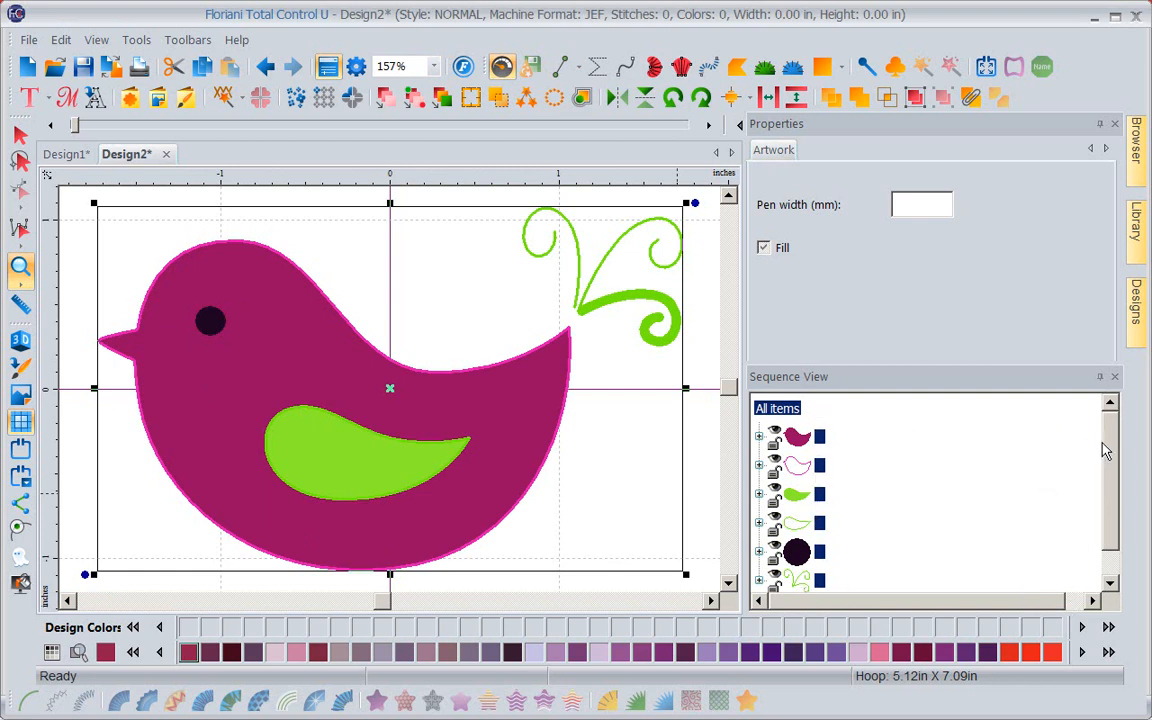
scroll(down, 3)
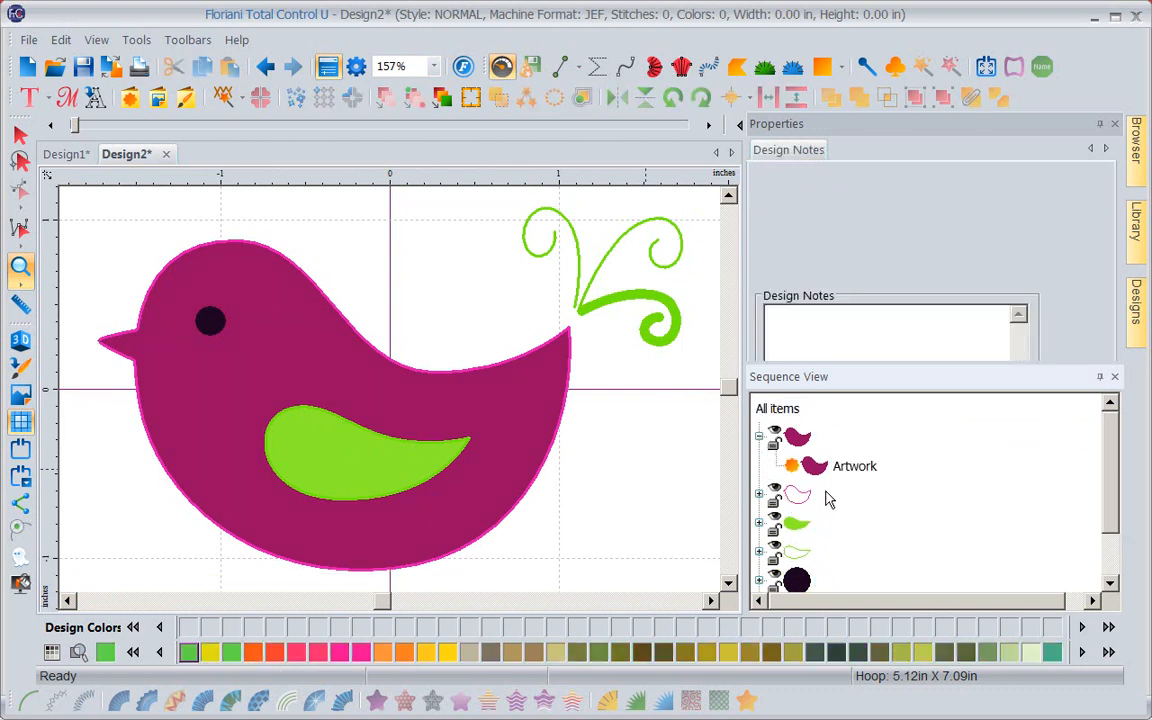
mouse_move(830, 472)
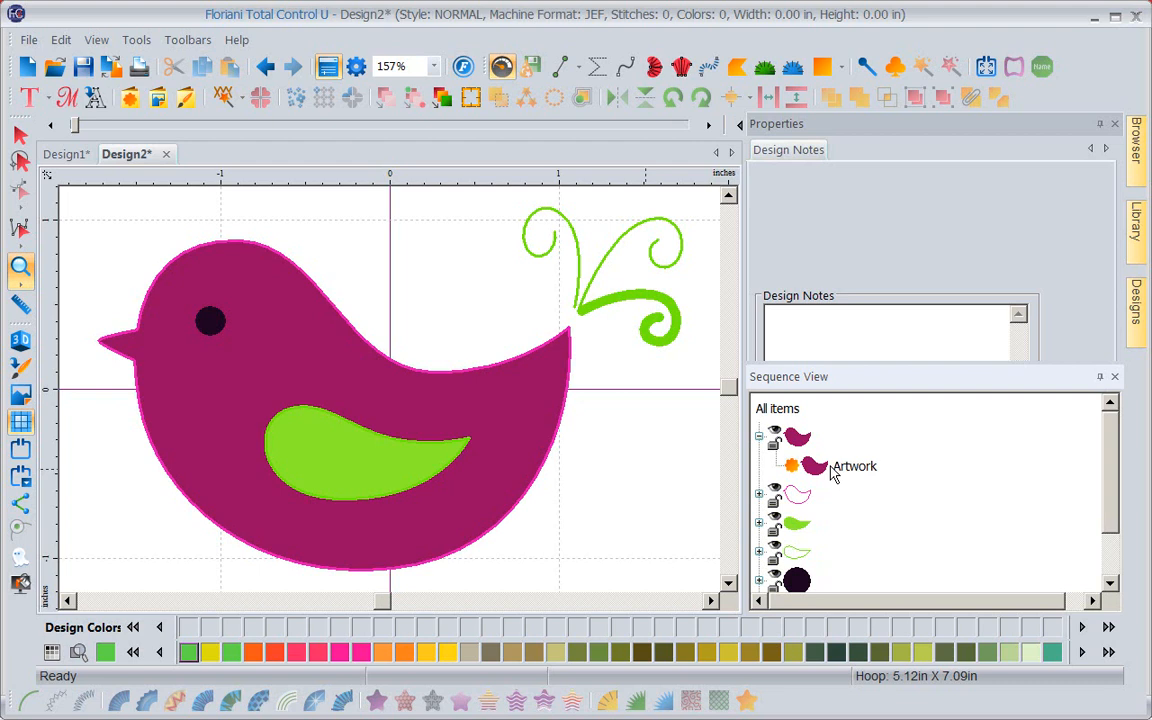
mouse_move(784, 444)
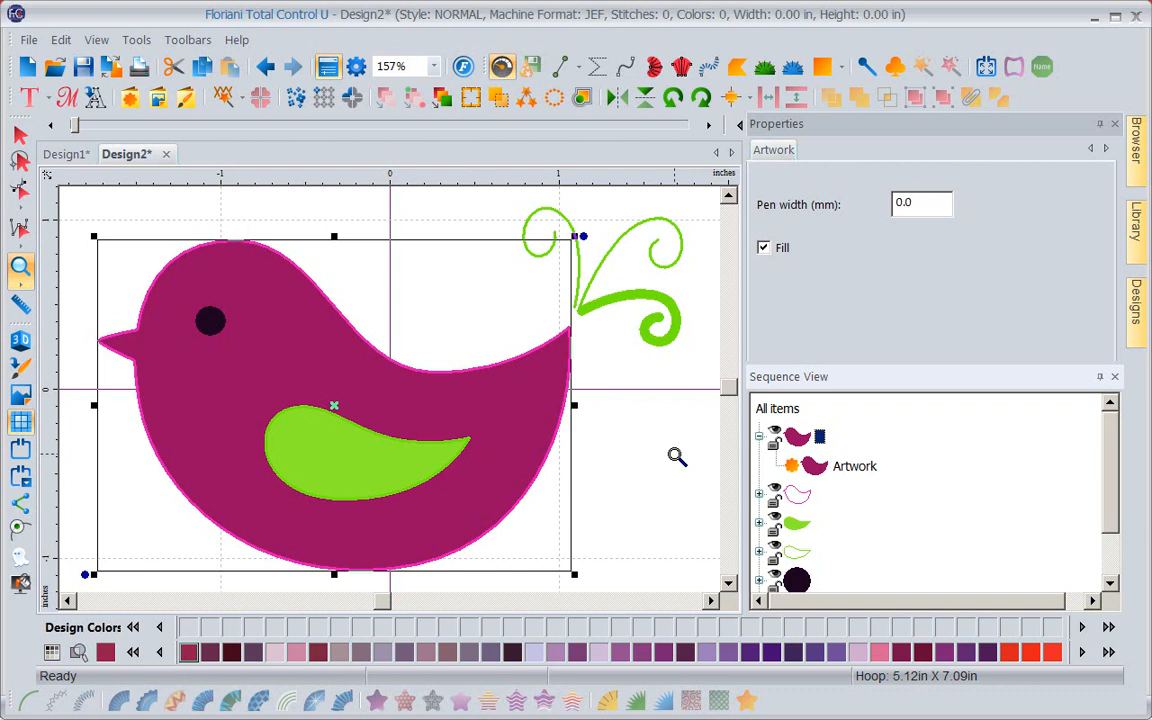
click(20, 136)
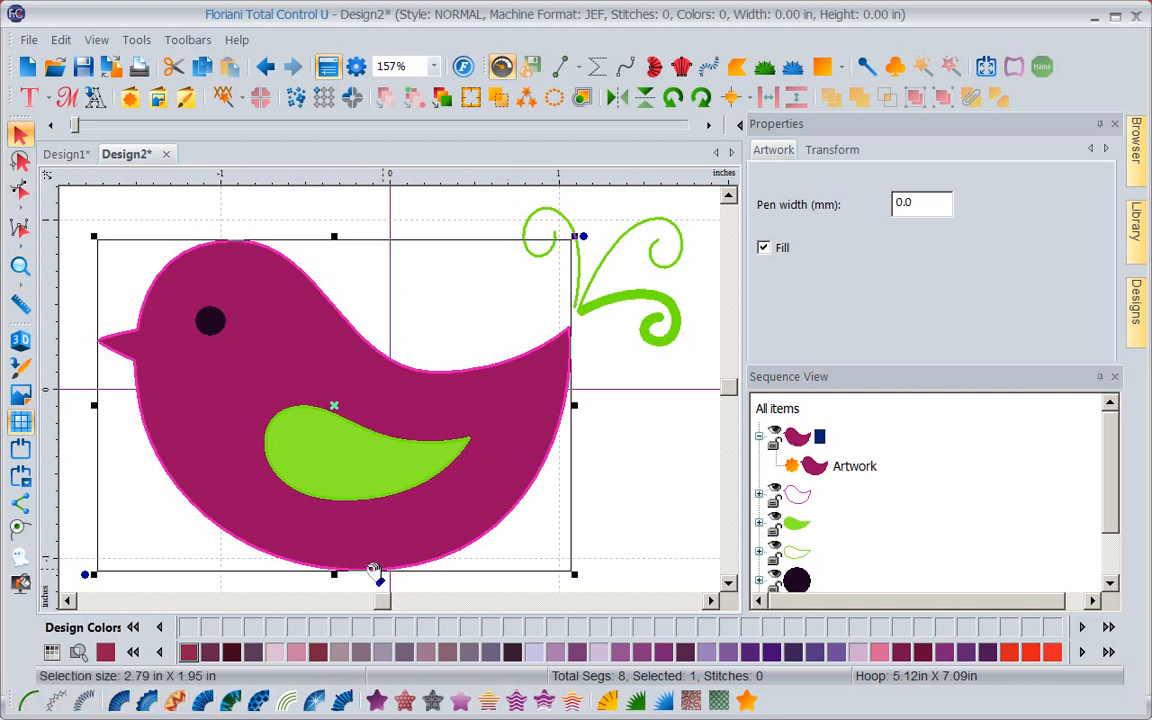
mouse_move(470, 562)
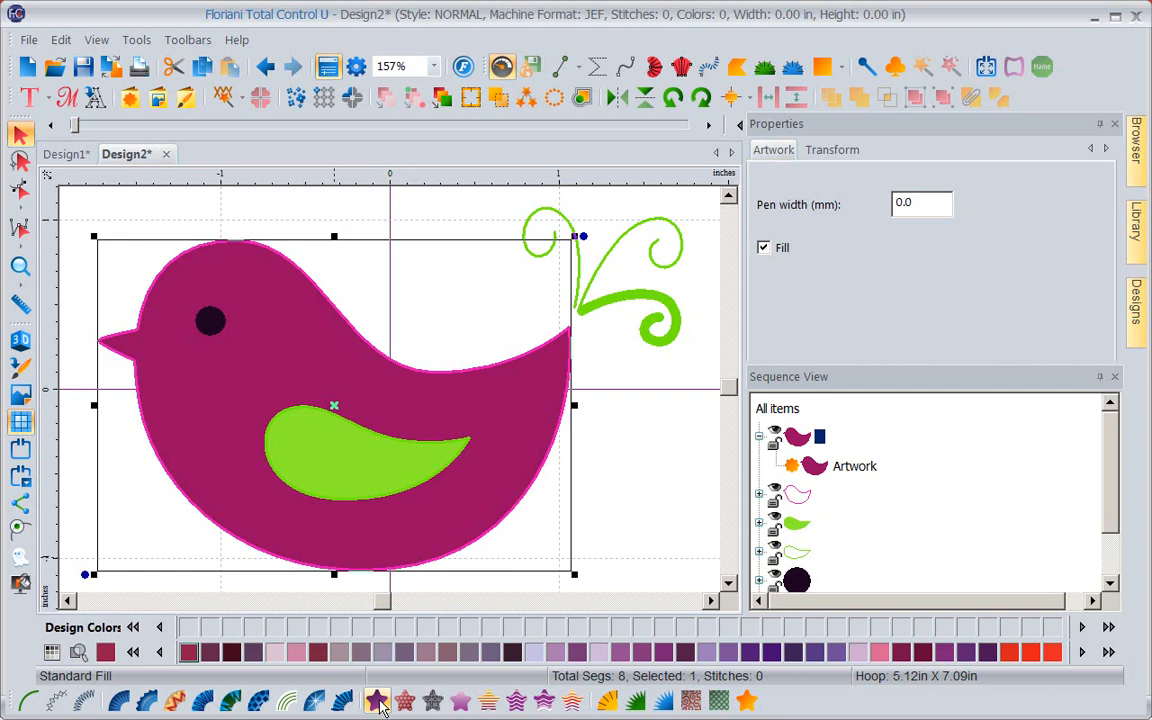
mouse_move(376, 700)
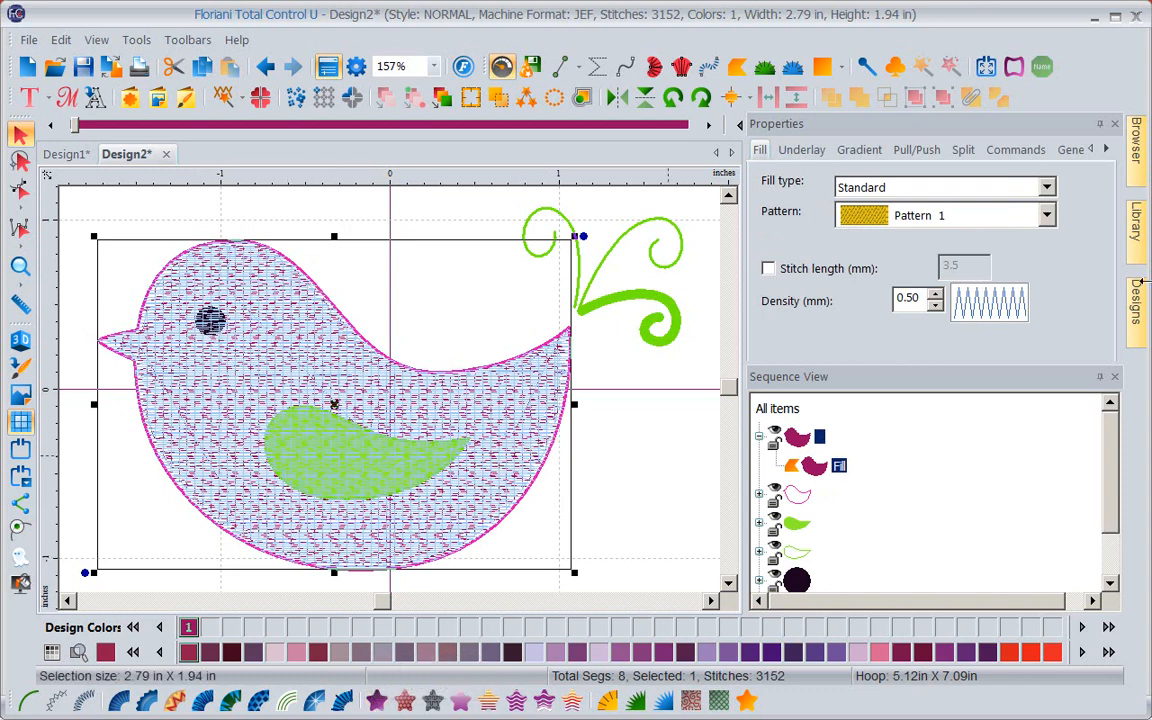
mouse_move(976, 374)
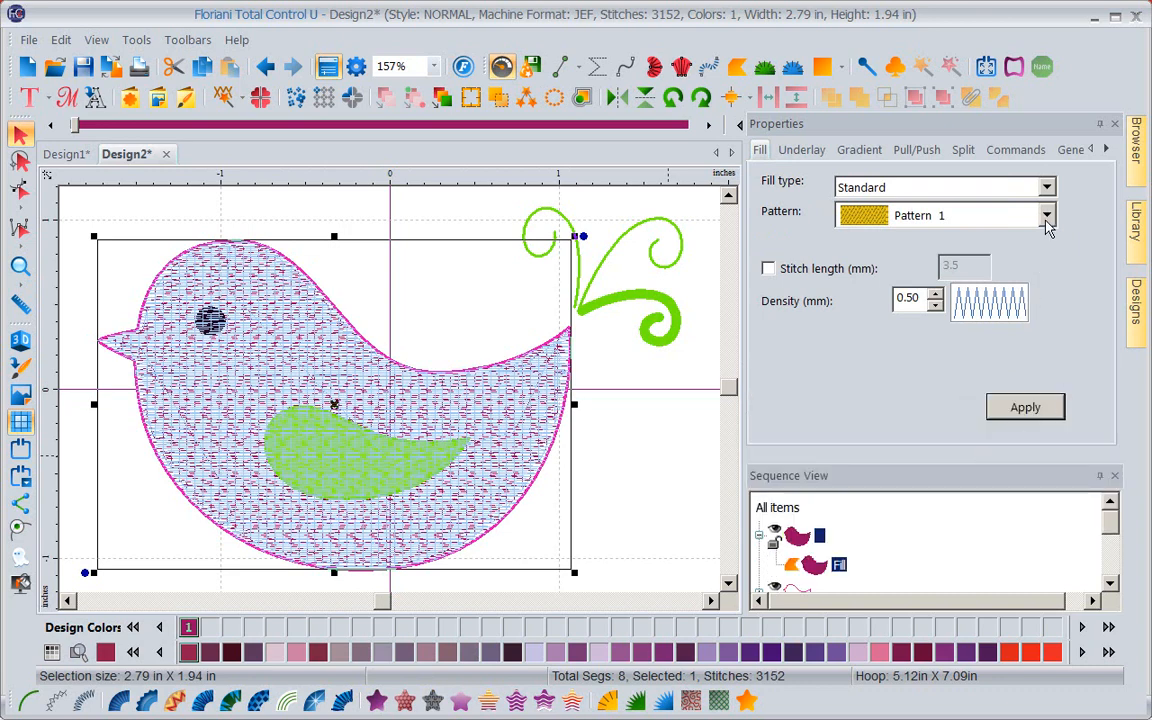
Step: Stitch the body as a Standard Fill using the Random pattern
click(1048, 216)
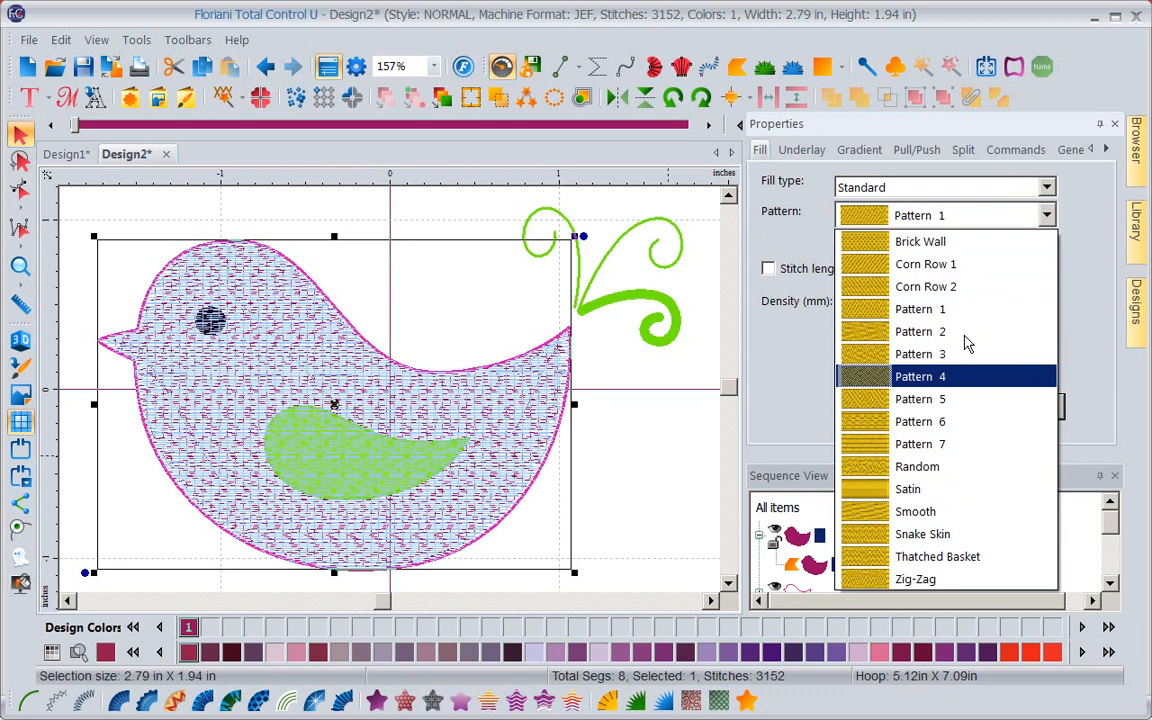
mouse_move(930, 466)
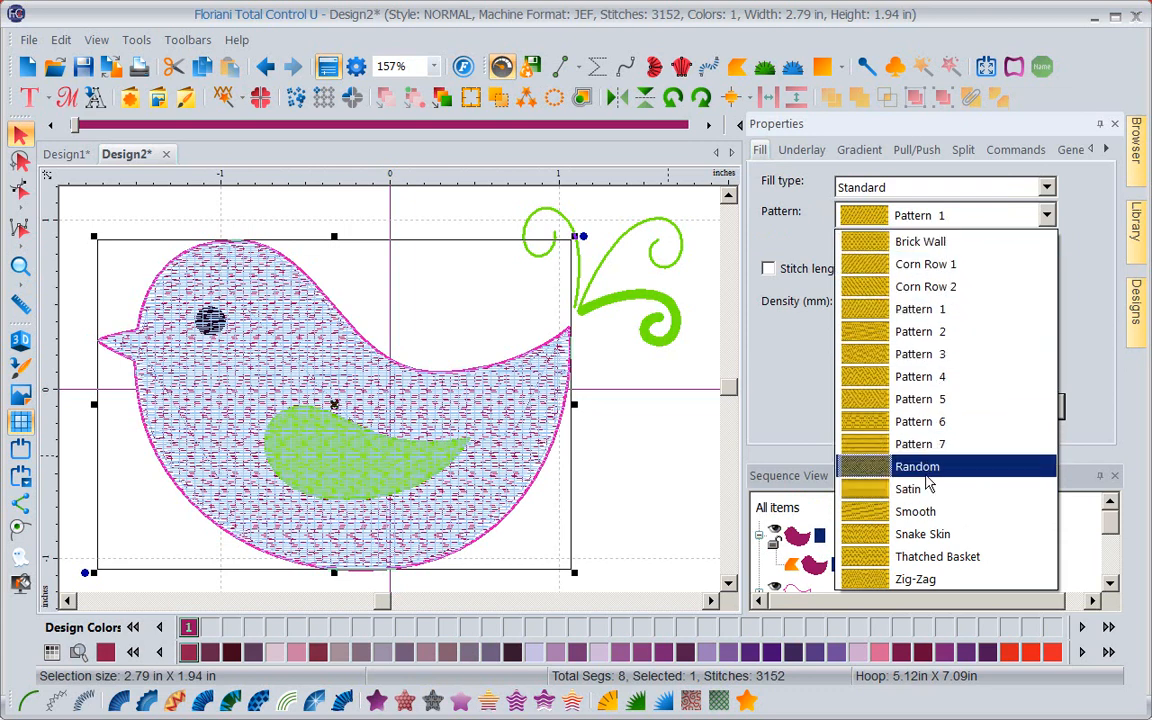
mouse_move(928, 472)
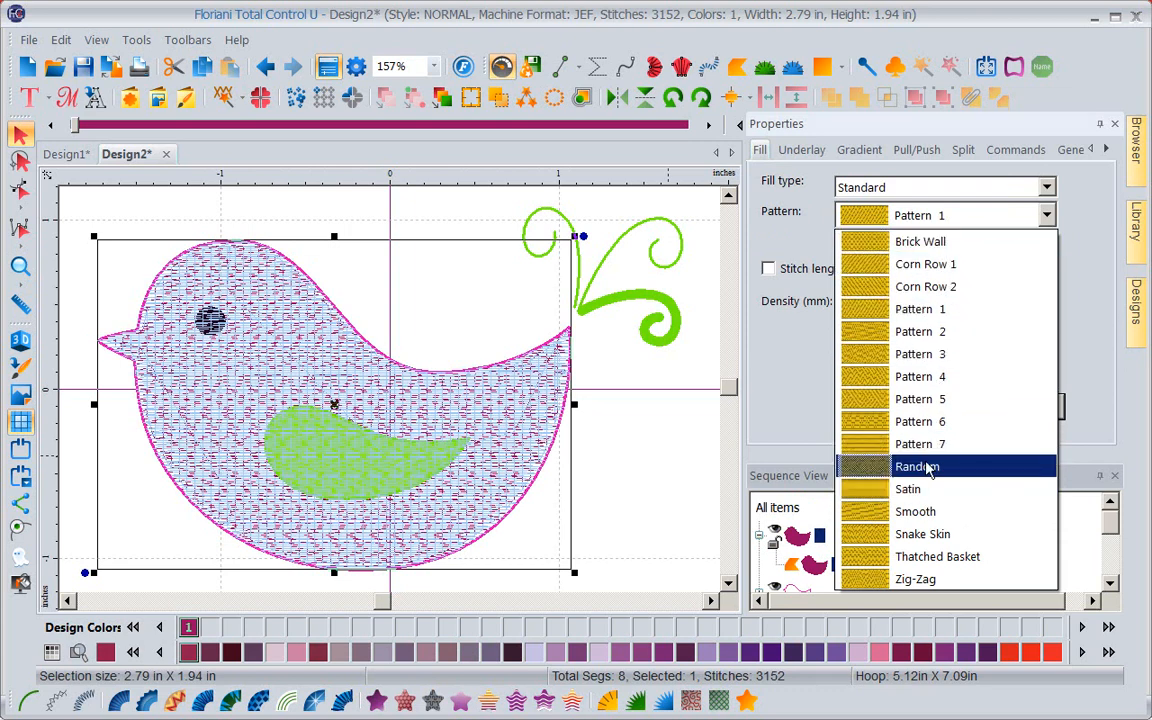
click(916, 466)
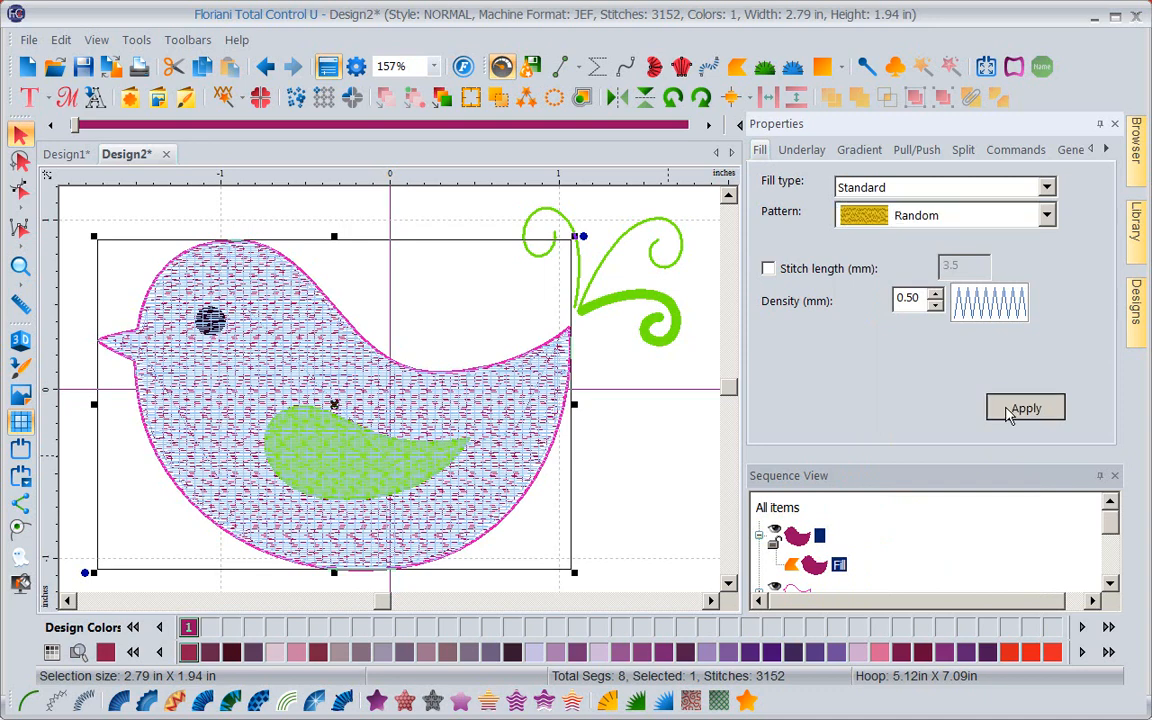
click(1024, 408)
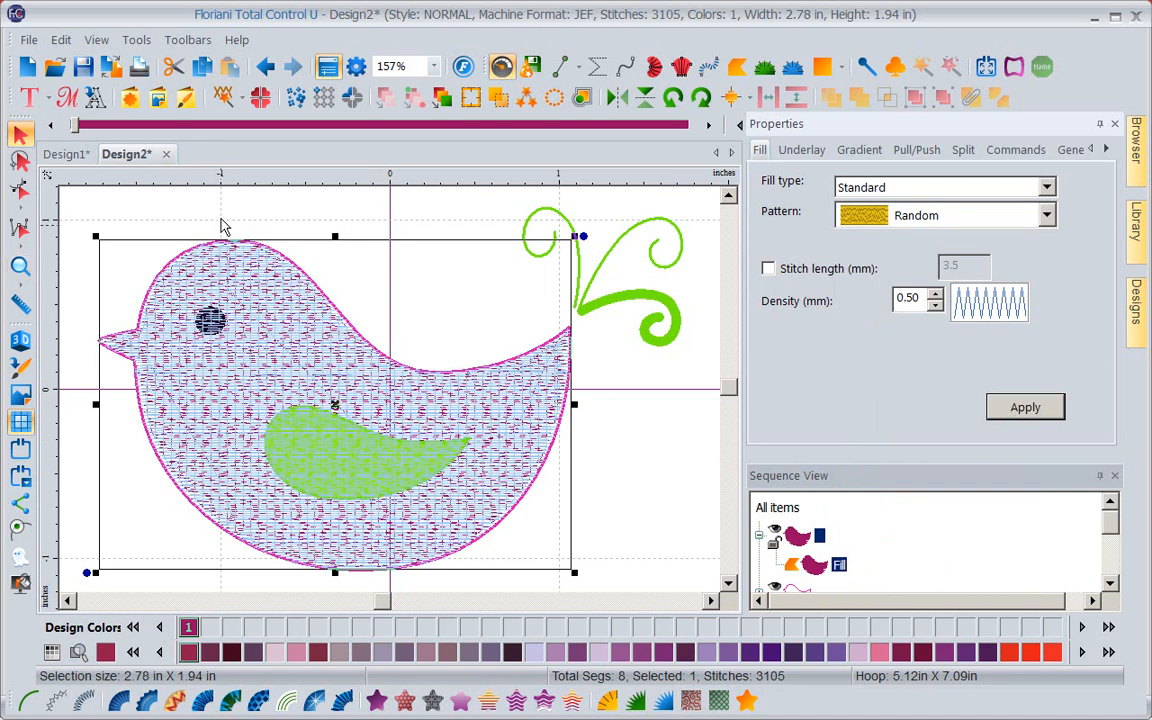
Step: Deselect the body and show the design as realistic 3D stitches
click(20, 340)
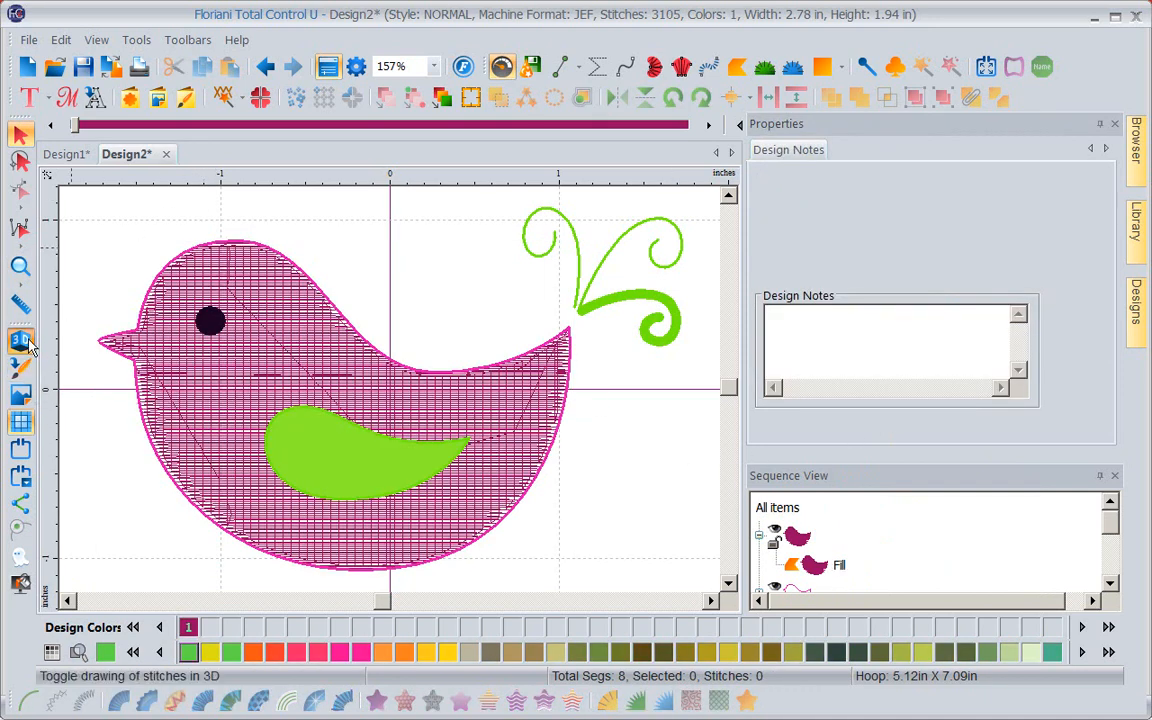
click(20, 340)
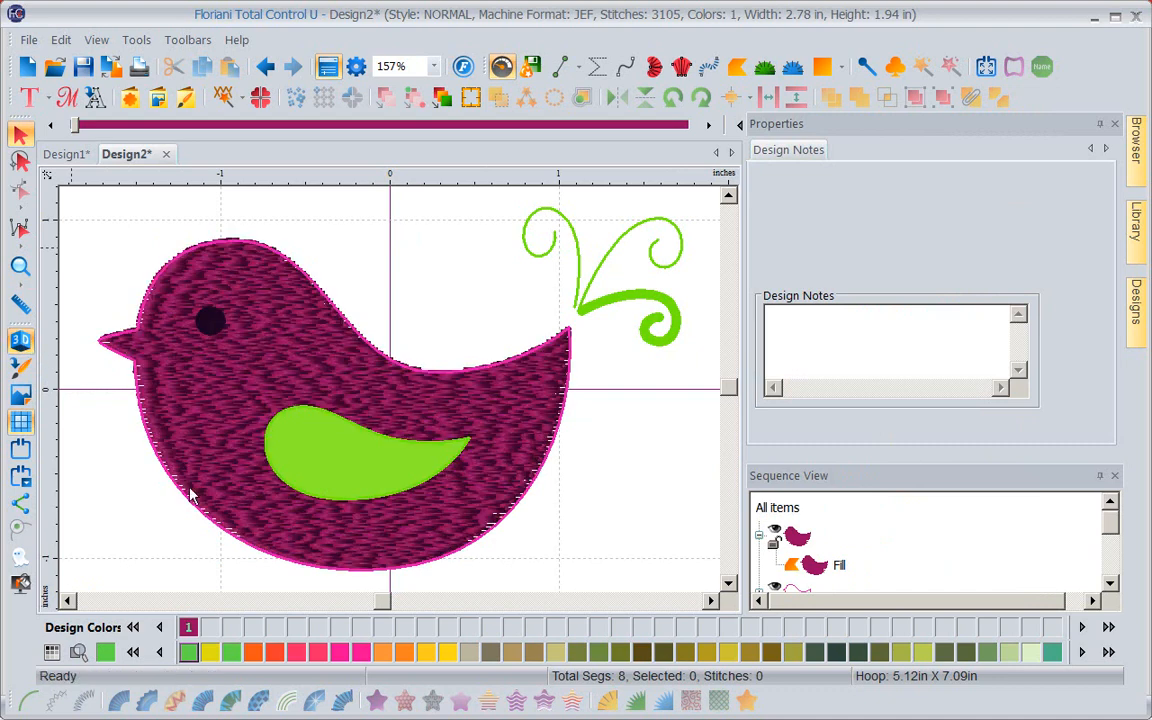
mouse_move(180, 516)
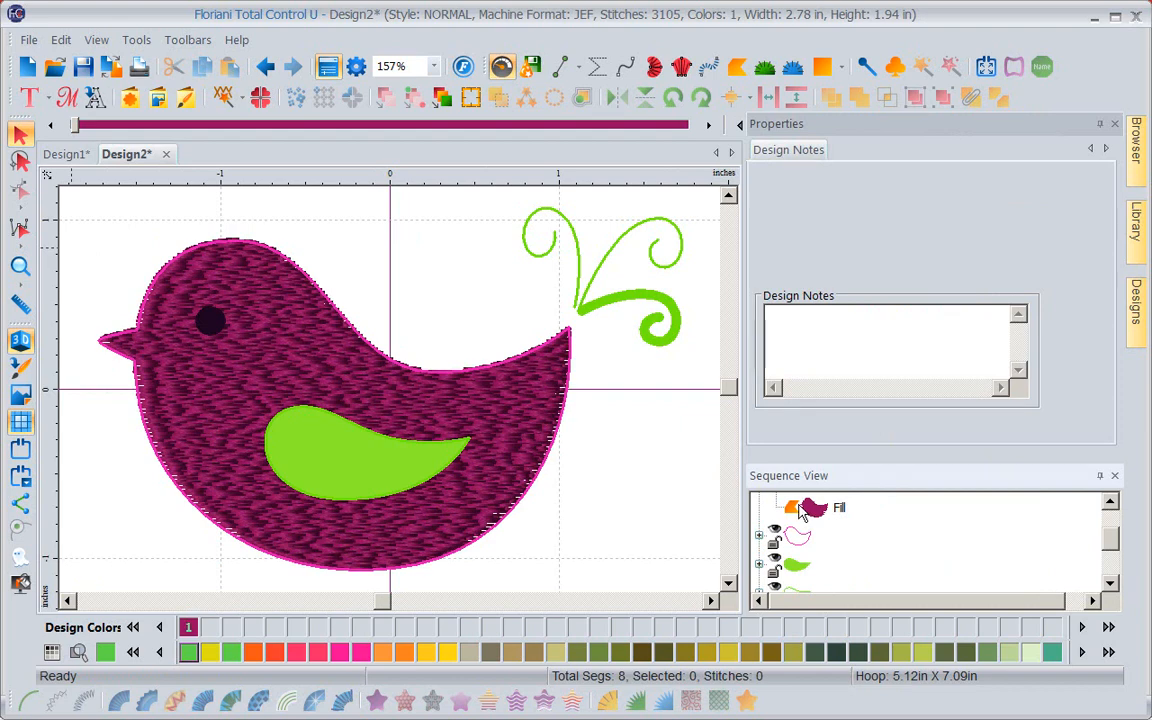
Step: Set the body's outline run to Bean with 3 repeats and 3.0 mm stitch length
click(796, 536)
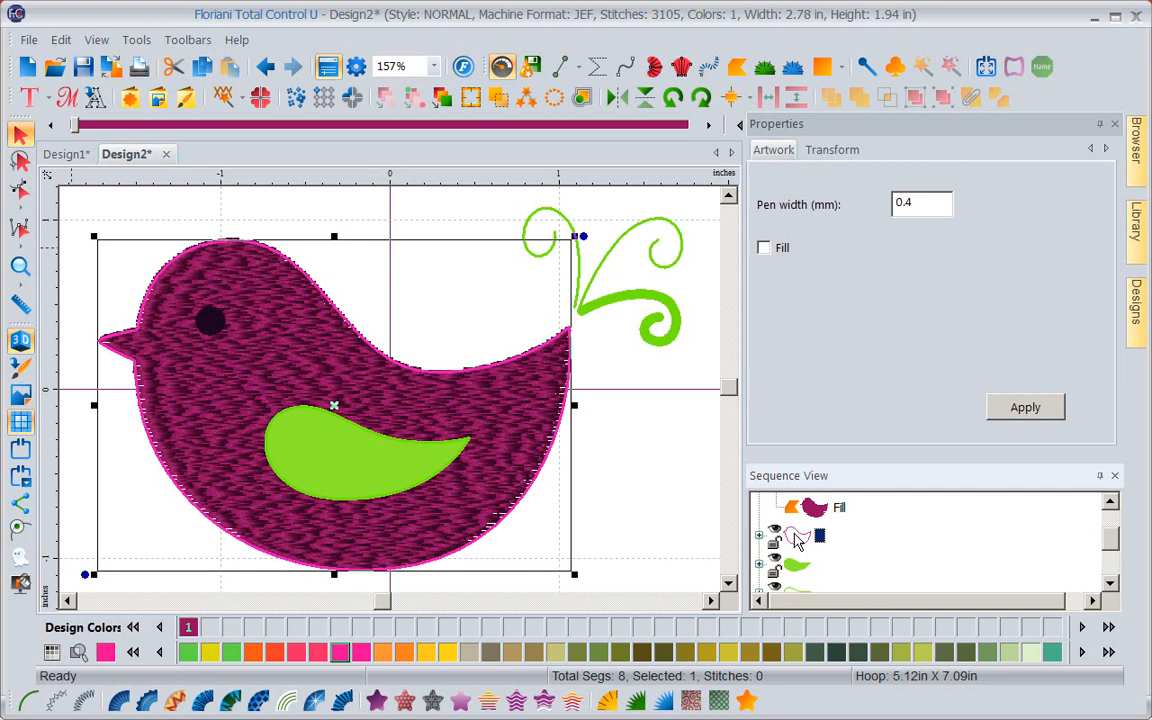
mouse_move(532, 370)
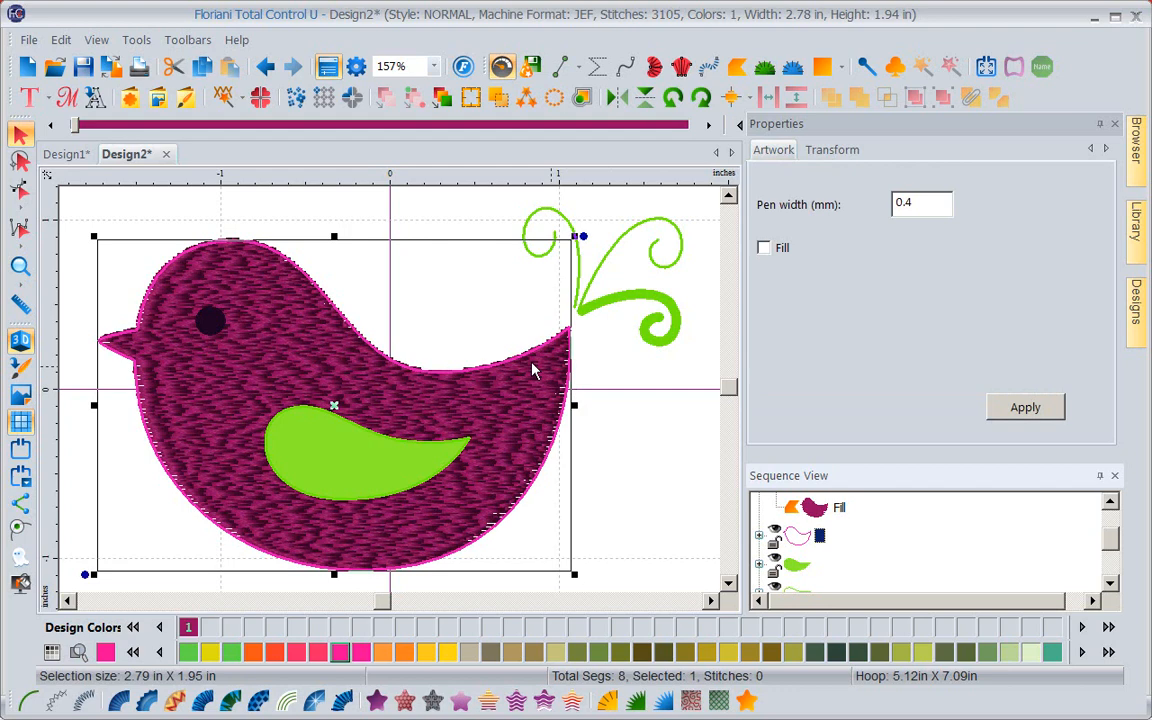
mouse_move(576, 356)
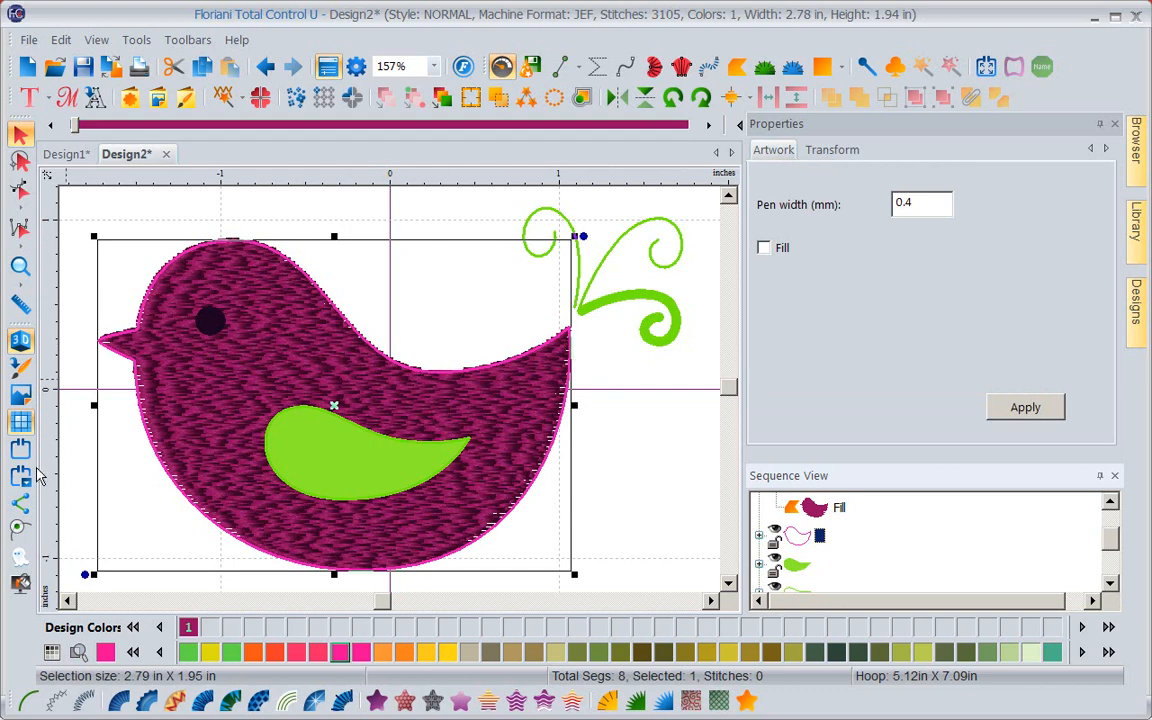
mouse_move(20, 700)
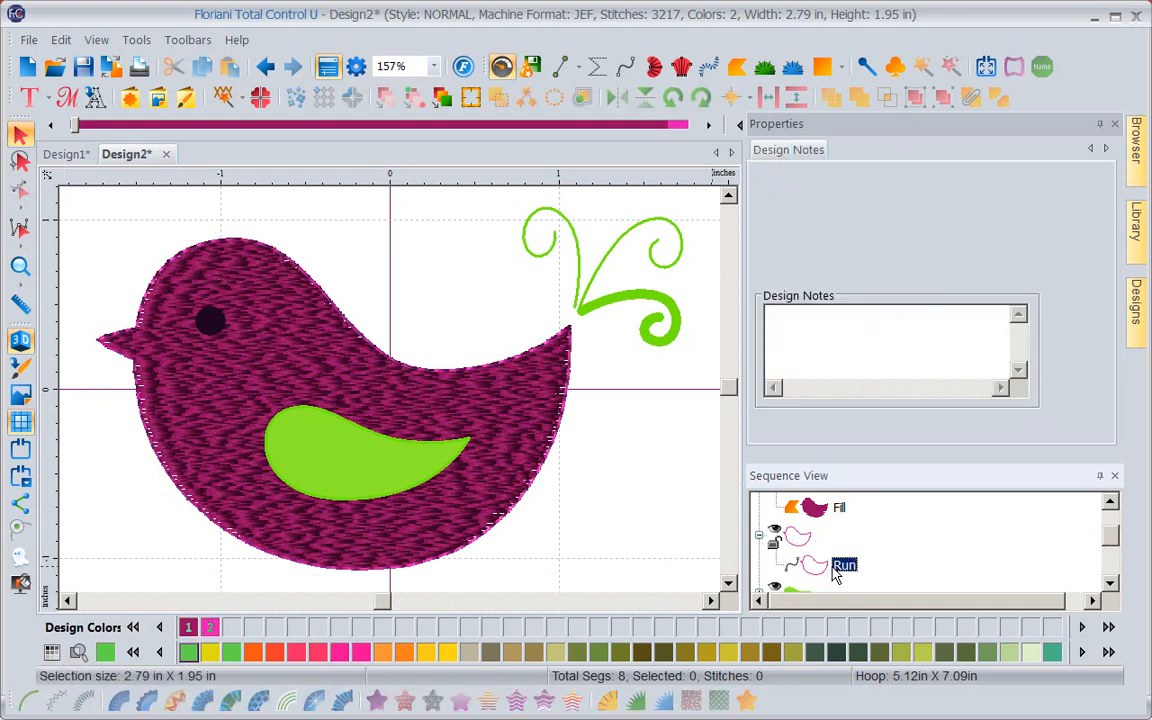
click(844, 564)
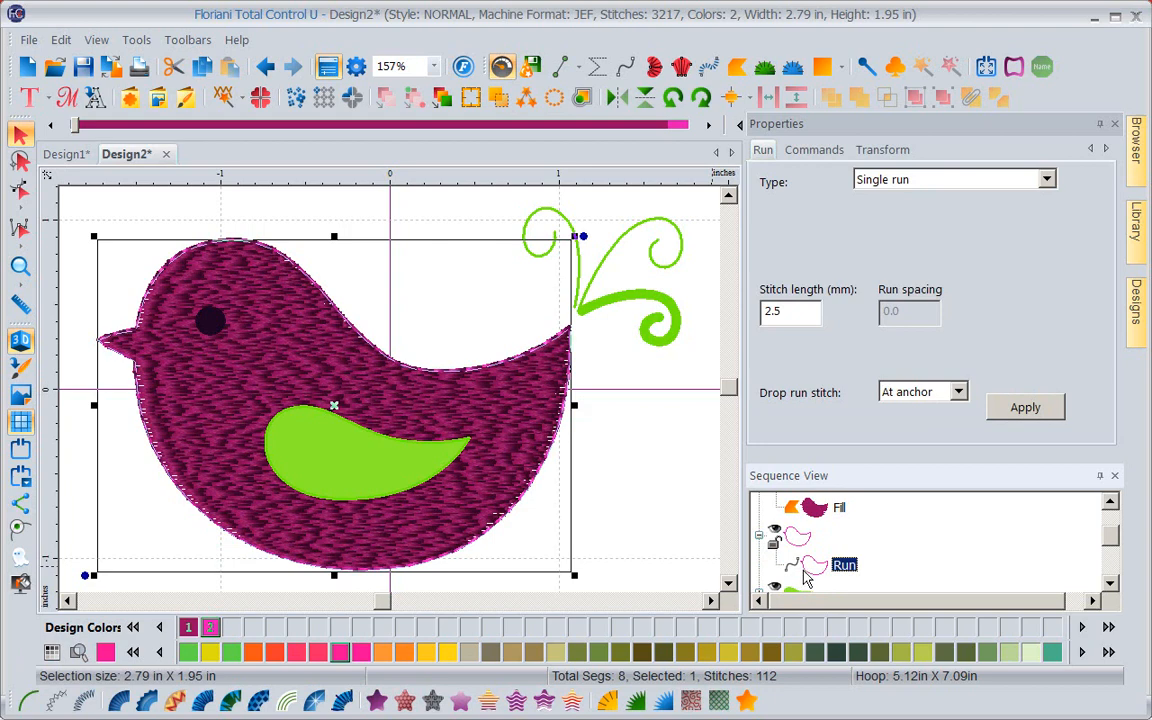
mouse_move(830, 224)
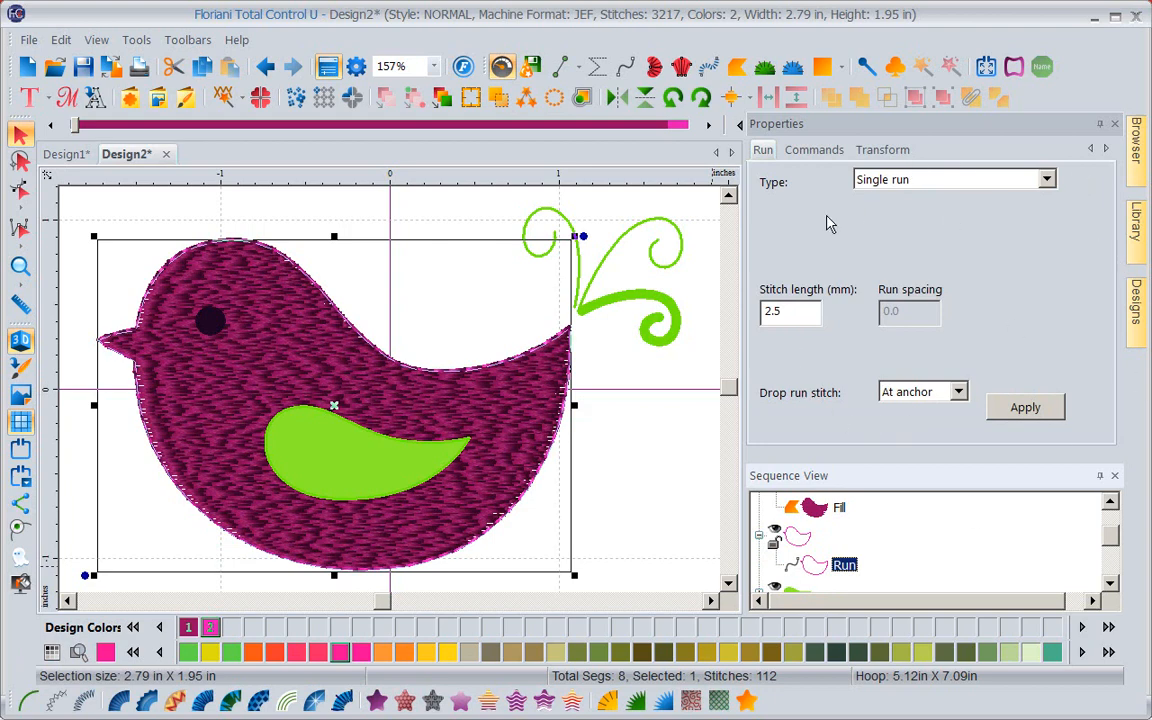
mouse_move(912, 220)
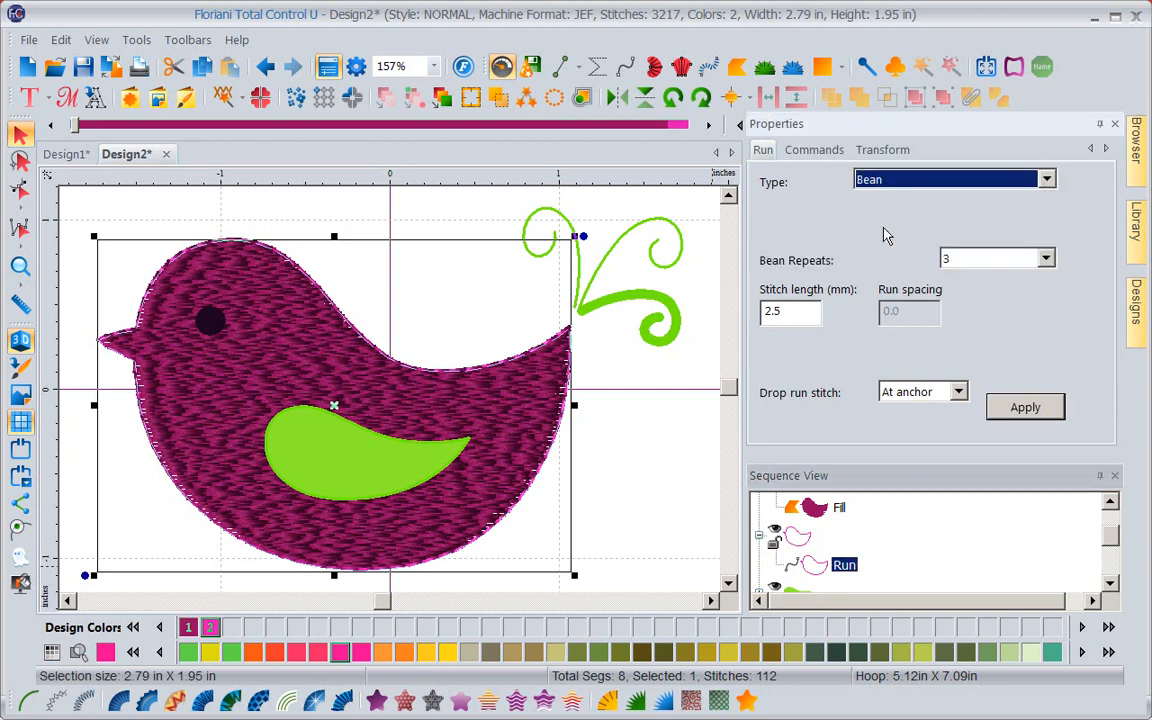
mouse_move(1044, 272)
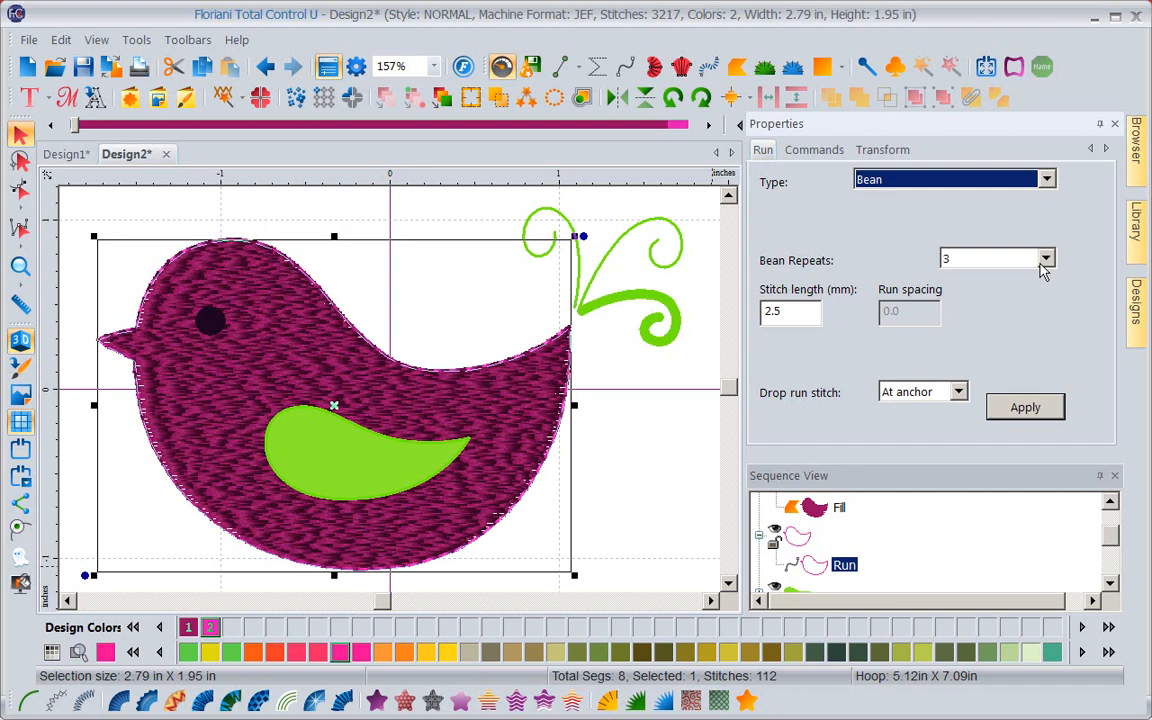
click(1046, 260)
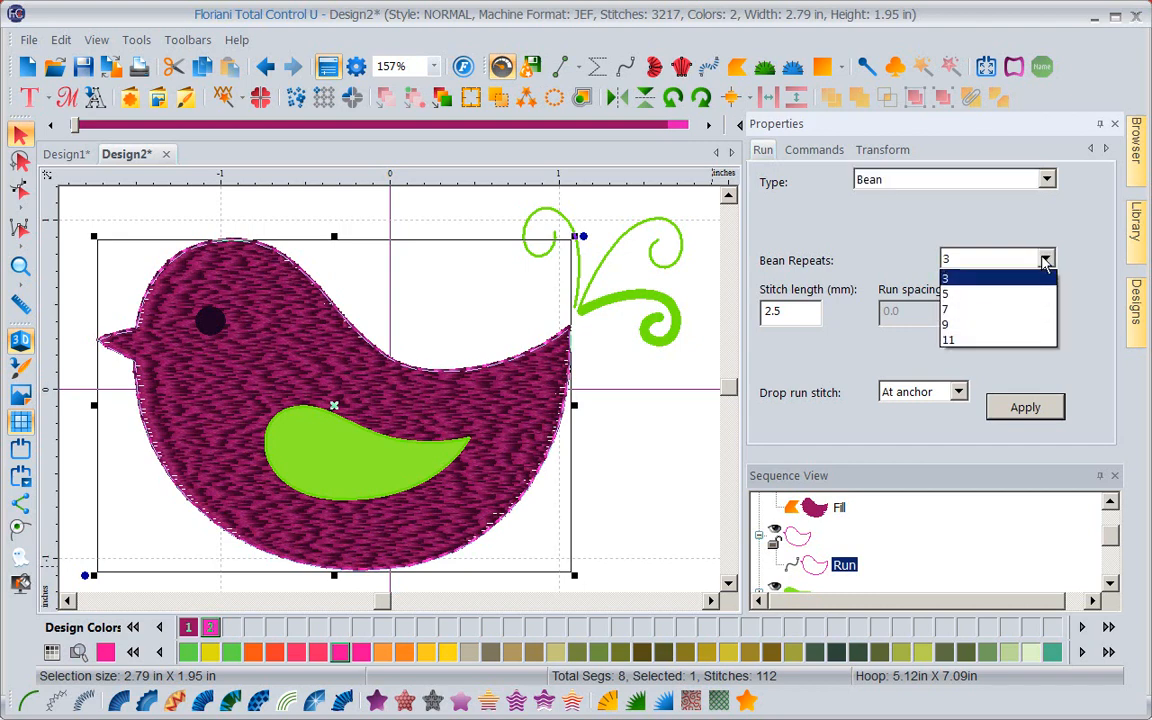
click(944, 276)
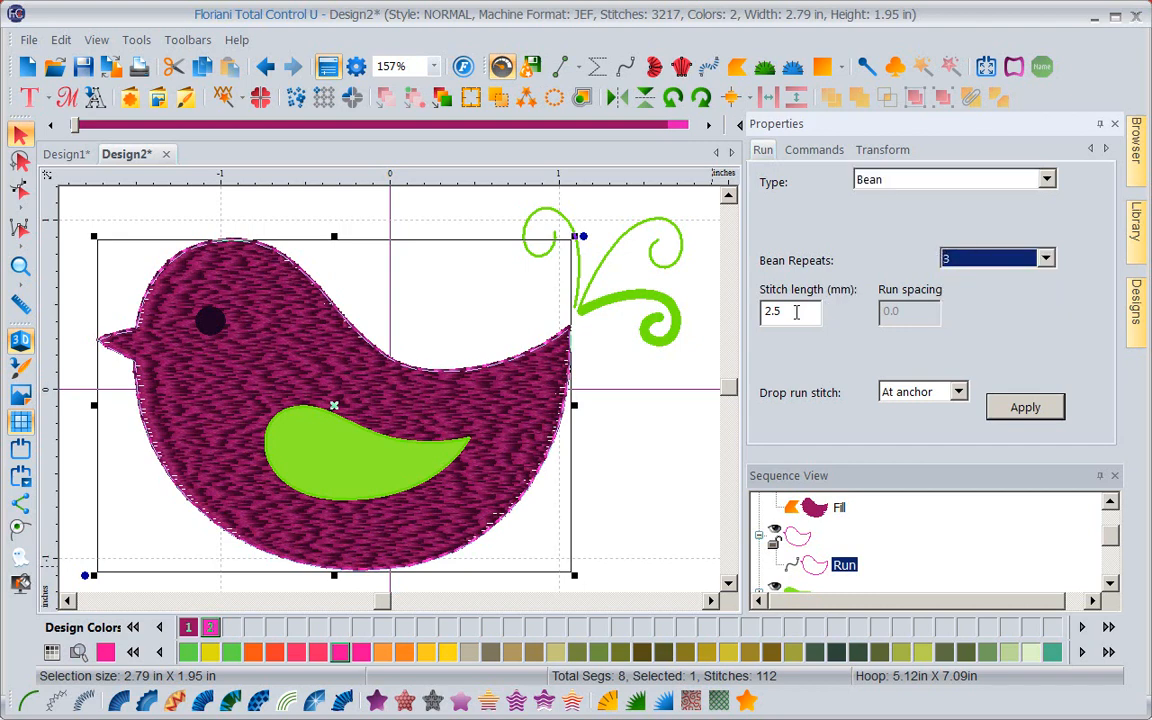
triple_click(788, 312)
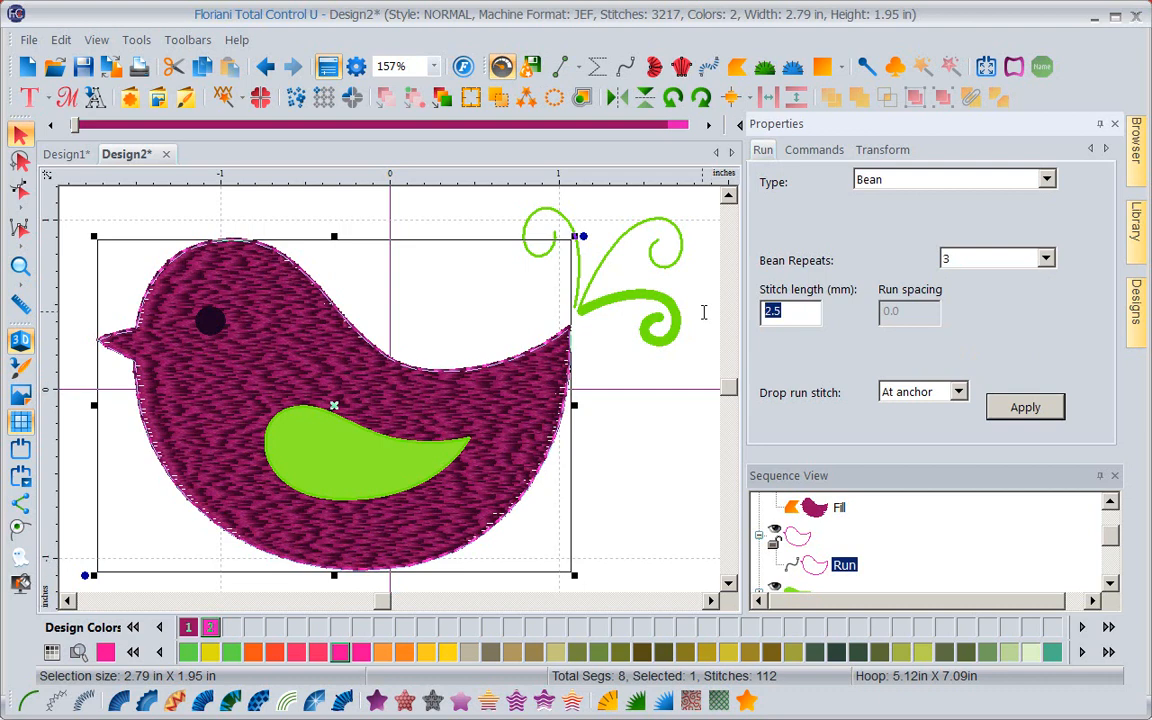
text(3.0)
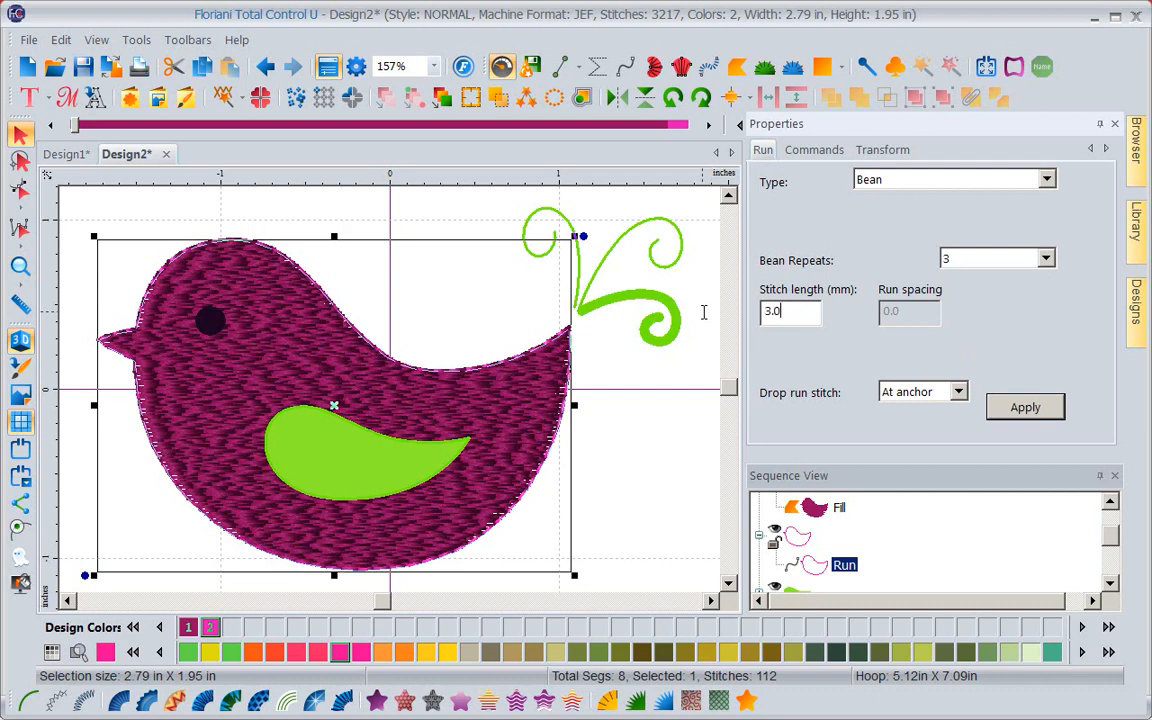
mouse_move(696, 428)
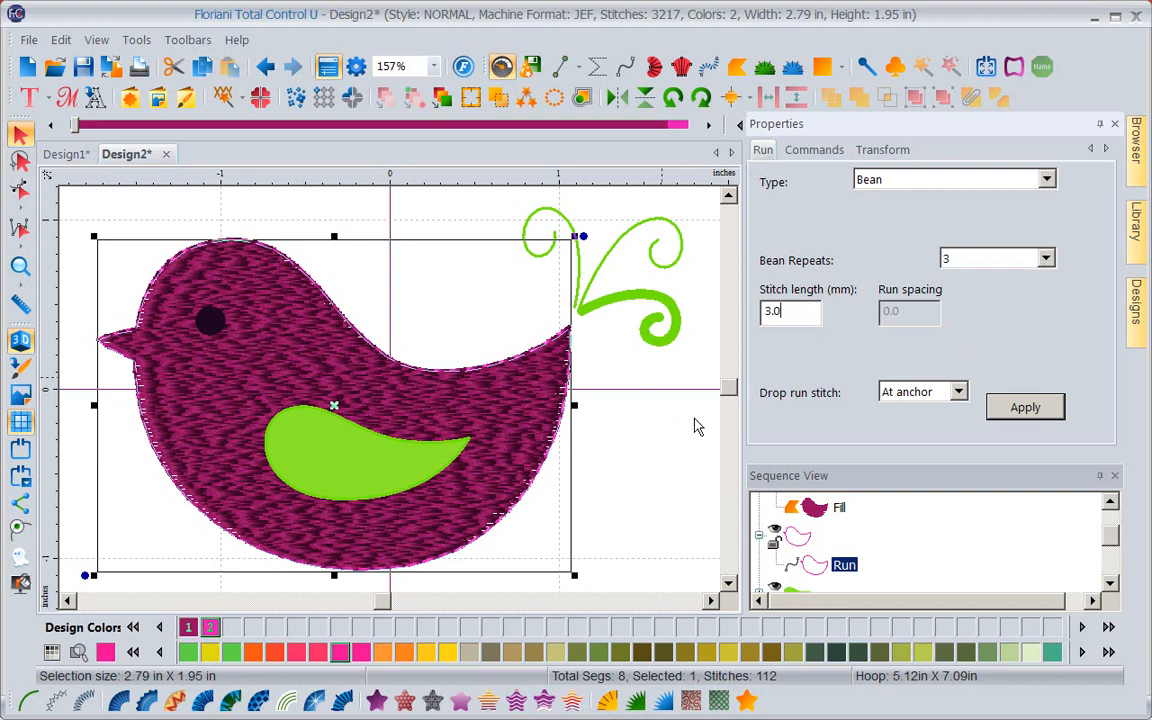
mouse_move(1050, 224)
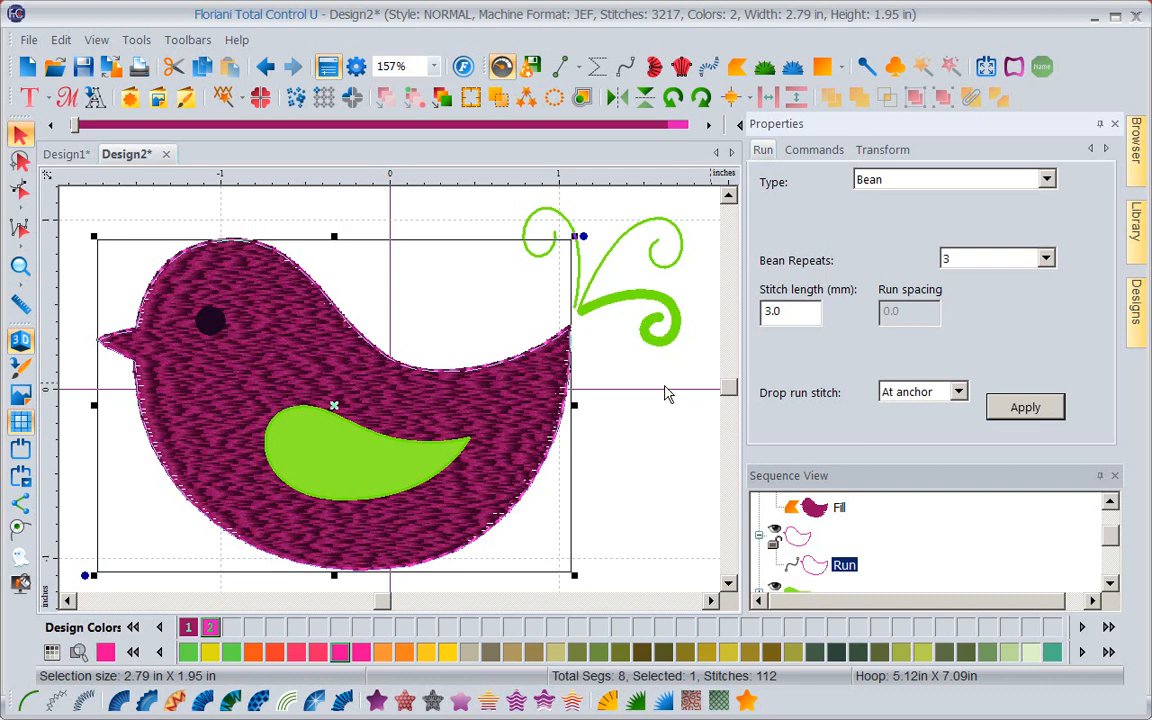
mouse_move(640, 446)
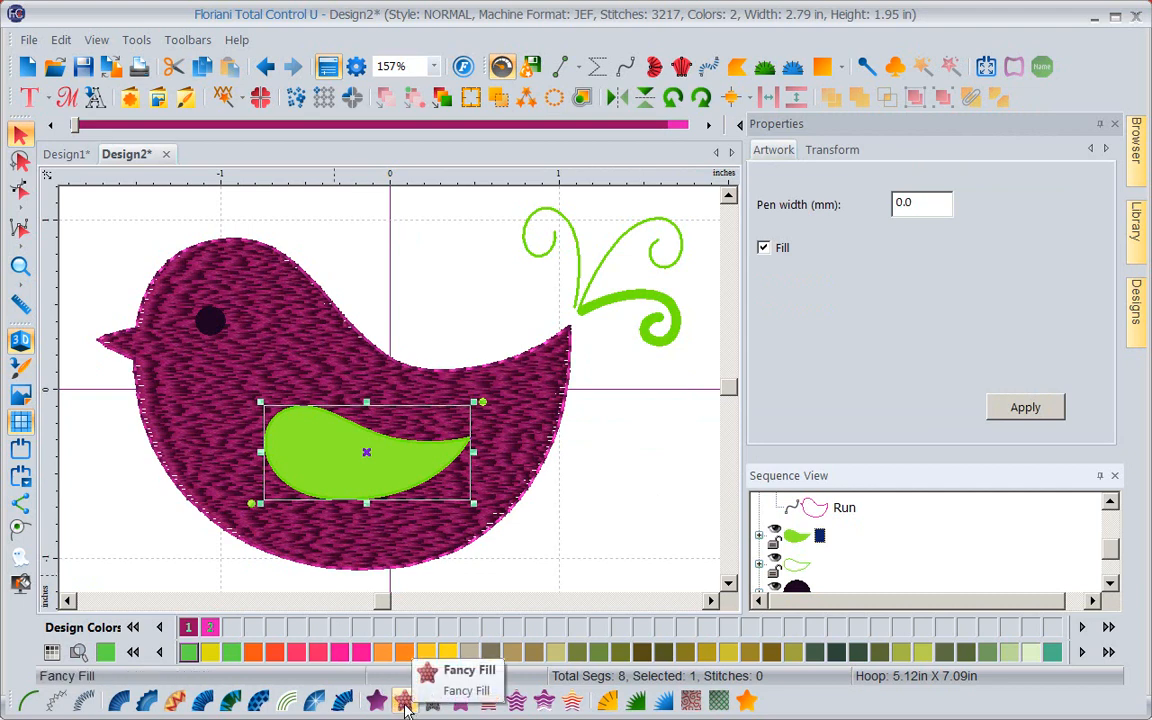
mouse_move(376, 700)
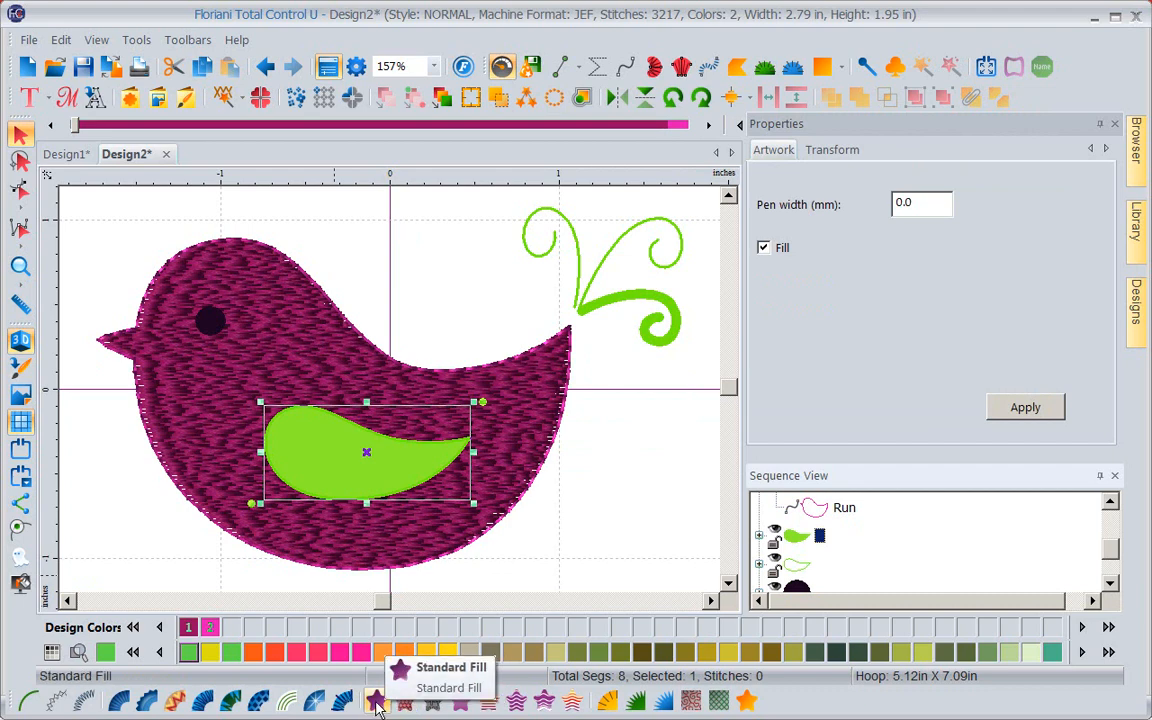
mouse_move(404, 700)
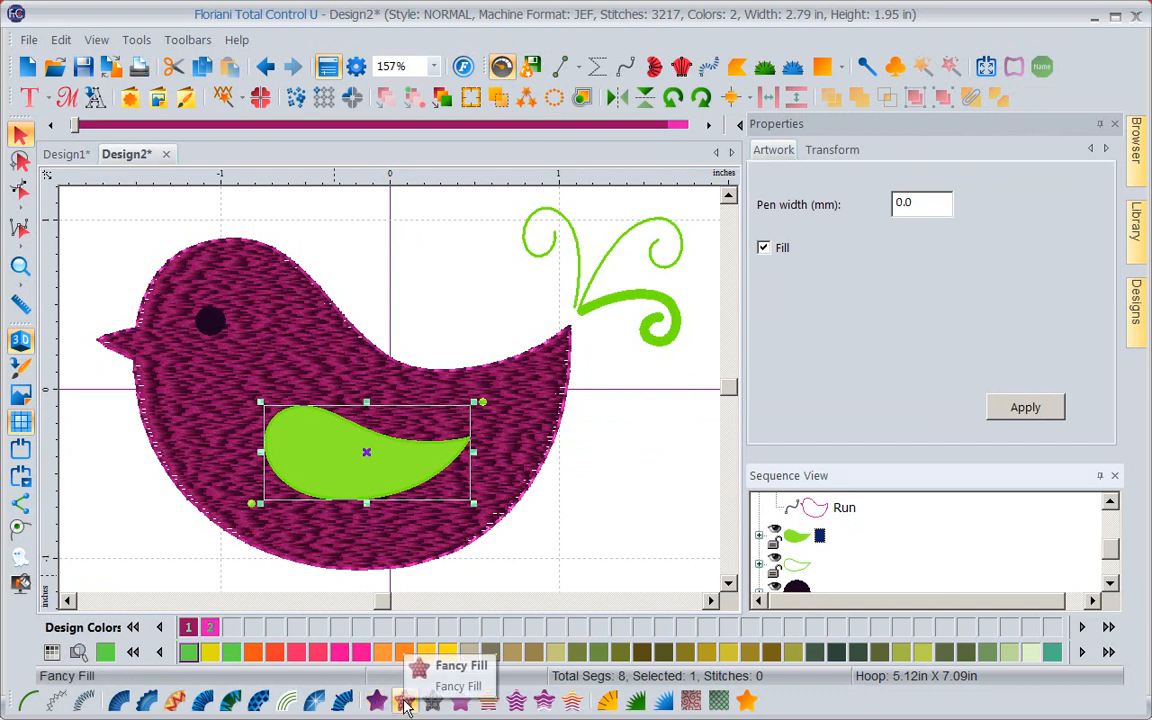
Step: Stitch the green wing as a Fancy Fill with the fishscales4 pattern
click(400, 700)
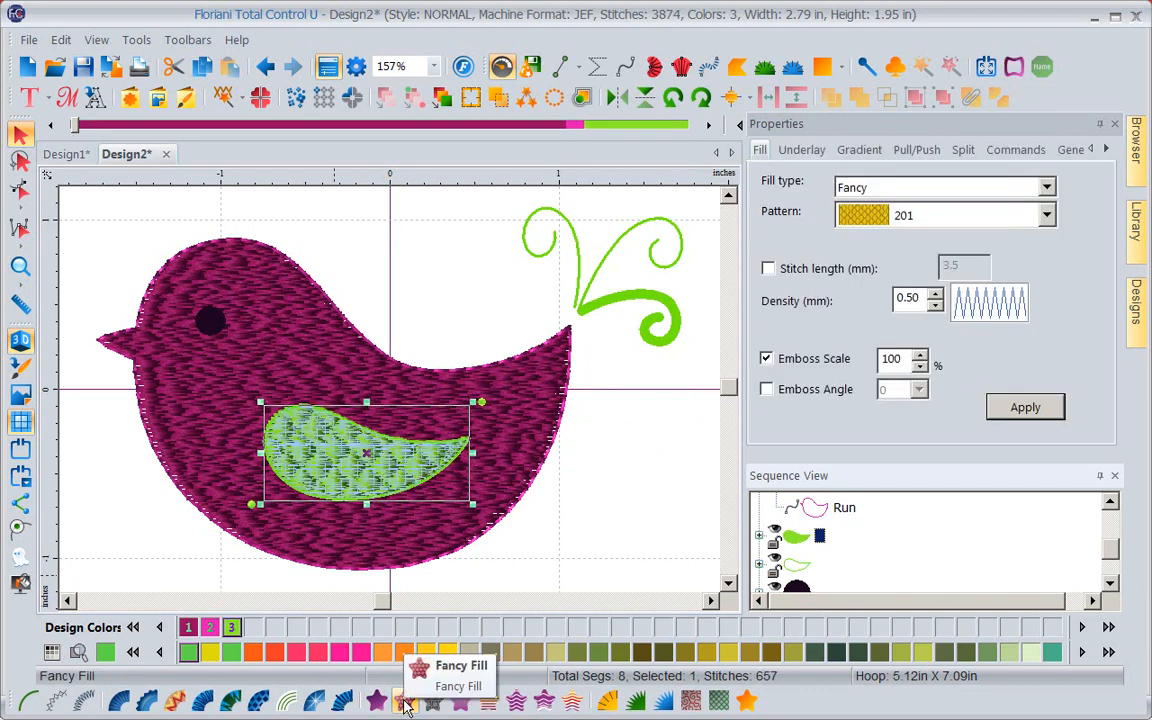
click(1048, 216)
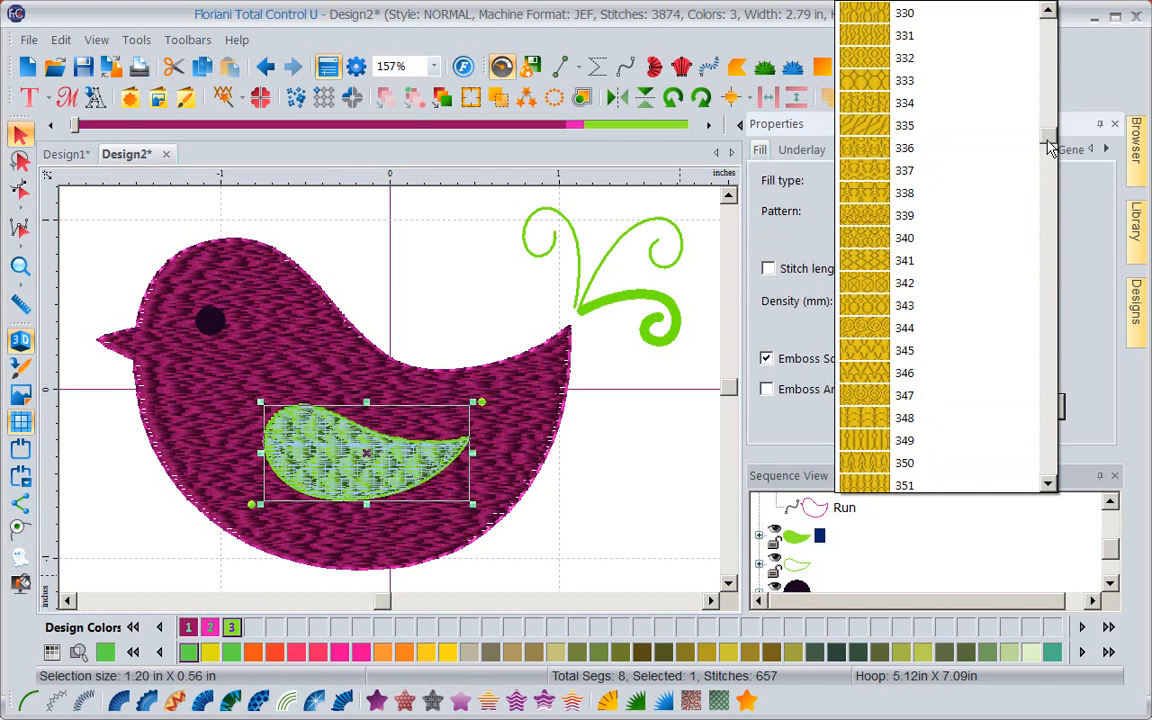
scroll(down, 3)
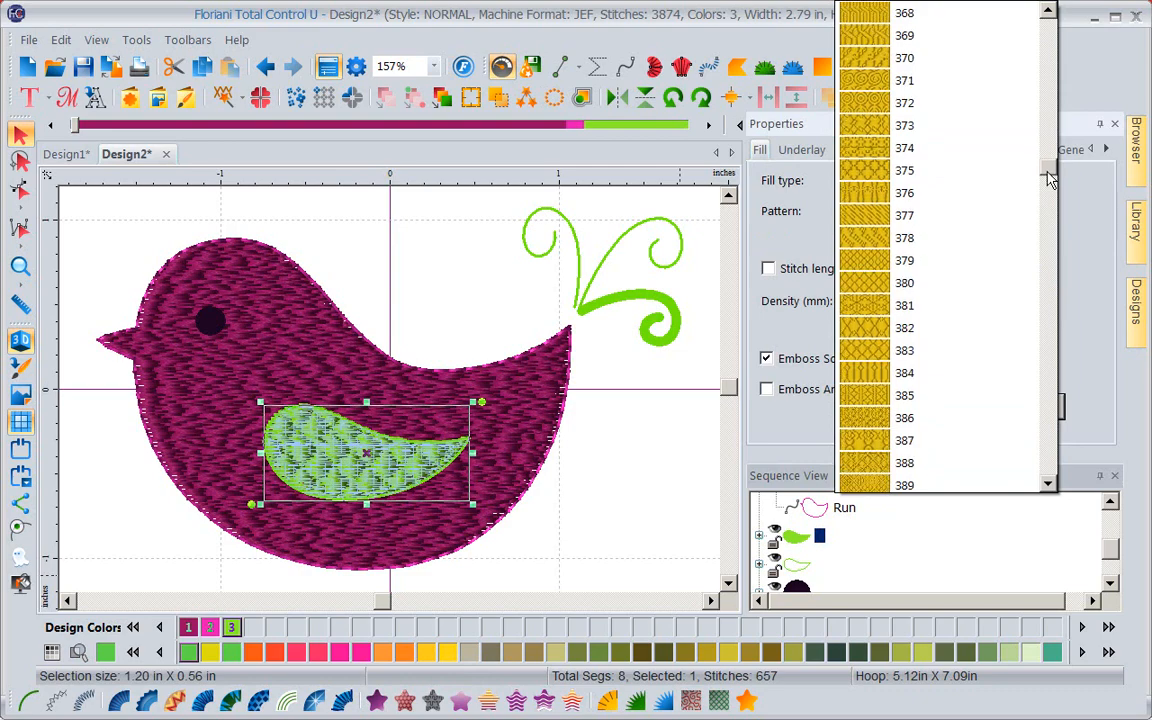
scroll(down, 3)
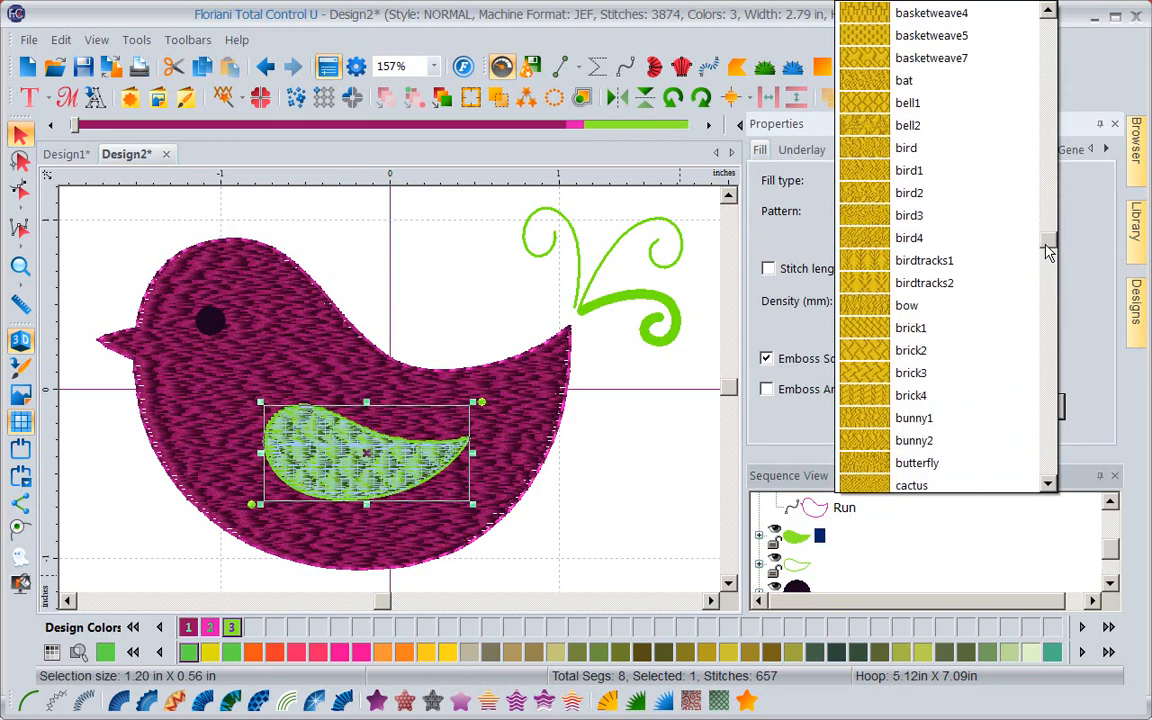
scroll(down, 3)
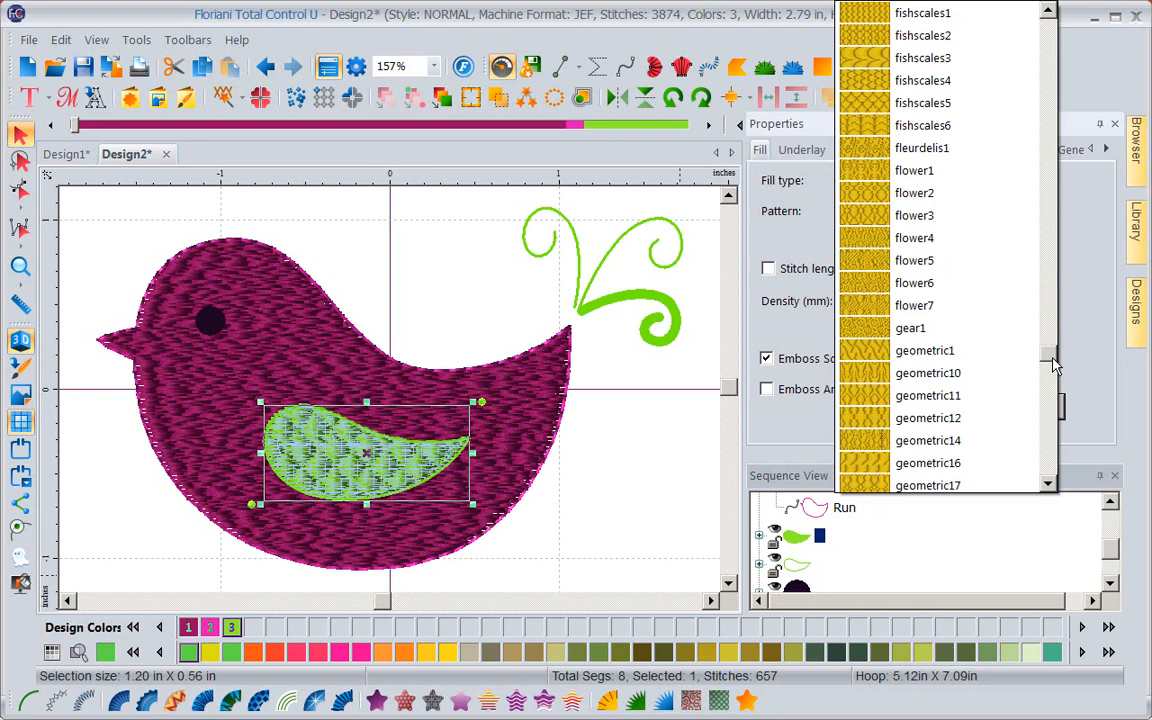
click(928, 440)
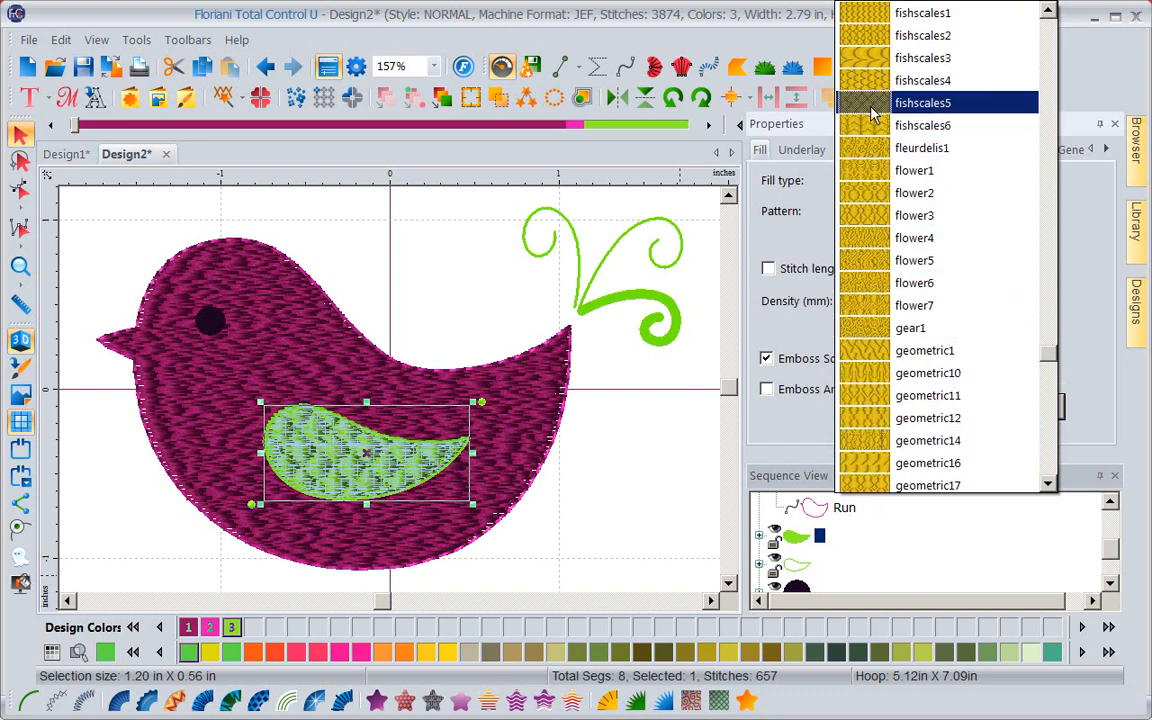
click(920, 80)
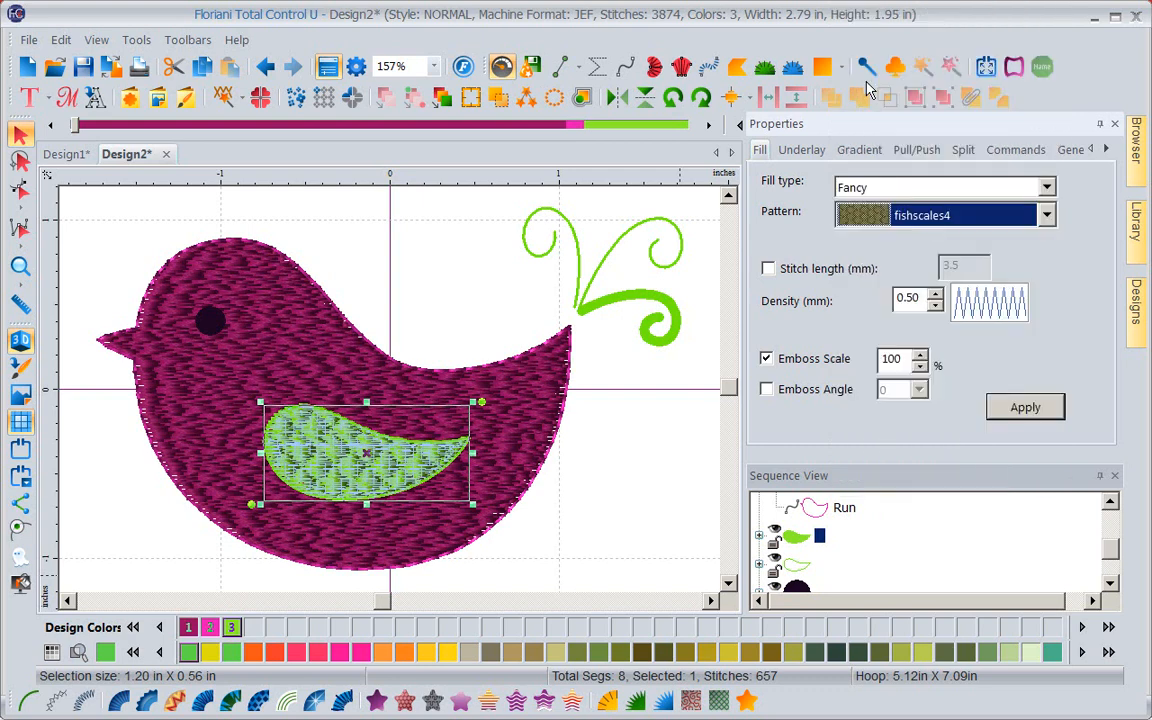
click(1024, 408)
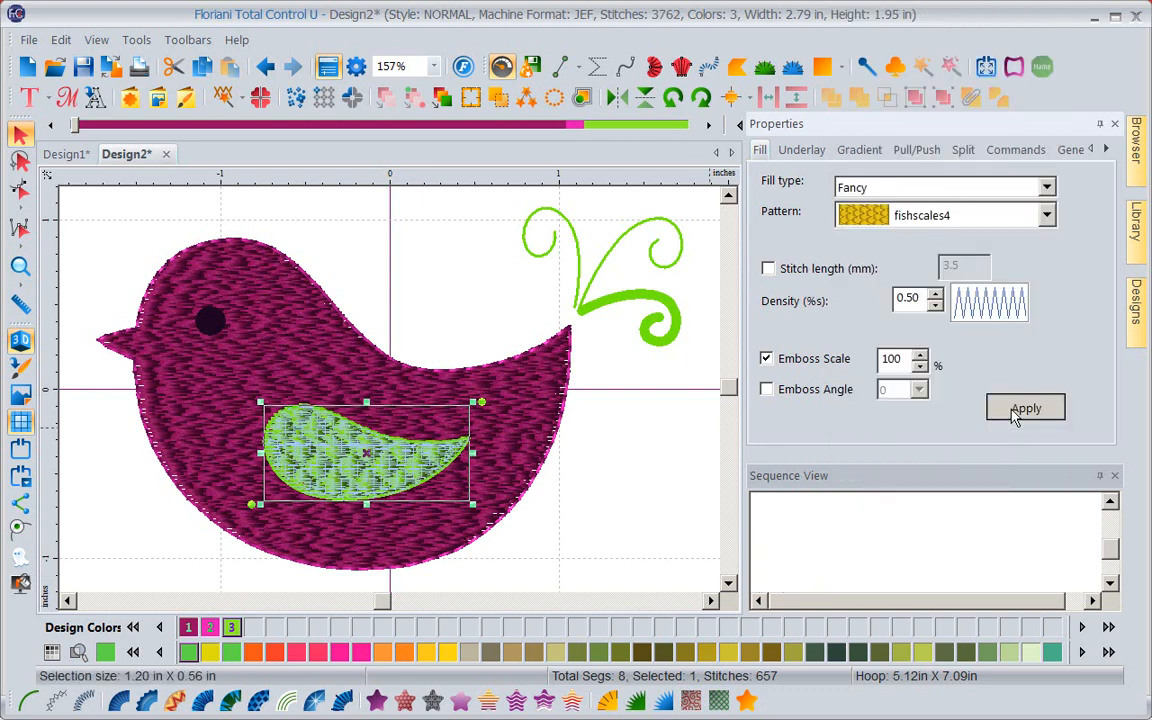
click(1024, 408)
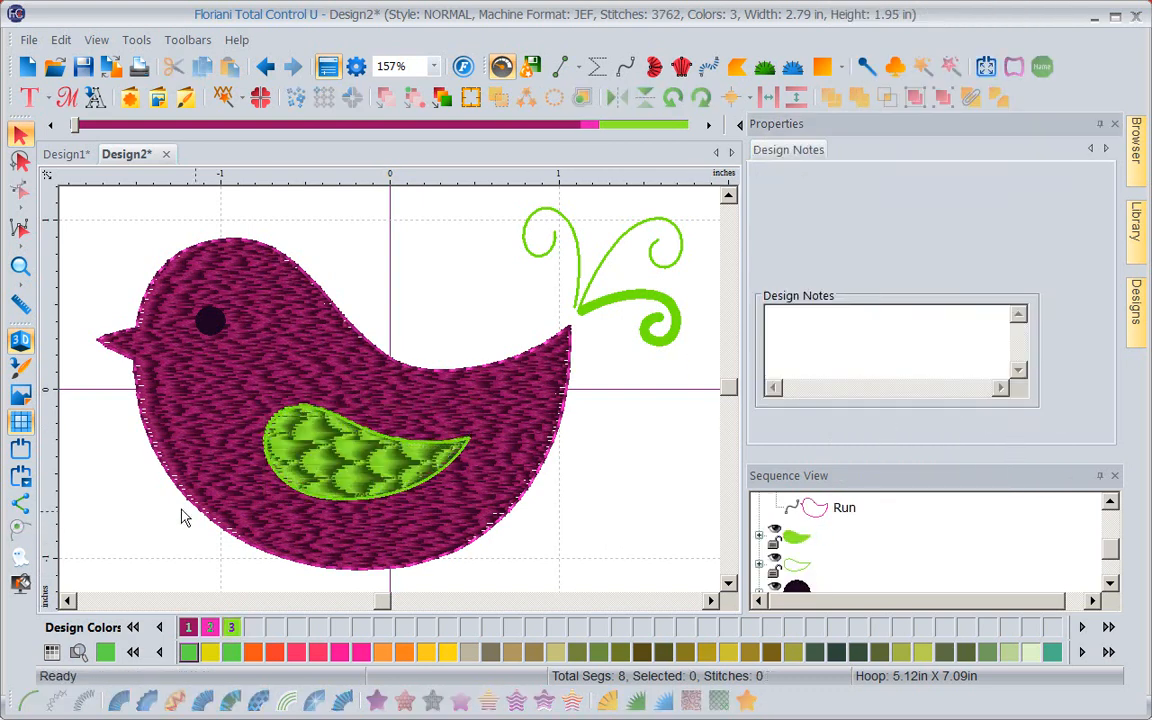
mouse_move(450, 480)
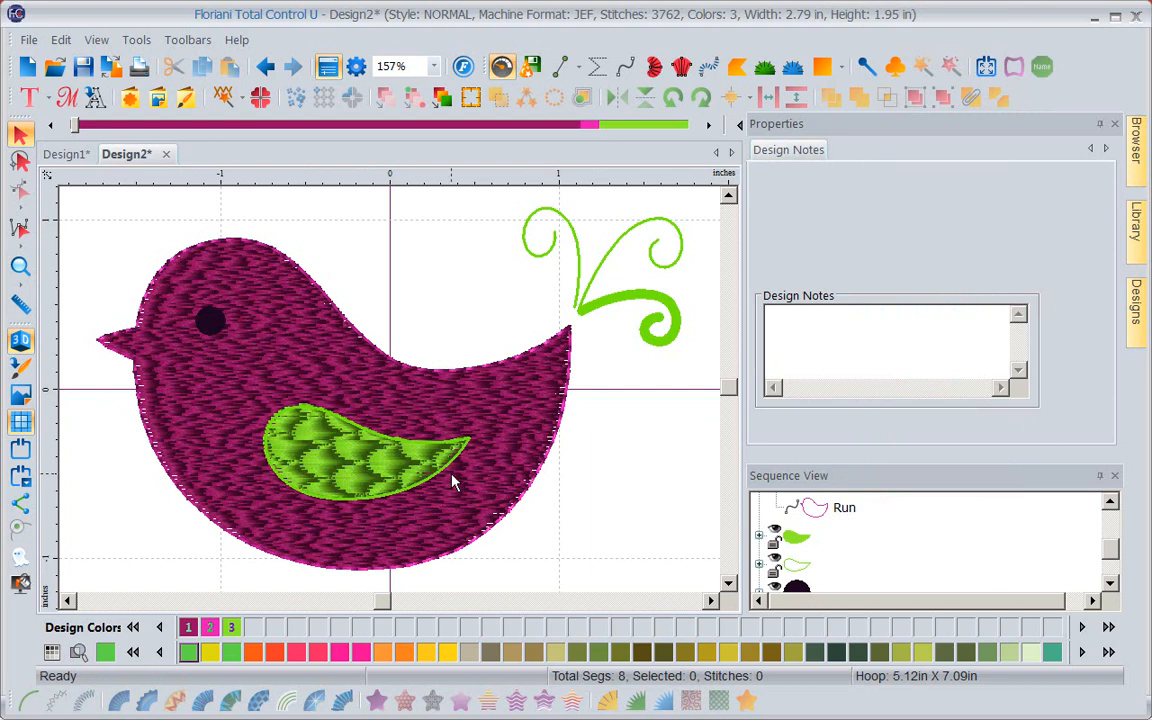
mouse_move(702, 520)
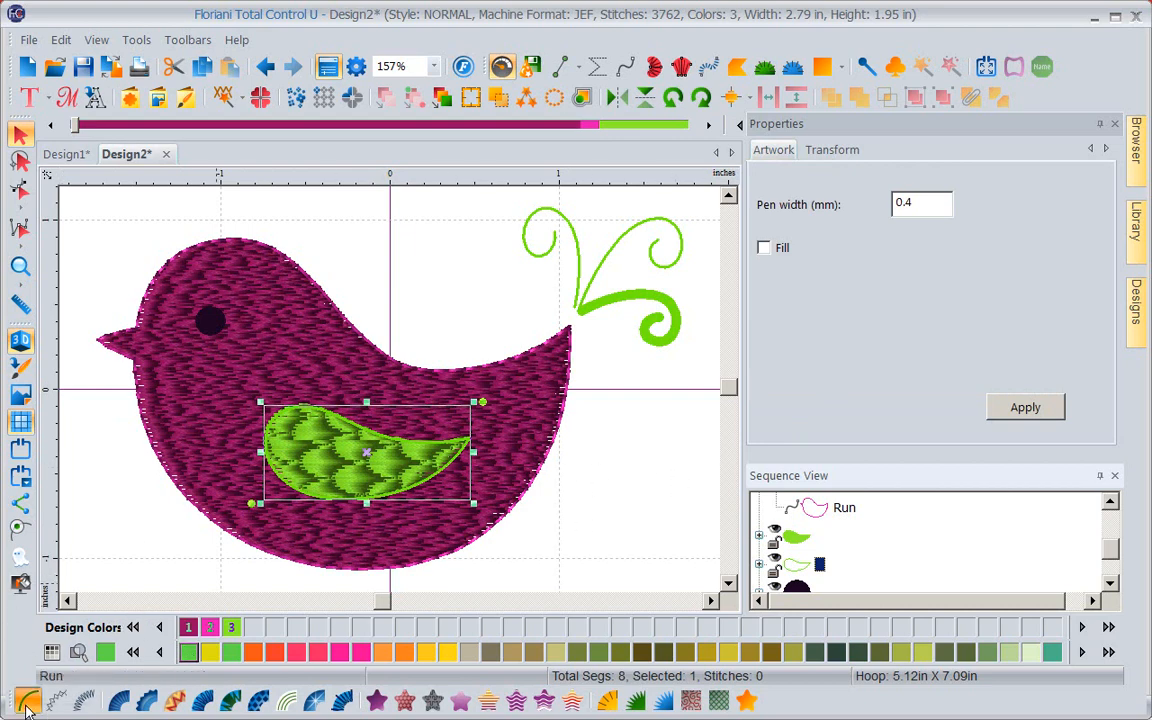
Step: Make the wing outline a Bean run with 3 repeats and 3 mm stitch length
click(1048, 180)
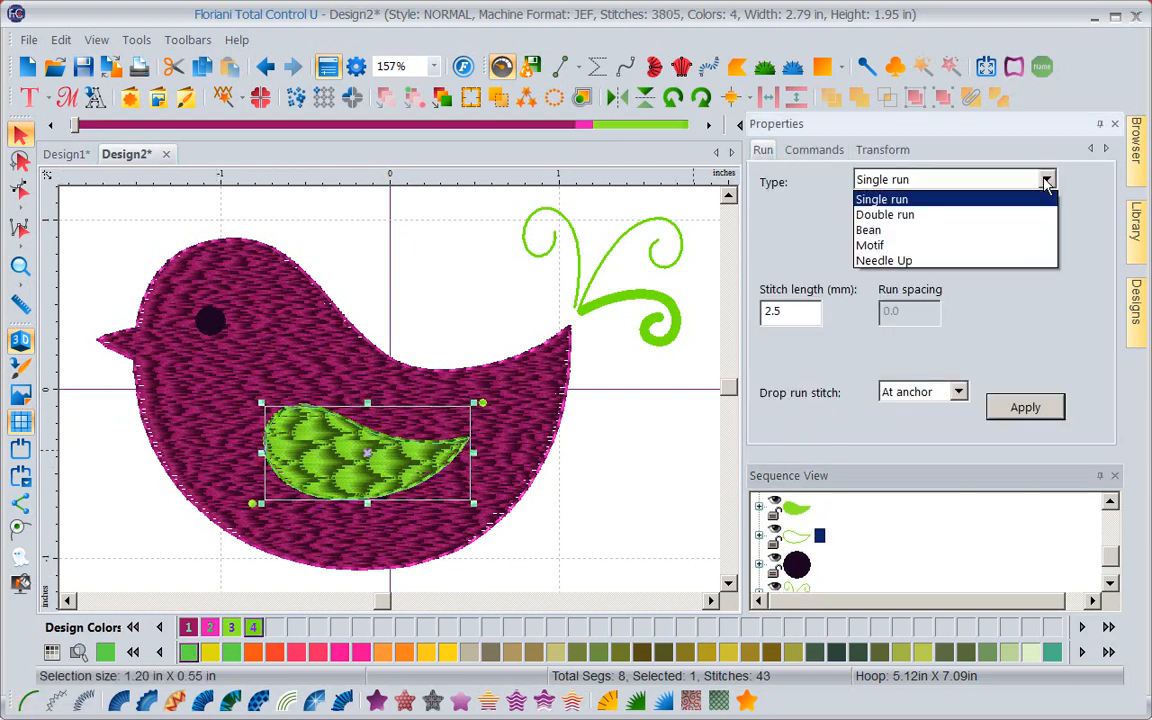
click(868, 228)
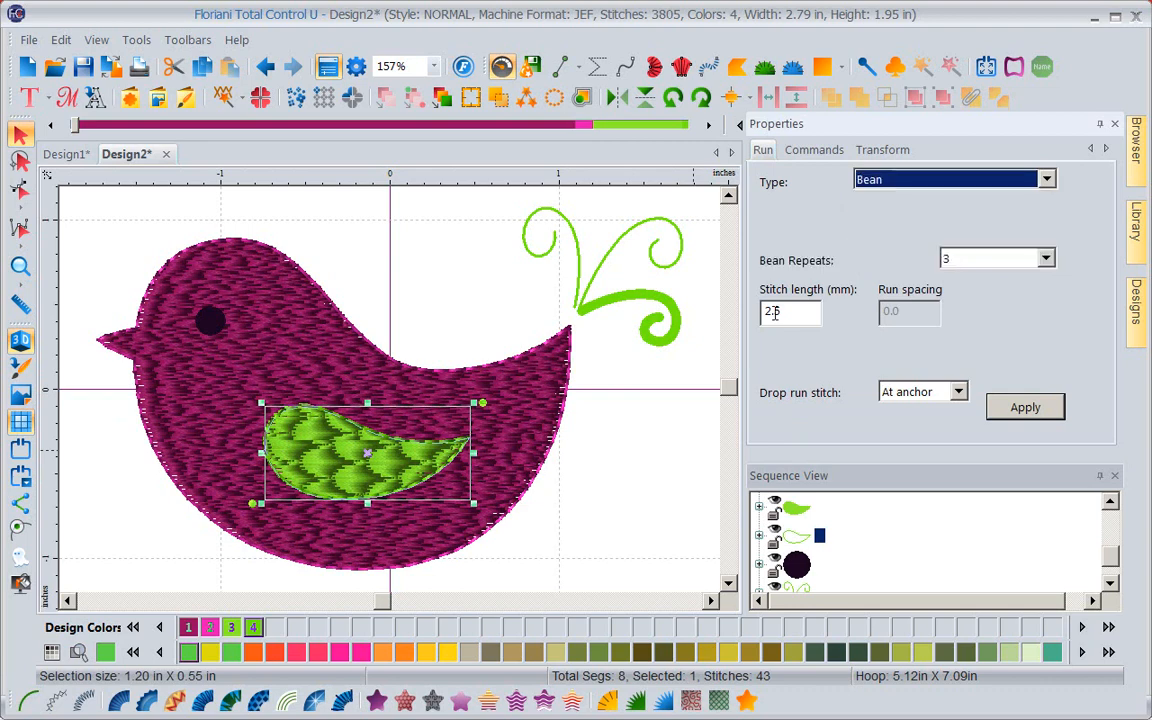
text(3)
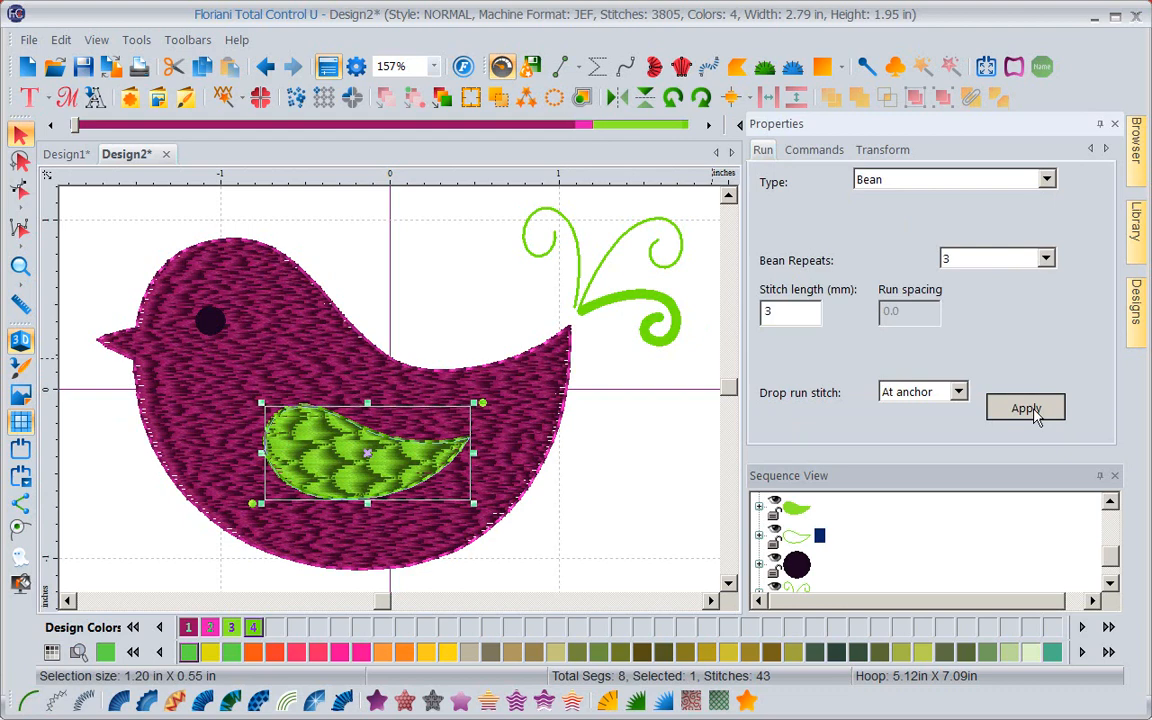
click(1024, 408)
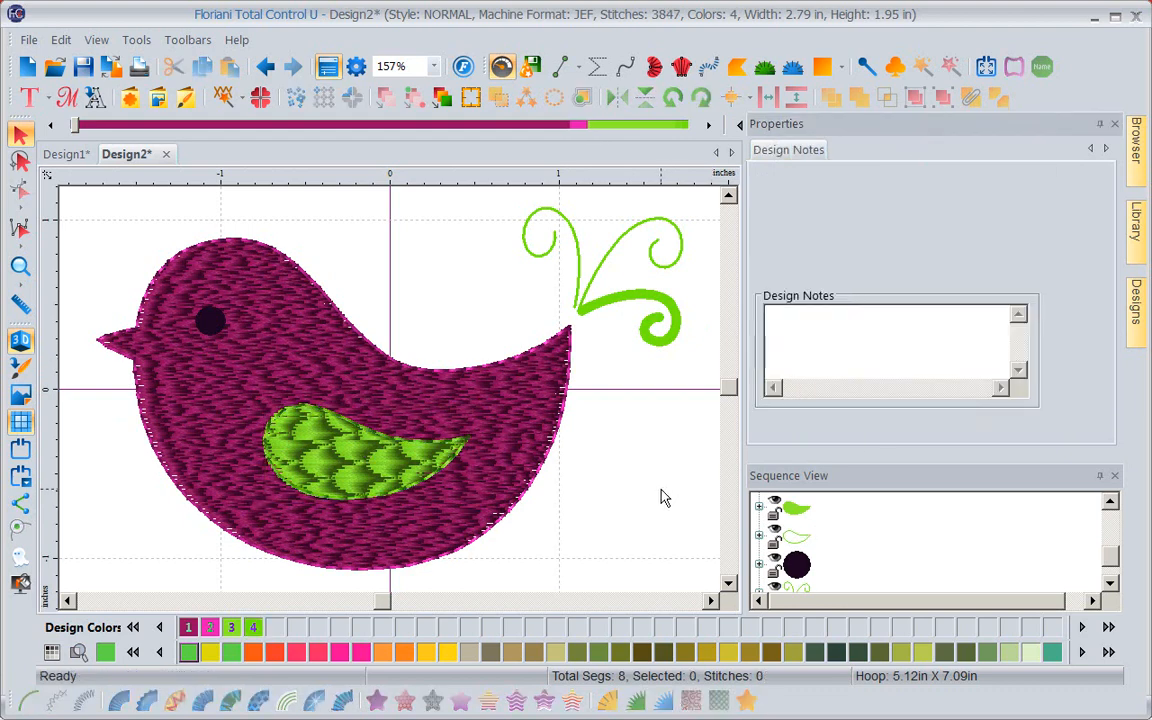
mouse_move(480, 486)
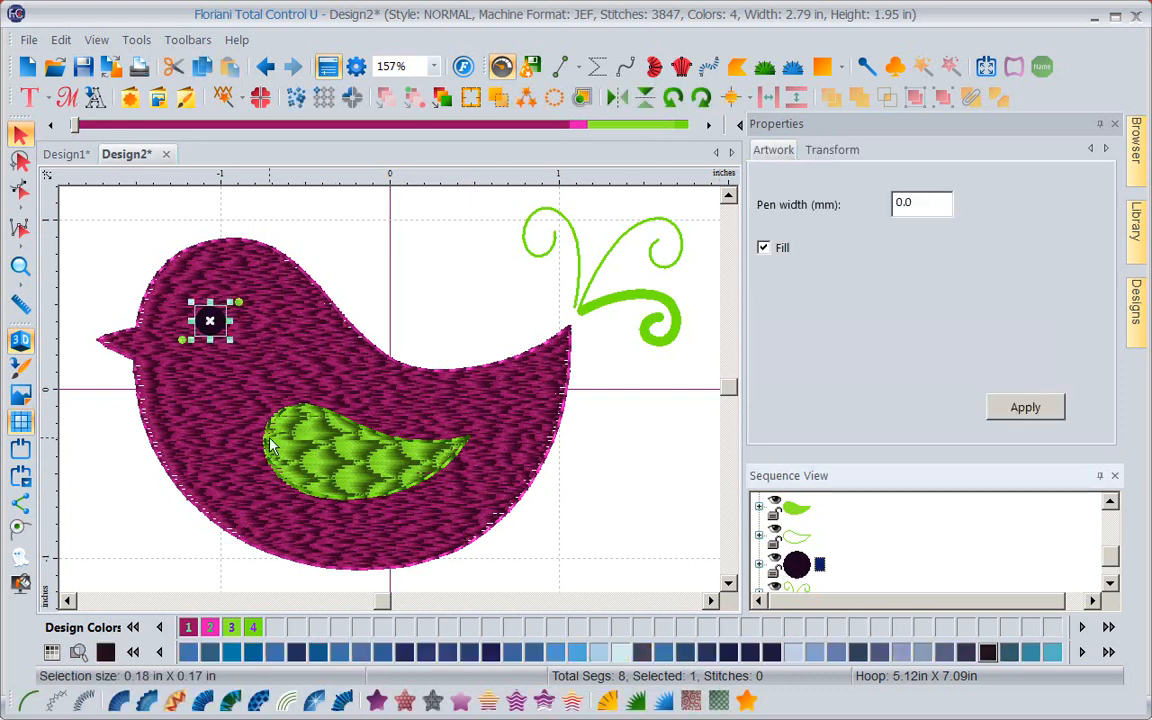
mouse_move(210, 444)
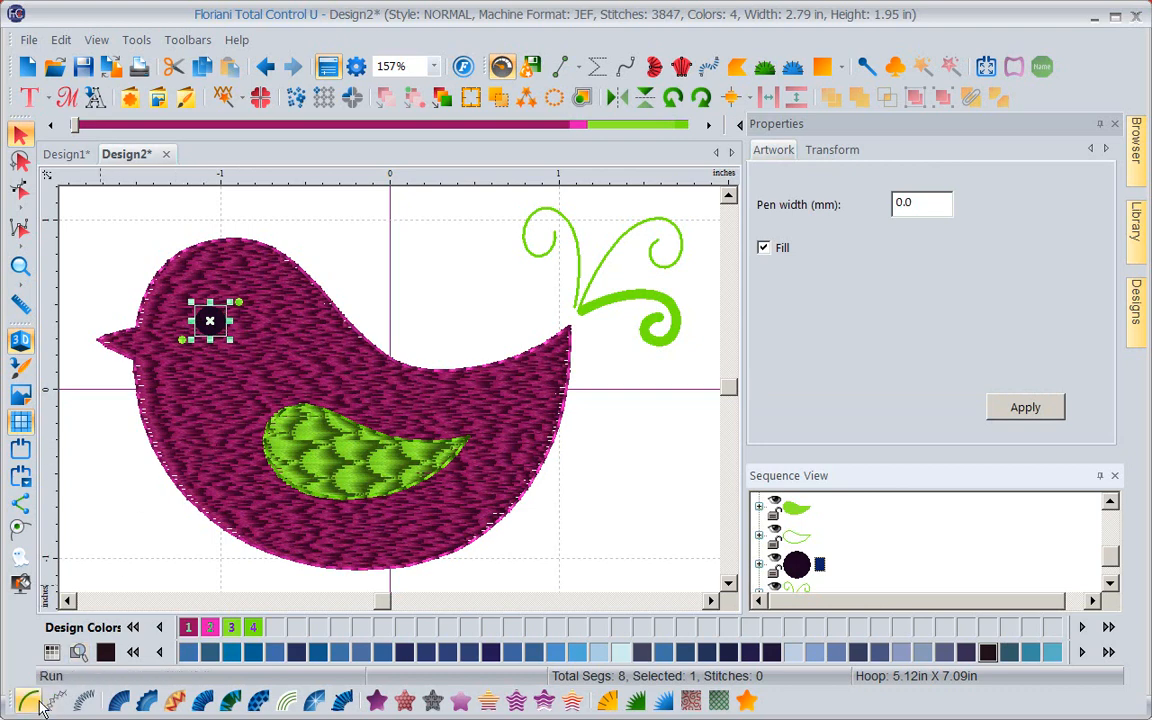
mouse_move(116, 700)
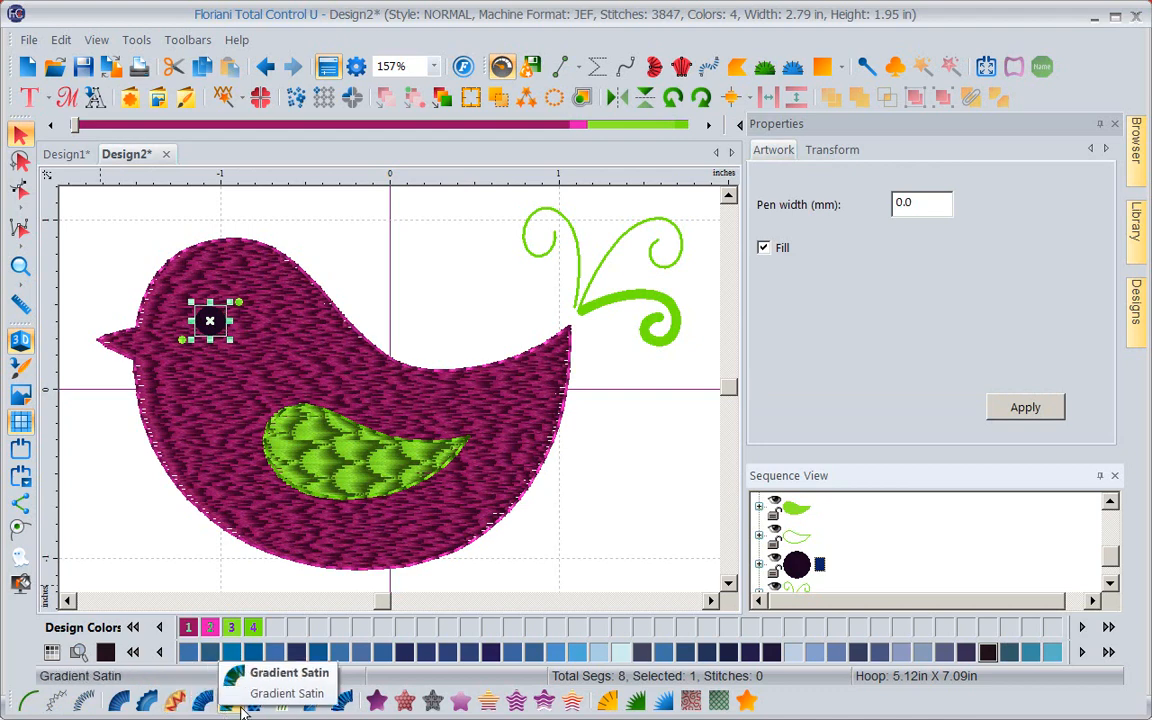
mouse_move(284, 700)
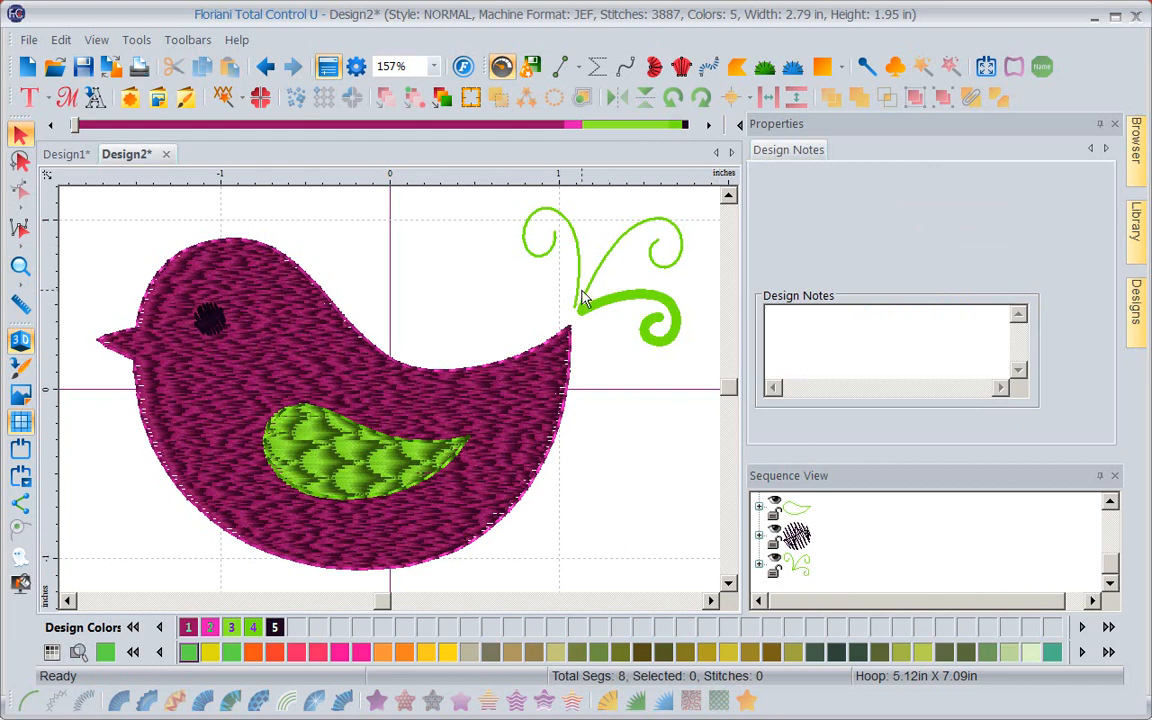
mouse_move(558, 248)
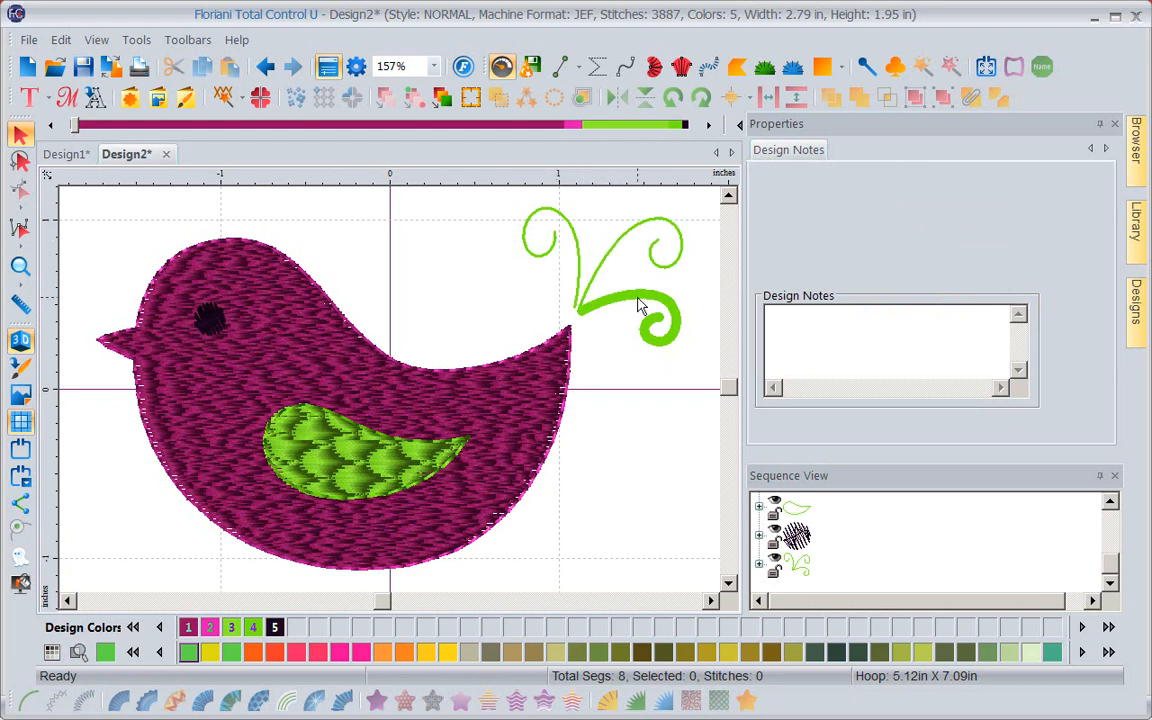
mouse_move(990, 456)
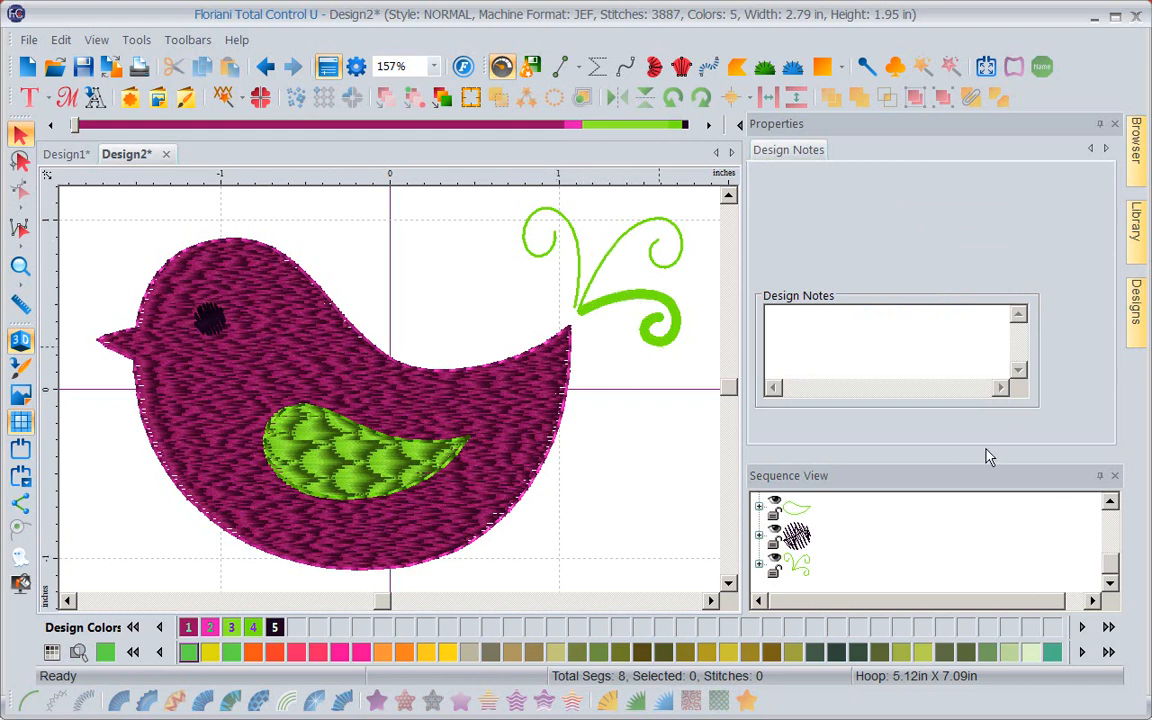
mouse_move(796, 576)
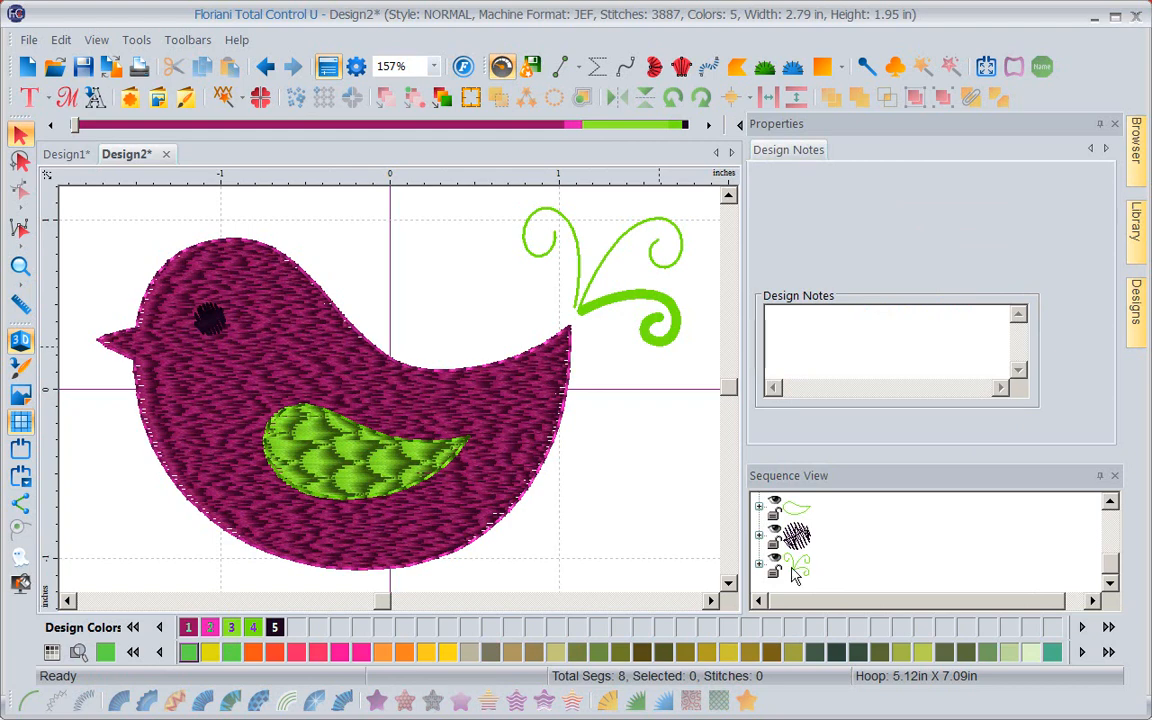
mouse_move(764, 572)
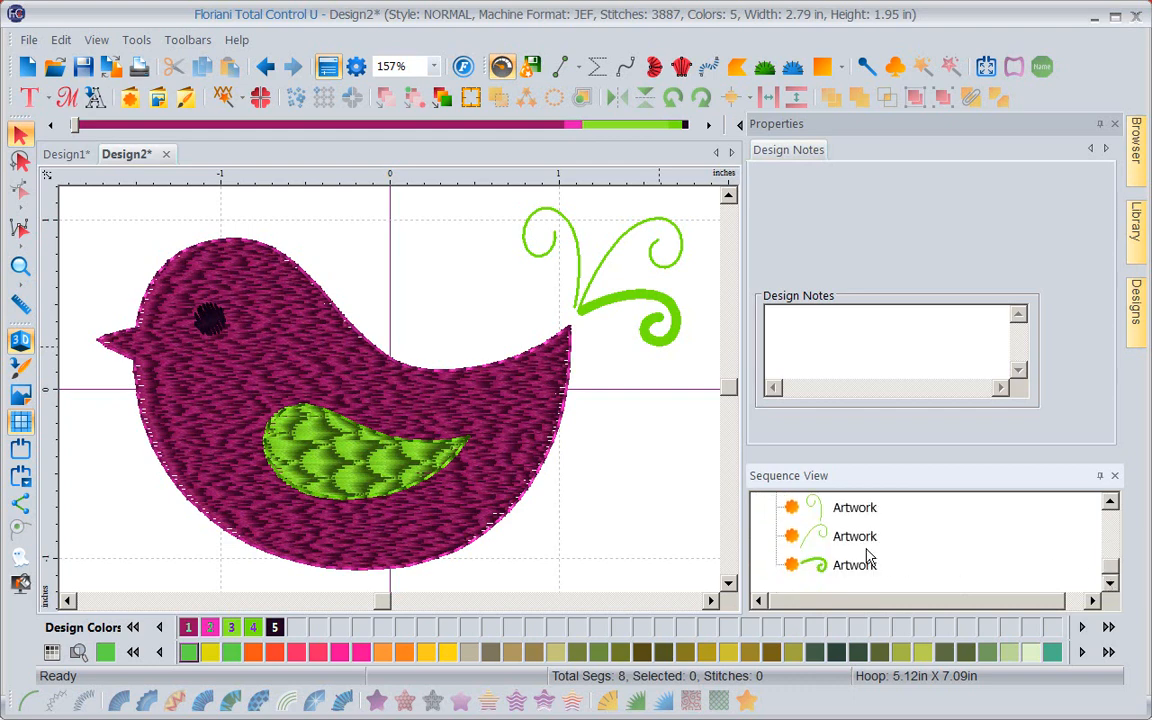
mouse_move(730, 336)
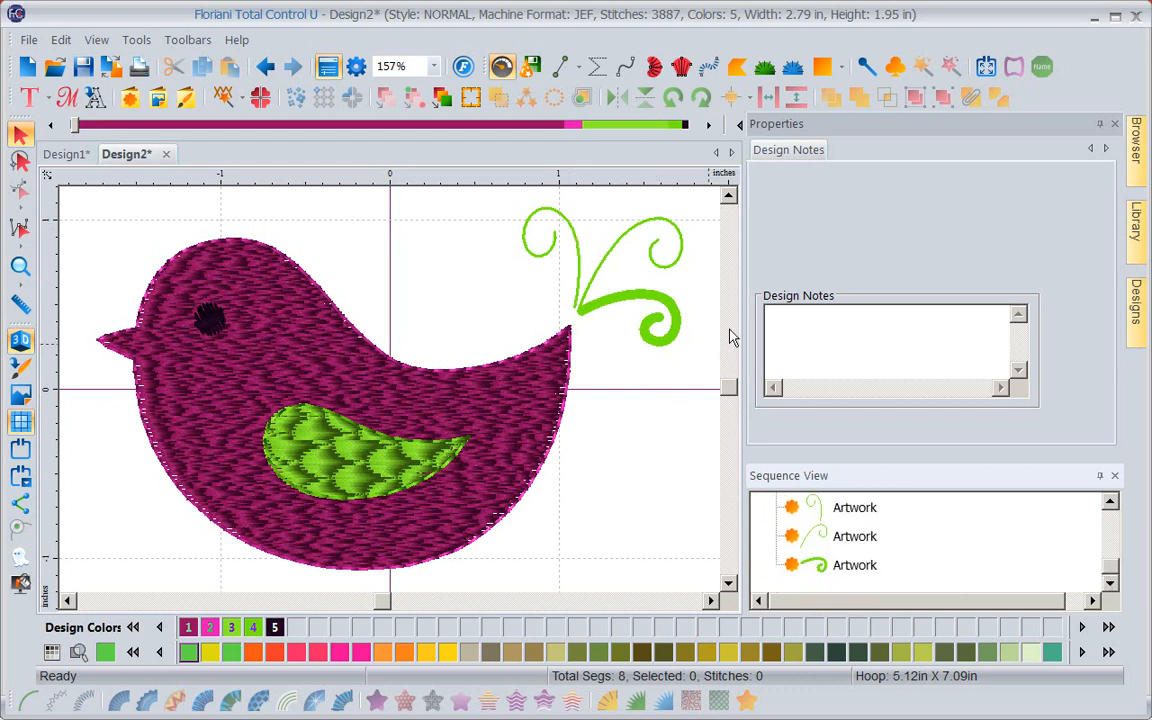
mouse_move(748, 462)
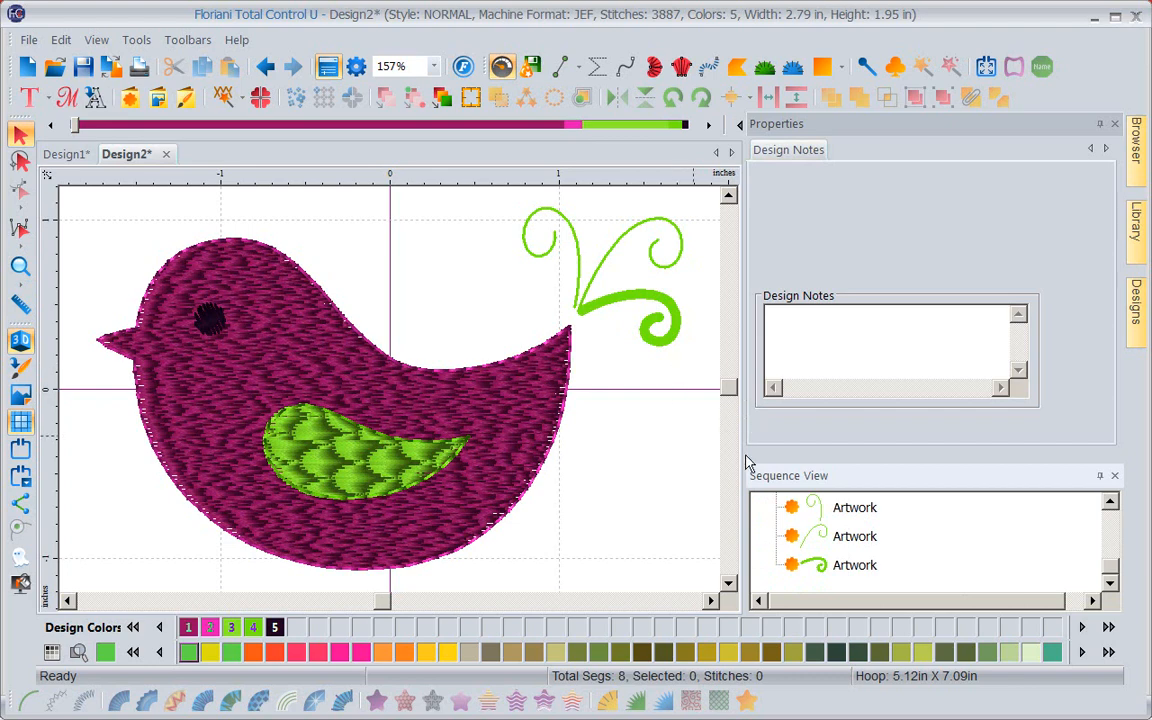
mouse_move(858, 516)
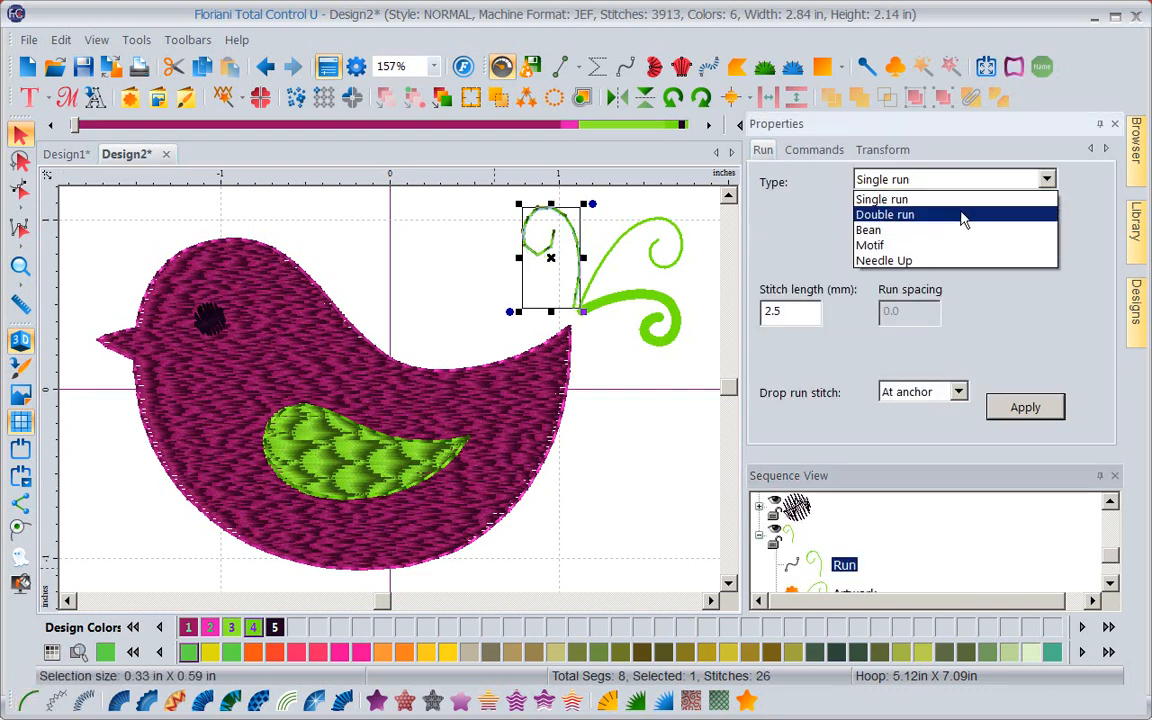
Step: Stitch the left curl above the tail as a Double run line
click(884, 214)
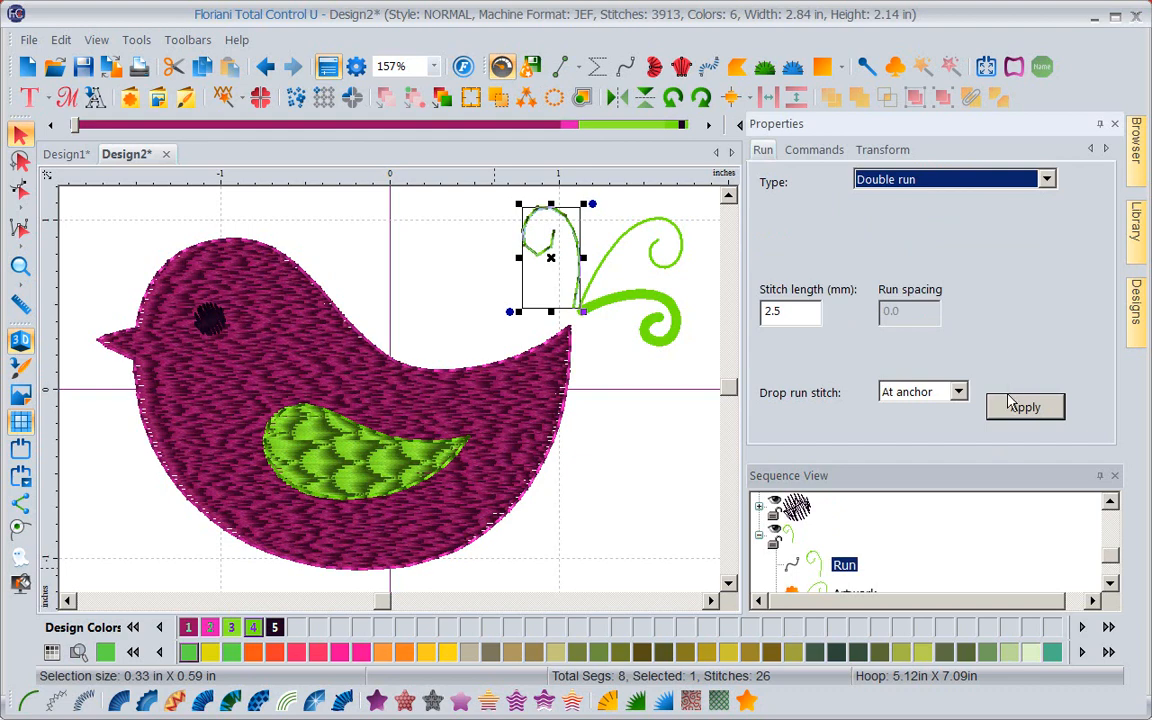
click(1024, 408)
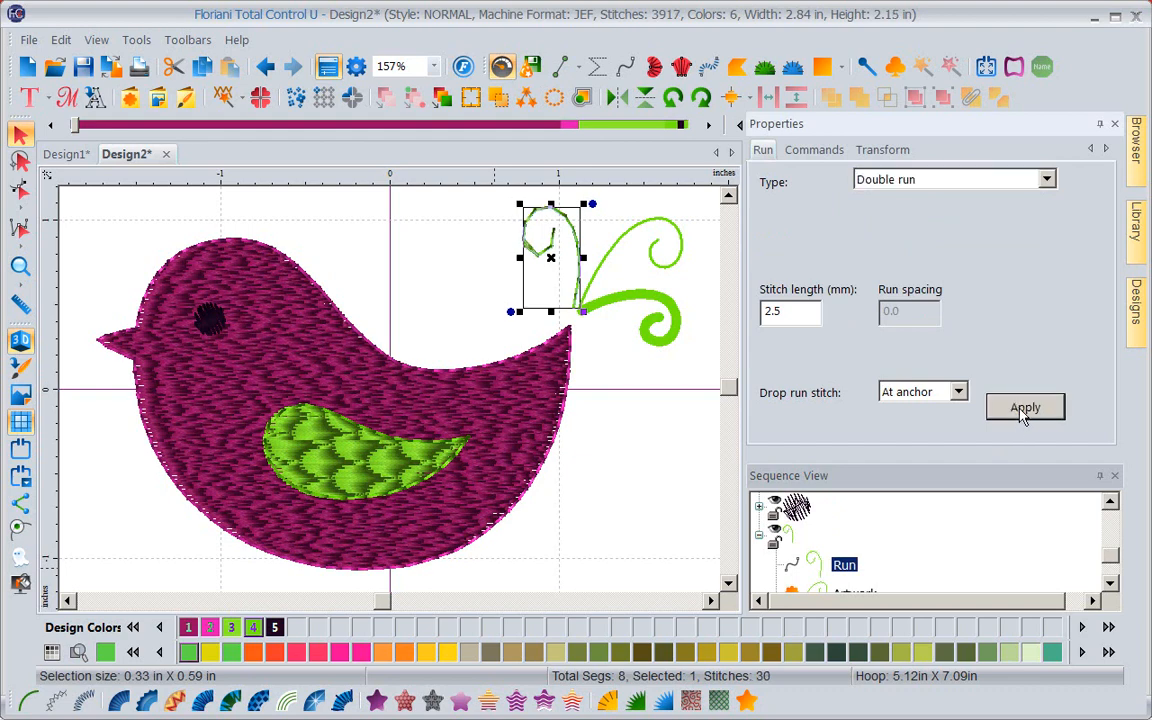
mouse_move(1078, 574)
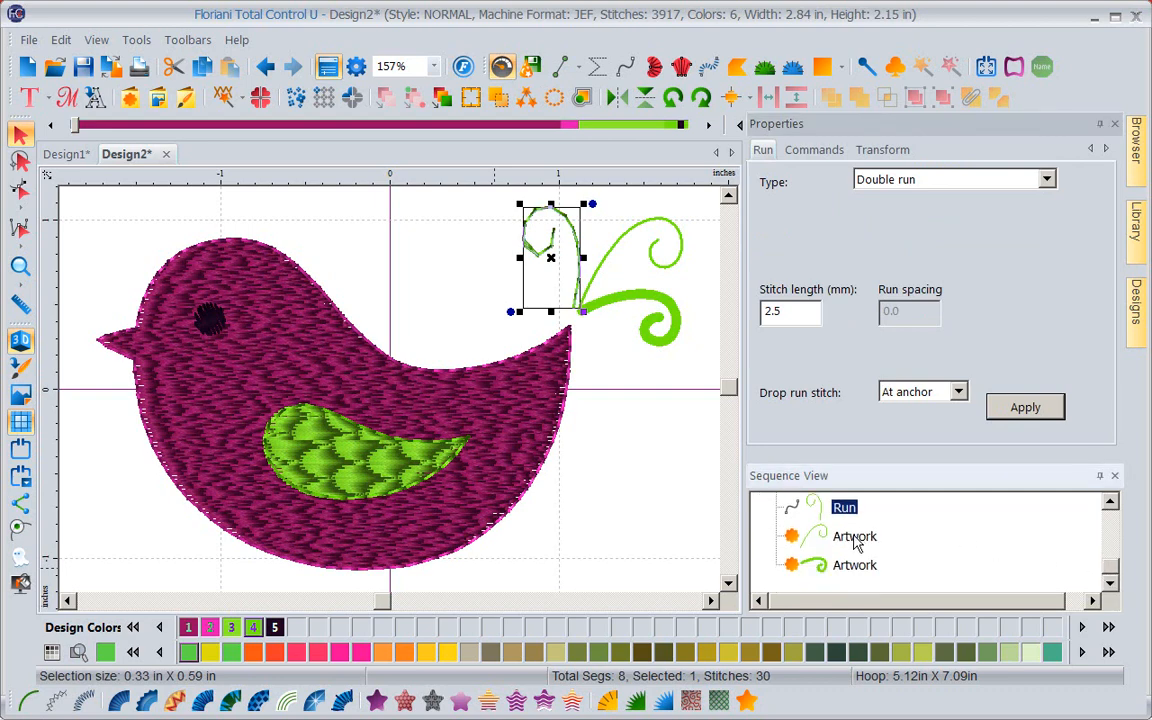
Step: Convert the middle curl to run stitches and set it to Double run
click(854, 536)
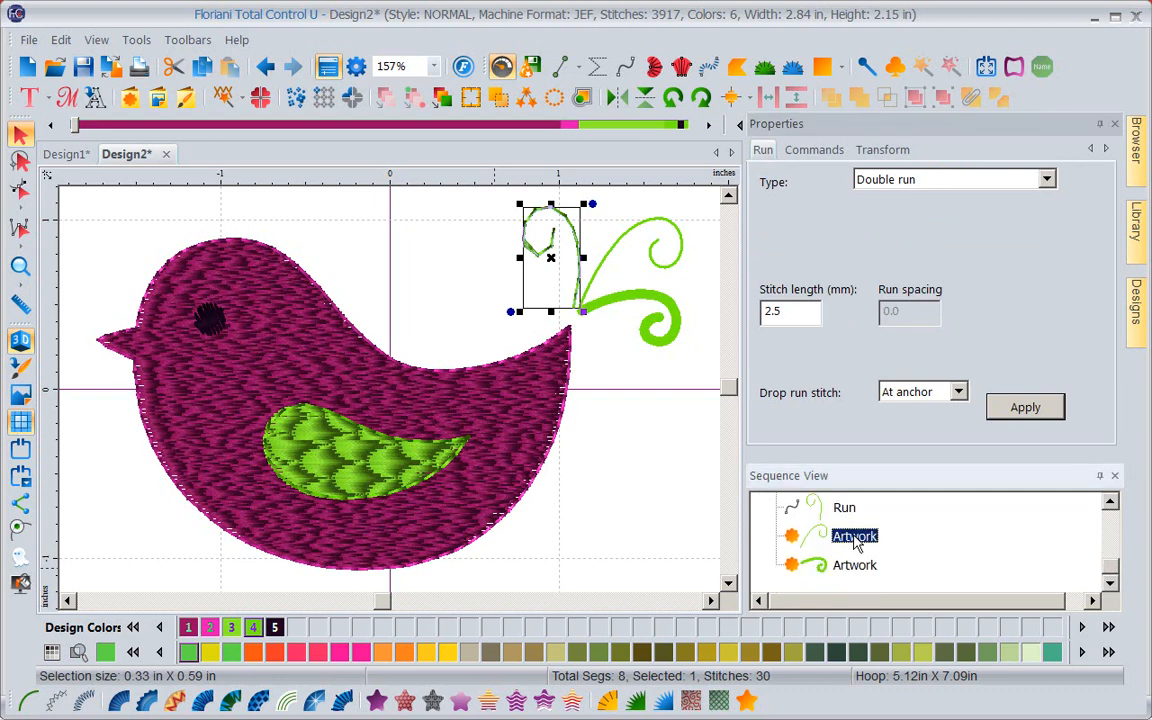
click(856, 536)
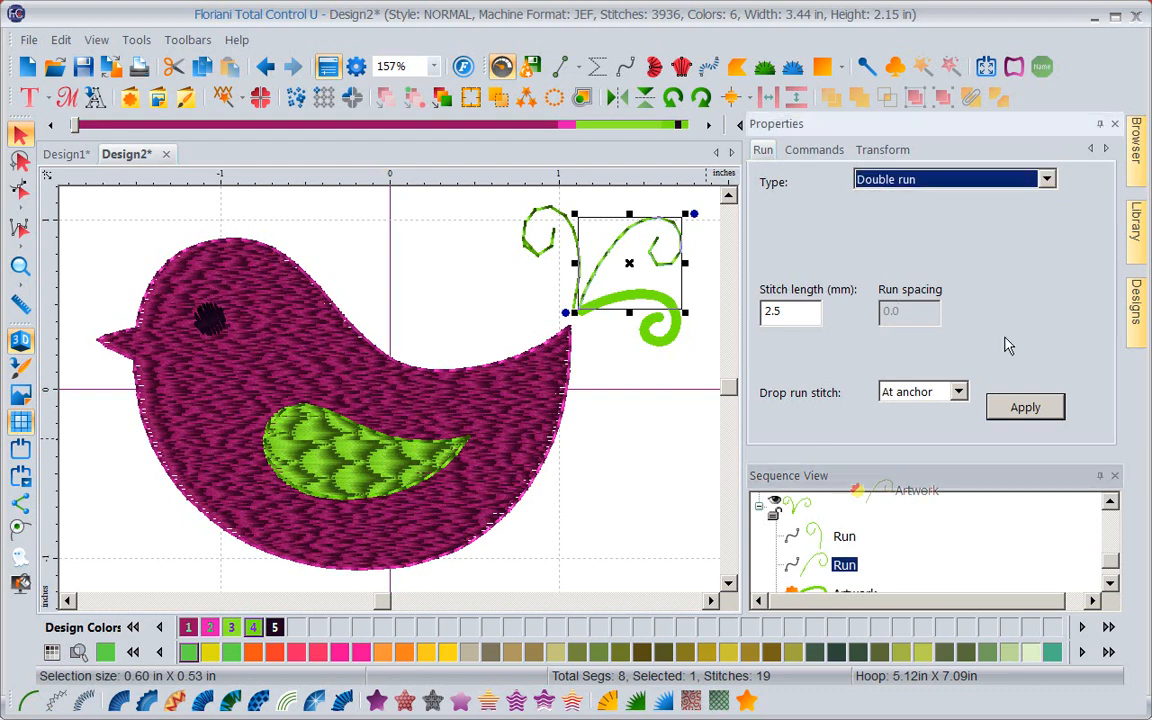
click(1024, 408)
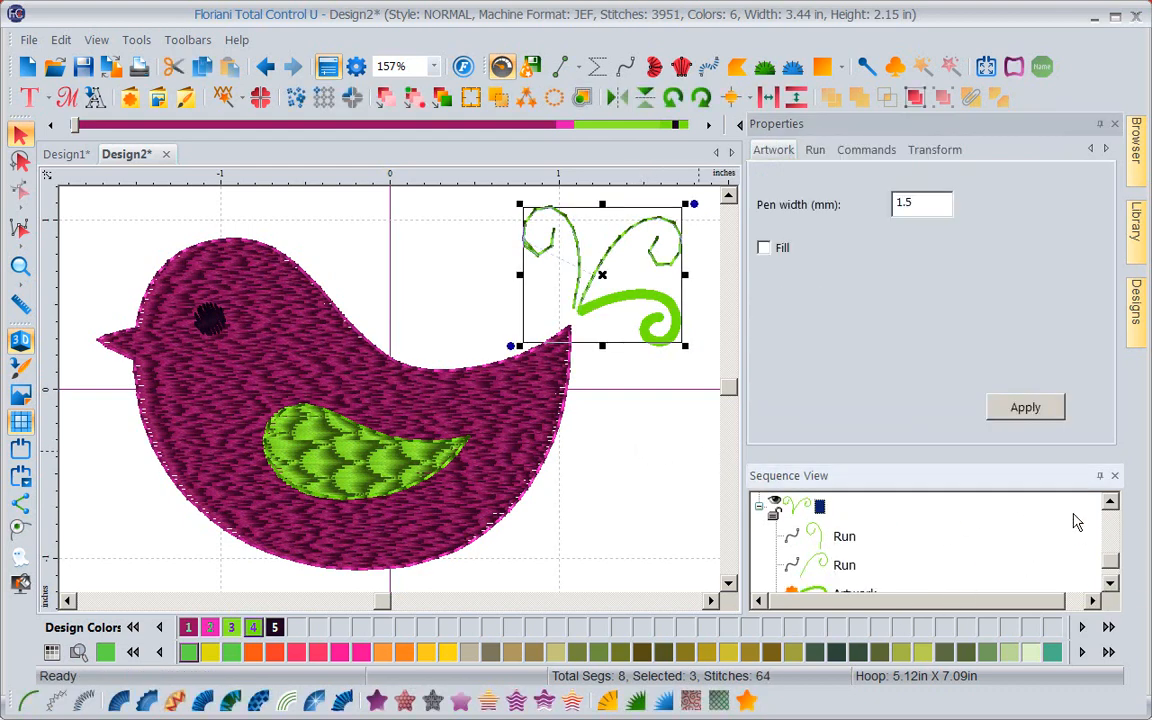
Step: Convert the thick spiral curl to steil satin with width 1.5 mm
scroll(down, 3)
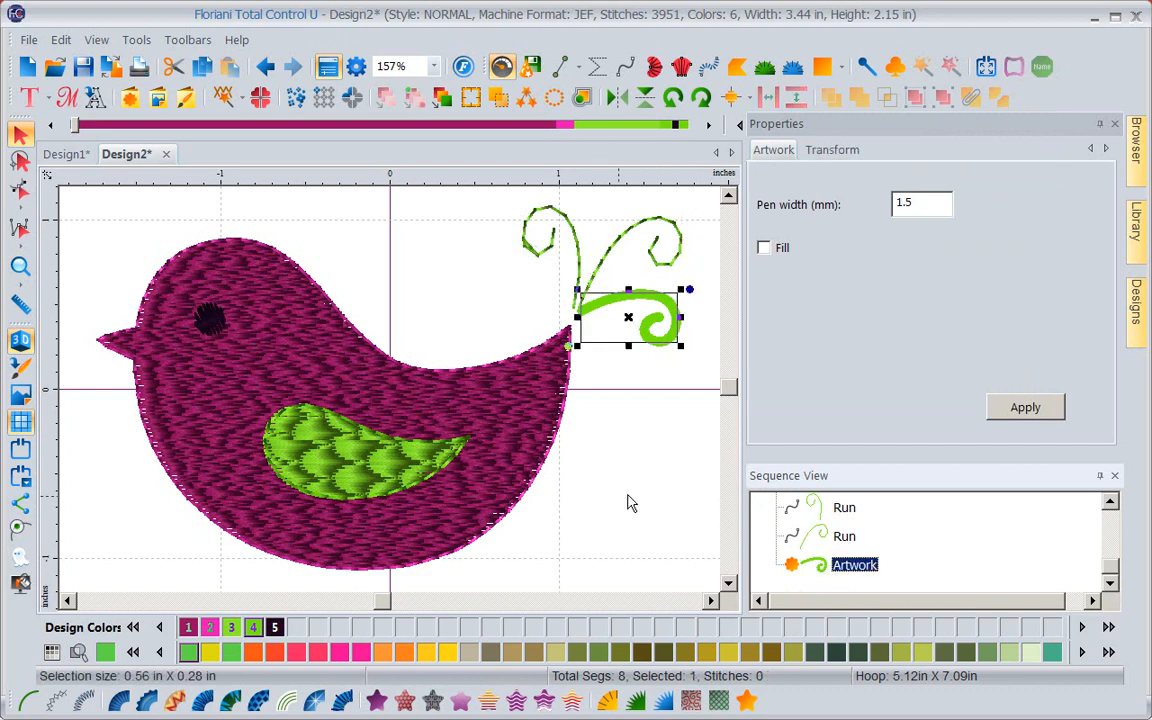
mouse_move(648, 500)
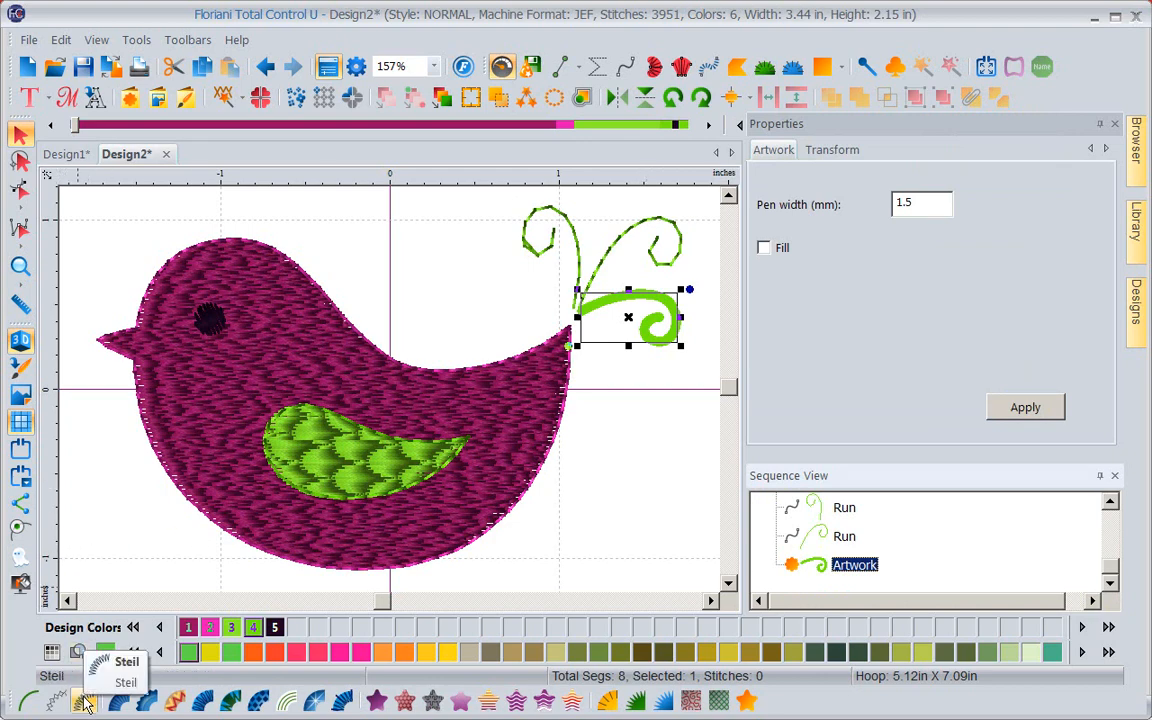
click(84, 700)
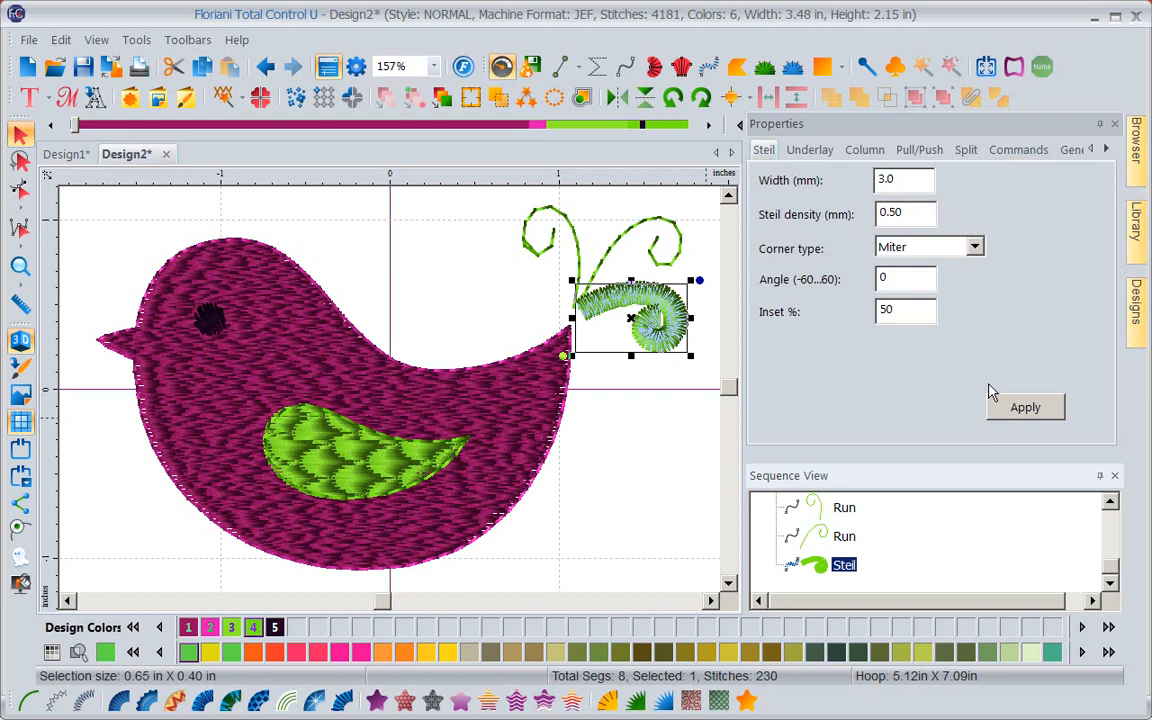
mouse_move(700, 504)
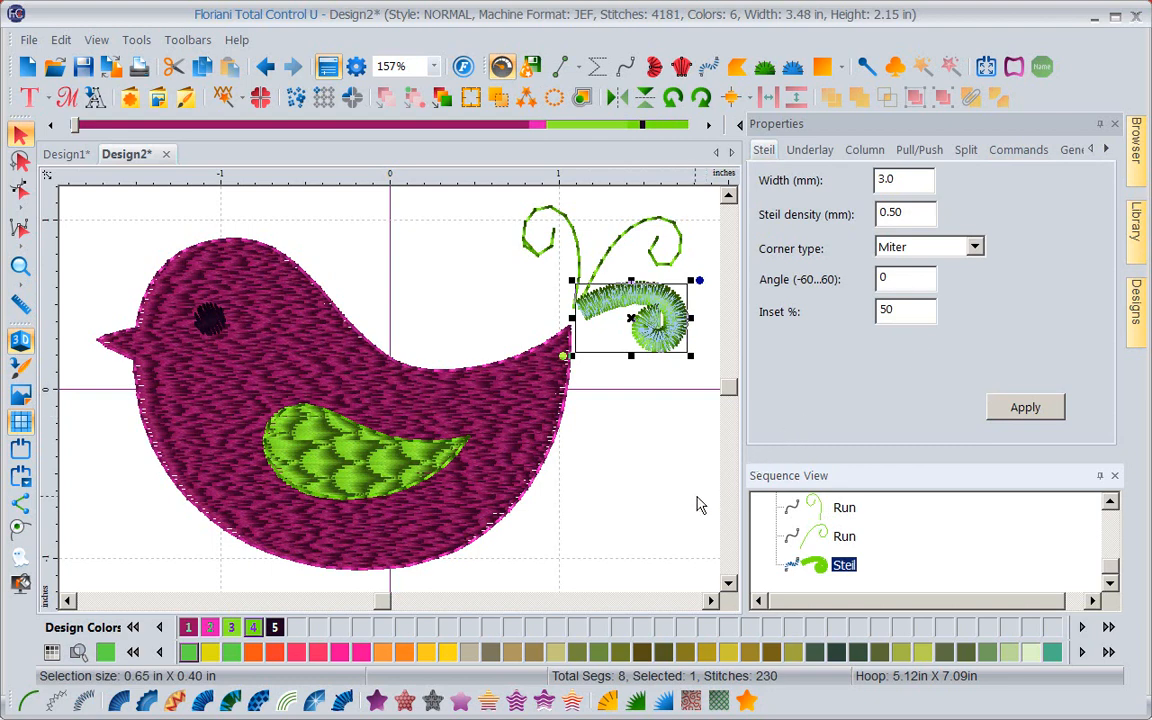
mouse_move(852, 384)
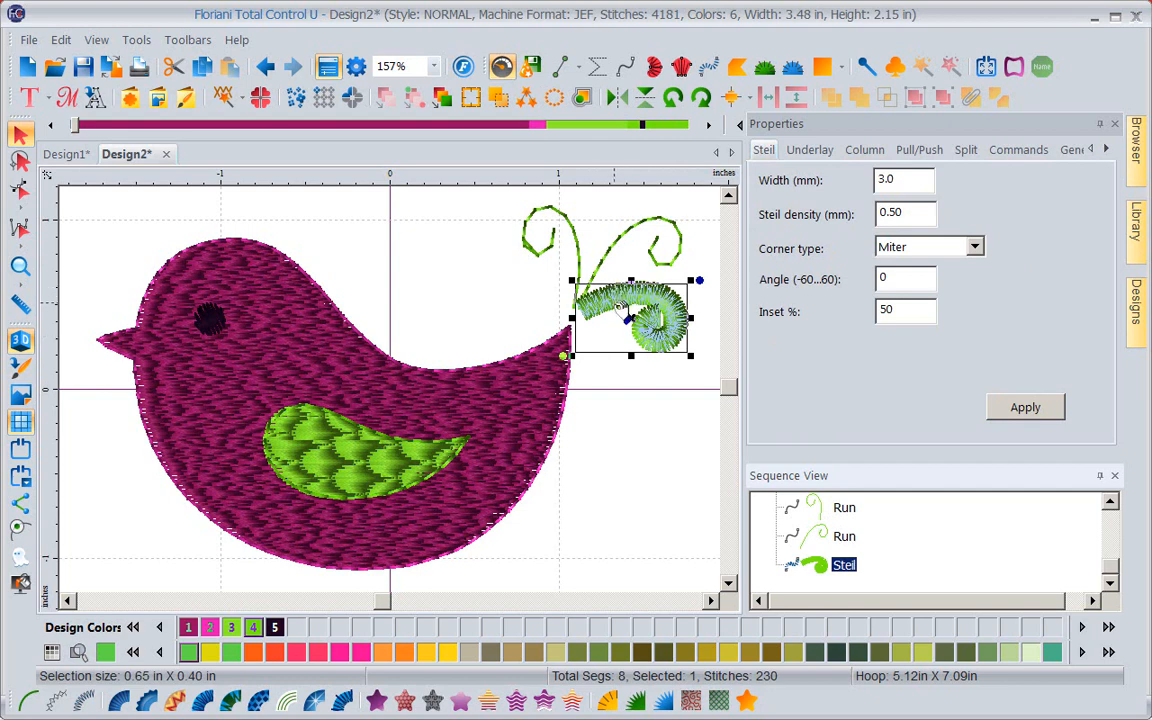
click(900, 180)
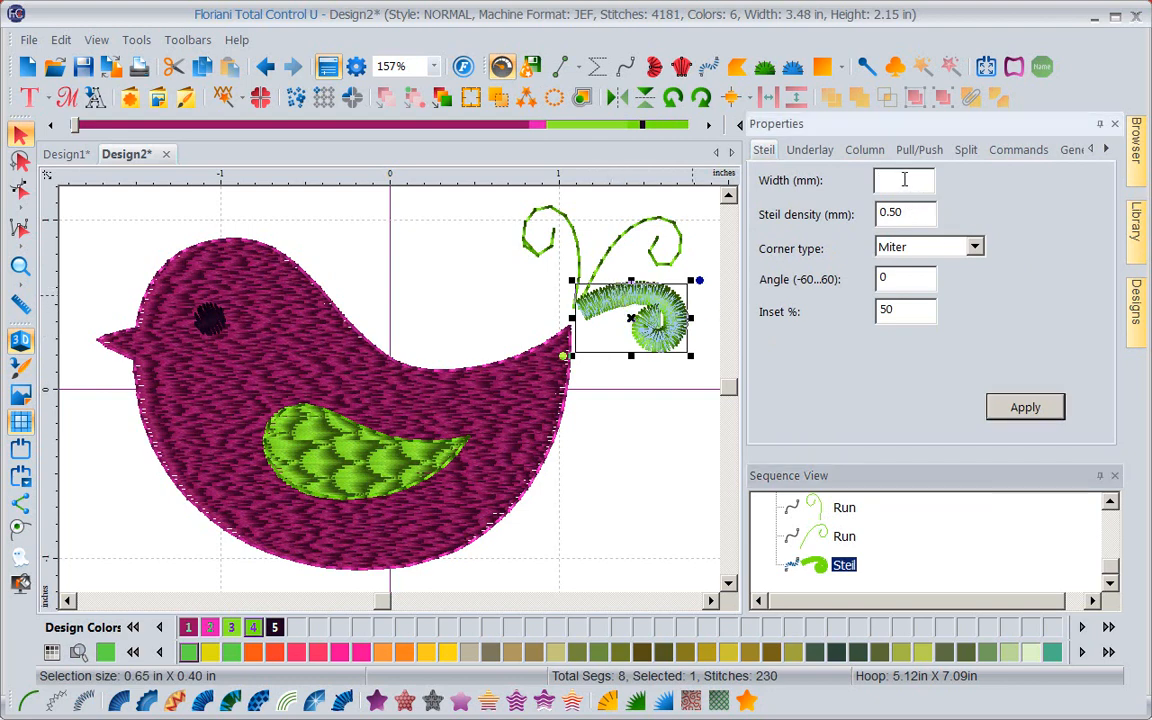
text(1.5)
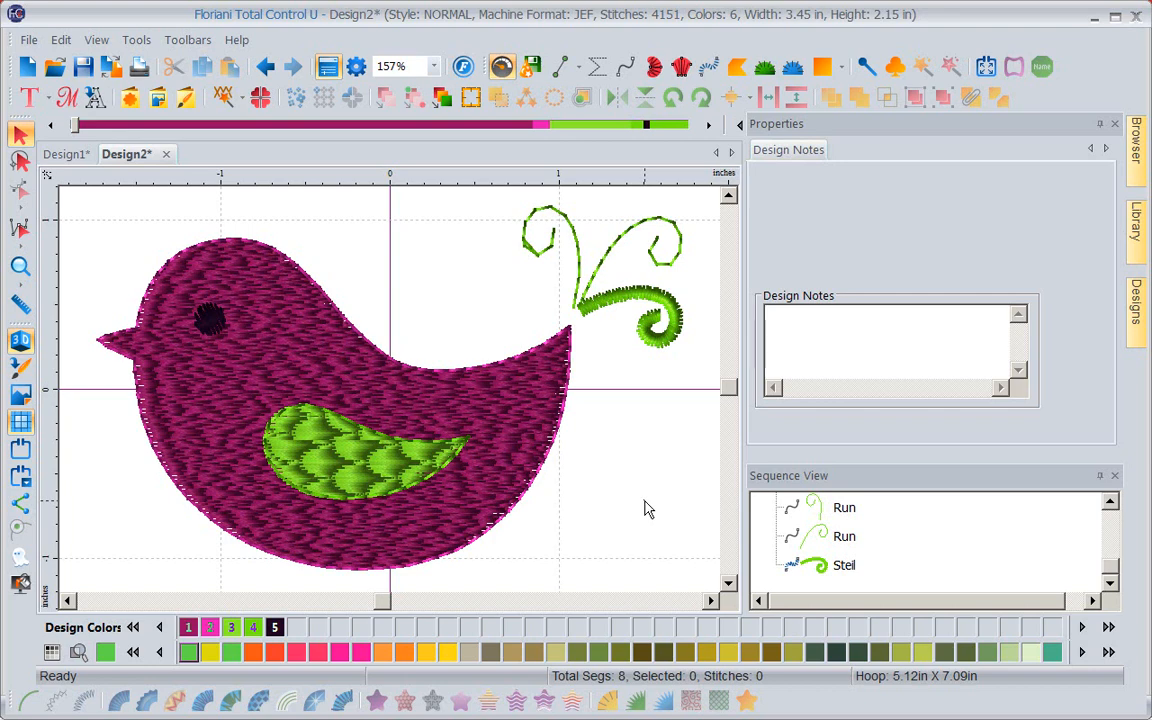
mouse_move(60, 172)
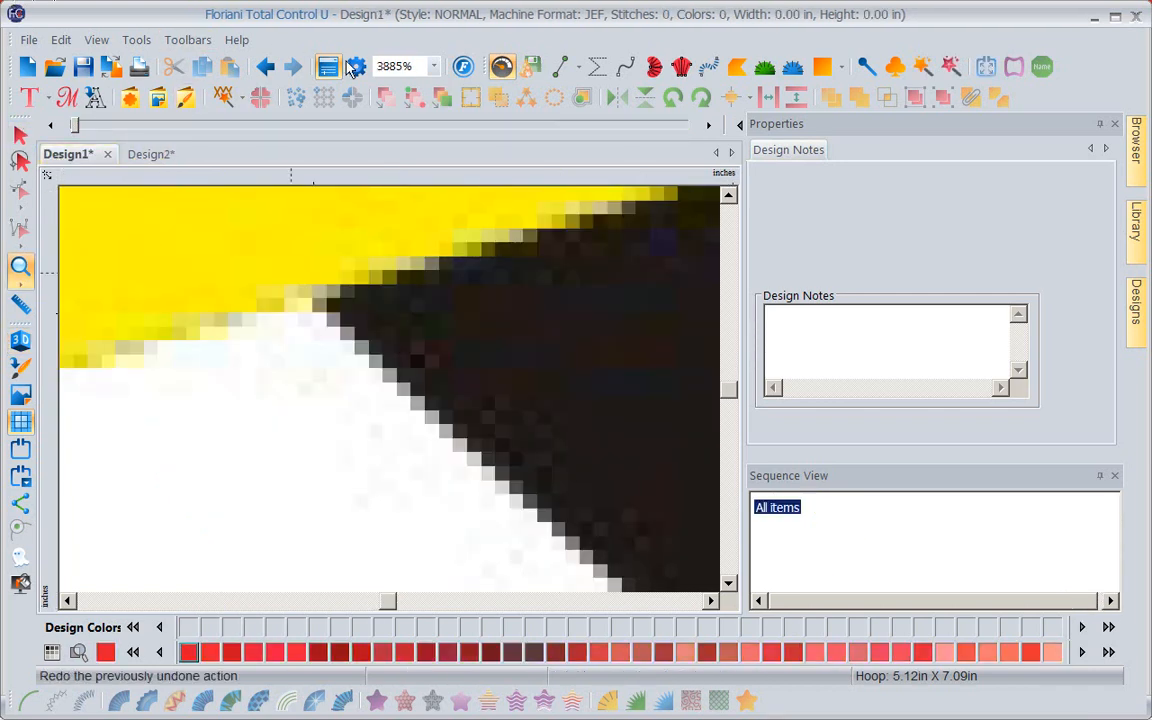
Step: Zoom Design1 To Fit so the whole cap picture fills the window
click(434, 66)
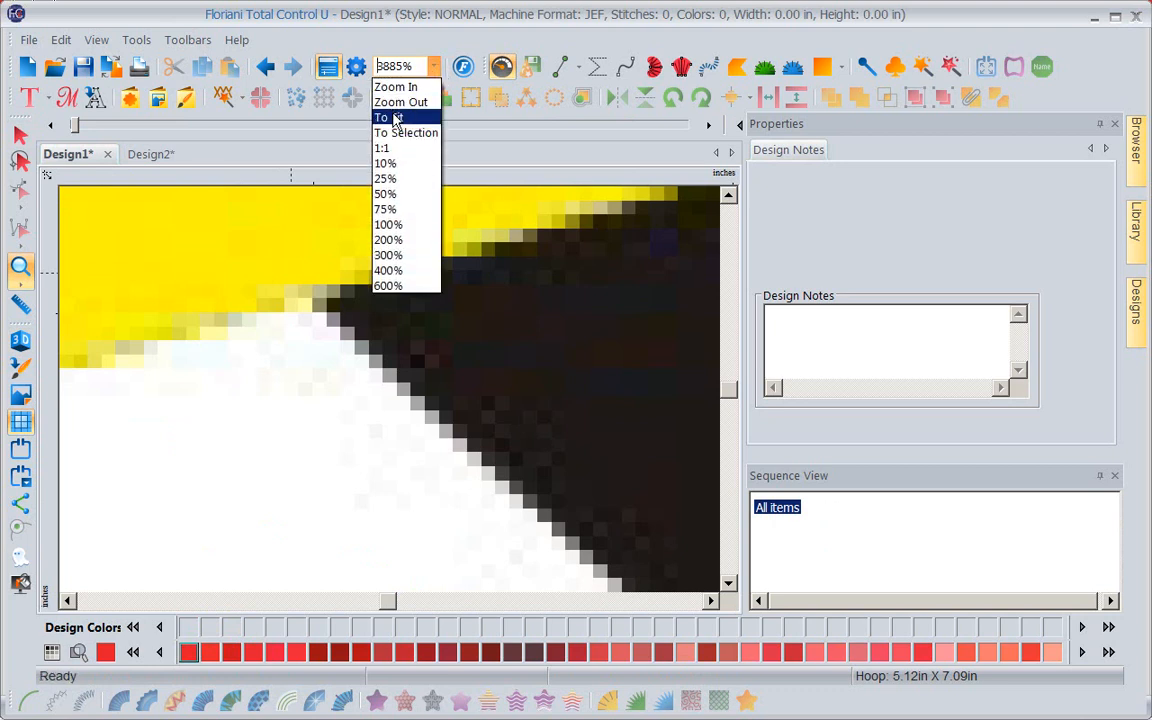
click(406, 116)
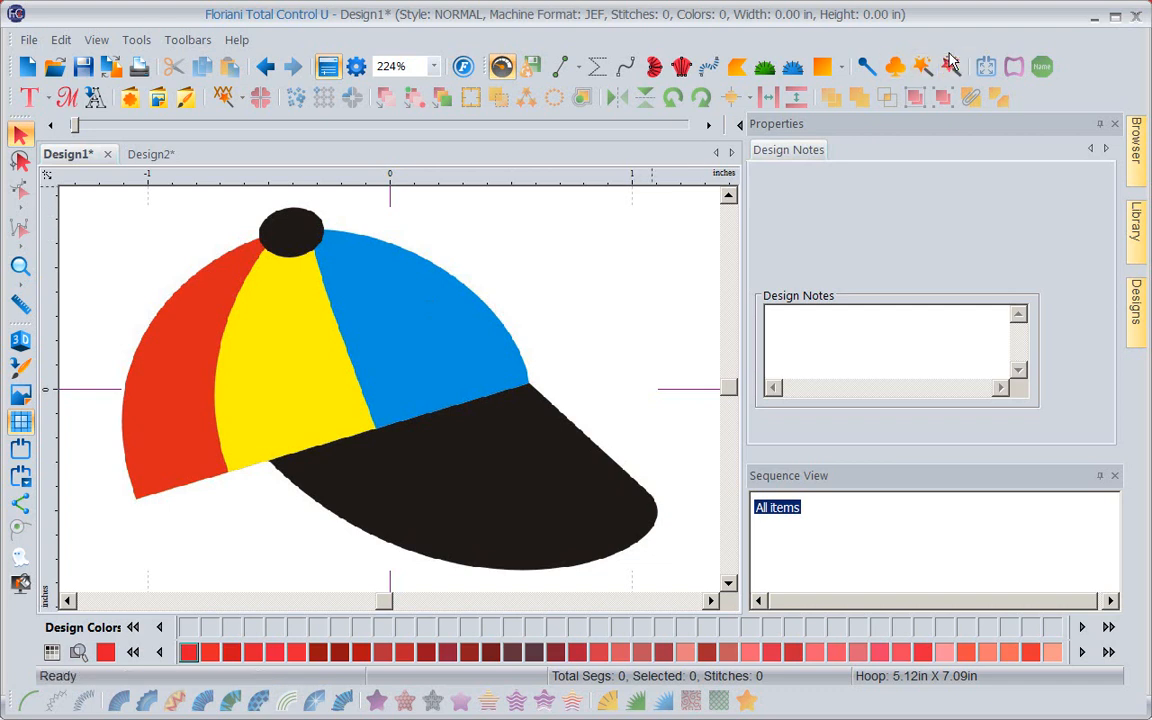
mouse_move(922, 66)
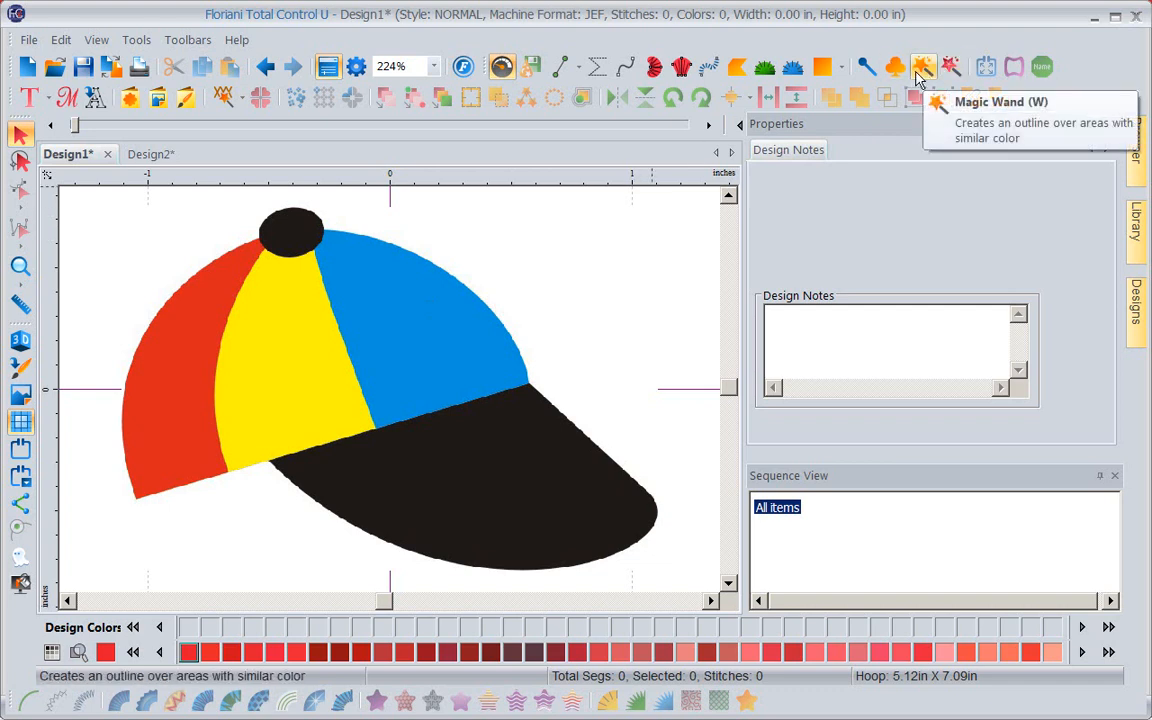
mouse_move(436, 328)
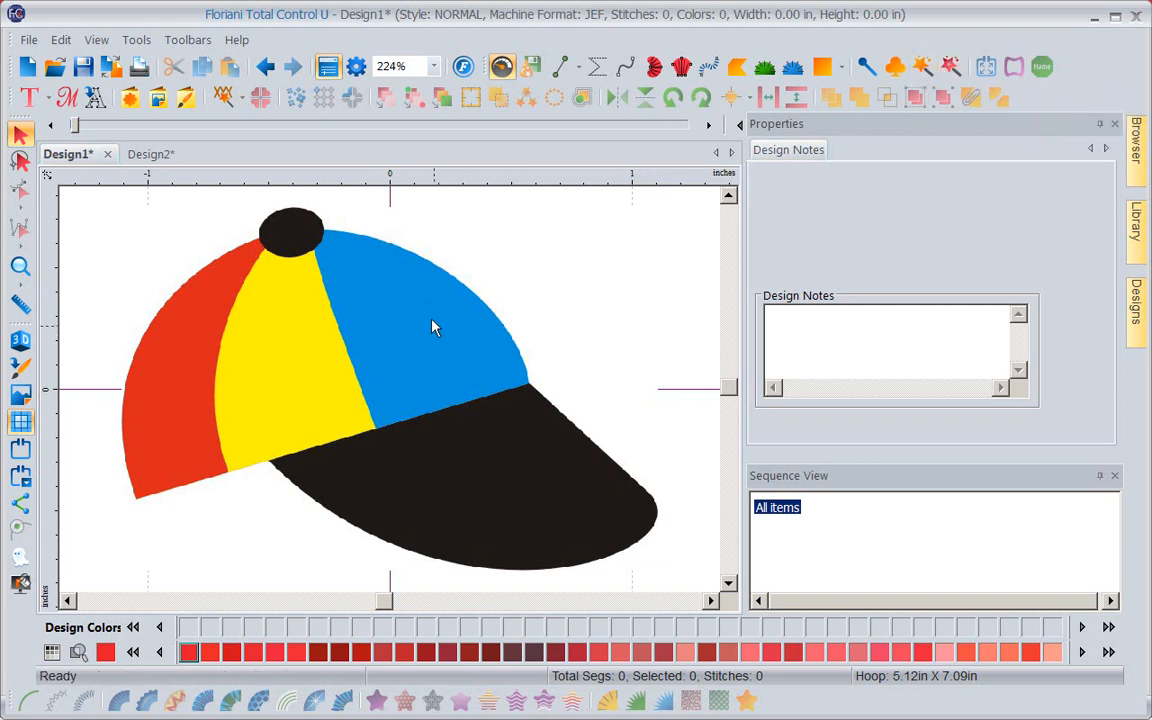
mouse_move(510, 492)
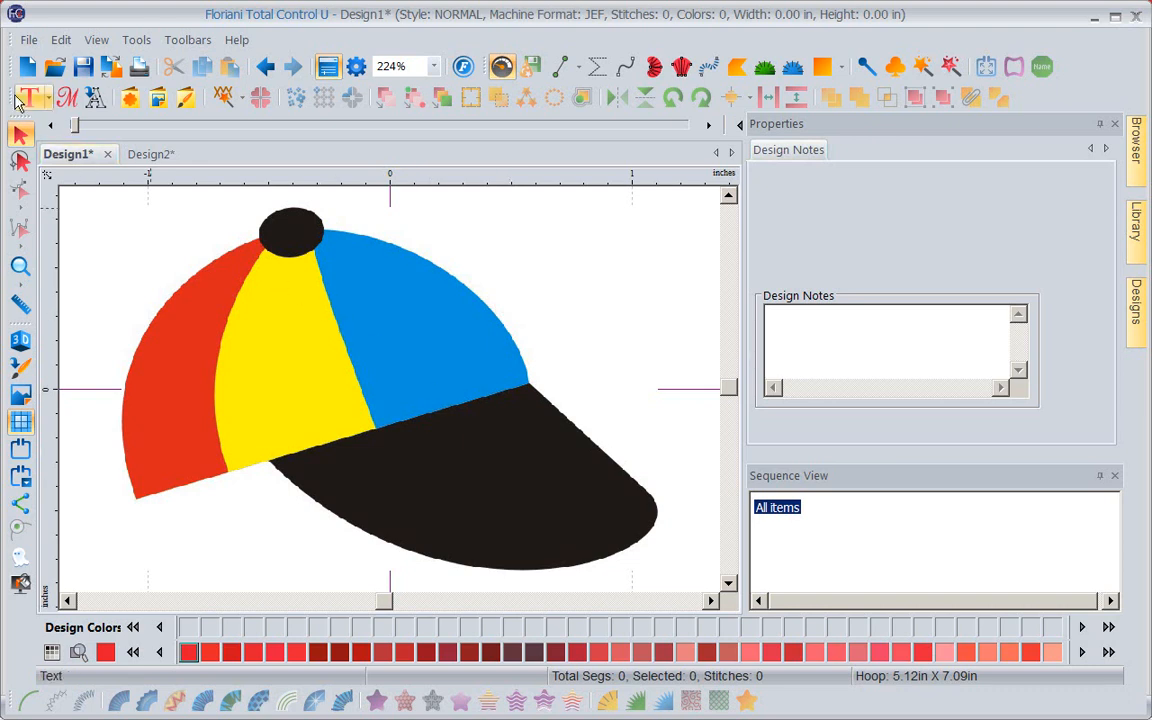
Step: Start a new design and launch the Auto Digitizing Wizard's Select Image dialog
click(28, 66)
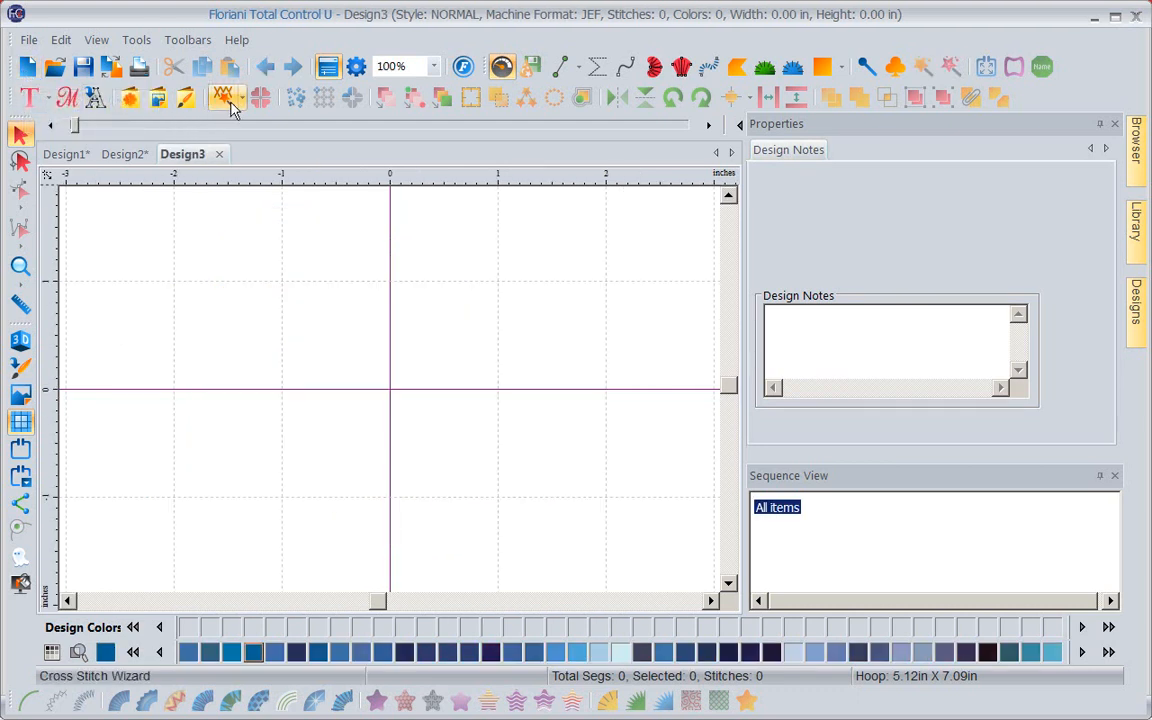
mouse_move(222, 96)
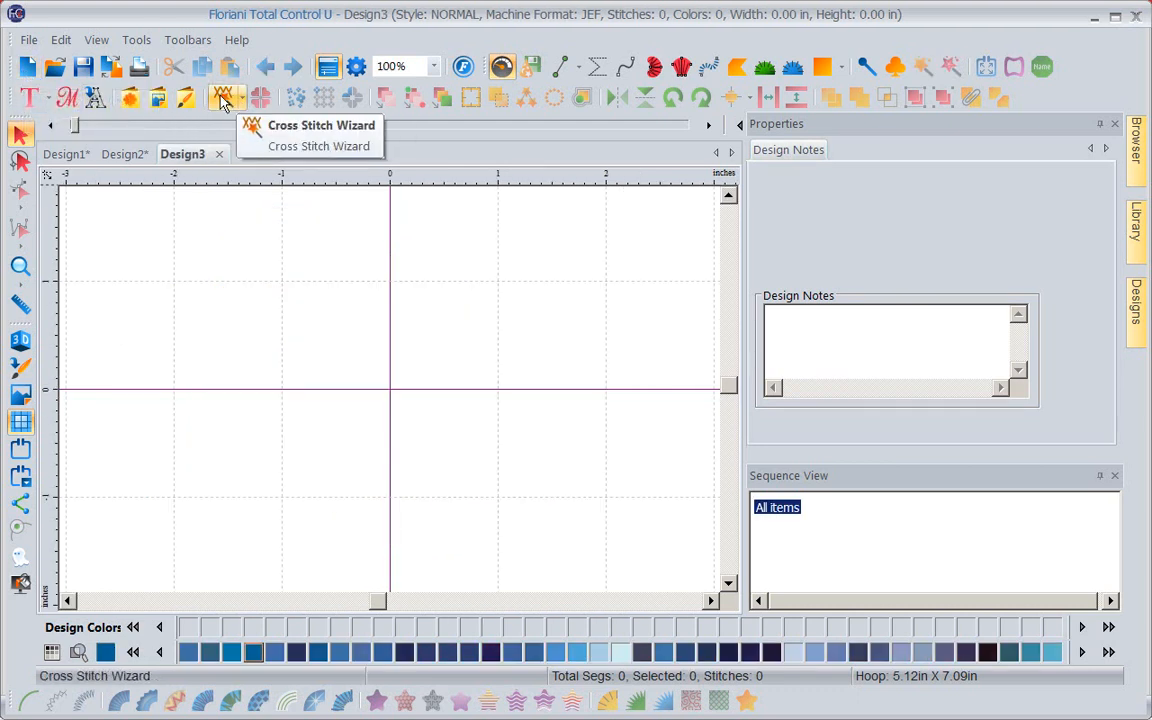
mouse_move(240, 104)
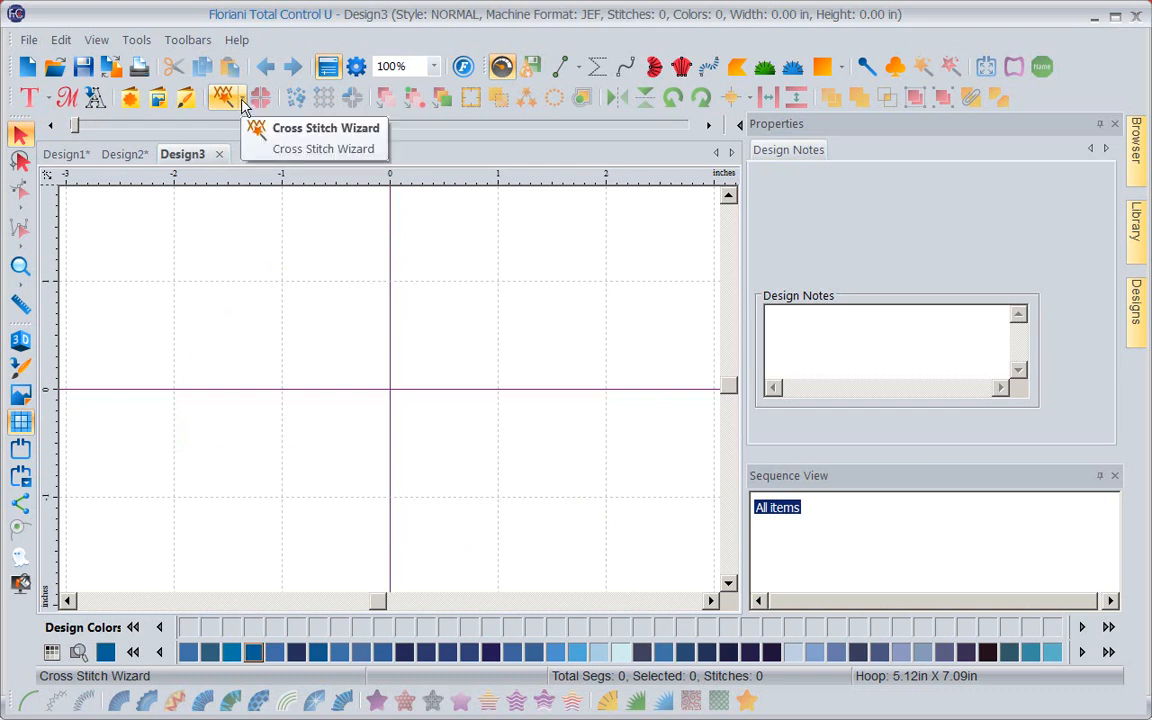
click(240, 96)
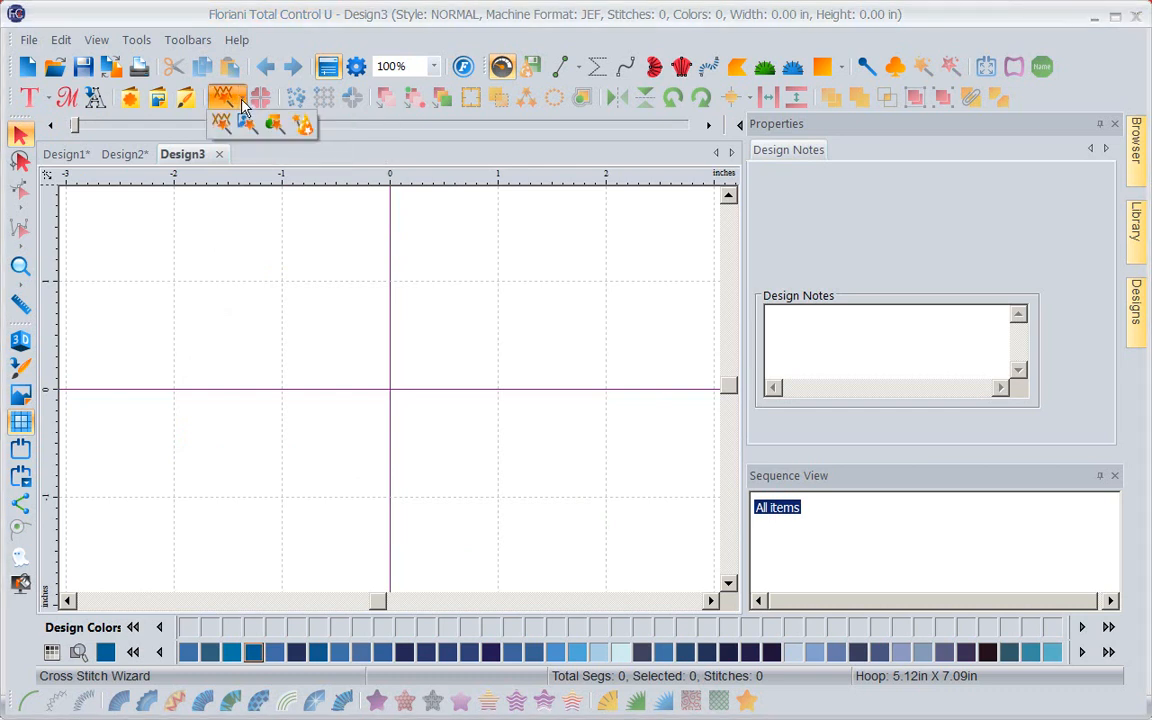
mouse_move(304, 124)
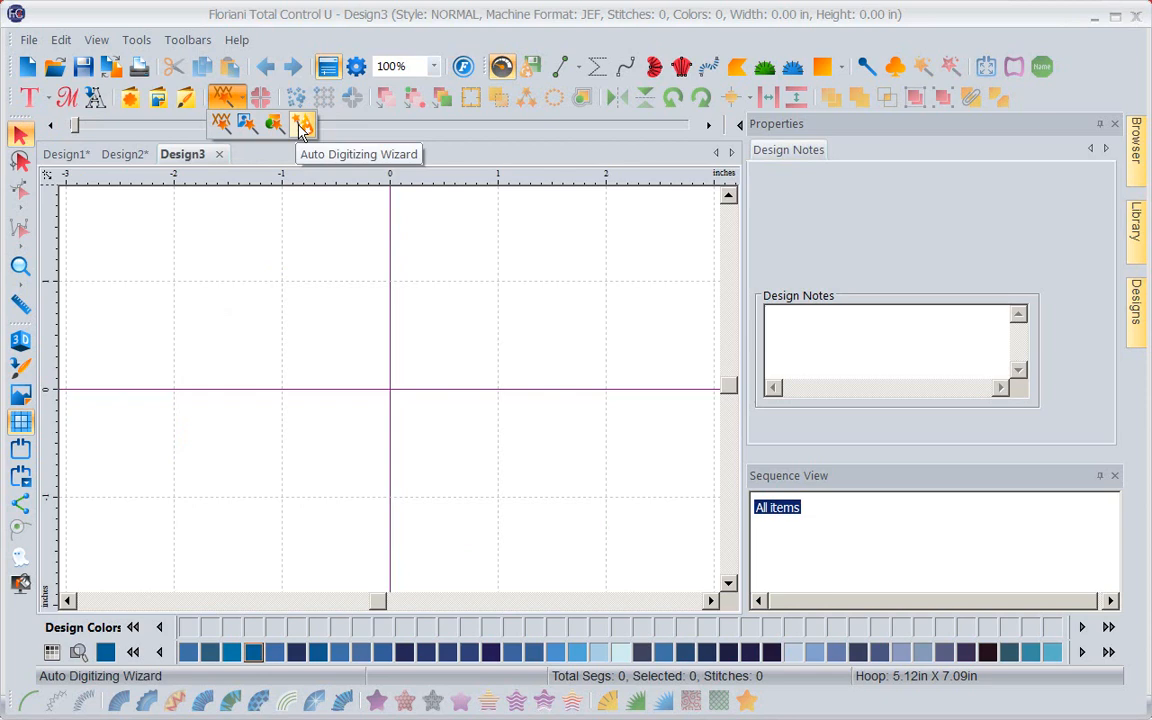
click(304, 124)
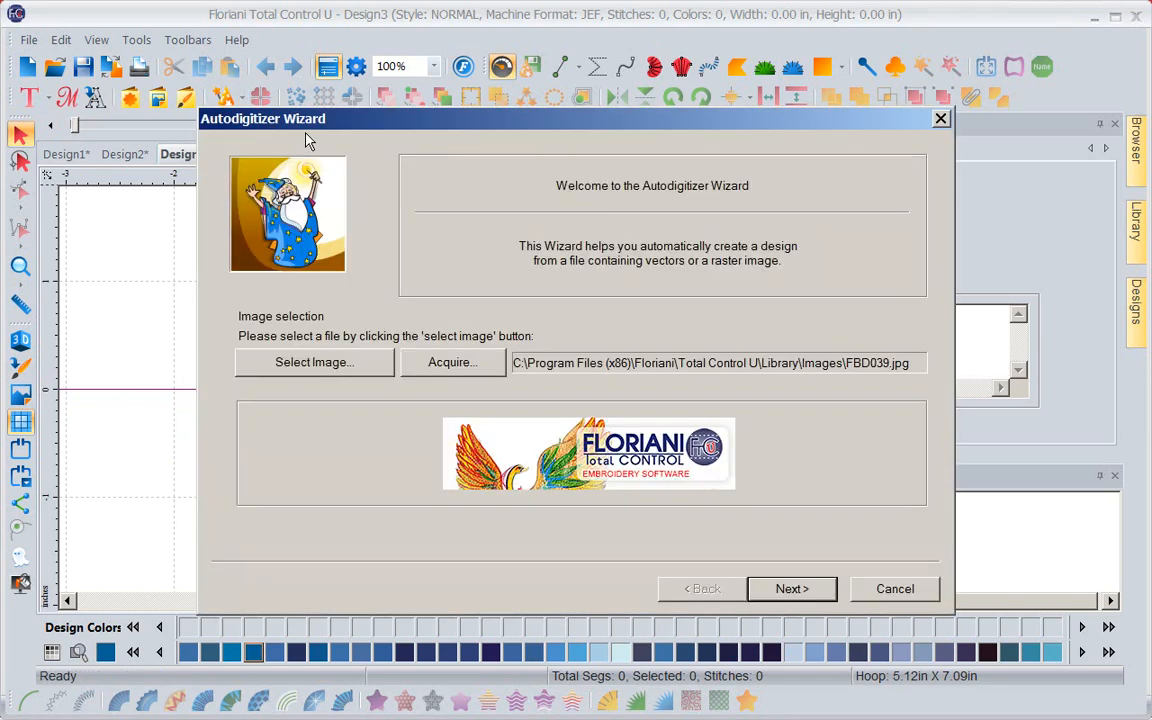
click(312, 362)
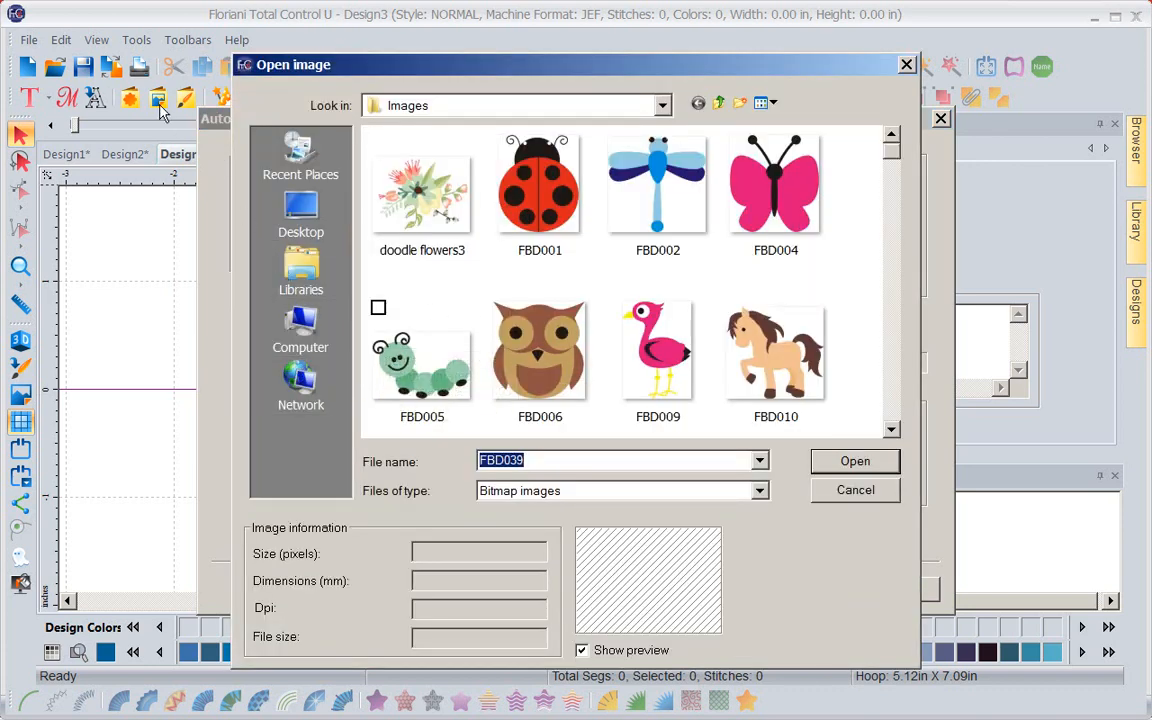
mouse_move(776, 350)
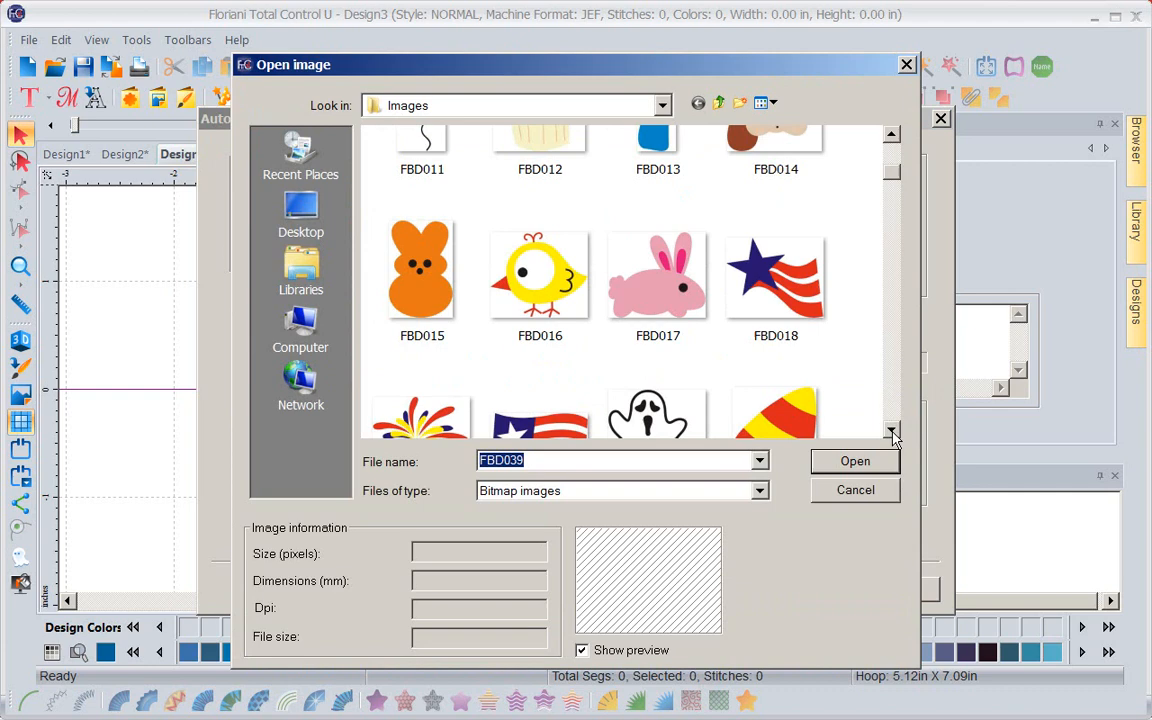
Step: Load the cap image FBD039 as the wizard's source picture
click(890, 430)
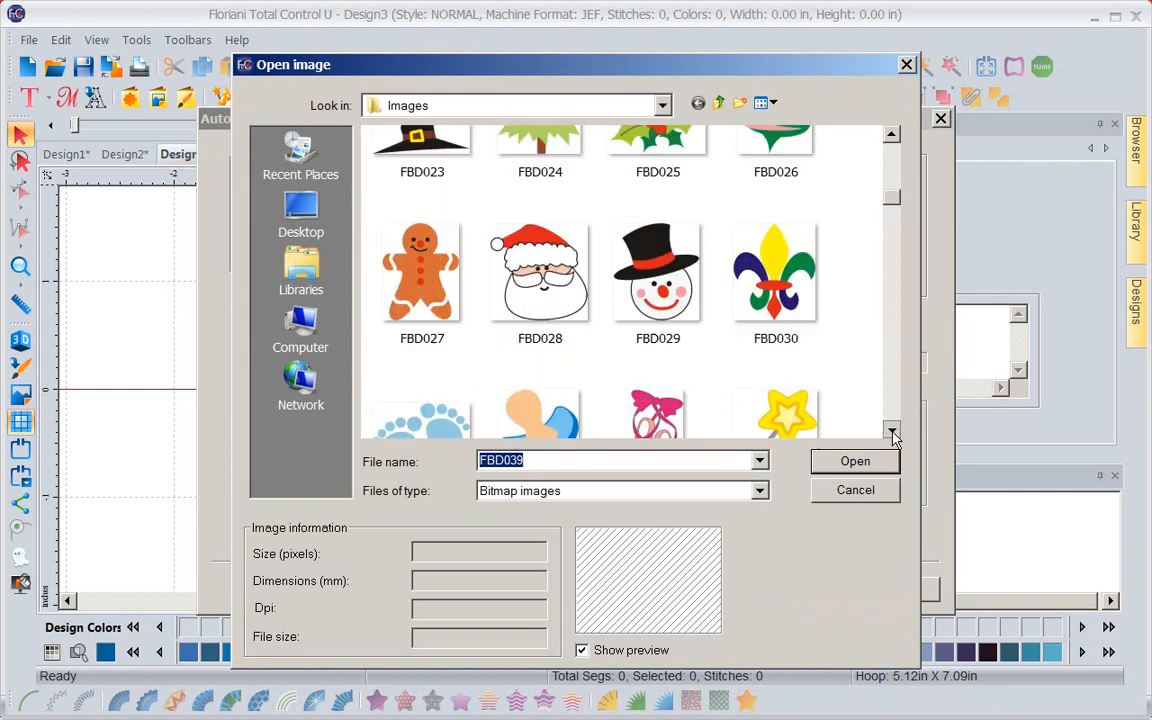
click(892, 430)
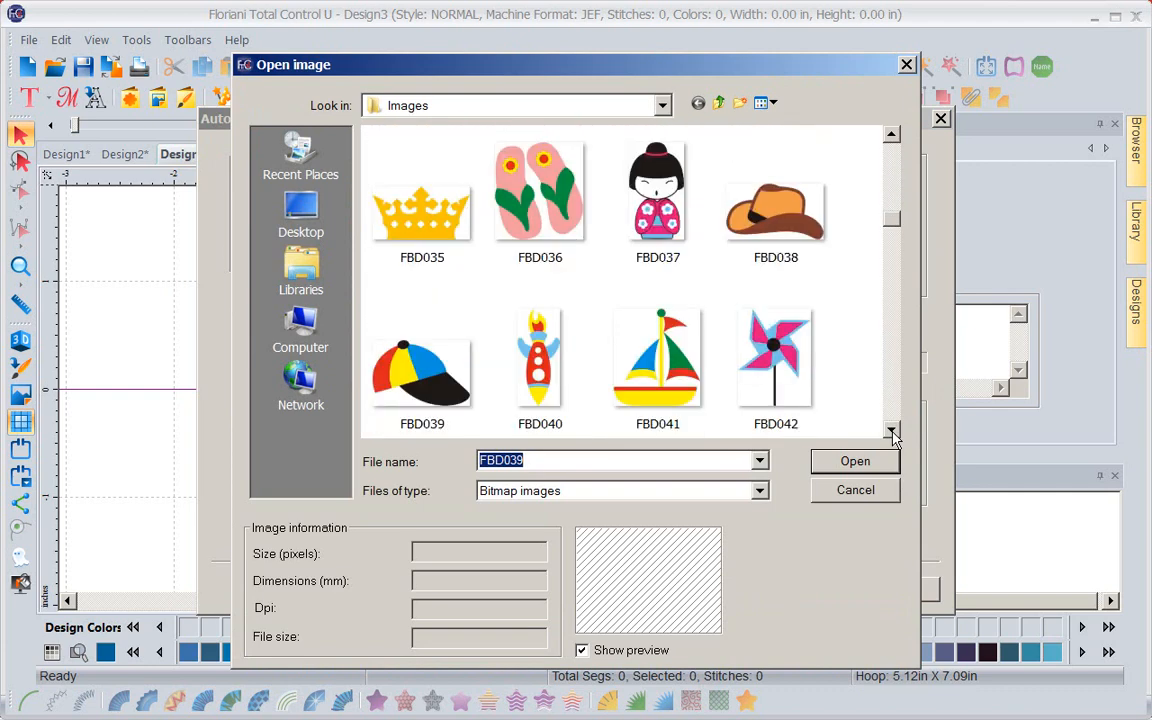
click(422, 370)
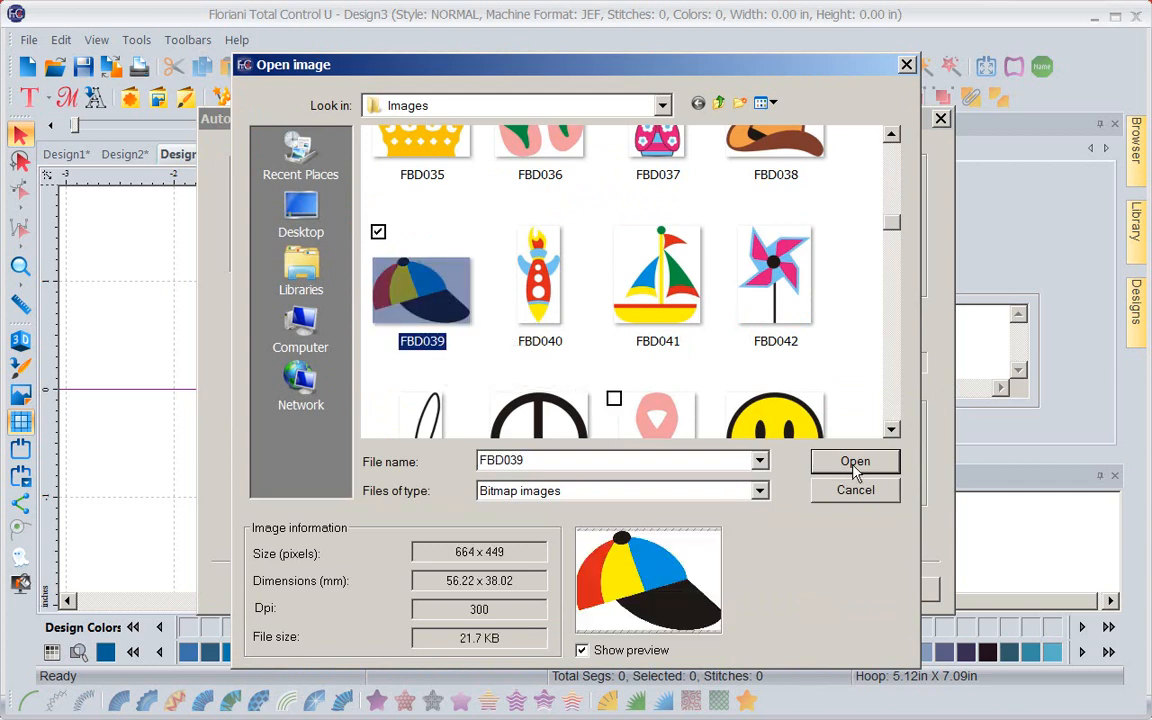
click(856, 460)
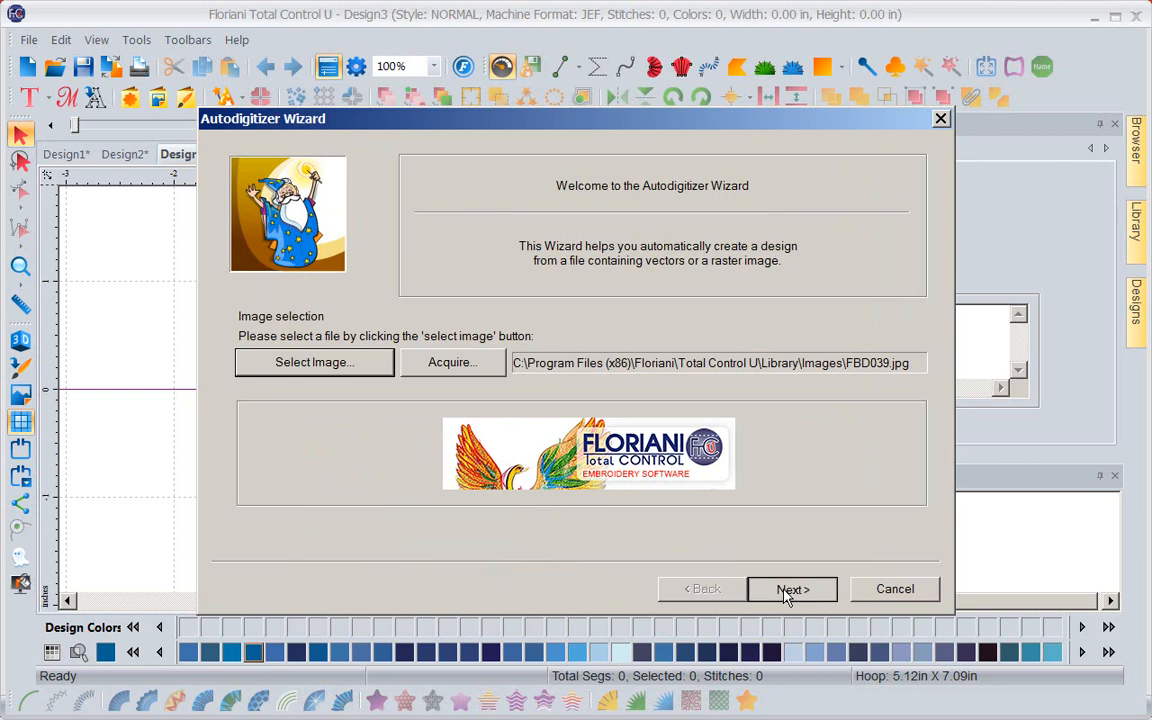
Step: Resize the cap image to 75 mm wide (50.7 mm high) and continue to colour reduction
click(792, 588)
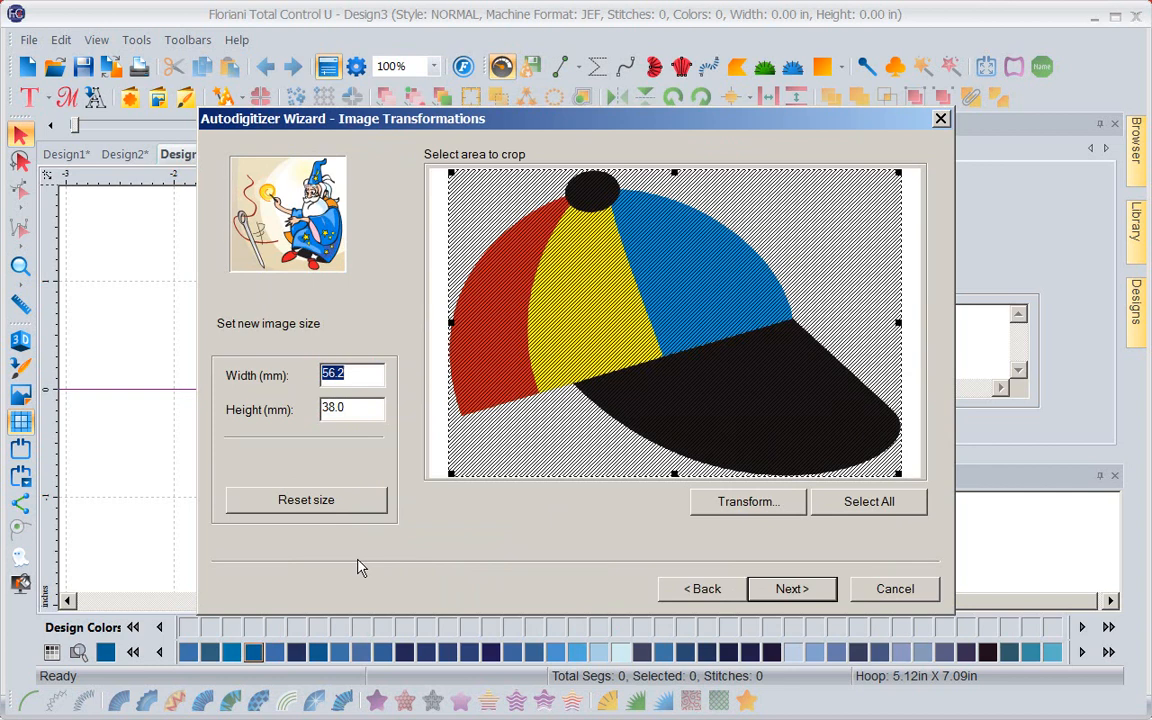
click(350, 374)
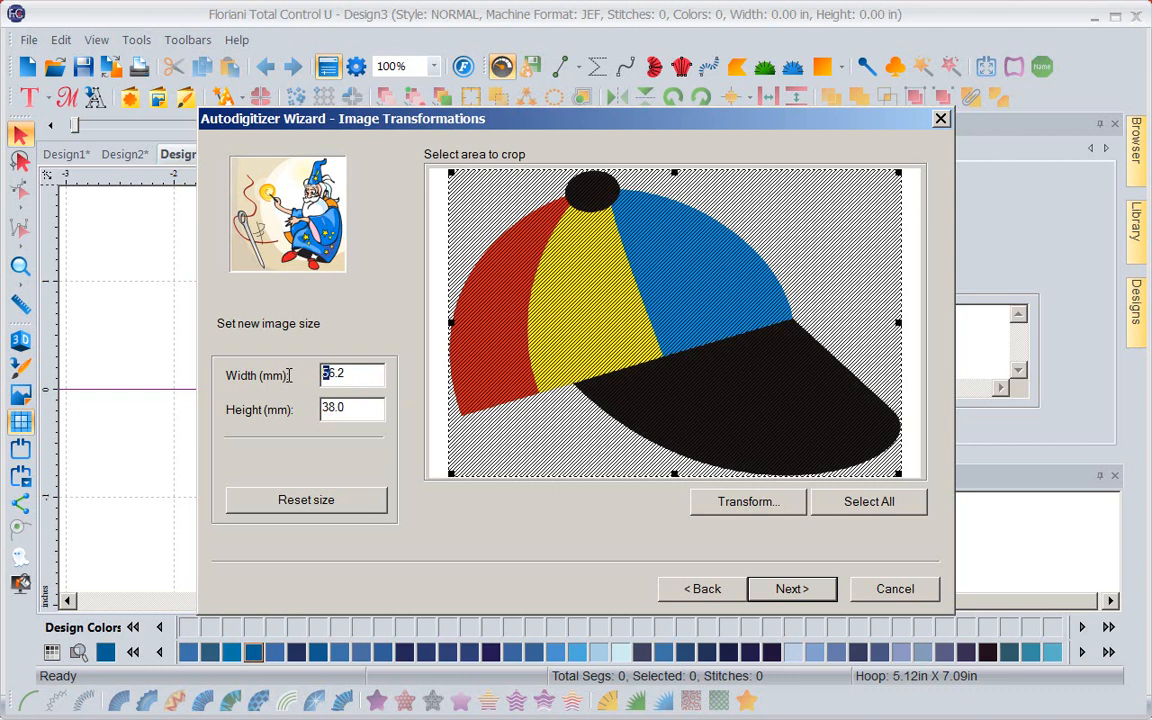
text(56)
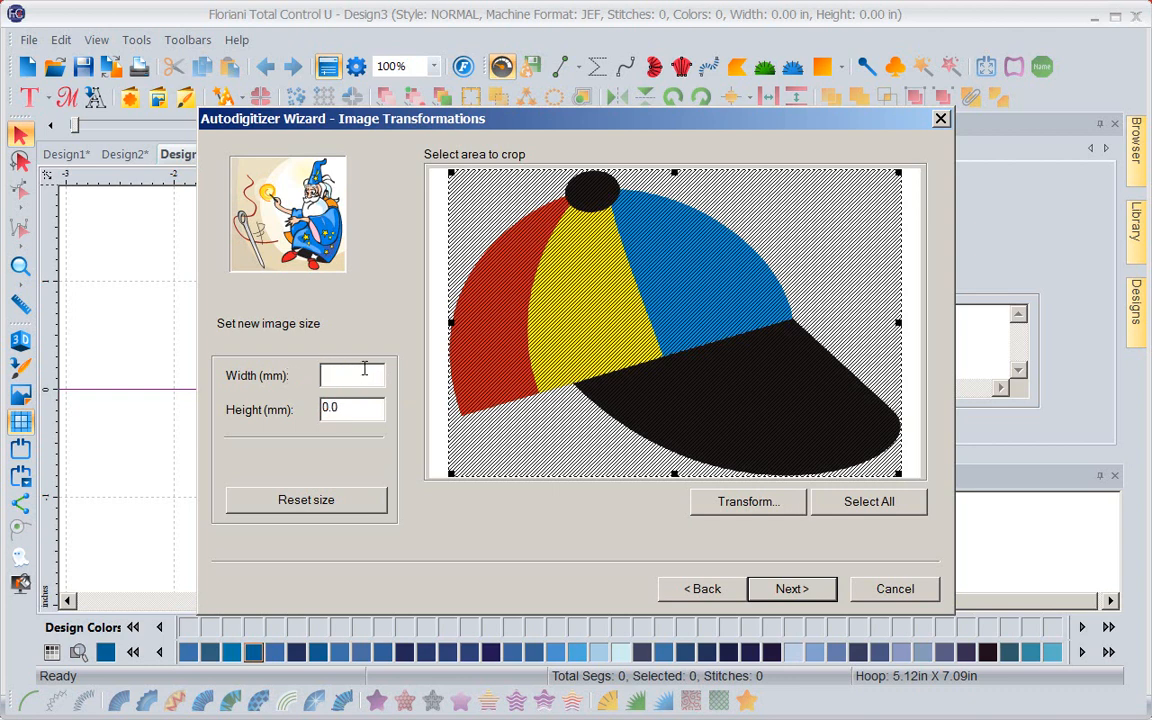
text(75)
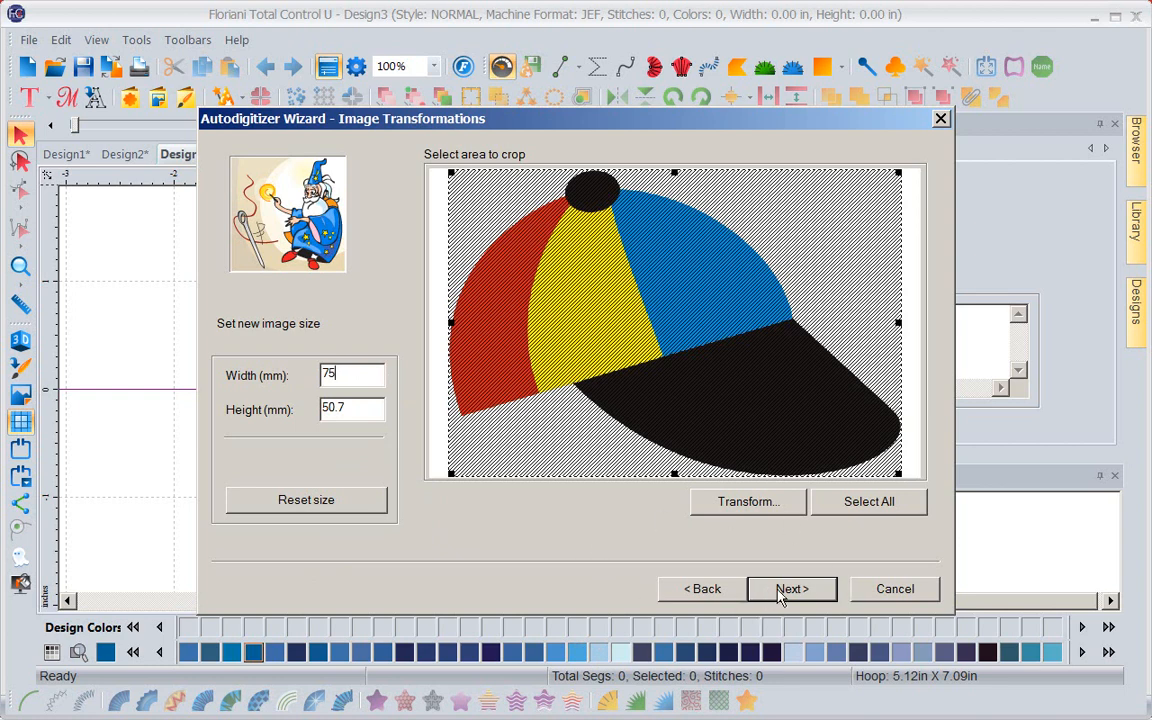
click(792, 588)
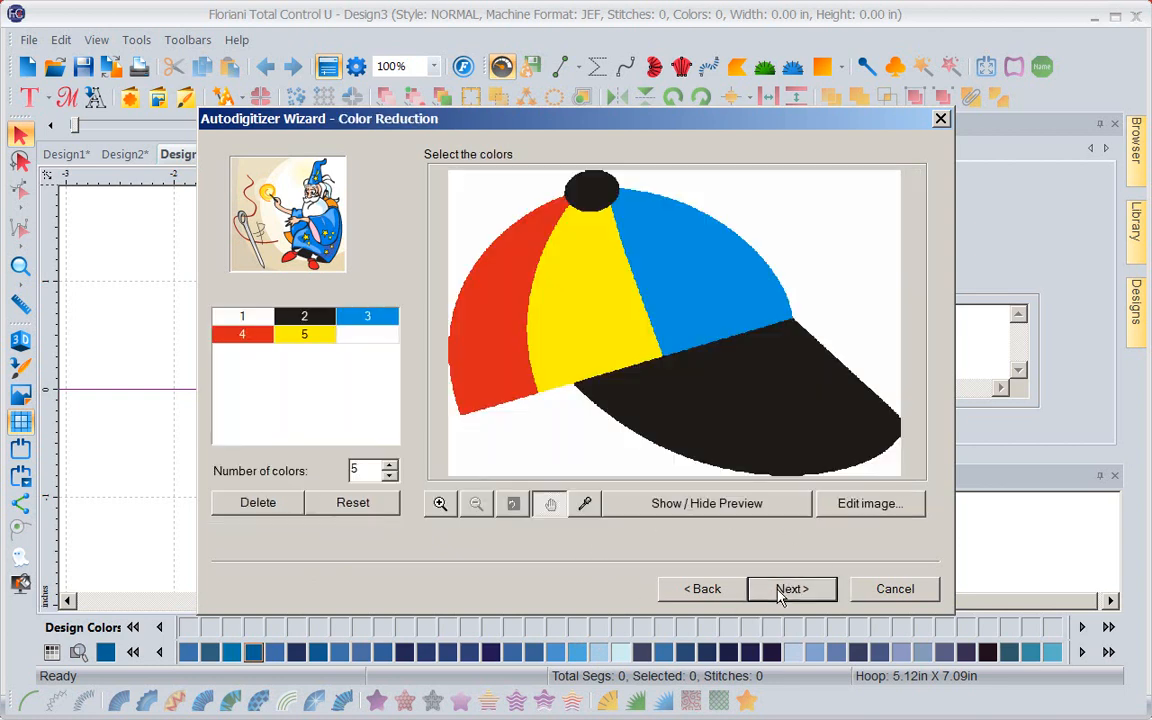
mouse_move(350, 448)
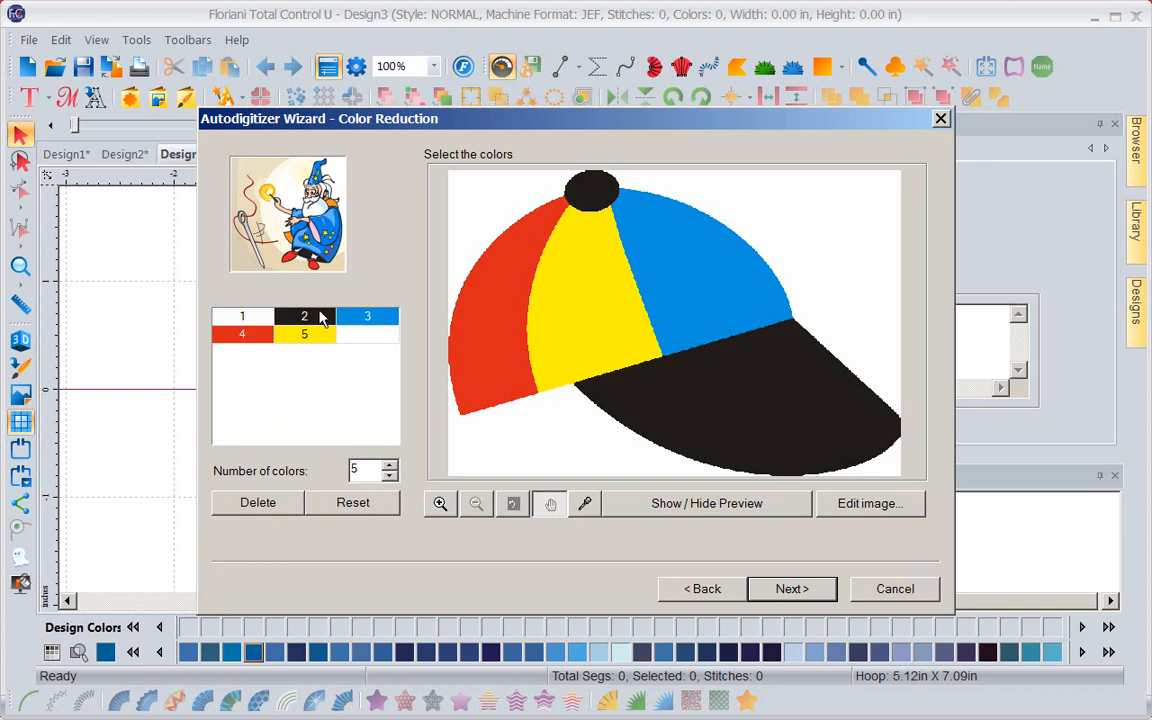
Step: Keep the five cap colours and advance to the Vectorize page
click(368, 470)
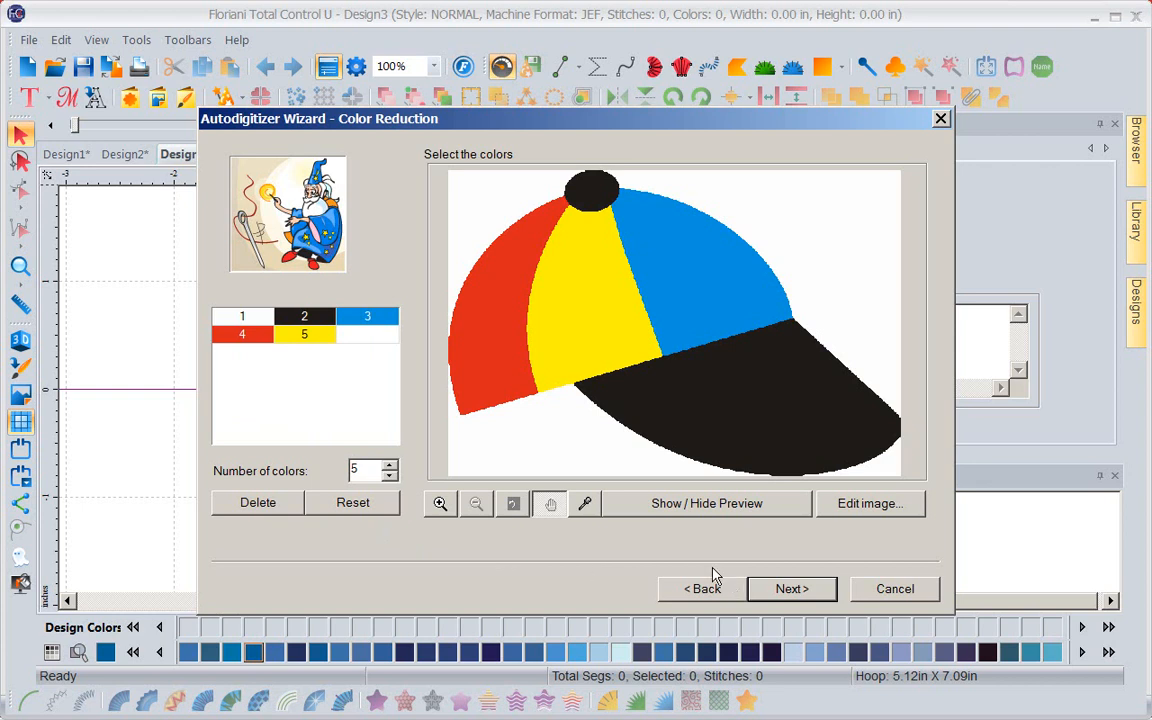
mouse_move(592, 568)
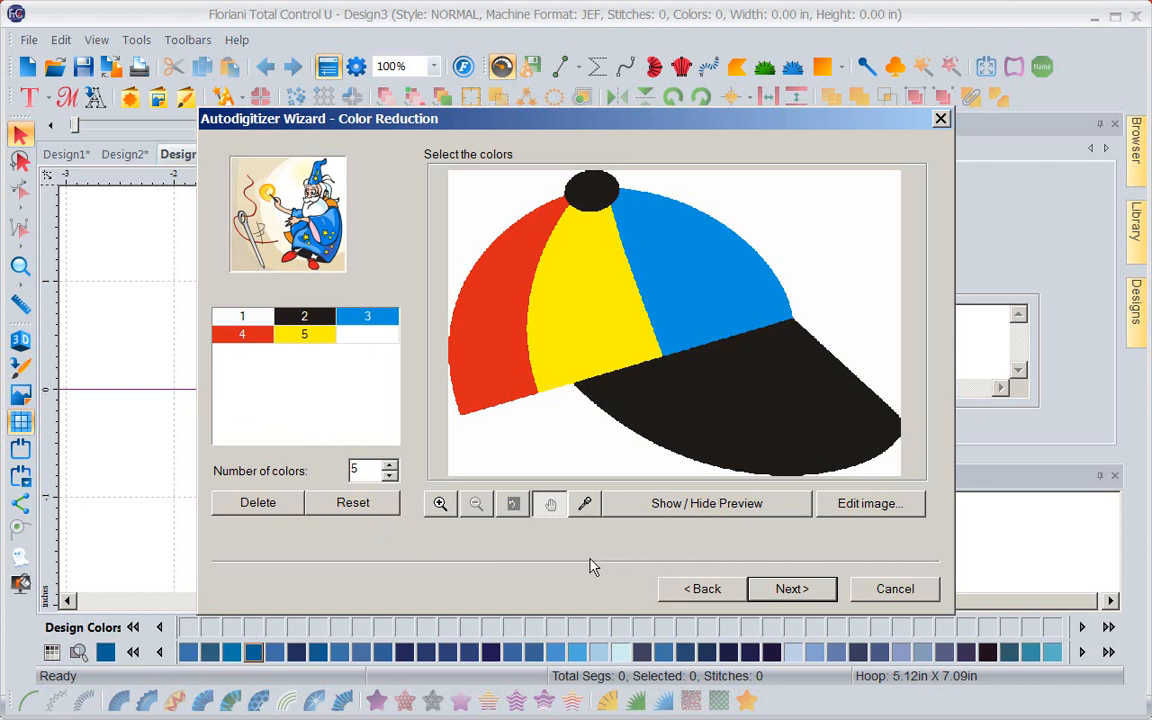
mouse_move(570, 298)
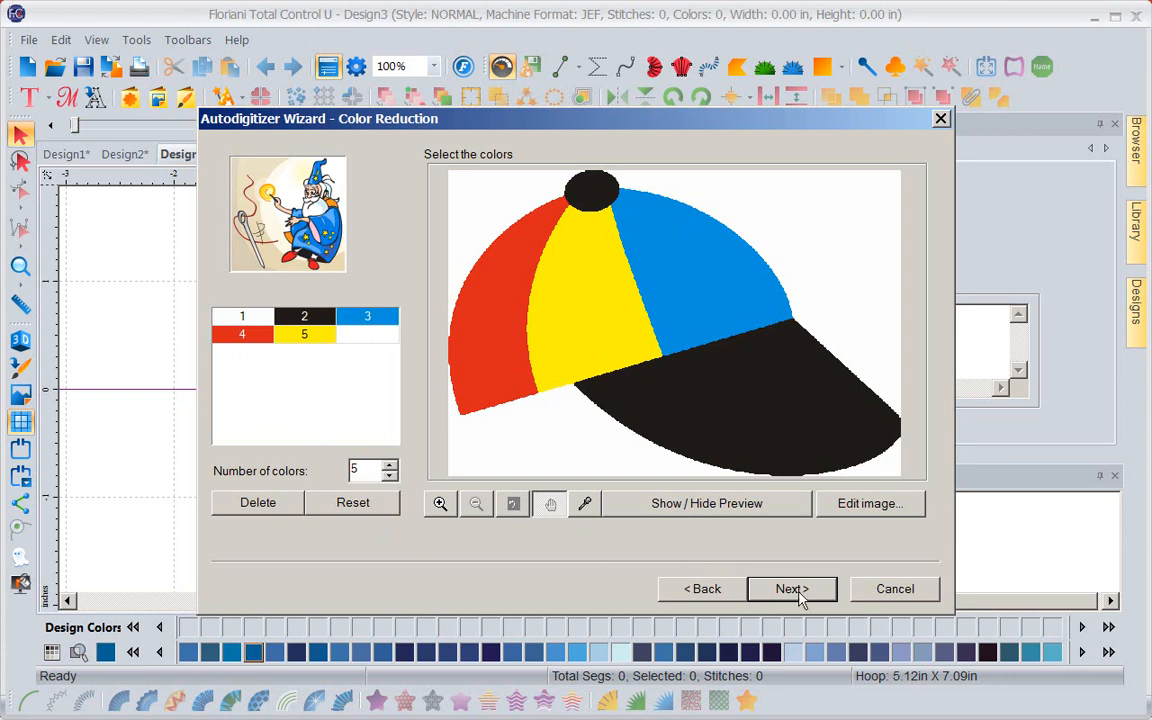
click(792, 588)
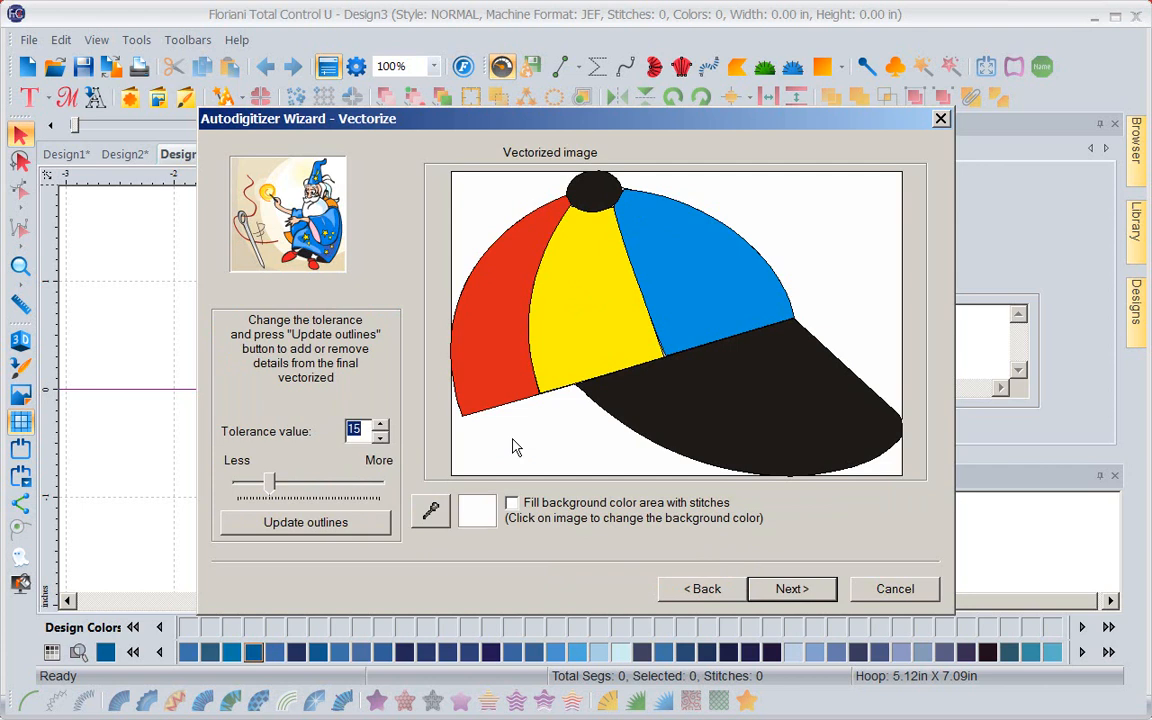
mouse_move(564, 430)
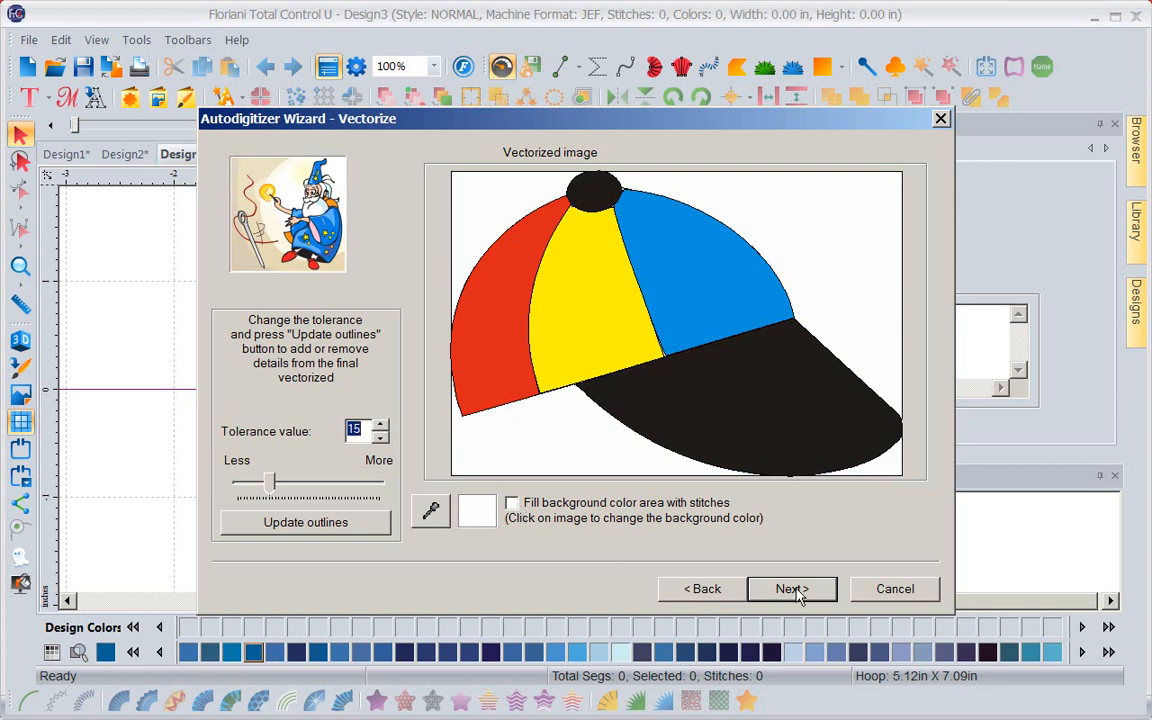
Step: Accept the vectorized outlines at tolerance 15 and move to the Judgment page
click(792, 588)
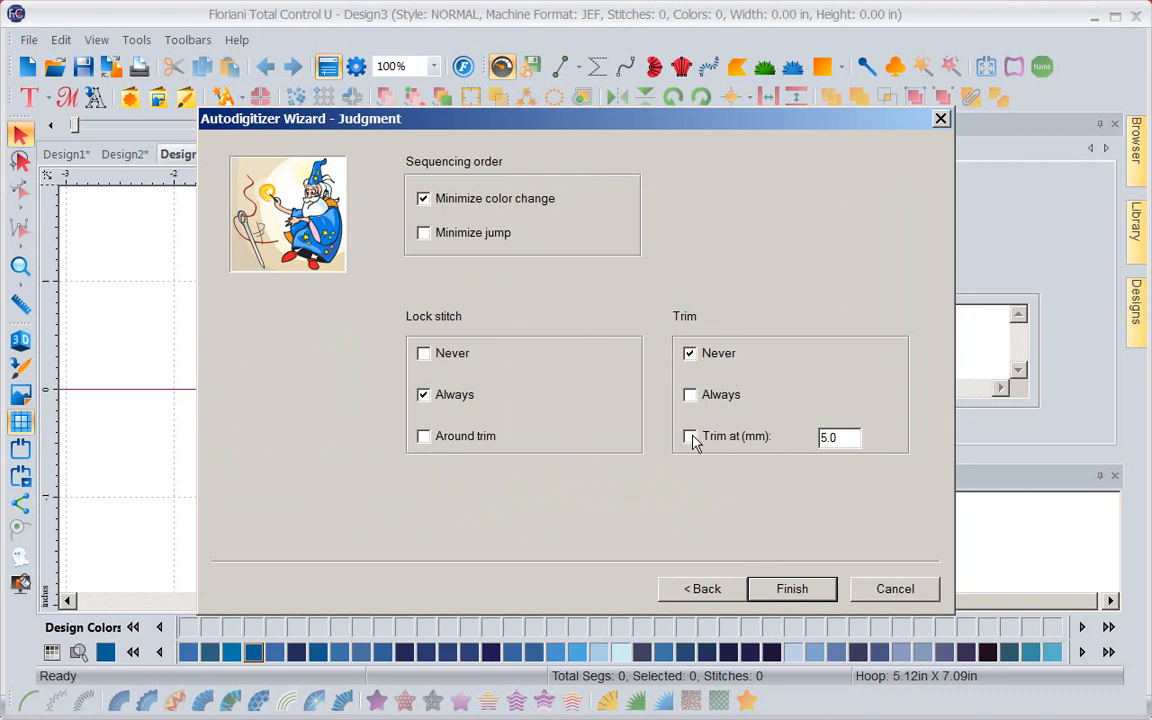
Step: Set trims to Always and finish, generating the four-colour 4930-stitch cap embroidery
click(688, 436)
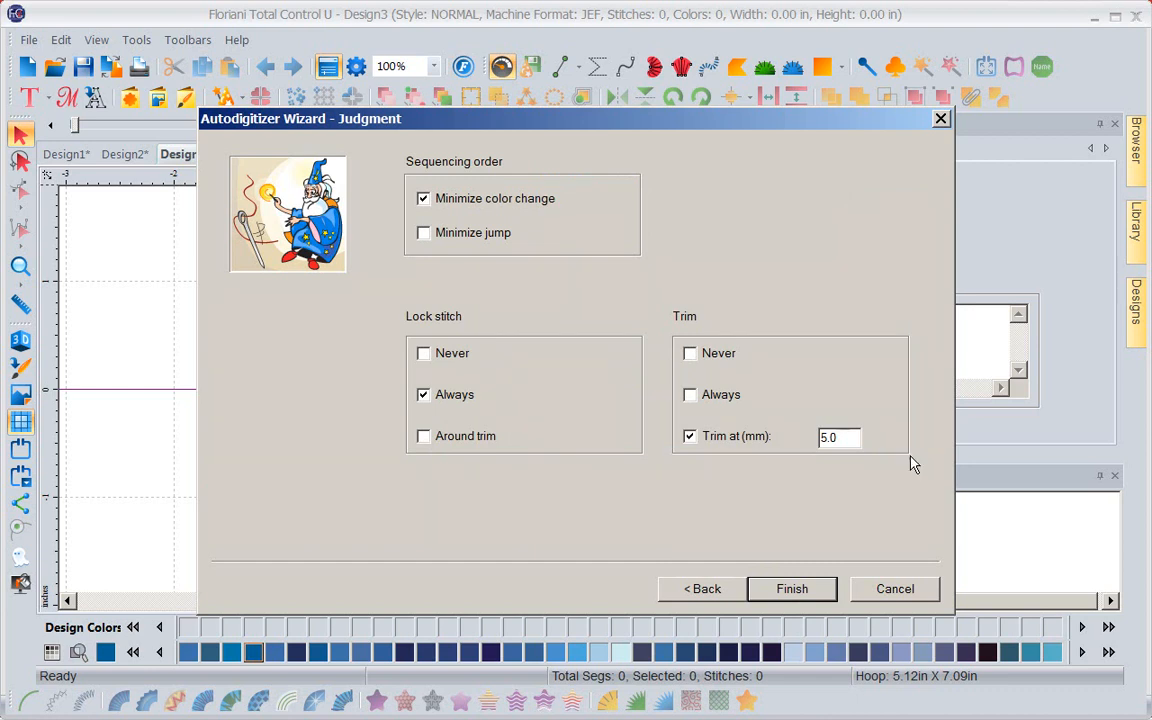
click(688, 352)
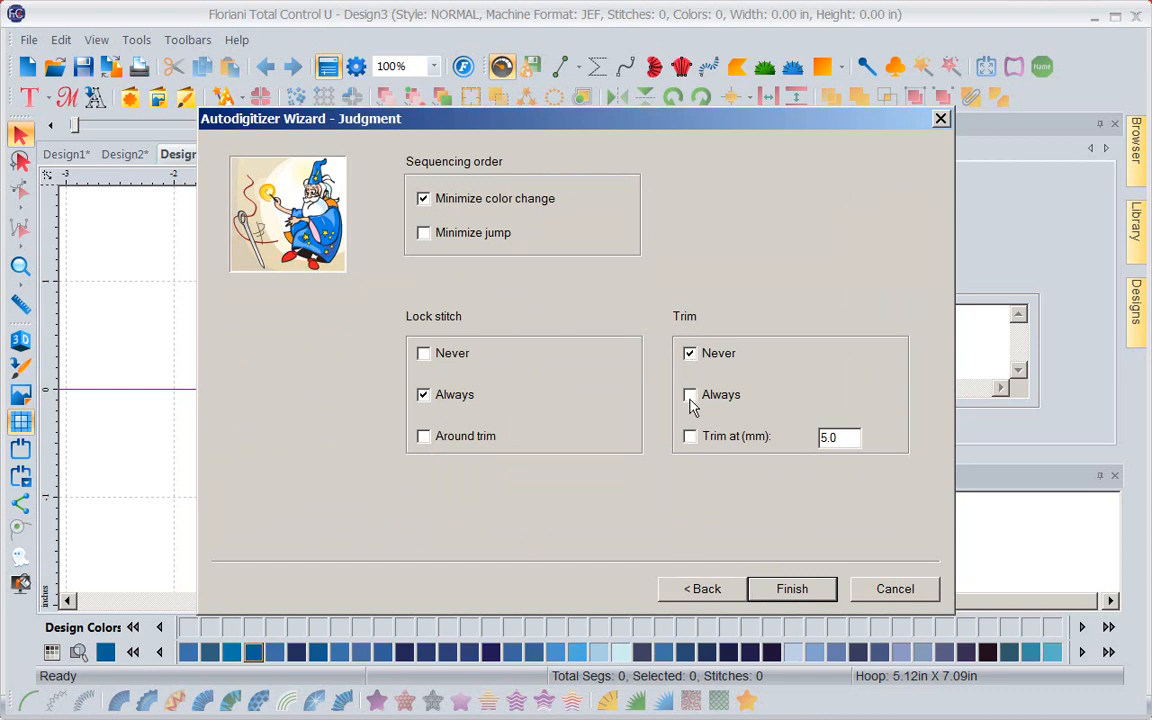
click(688, 394)
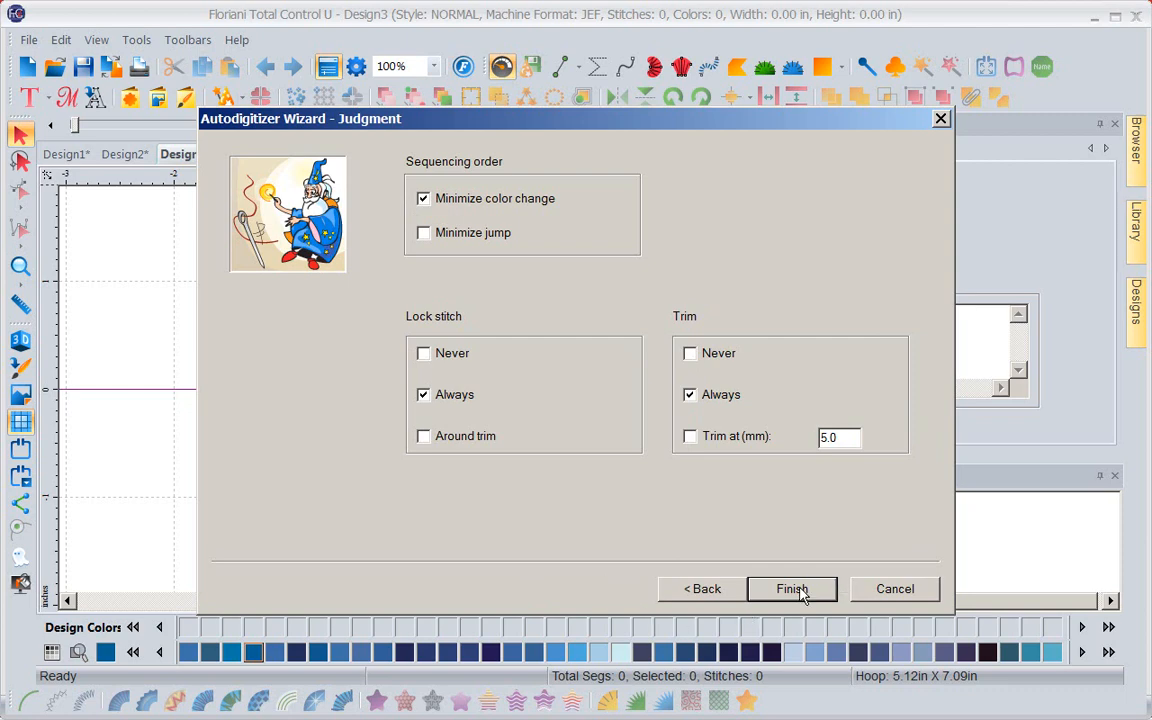
click(792, 588)
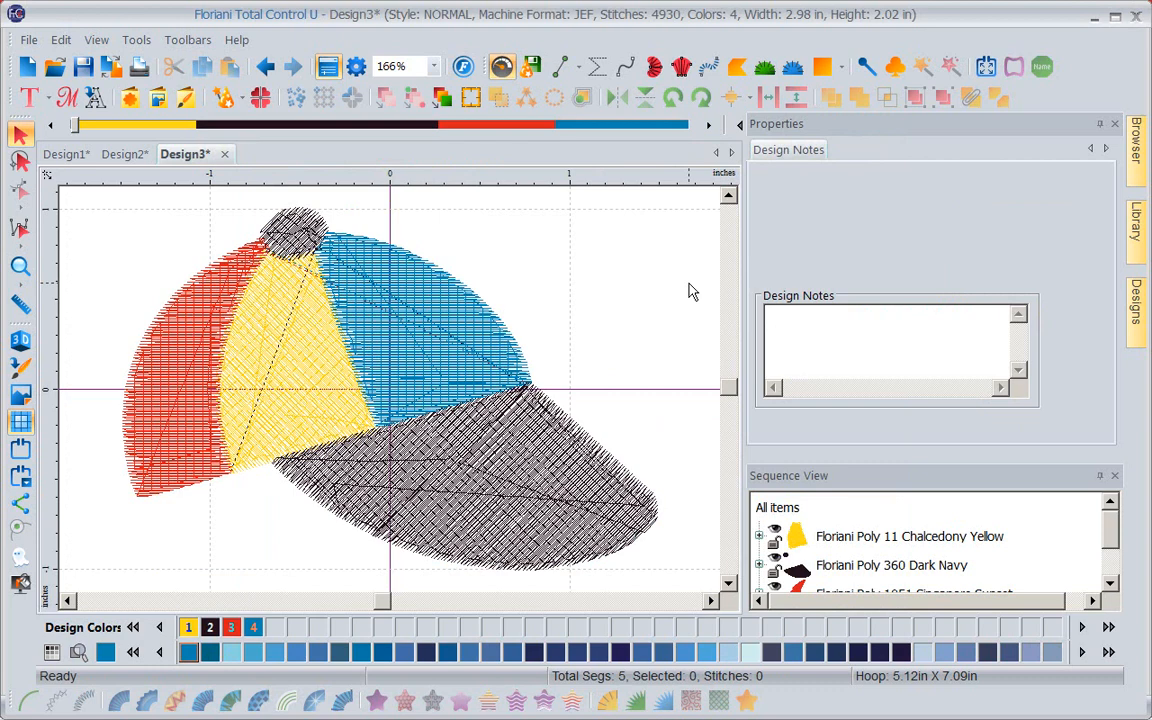
mouse_move(292, 456)
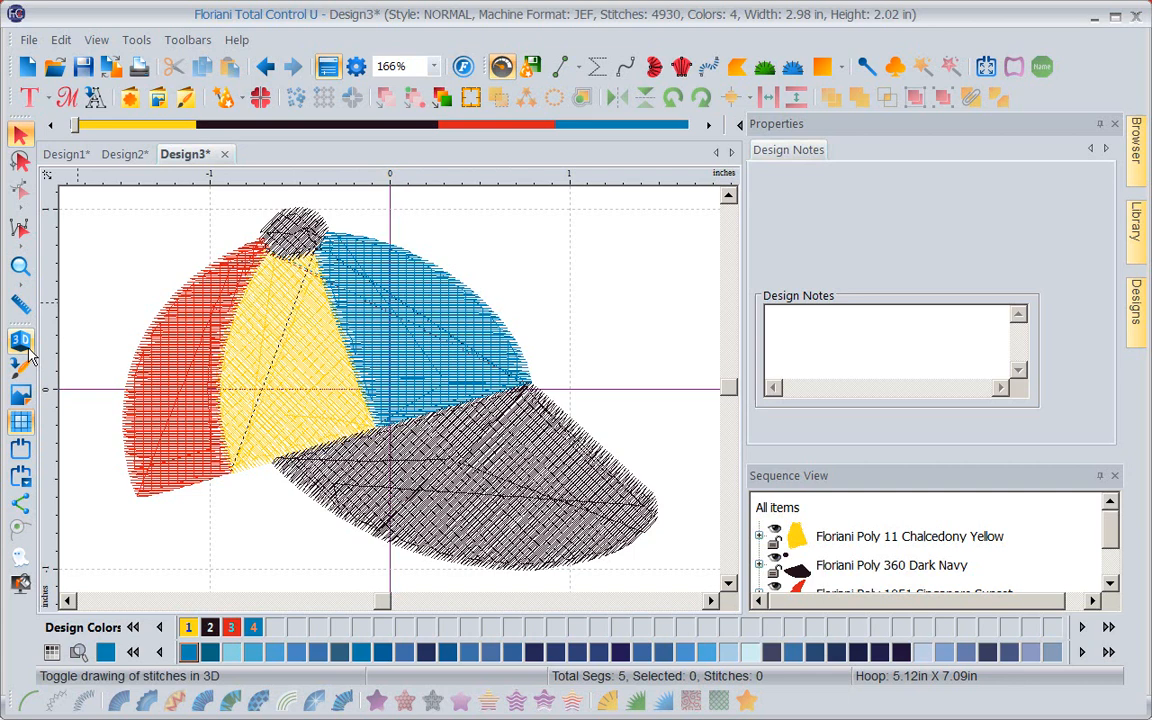
Step: Show the cap embroidery's stitches as realistic 3D thread
click(20, 344)
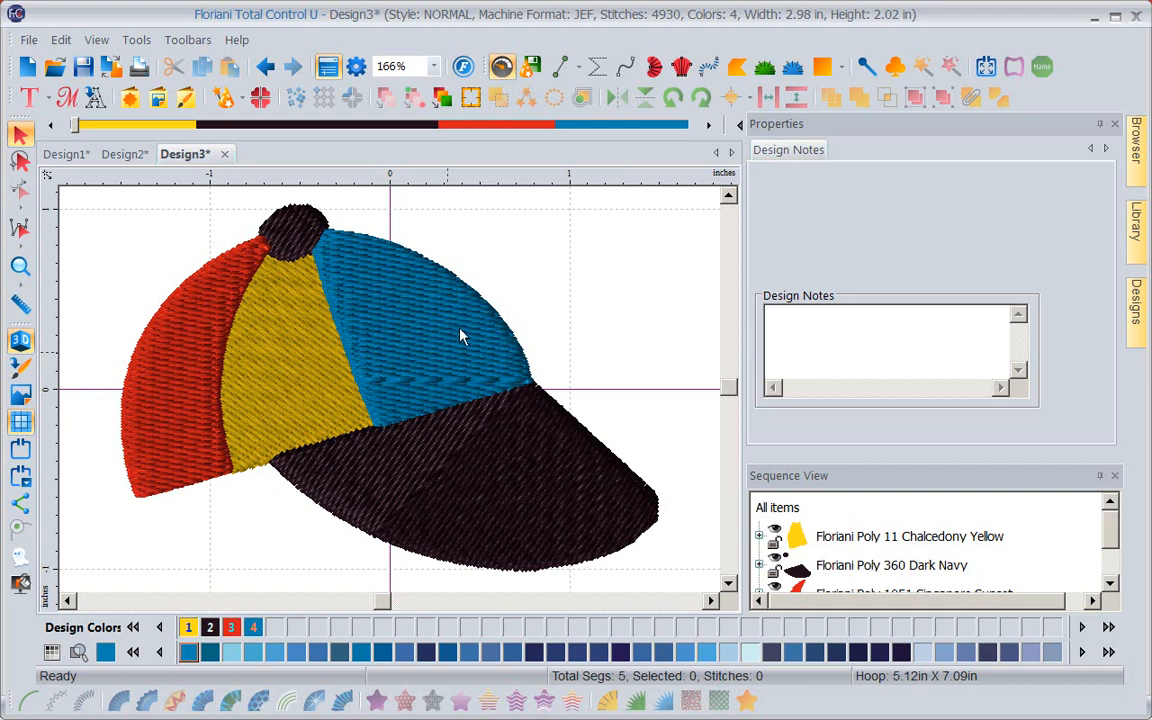
mouse_move(520, 450)
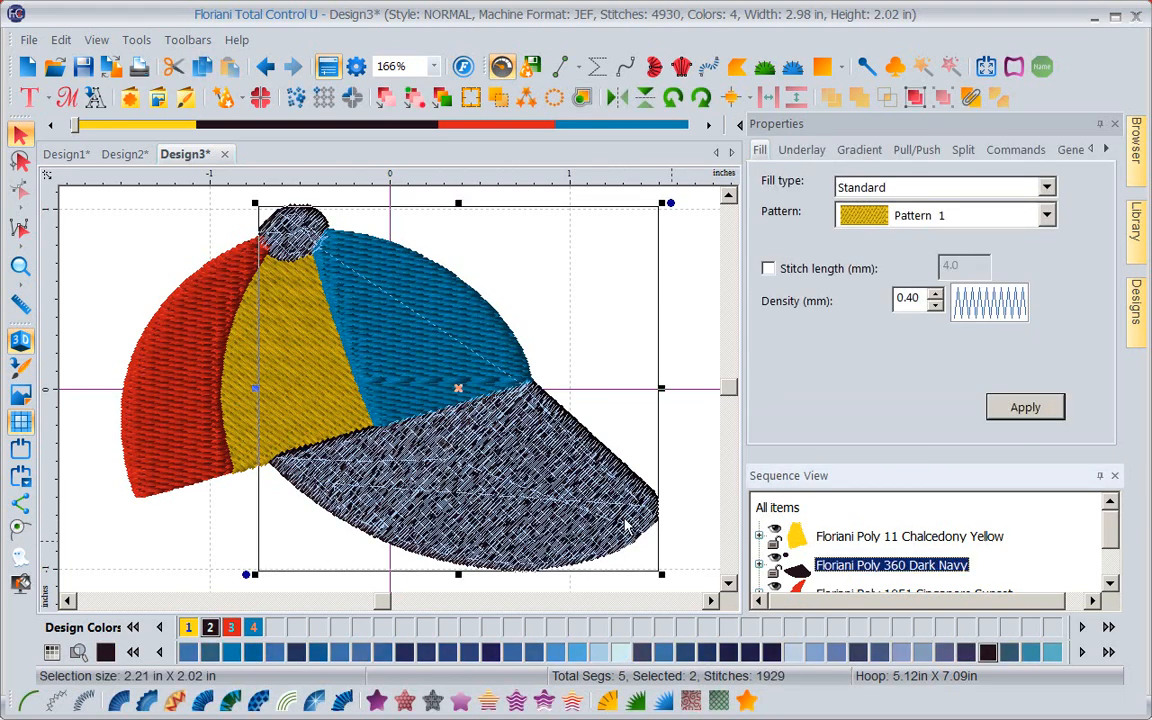
mouse_move(530, 480)
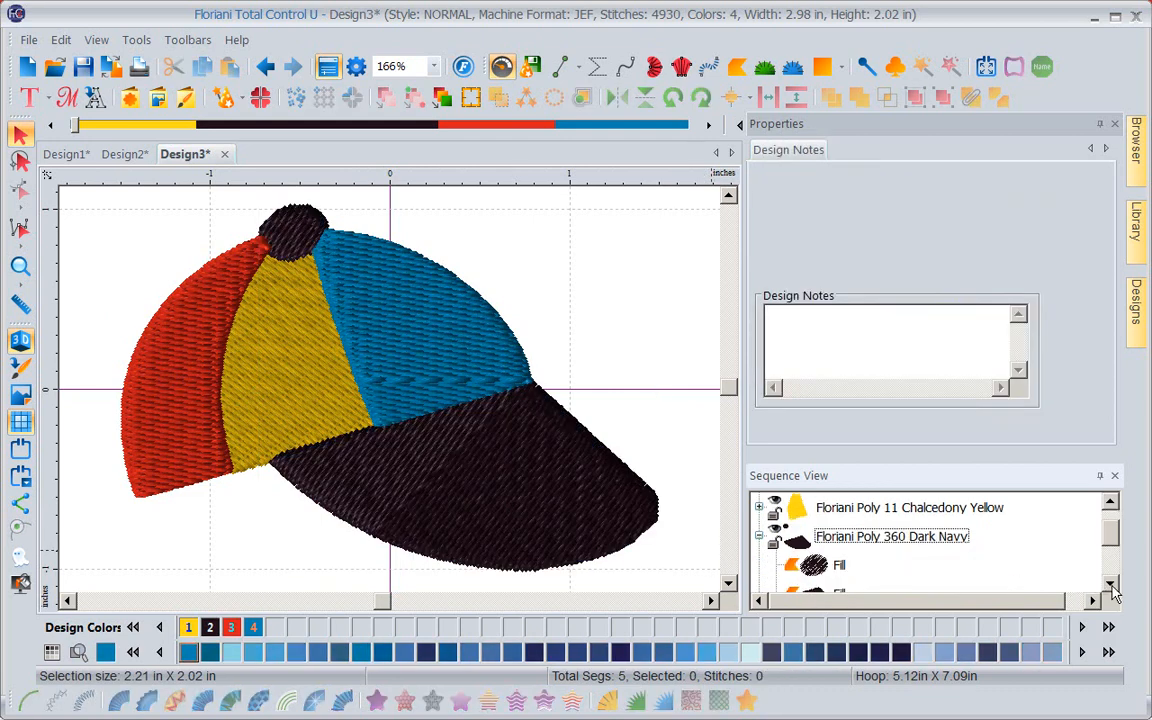
Step: Bring up the editing options for the dark navy bill's outline
scroll(down, 3)
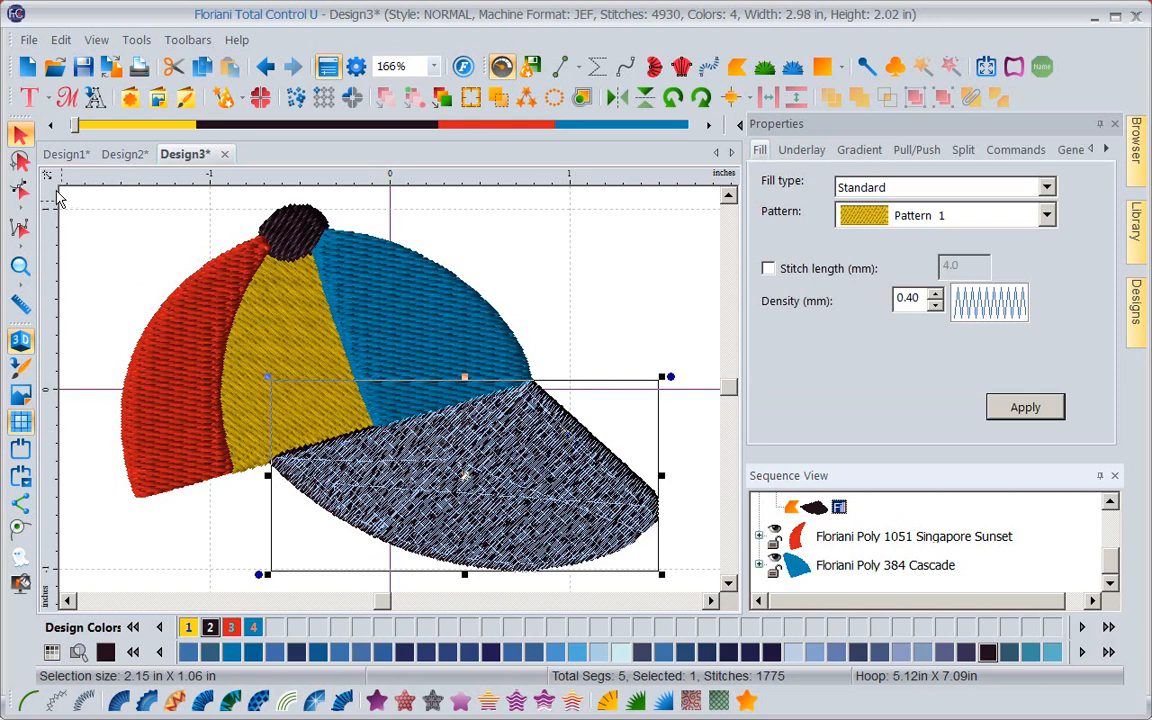
mouse_move(22, 192)
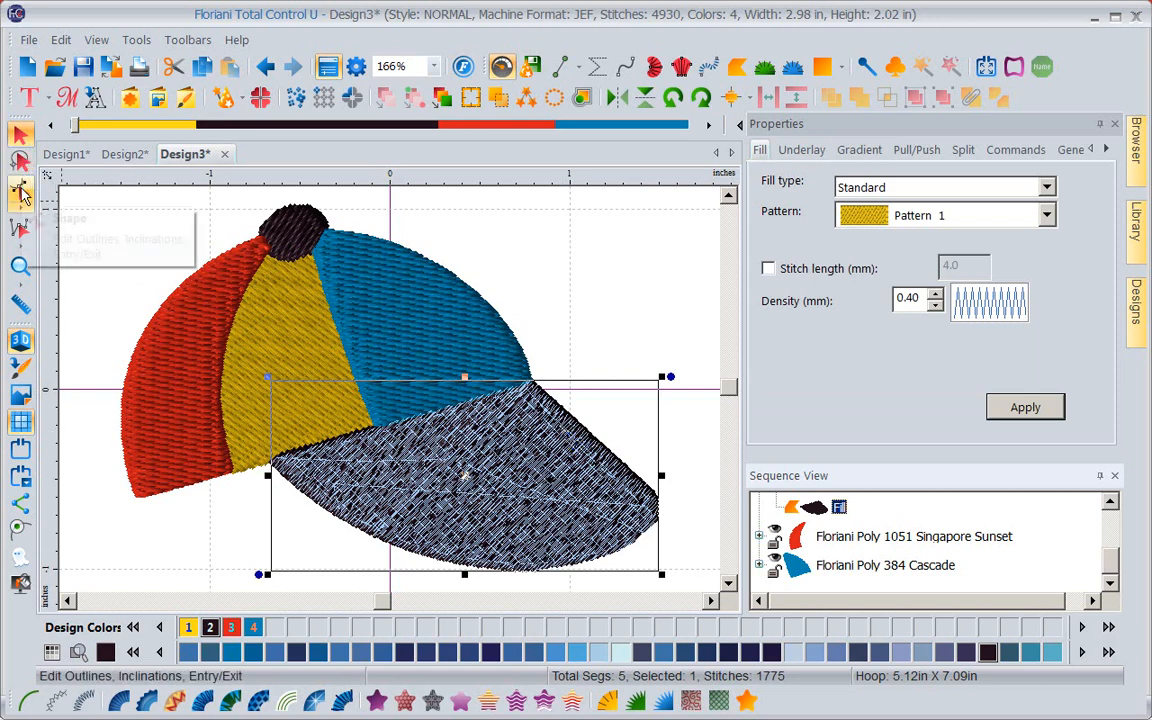
mouse_move(22, 192)
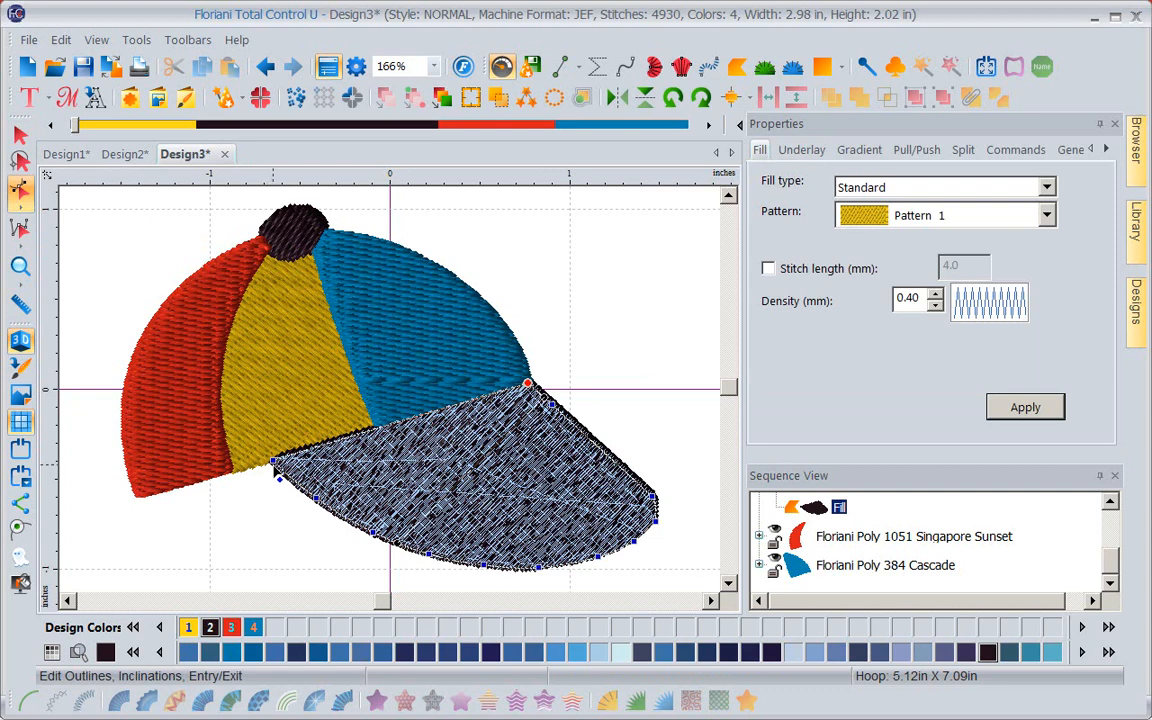
mouse_move(352, 524)
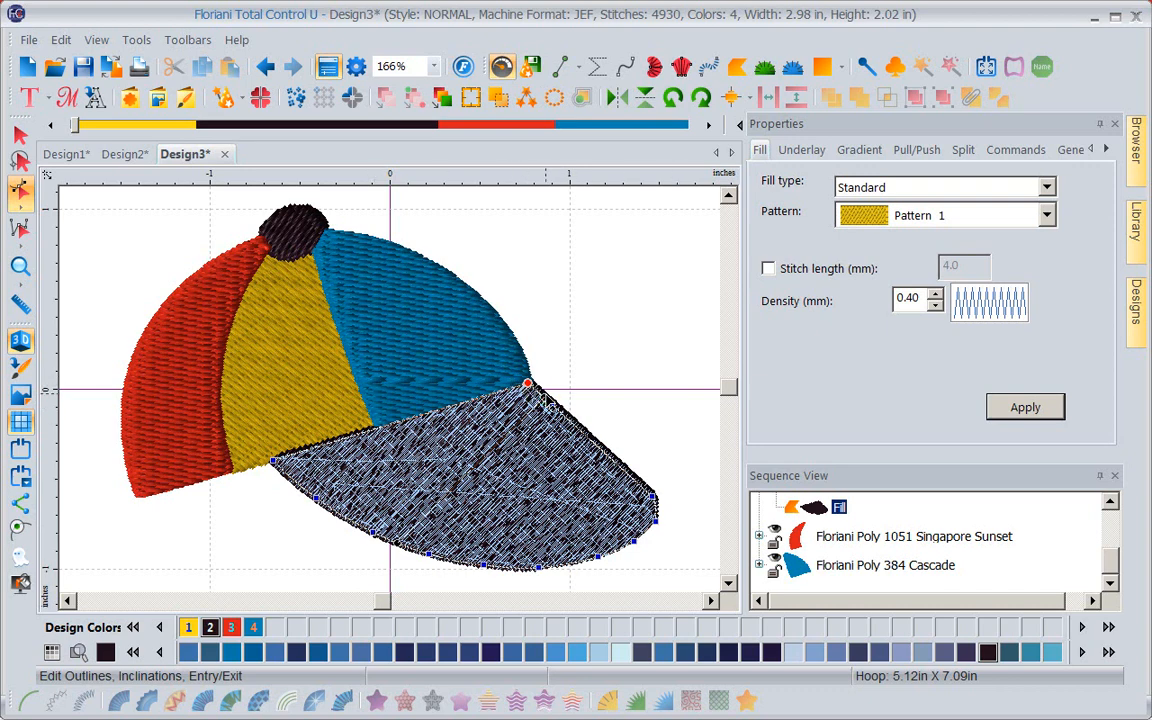
mouse_move(570, 420)
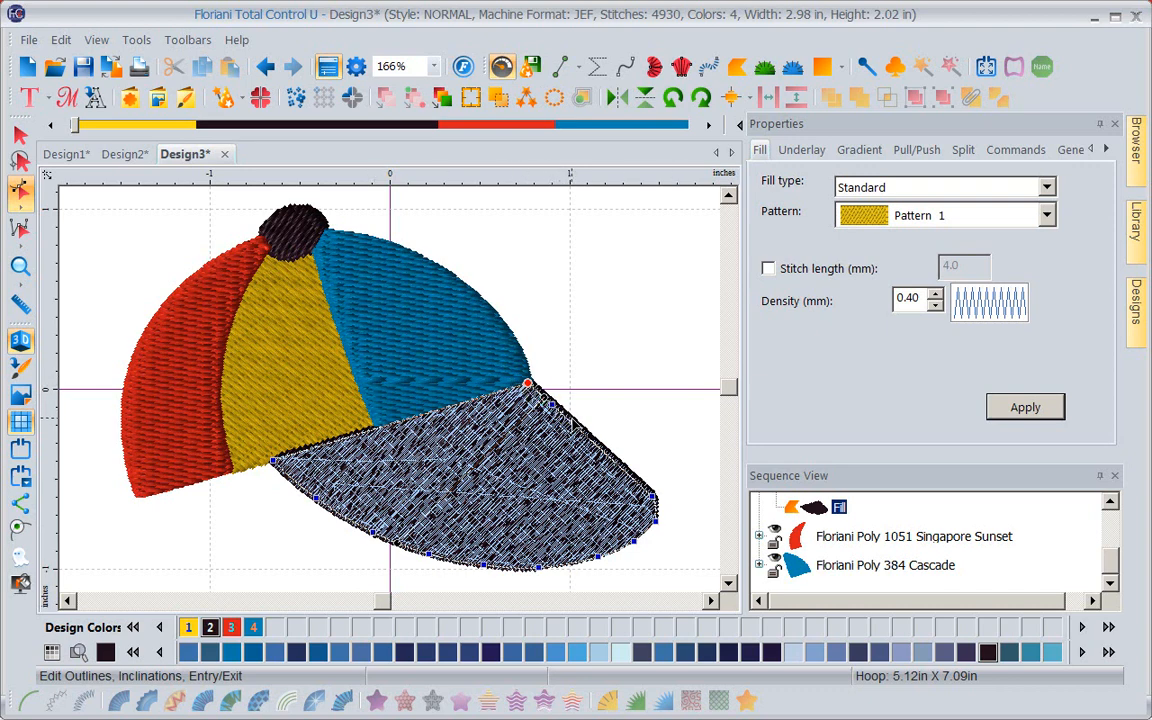
right_click(576, 424)
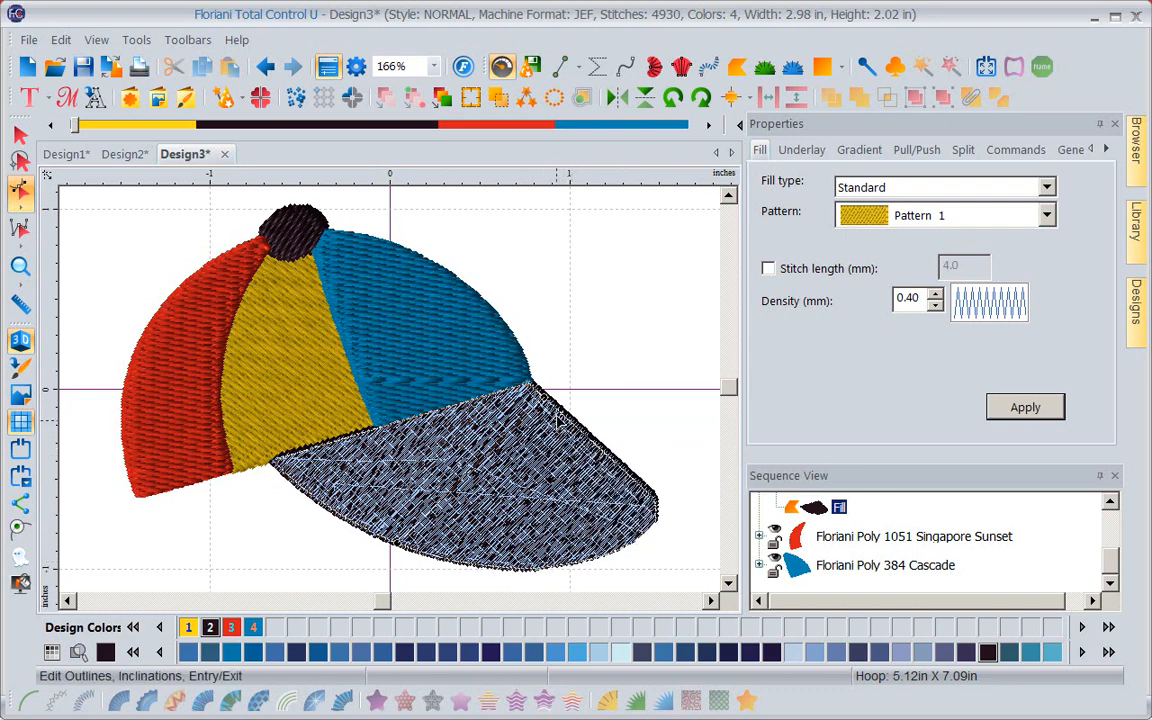
mouse_move(460, 516)
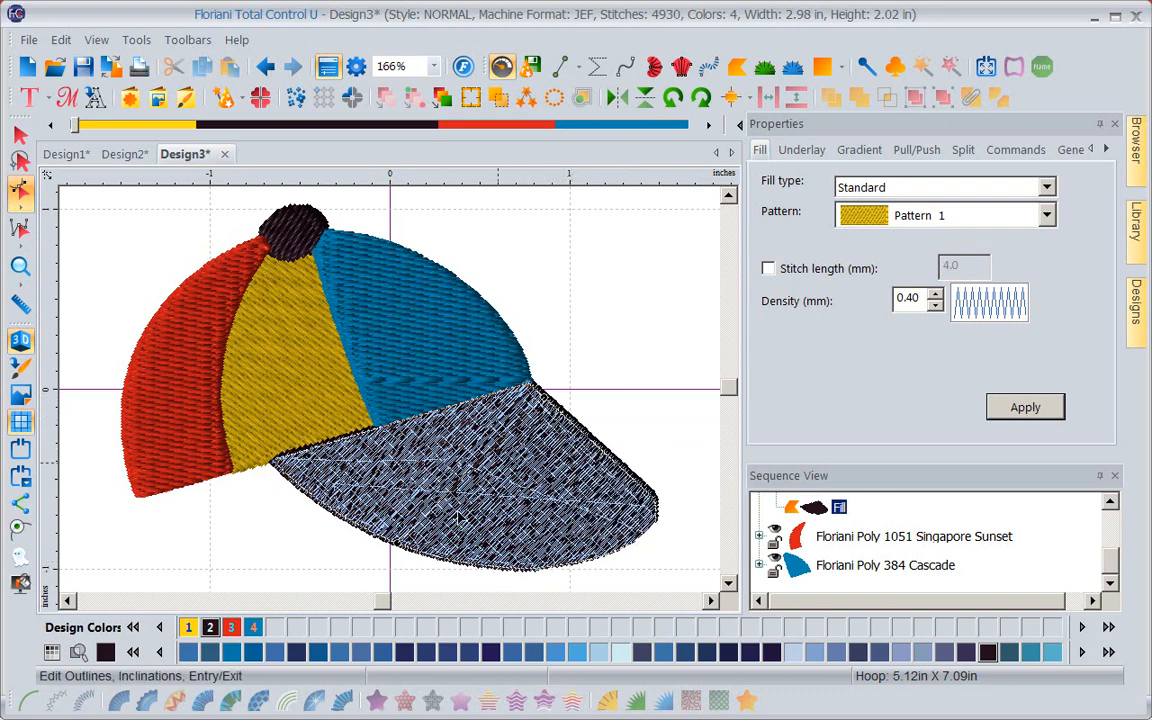
mouse_move(400, 556)
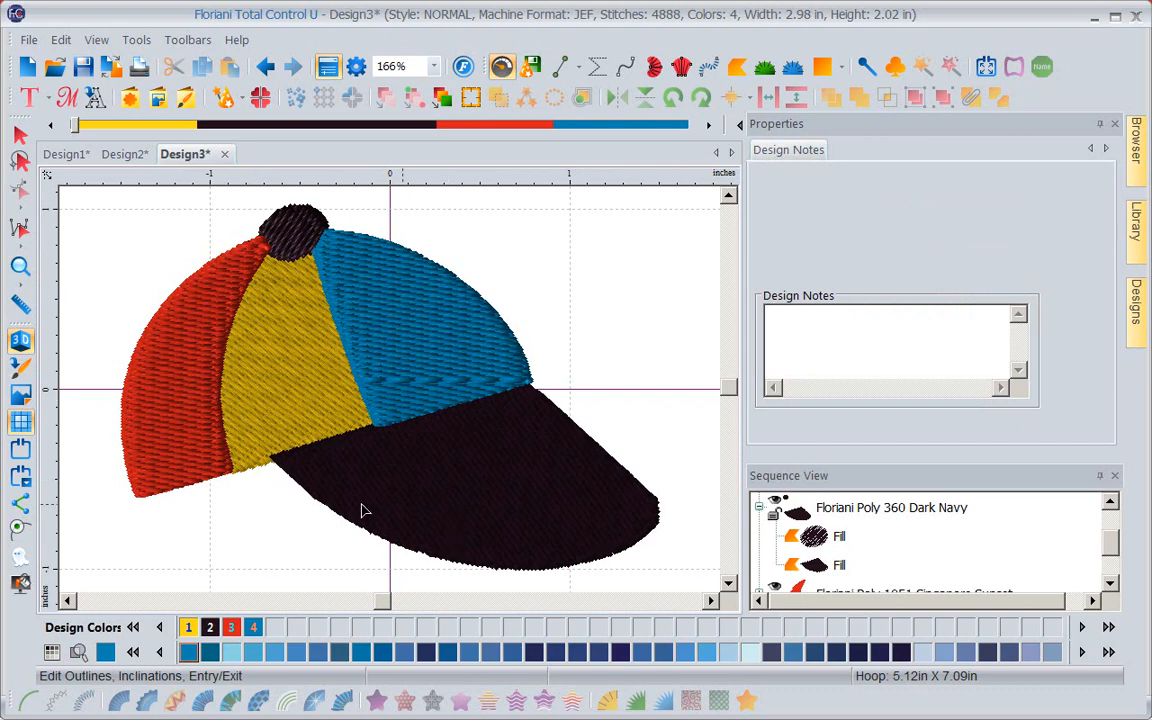
mouse_move(360, 516)
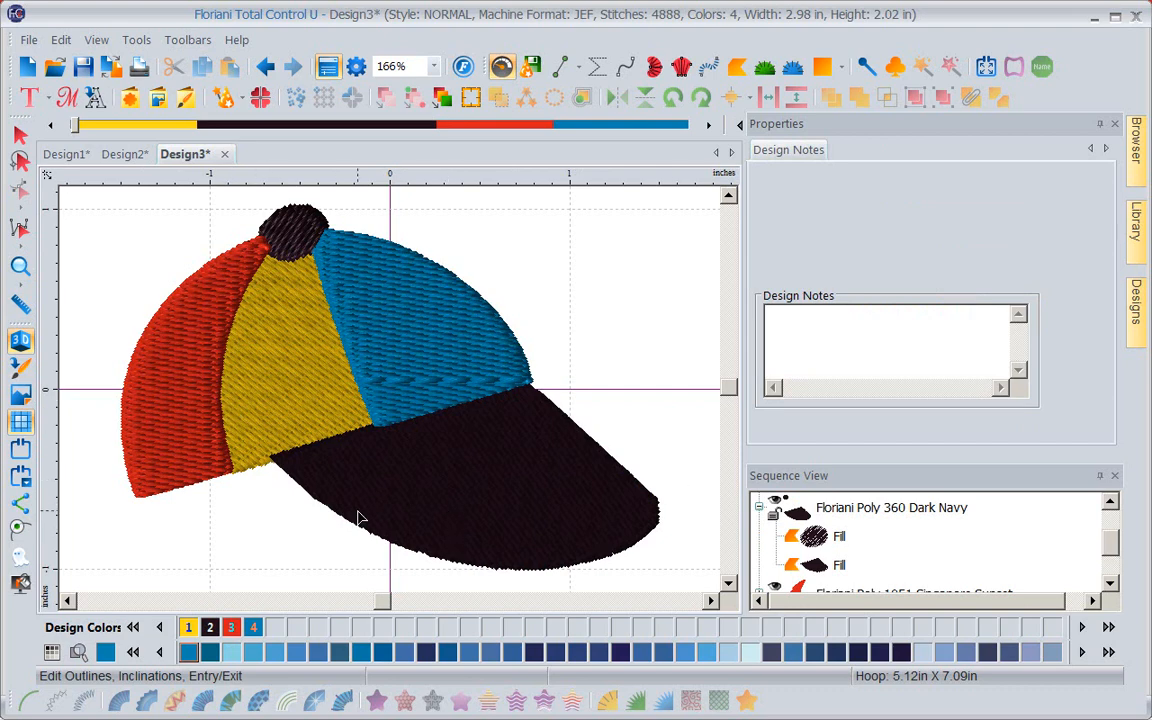
mouse_move(462, 452)
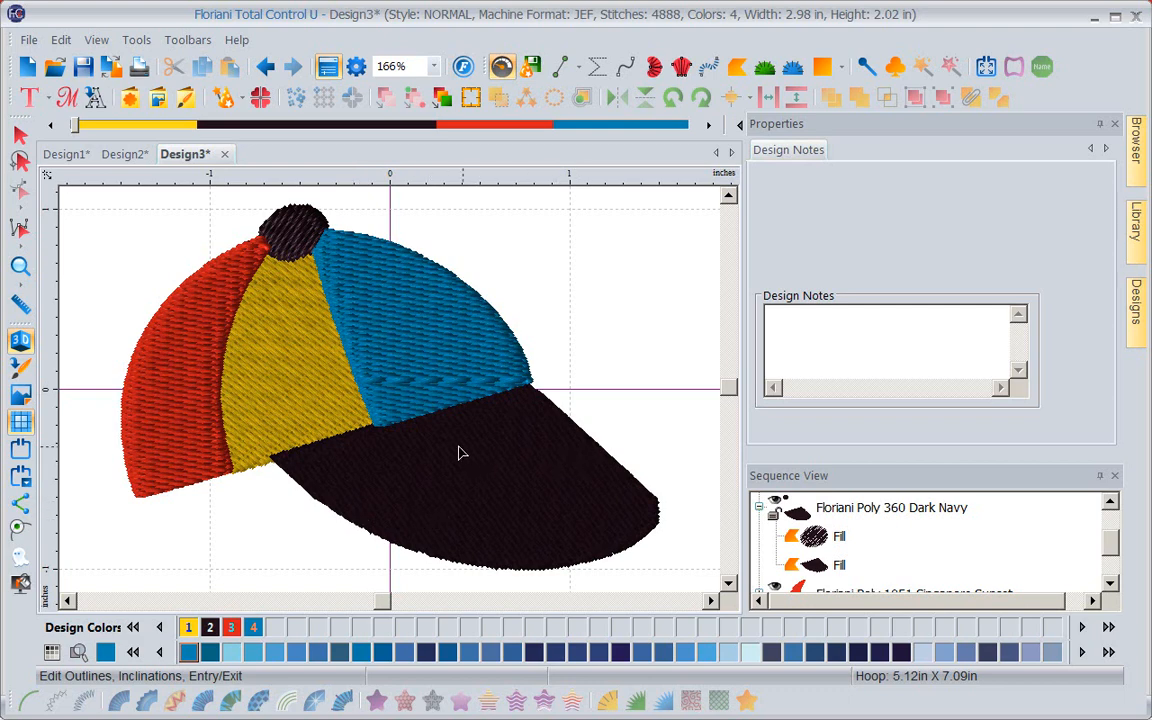
mouse_move(560, 416)
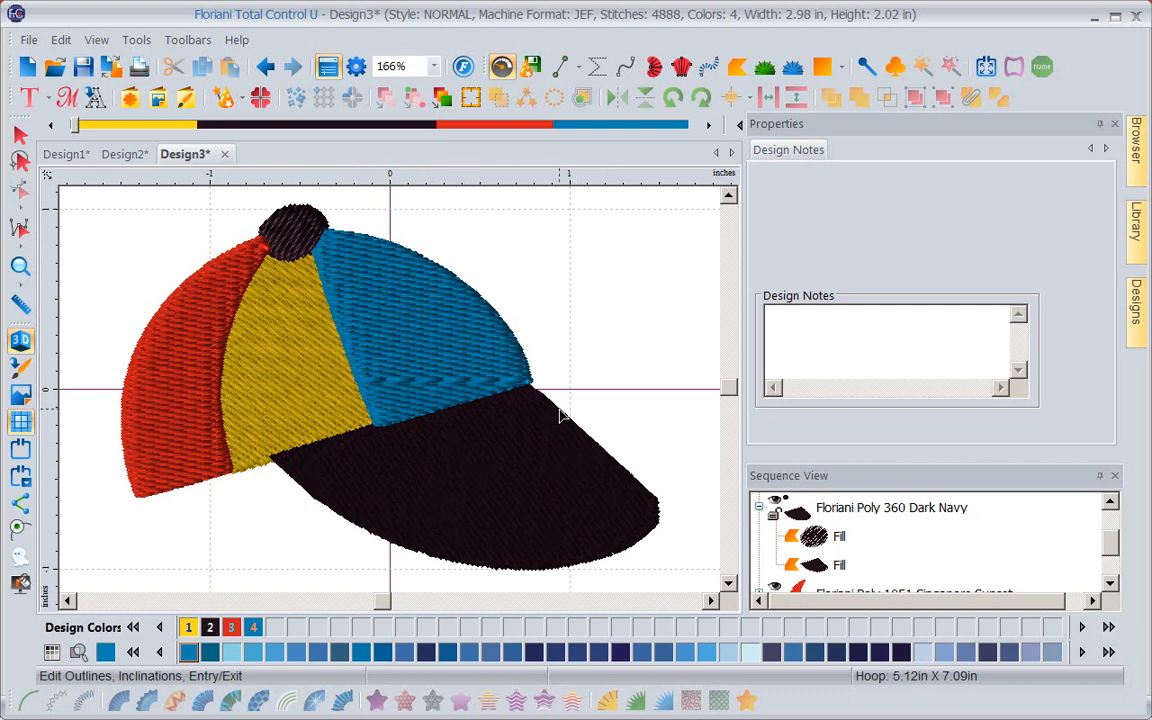
mouse_move(464, 376)
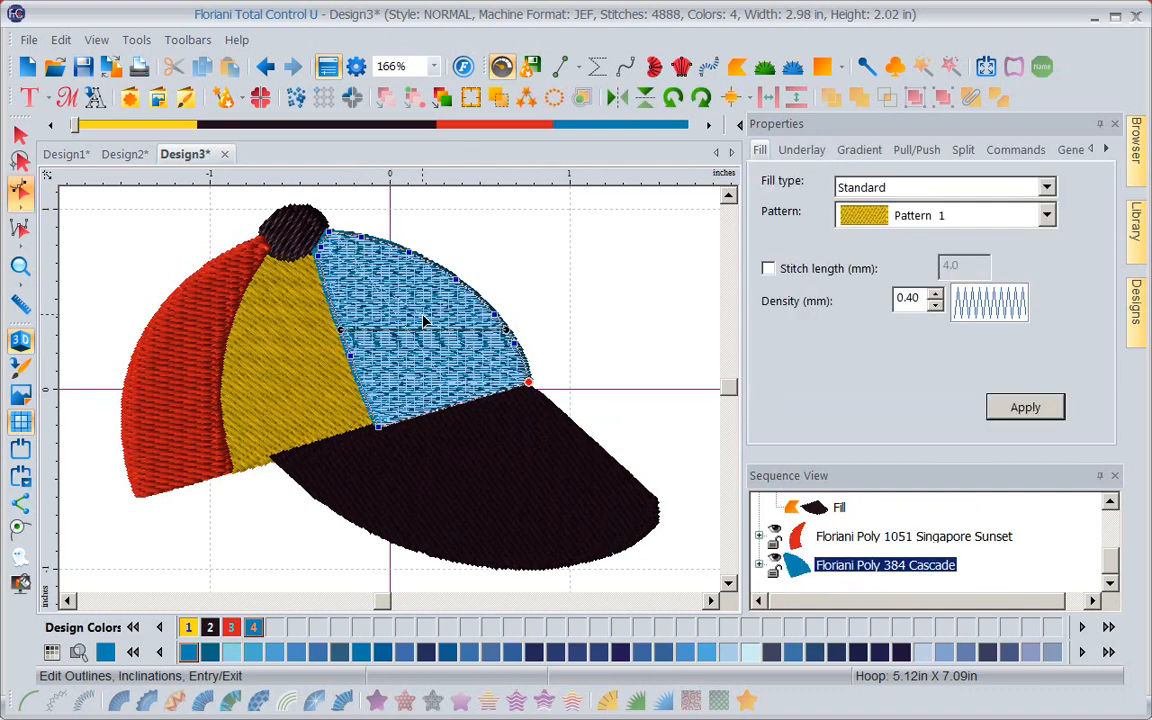
mouse_move(456, 344)
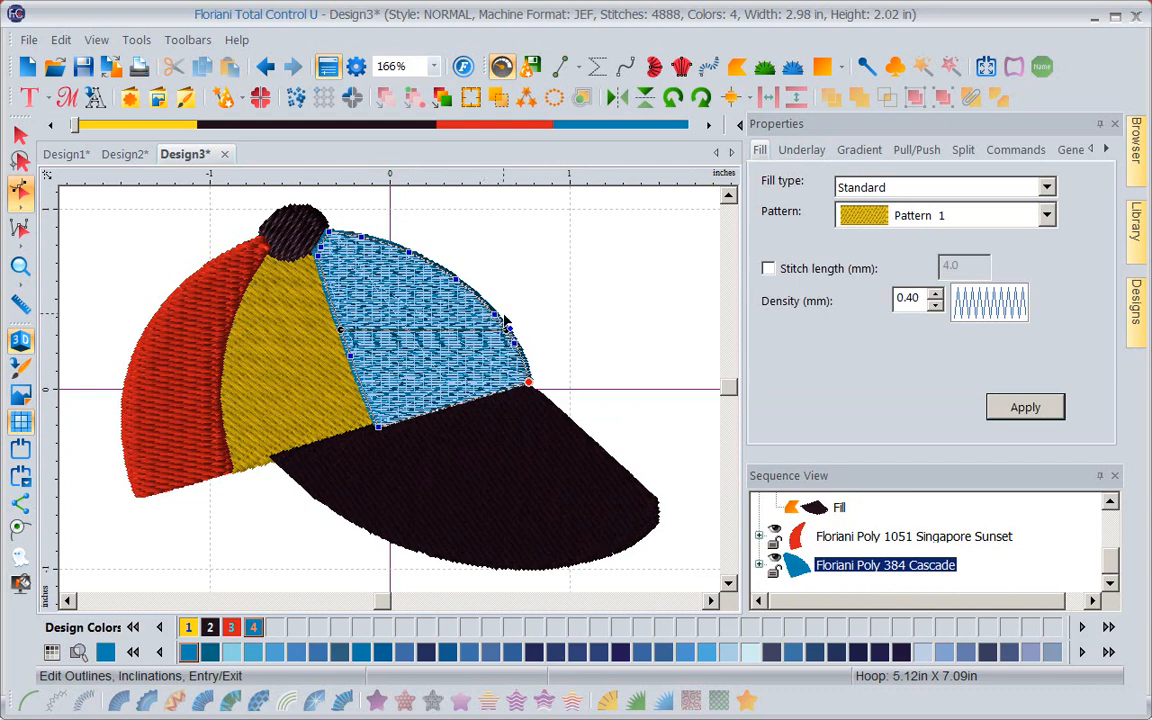
mouse_move(488, 296)
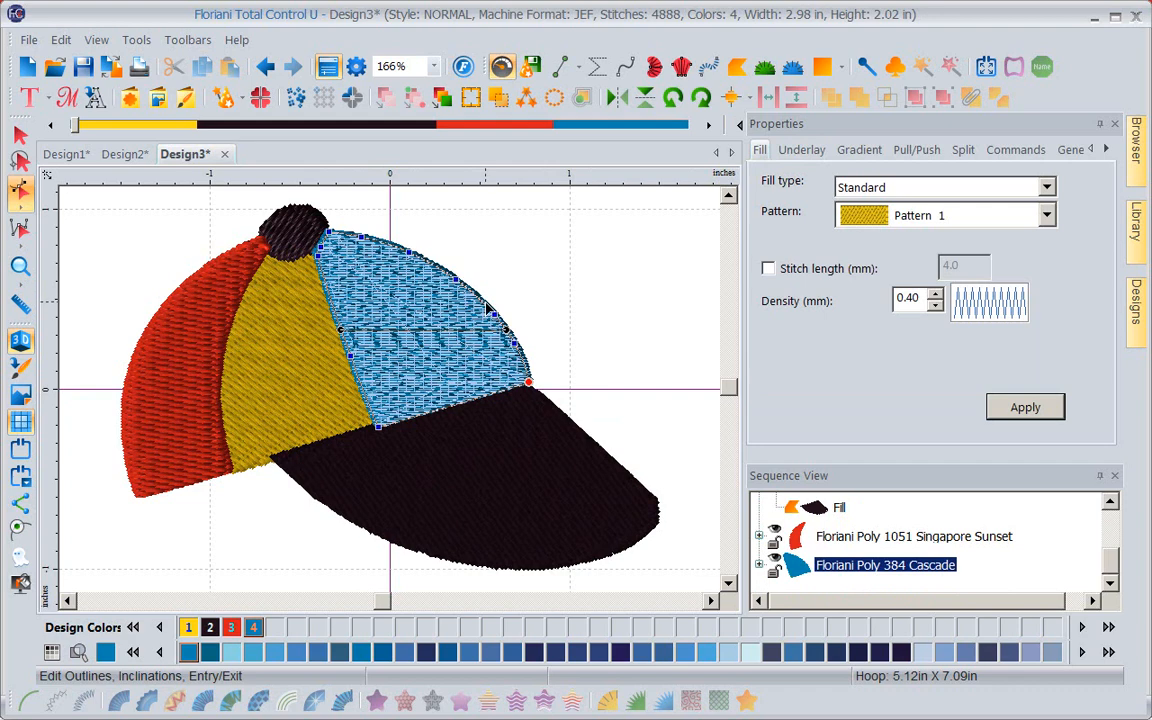
Step: Choose Edit > Inclinations for the light blue crown panel
right_click(488, 310)
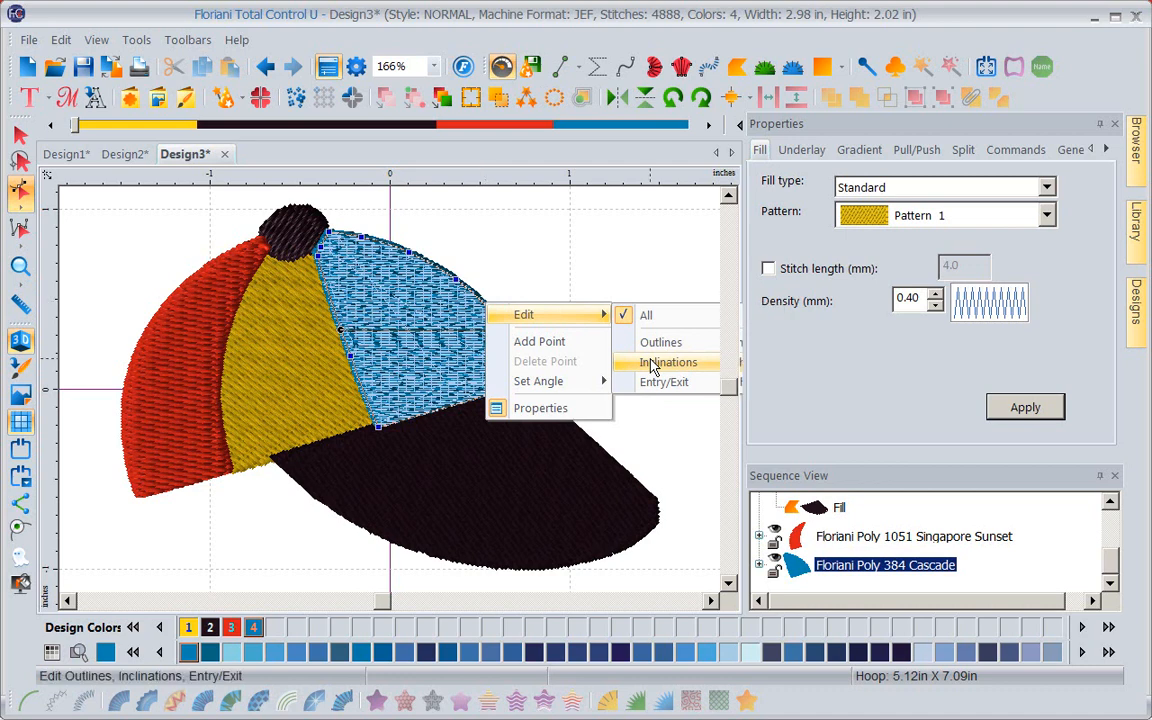
click(668, 362)
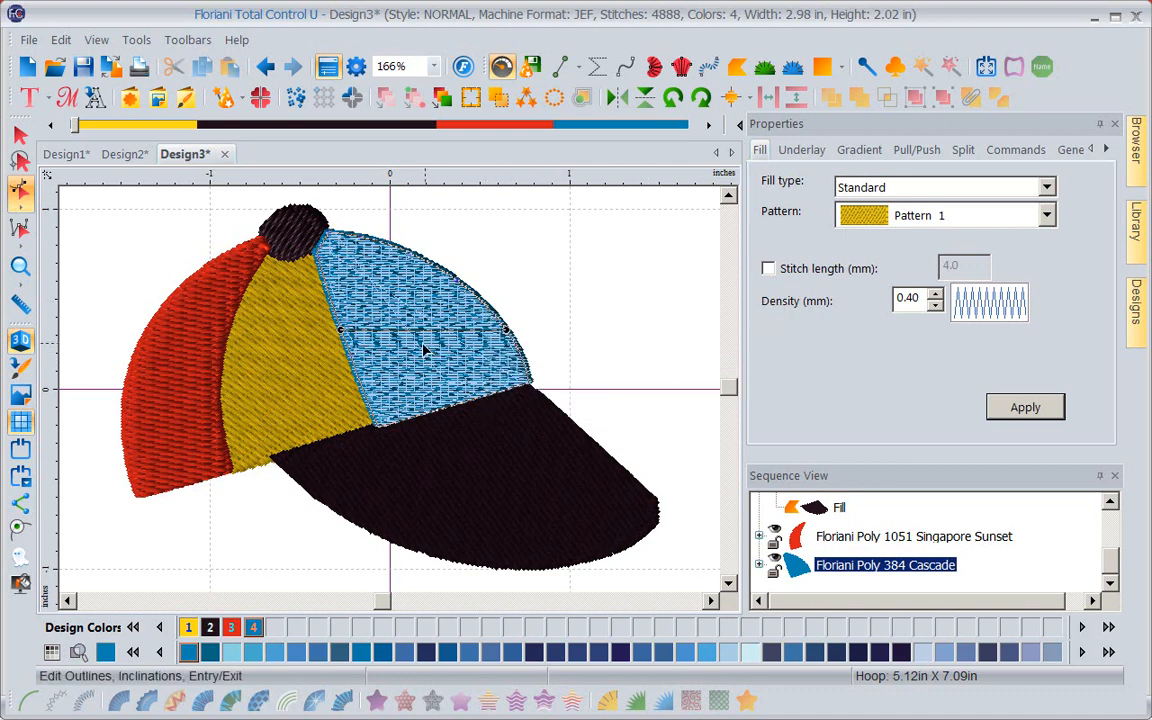
mouse_move(344, 336)
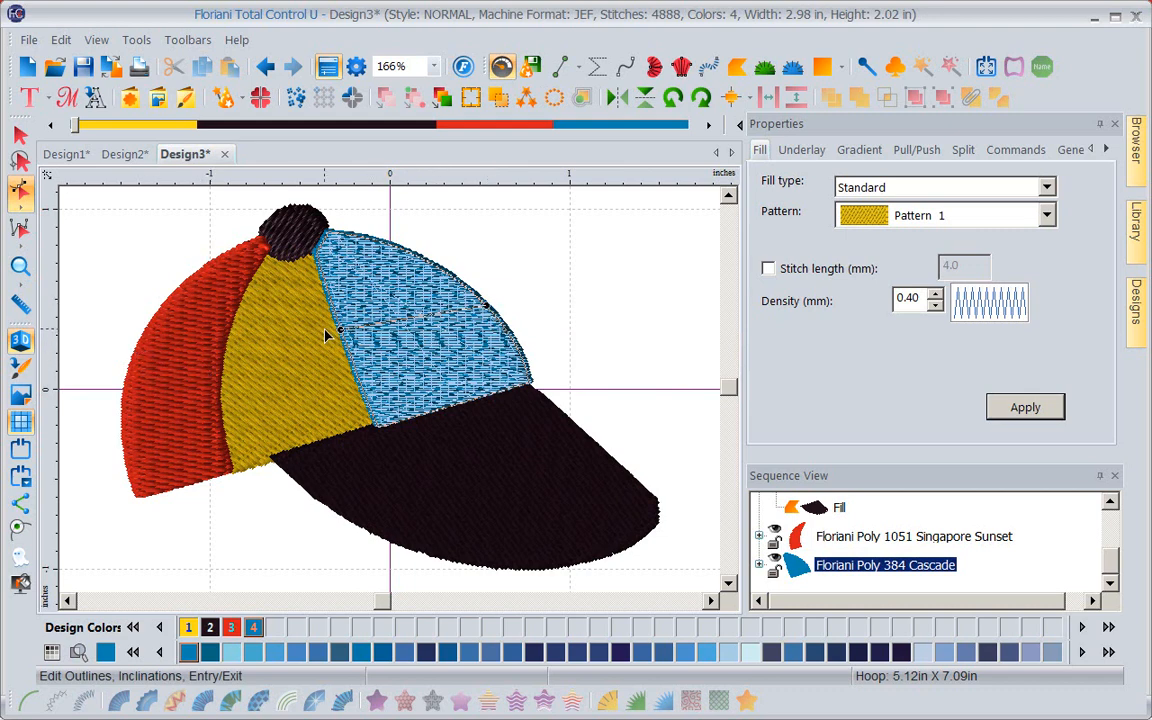
mouse_move(144, 364)
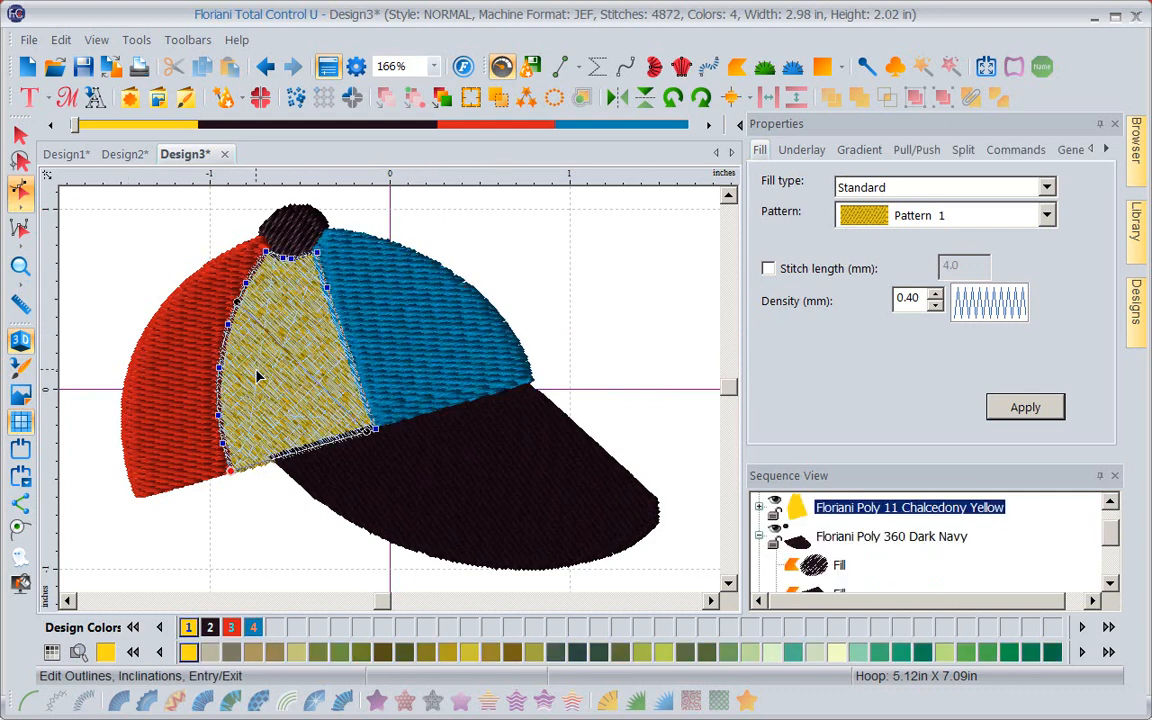
mouse_move(370, 442)
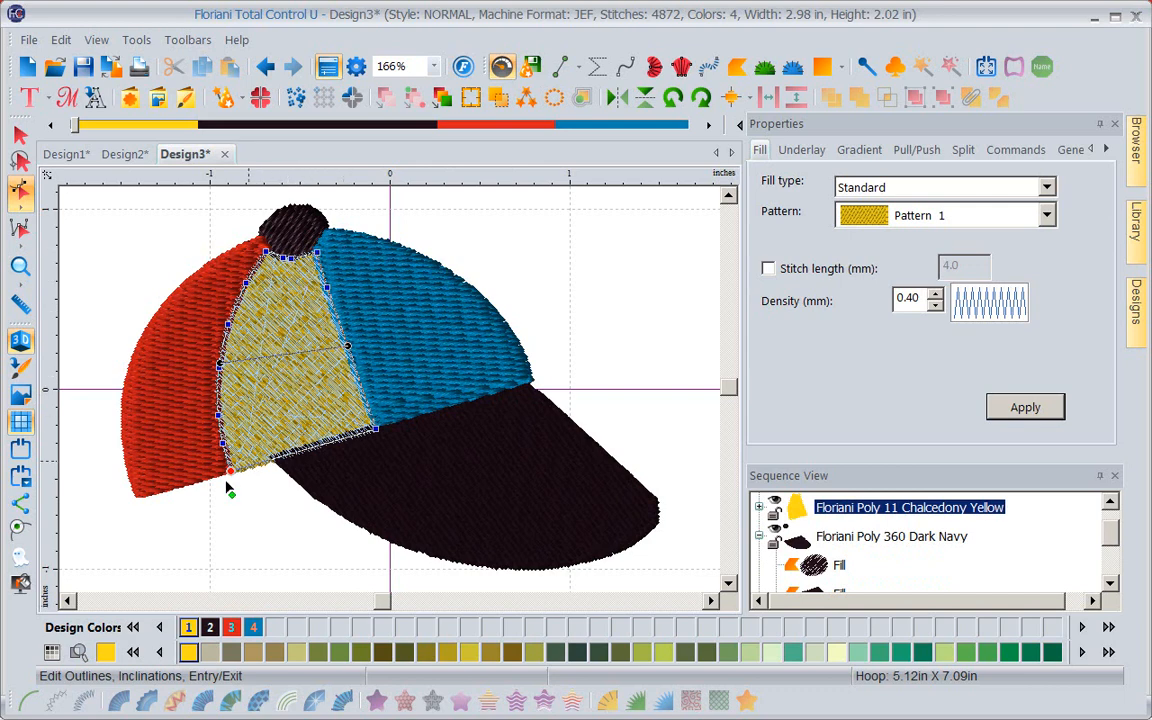
mouse_move(252, 524)
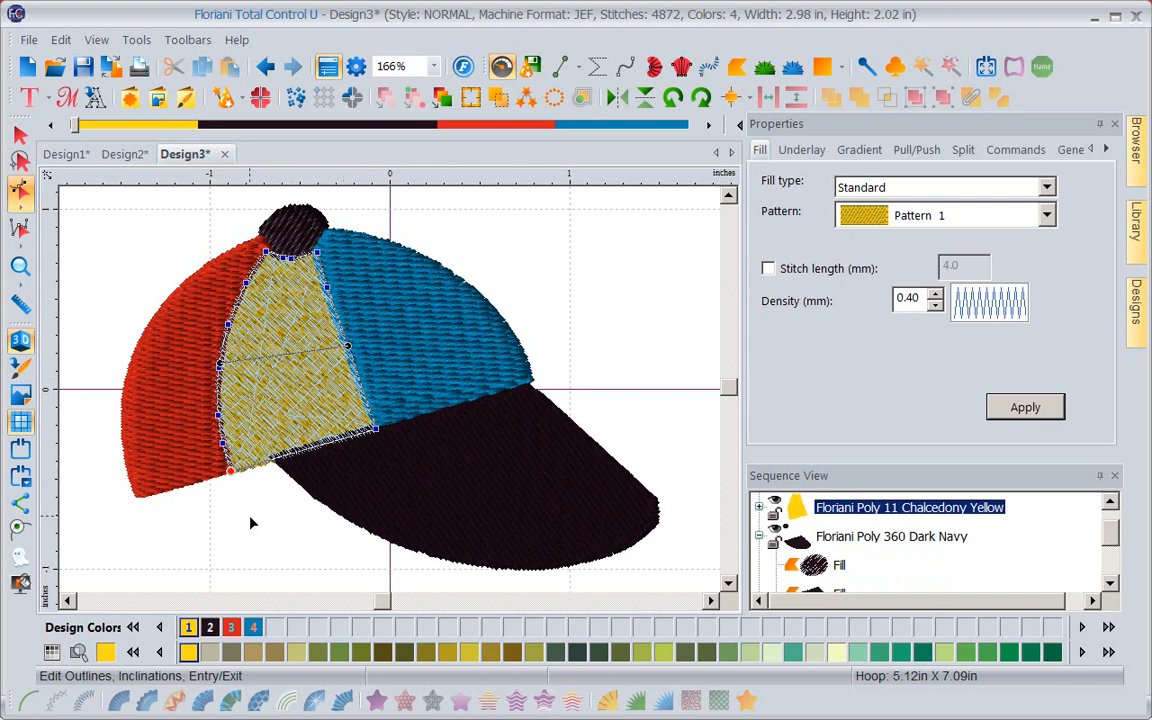
Step: Apply the yellow panel's new stitch inclination, bringing the design to 4894 stitches
click(1024, 408)
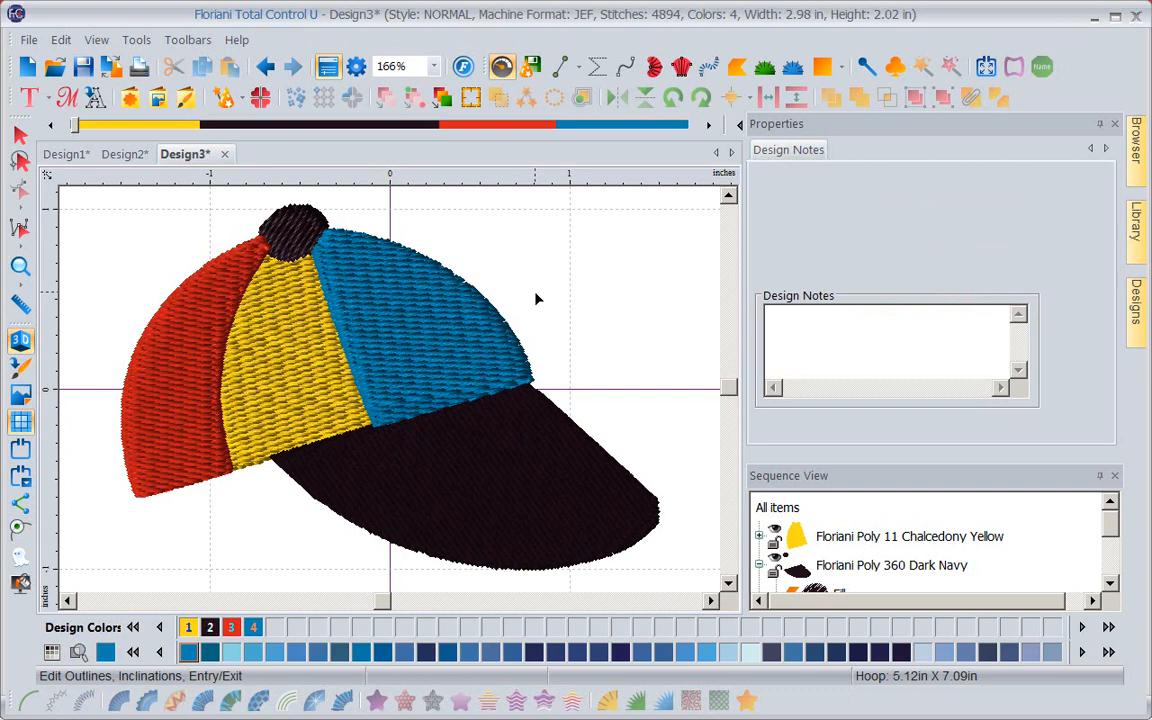
mouse_move(504, 482)
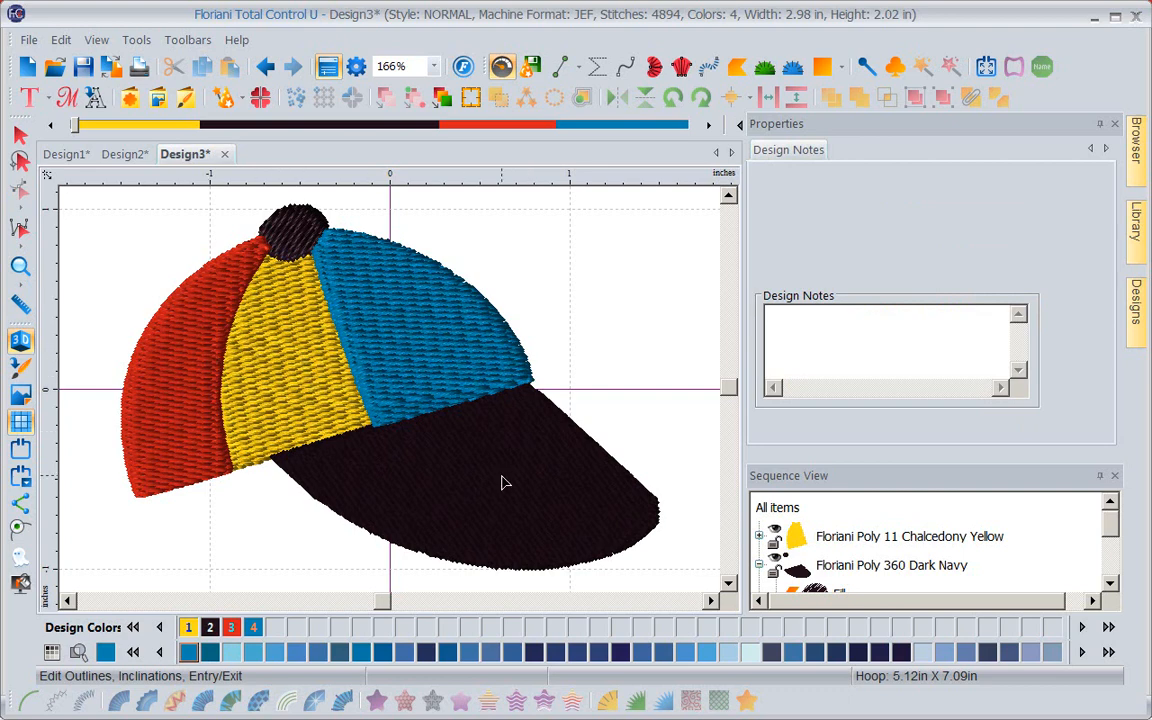
mouse_move(500, 472)
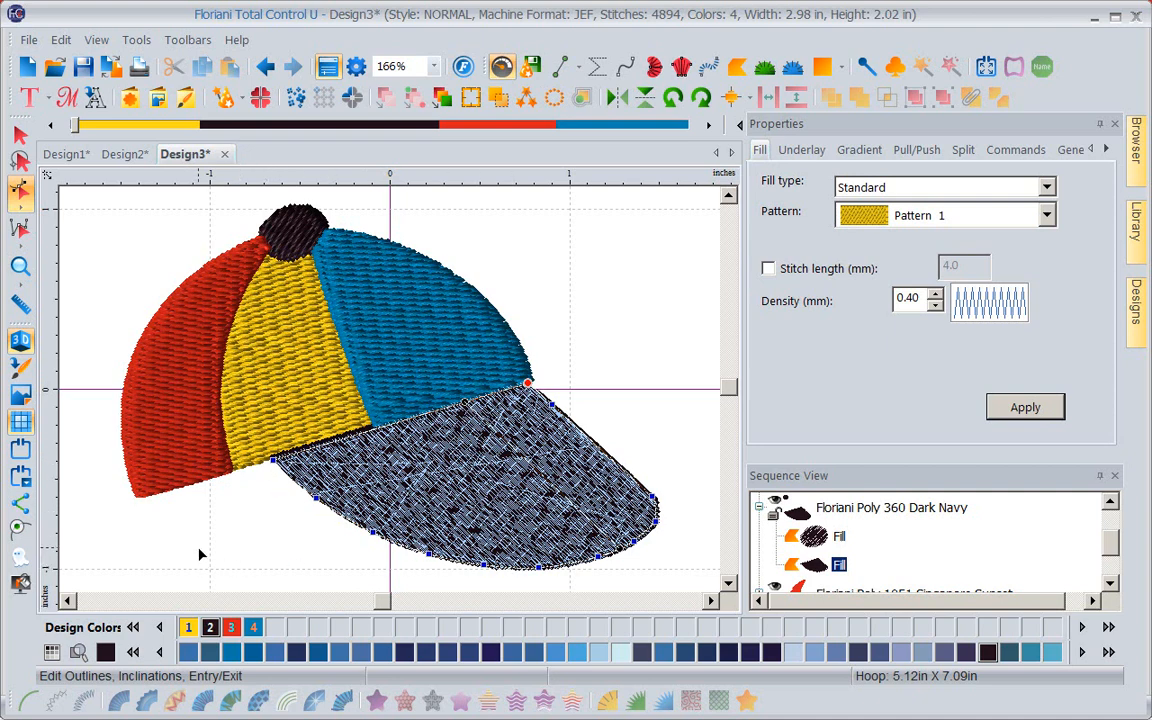
mouse_move(308, 516)
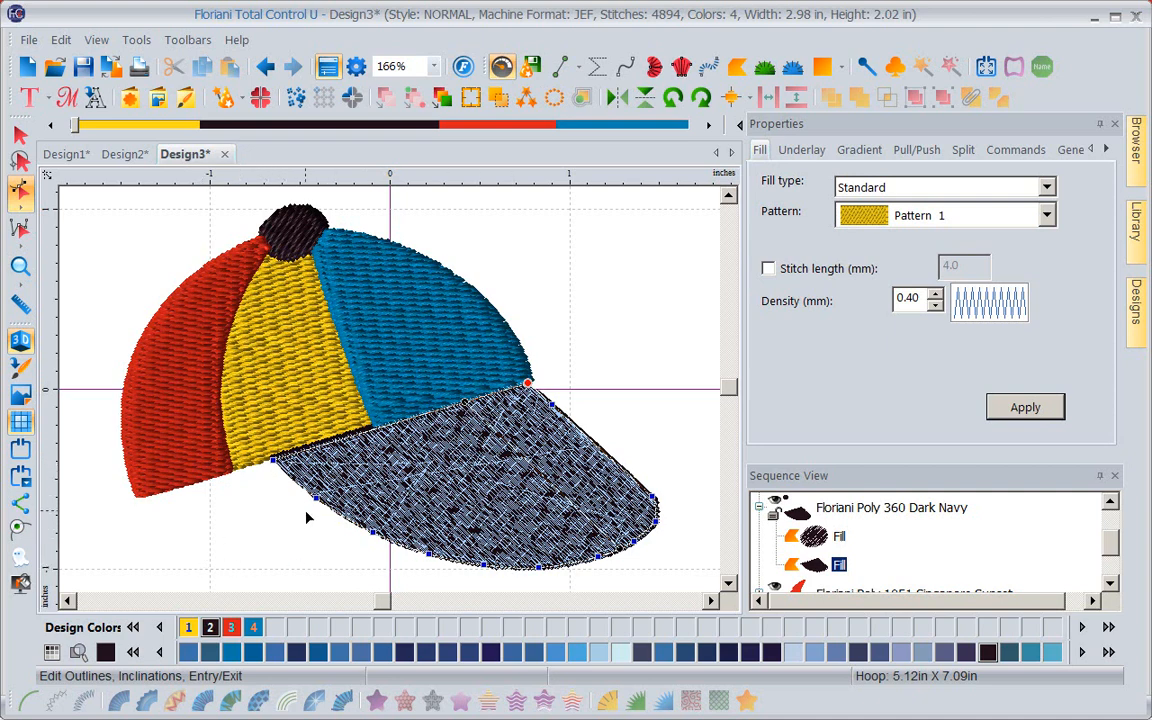